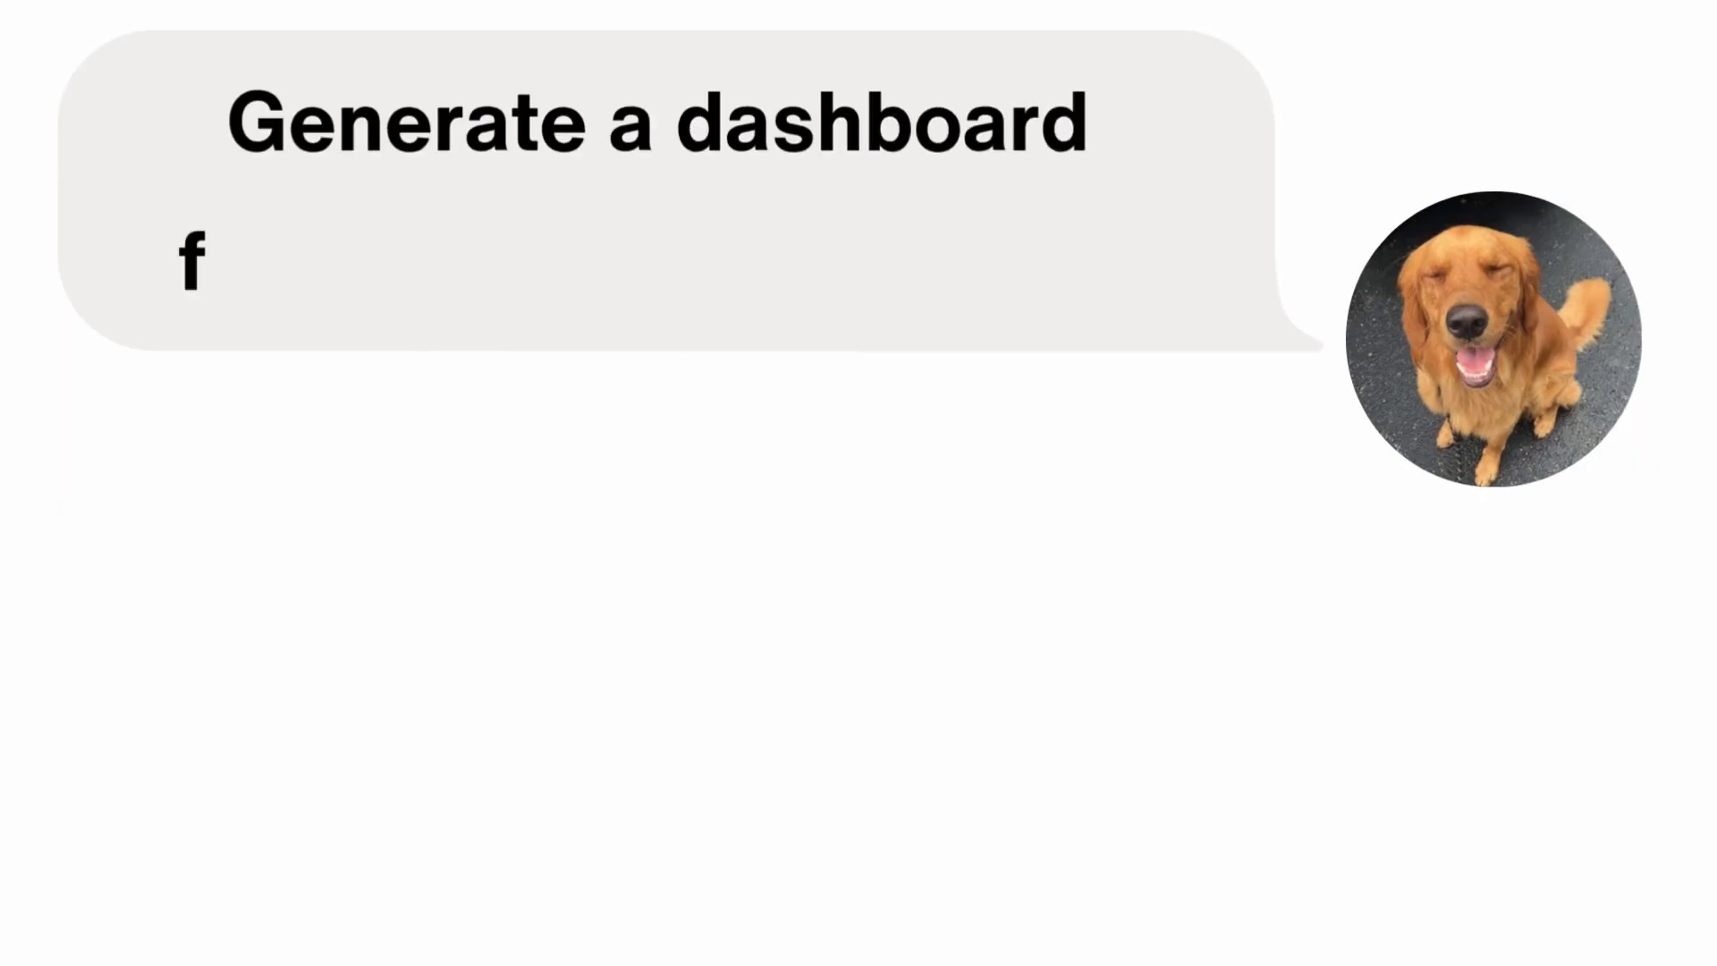
# Add rounded panels with a neon gradient border and arrange them into the dashboard grid.
pyautogui.write('or me to build in Tableau')
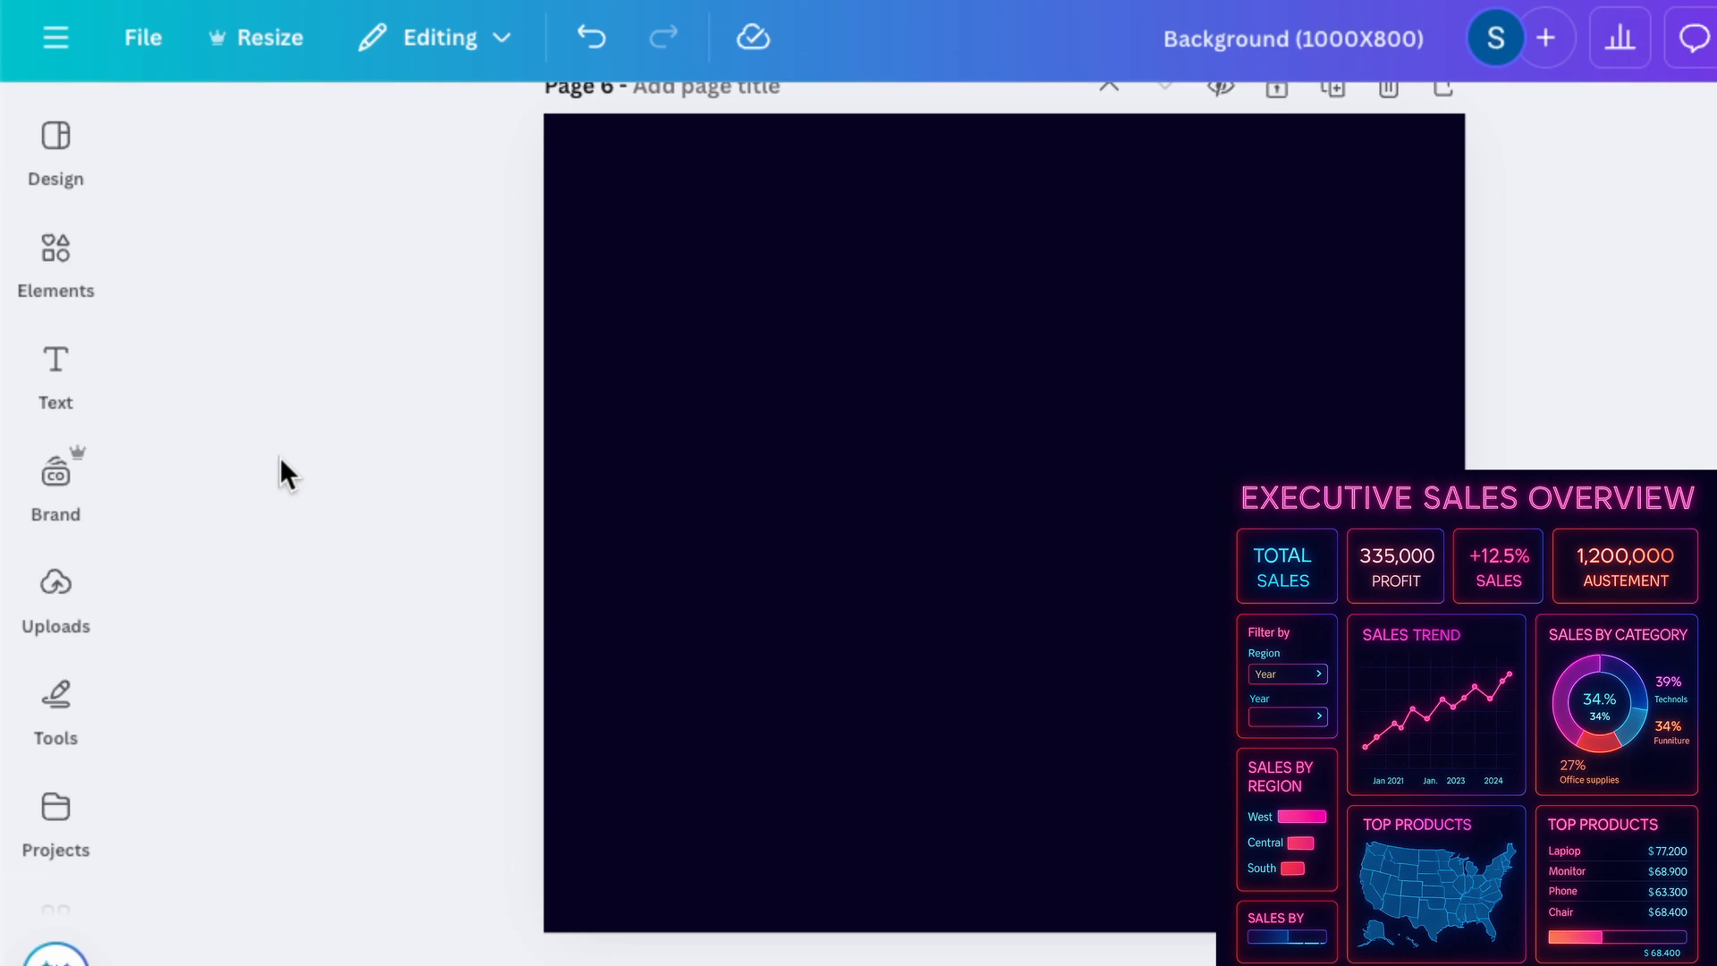
pyautogui.moveTo(55, 269)
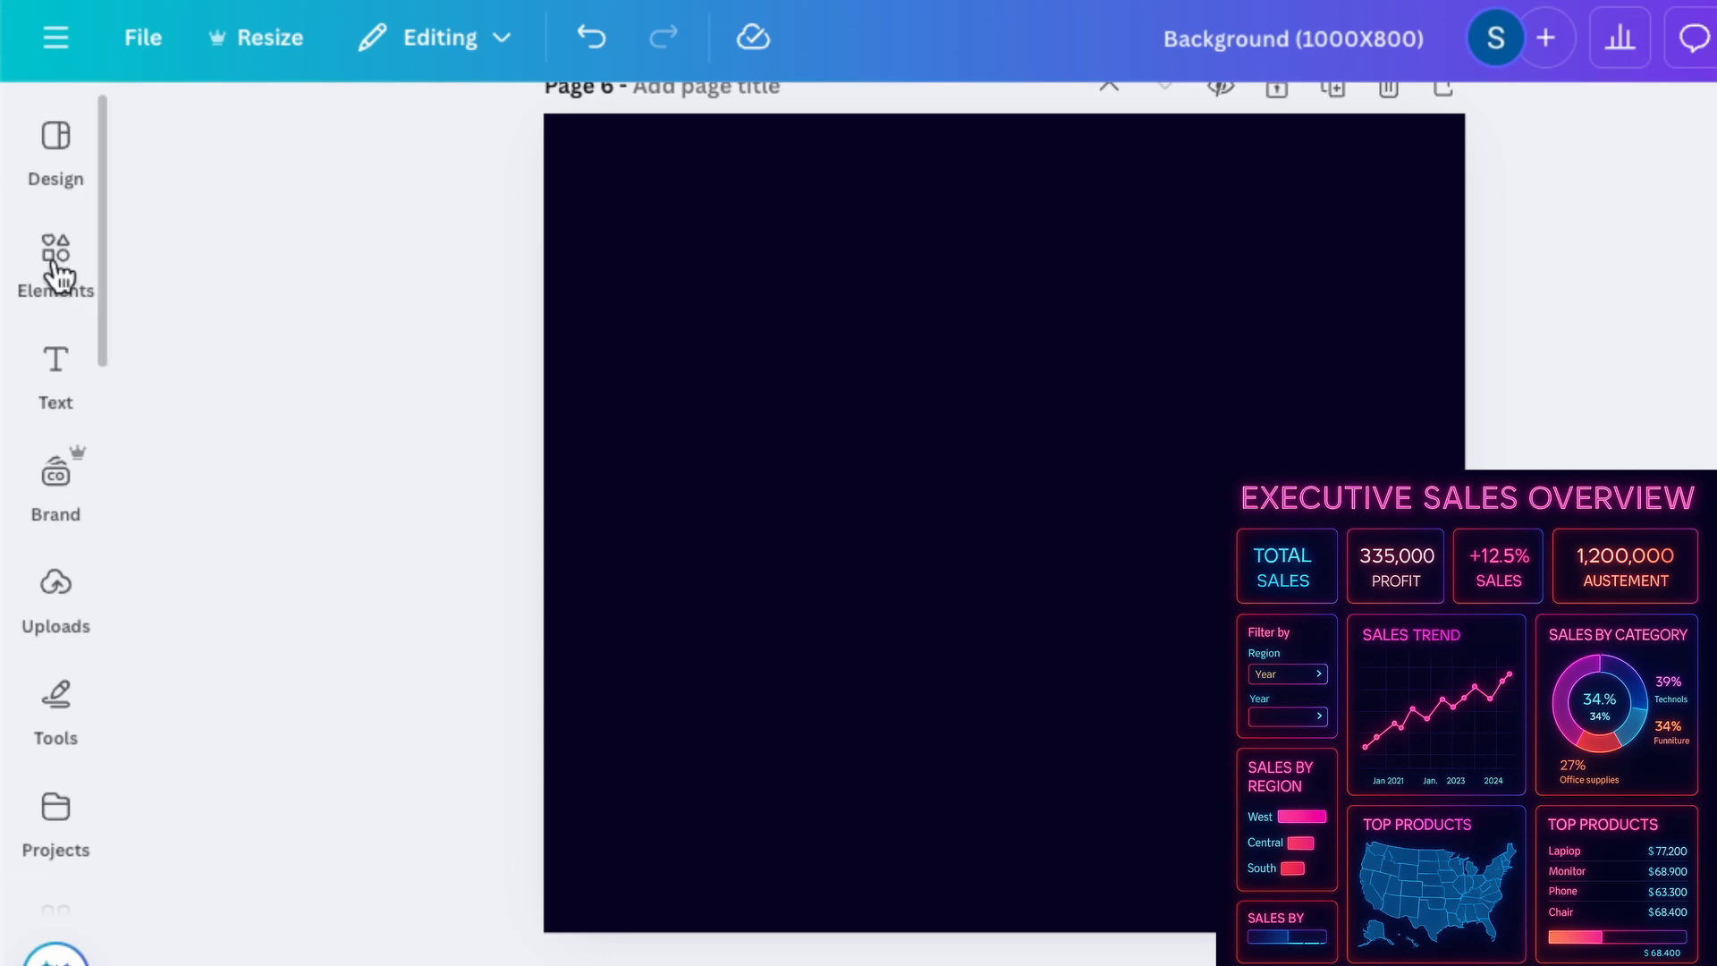
pyautogui.click(54, 263)
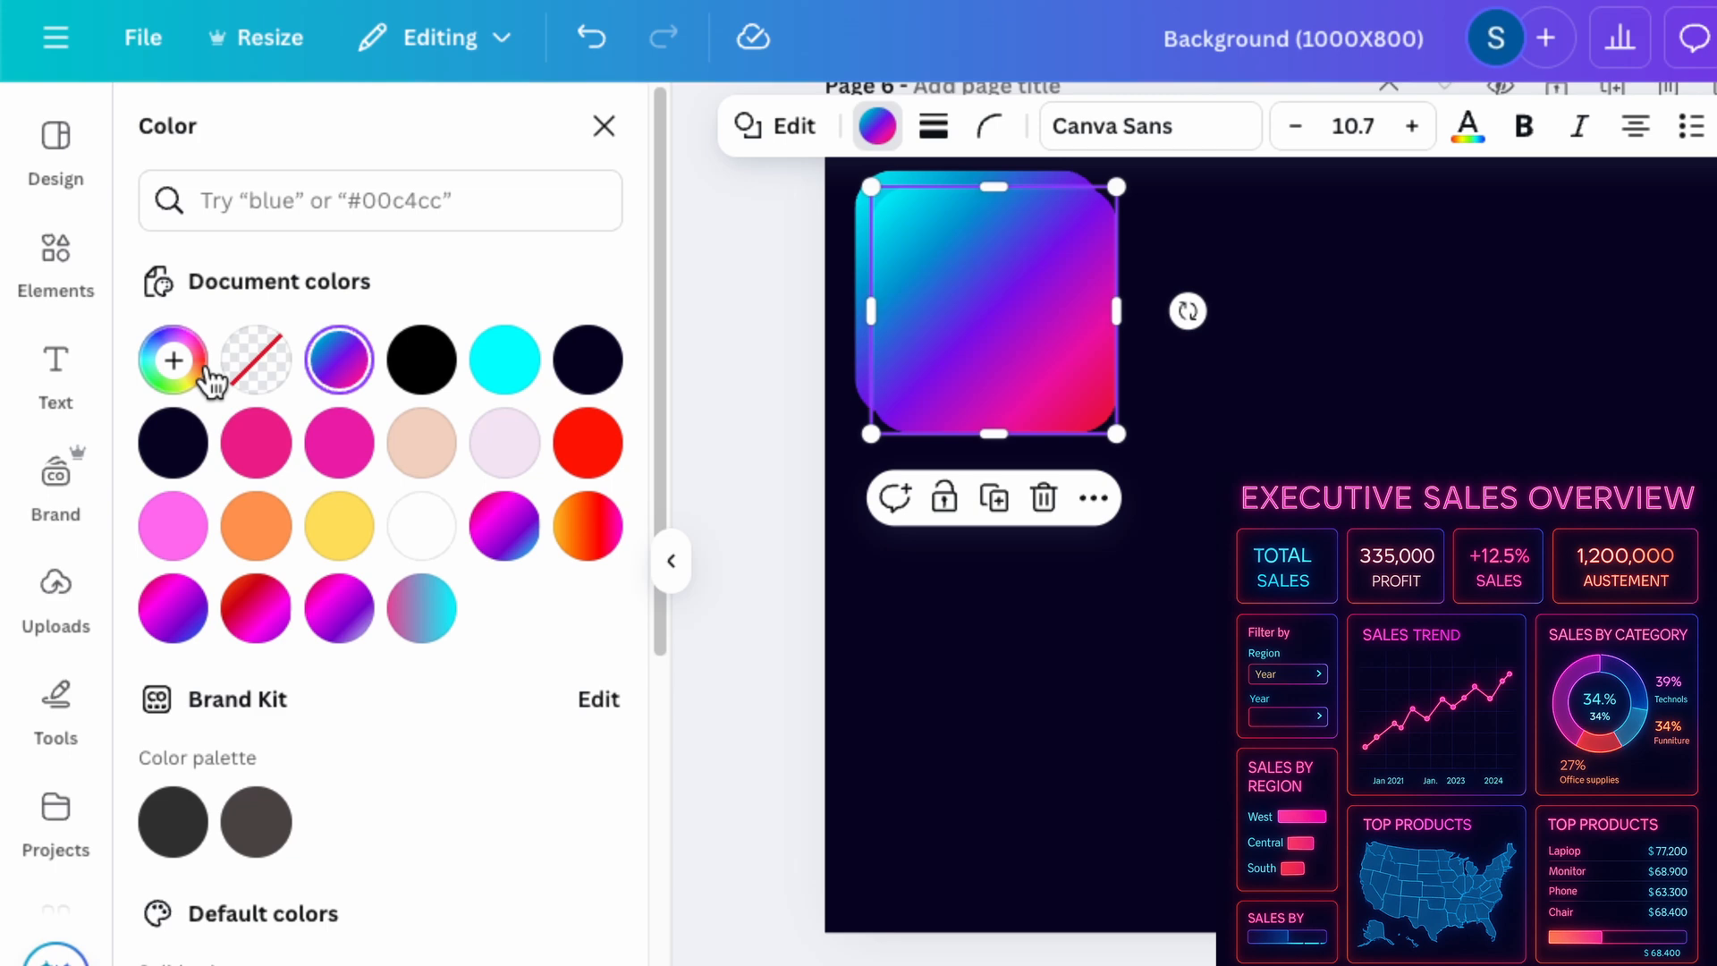
pyautogui.click(171, 360)
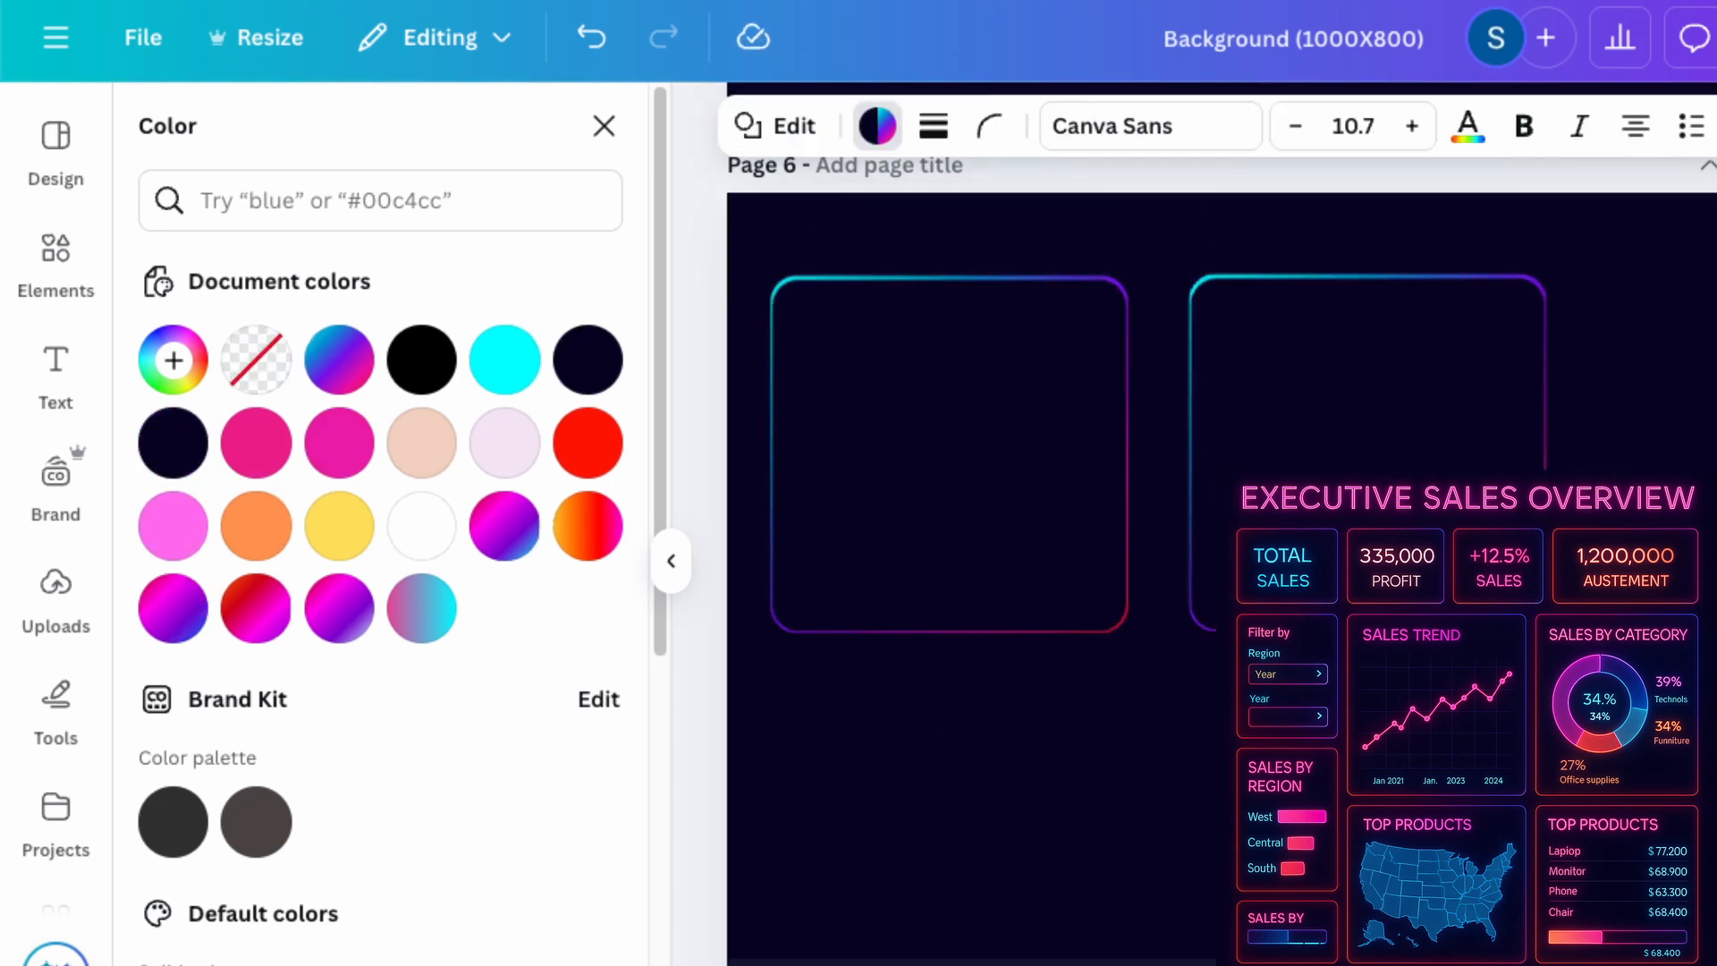
pyautogui.click(588, 360)
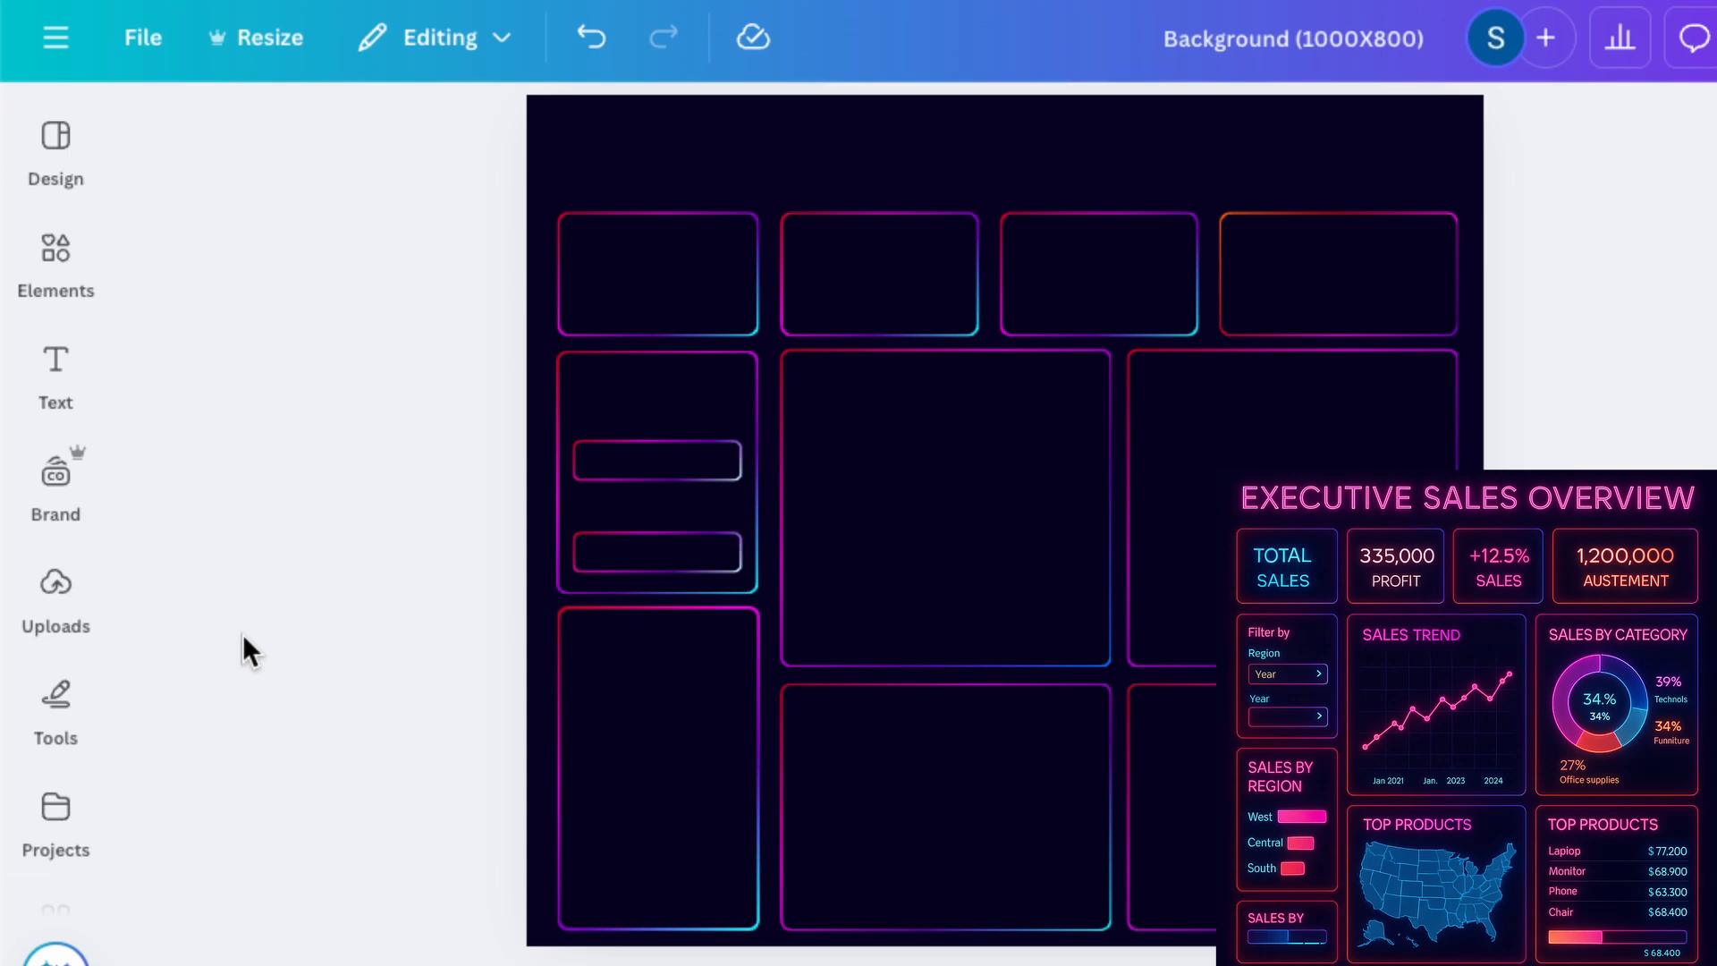
# Place a size-45 'EXECUTIVE SALES OVERVIEW' title across the top with a pink Outline glow.
pyautogui.click(55, 372)
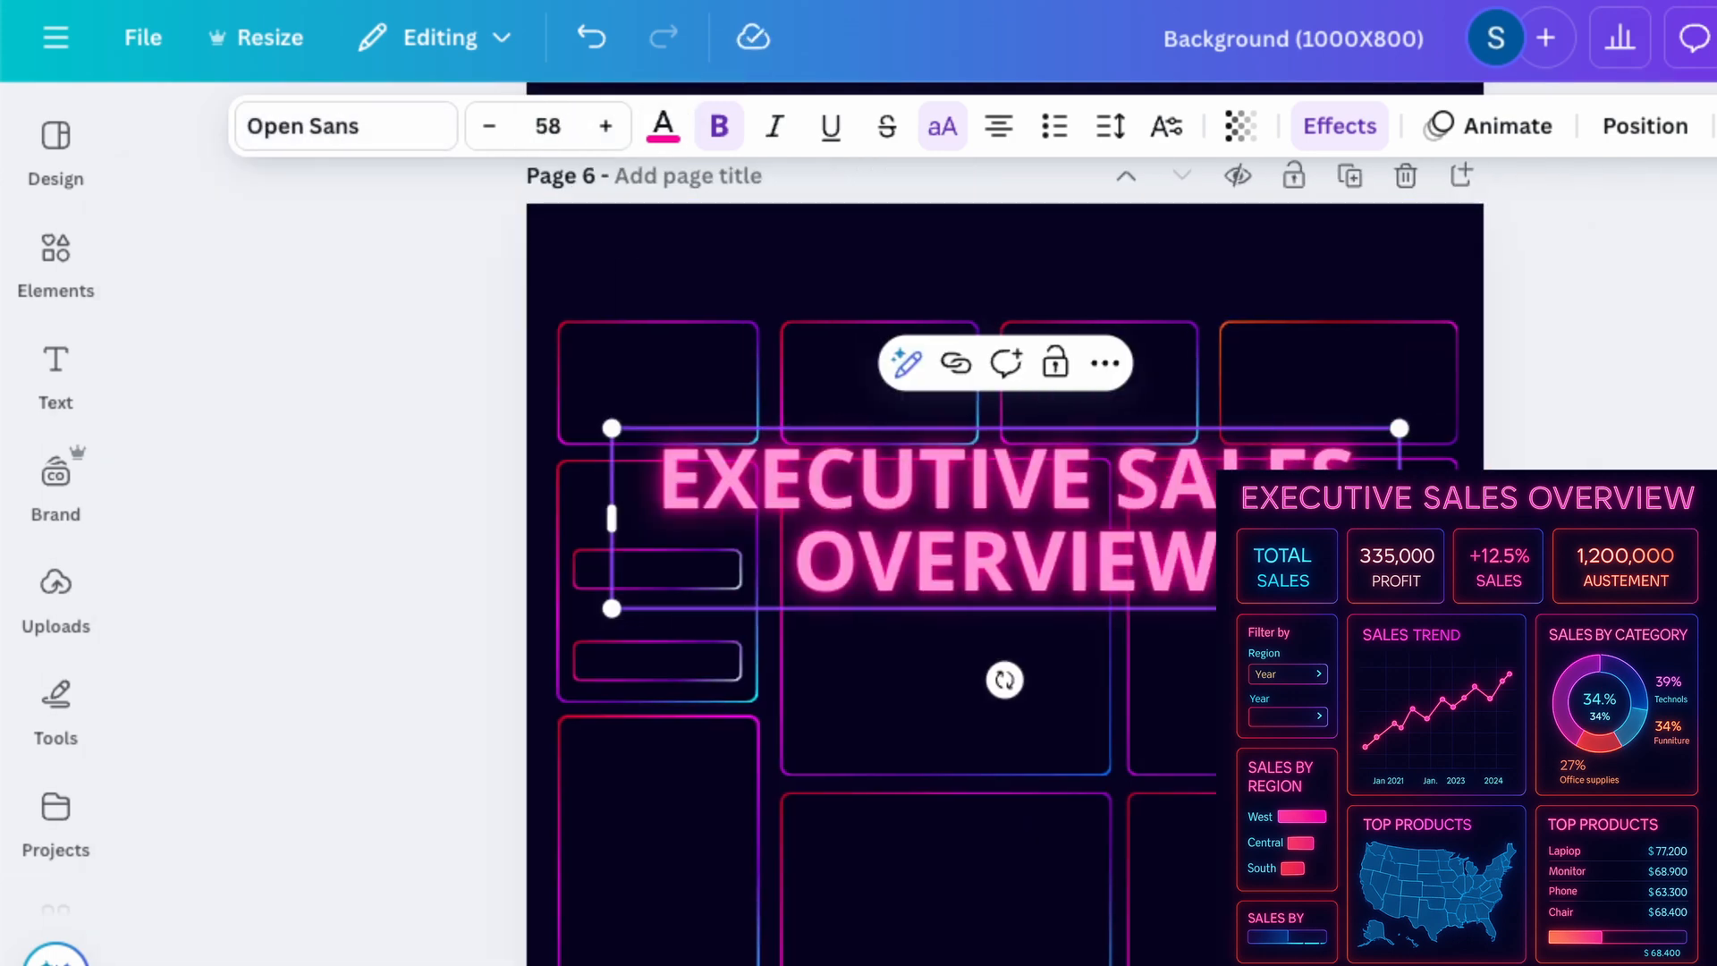
pyautogui.click(488, 126)
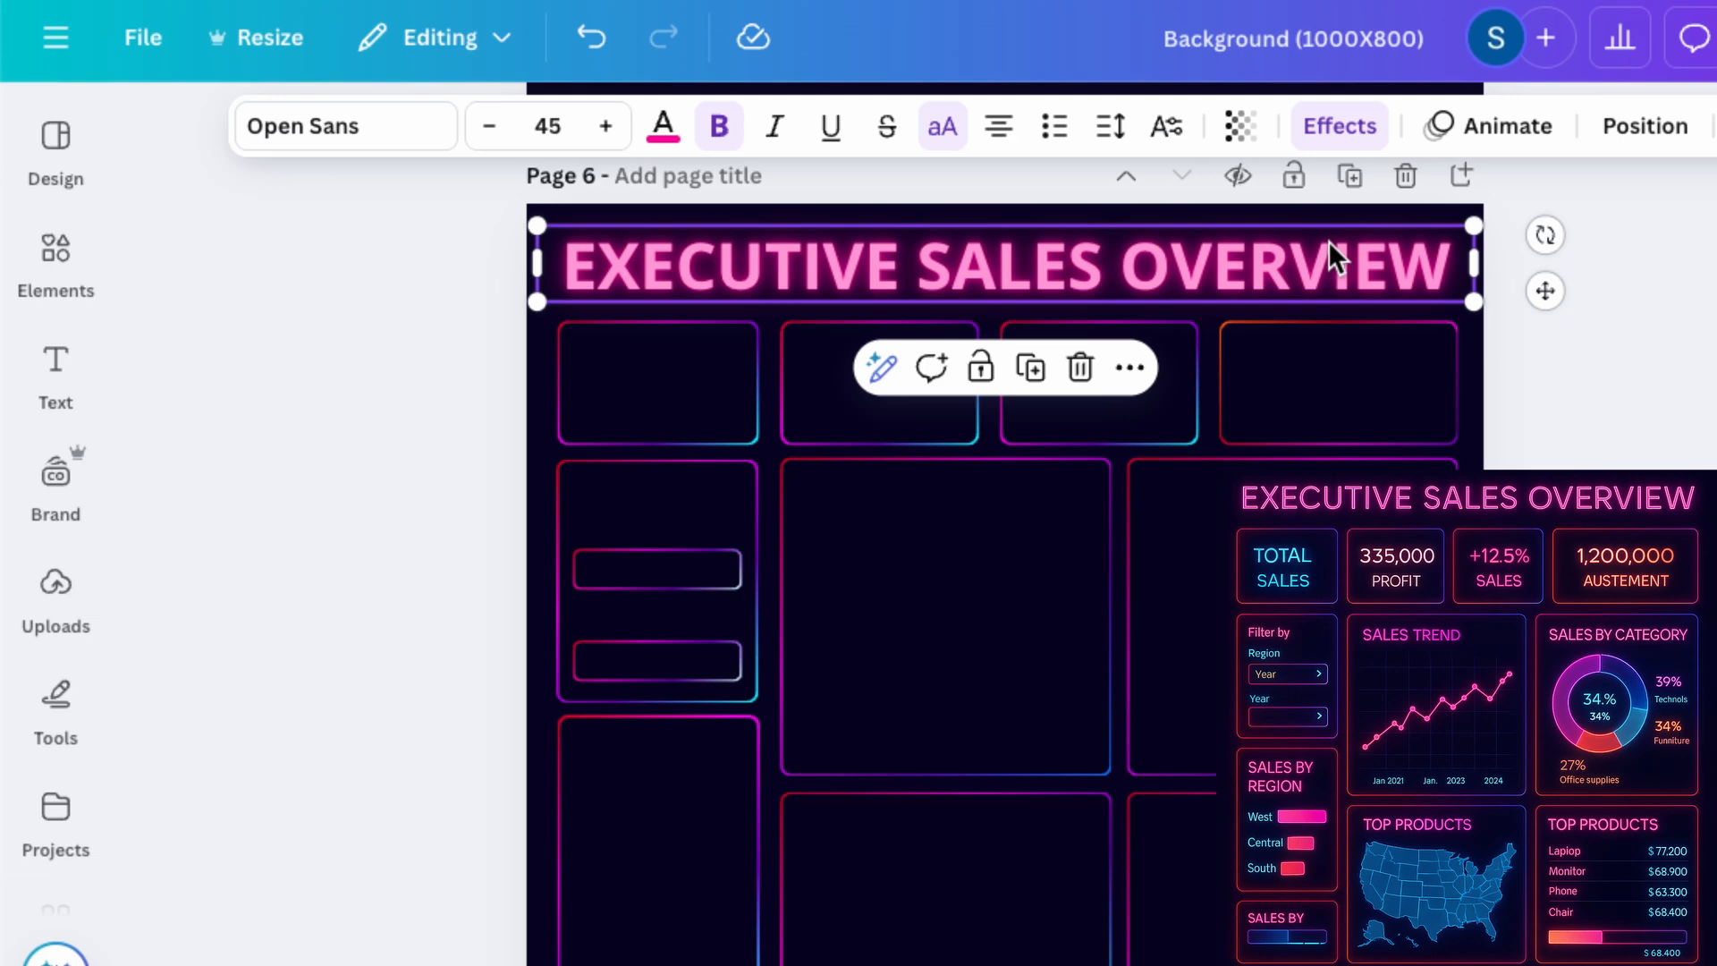
pyautogui.click(1337, 126)
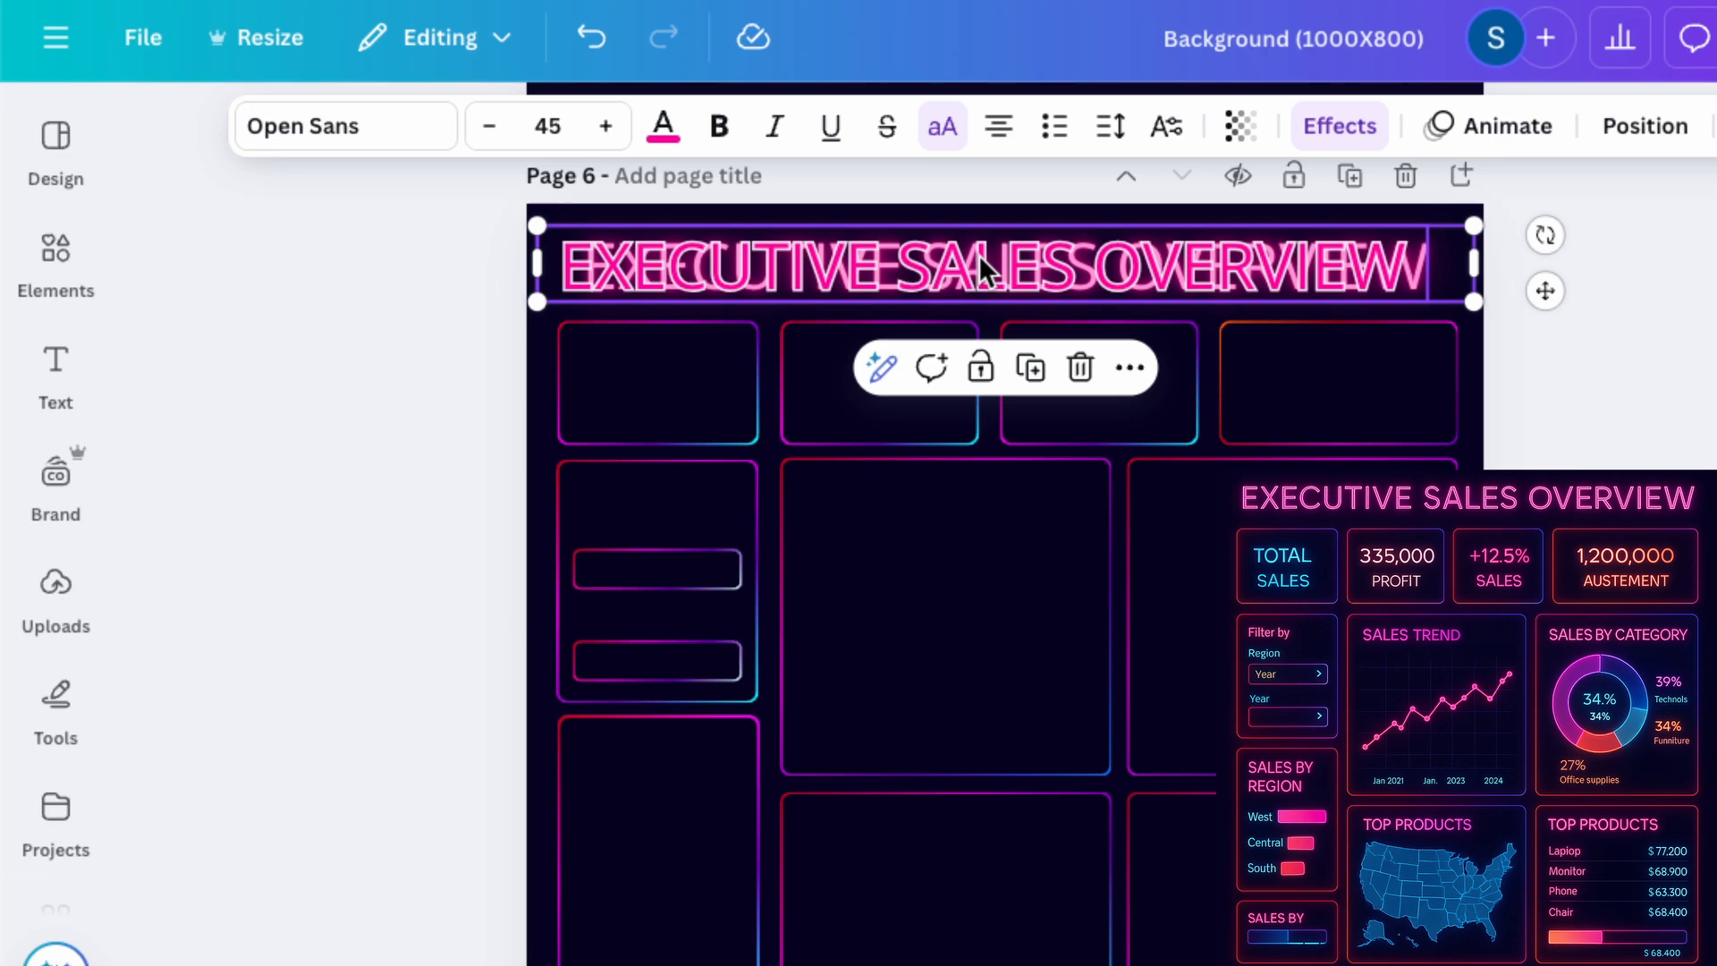
pyautogui.click(1338, 126)
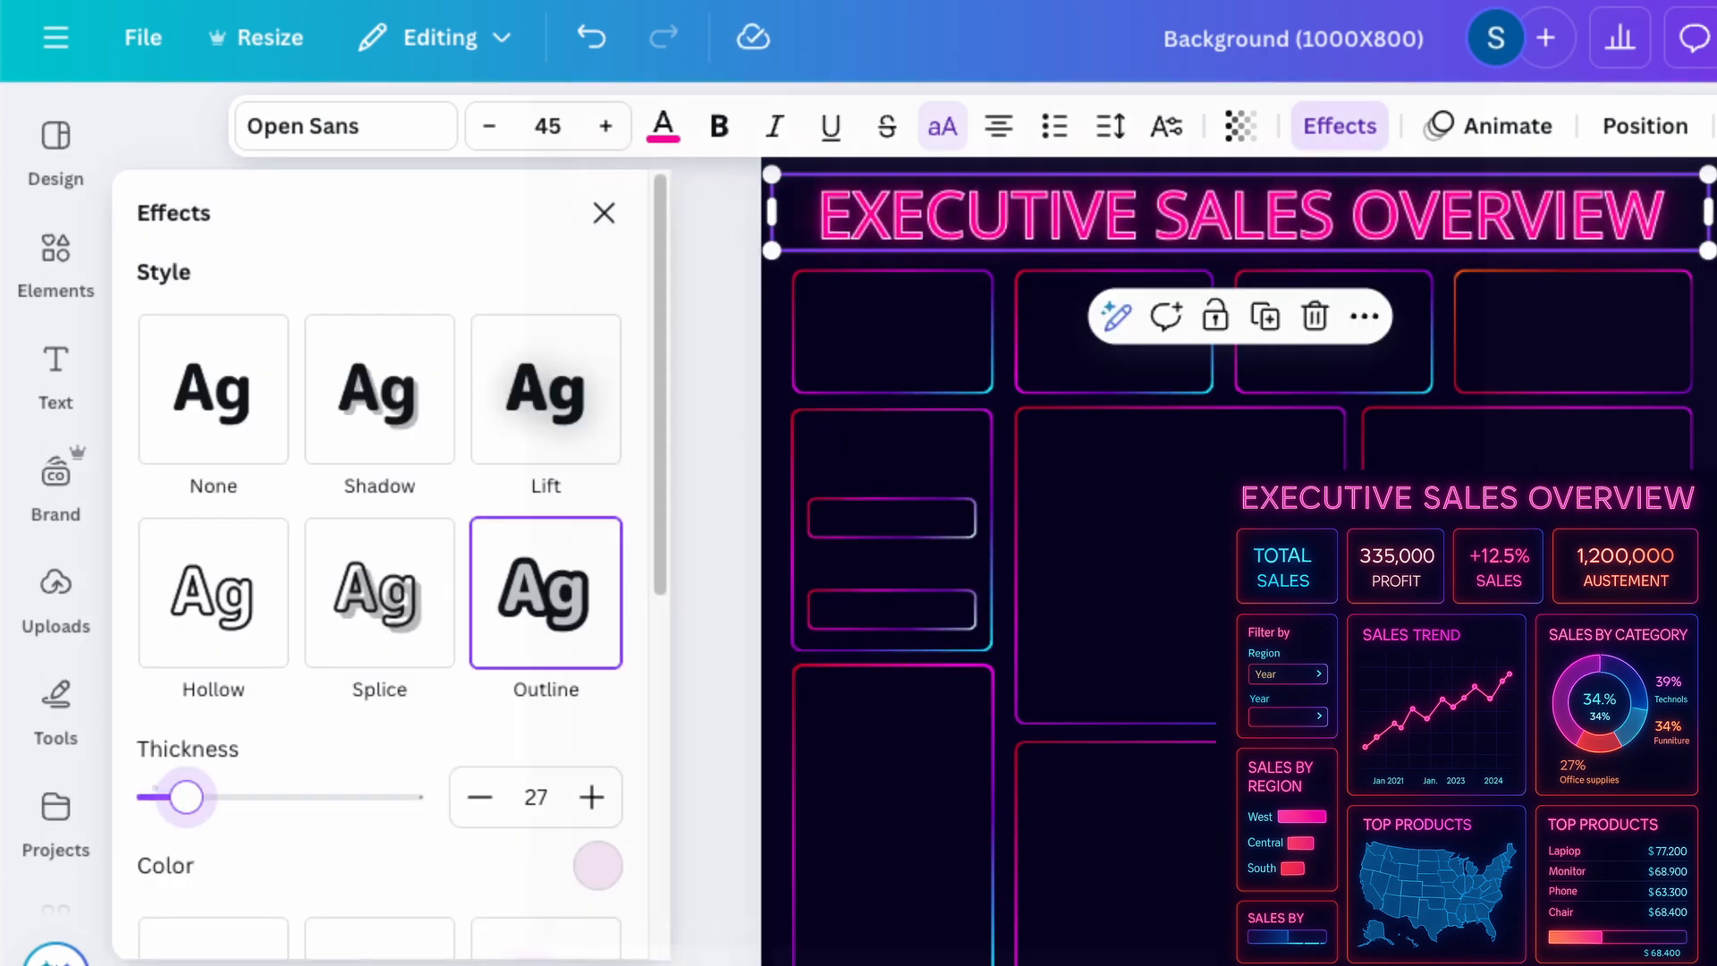
pyautogui.click(54, 372)
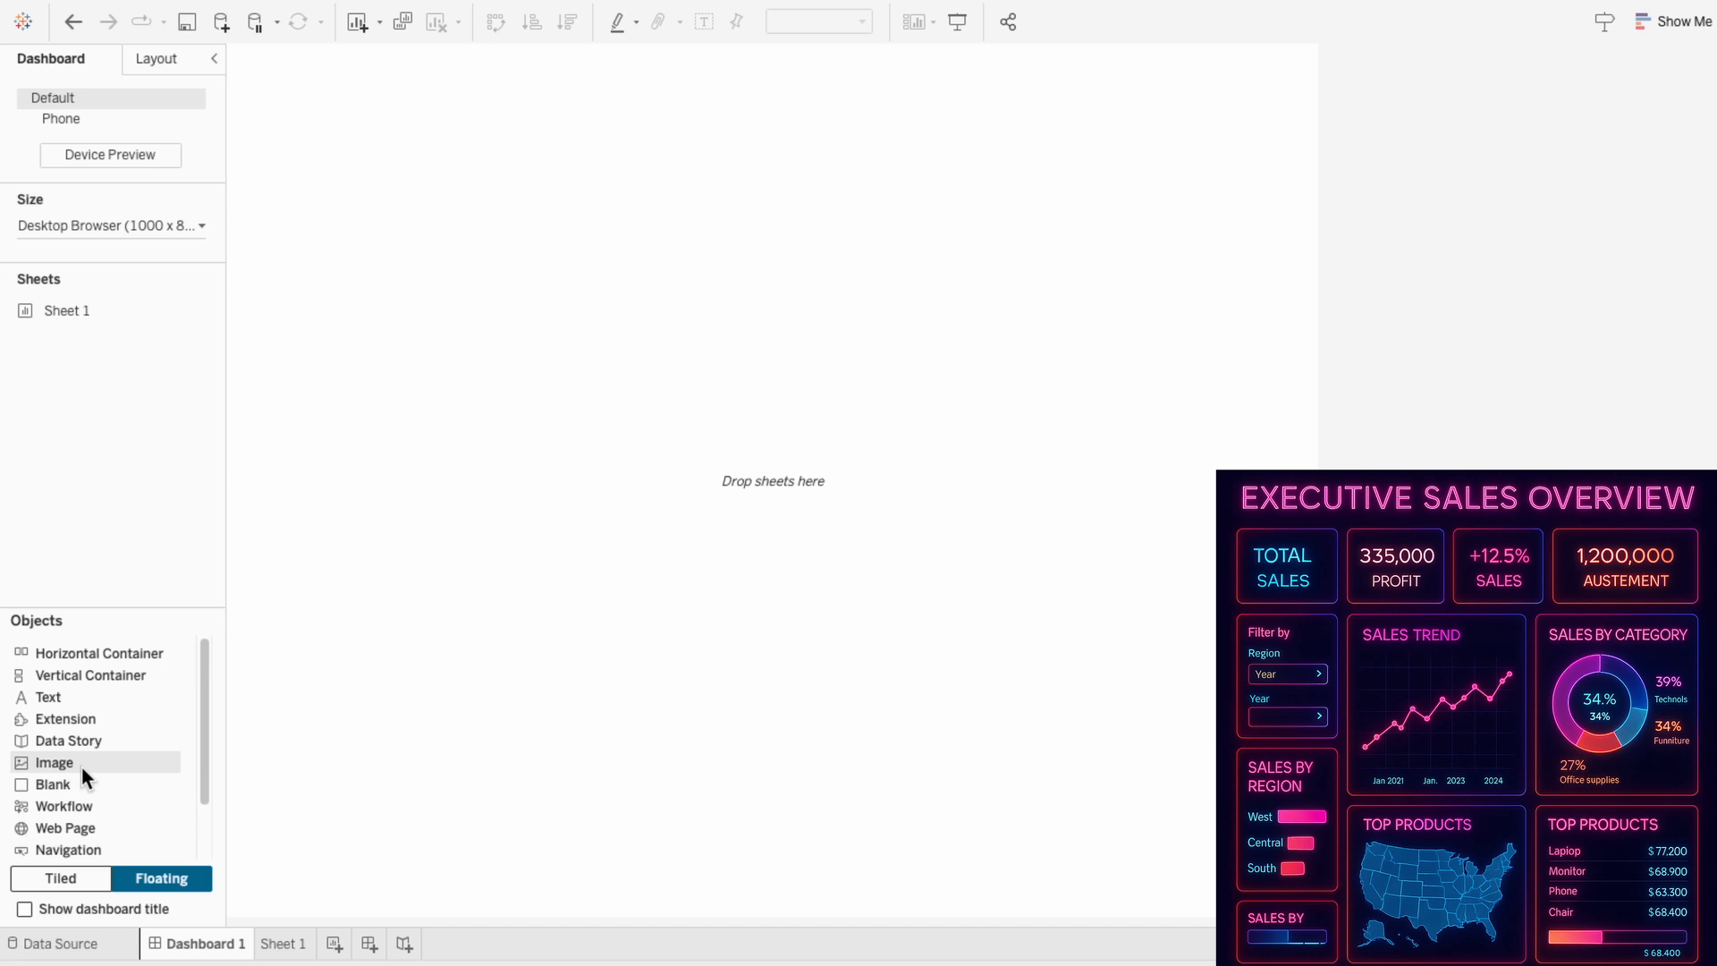
# Float the Neon Dashboard 2.png background image on the dashboard and set its x position.
pyautogui.click(52, 762)
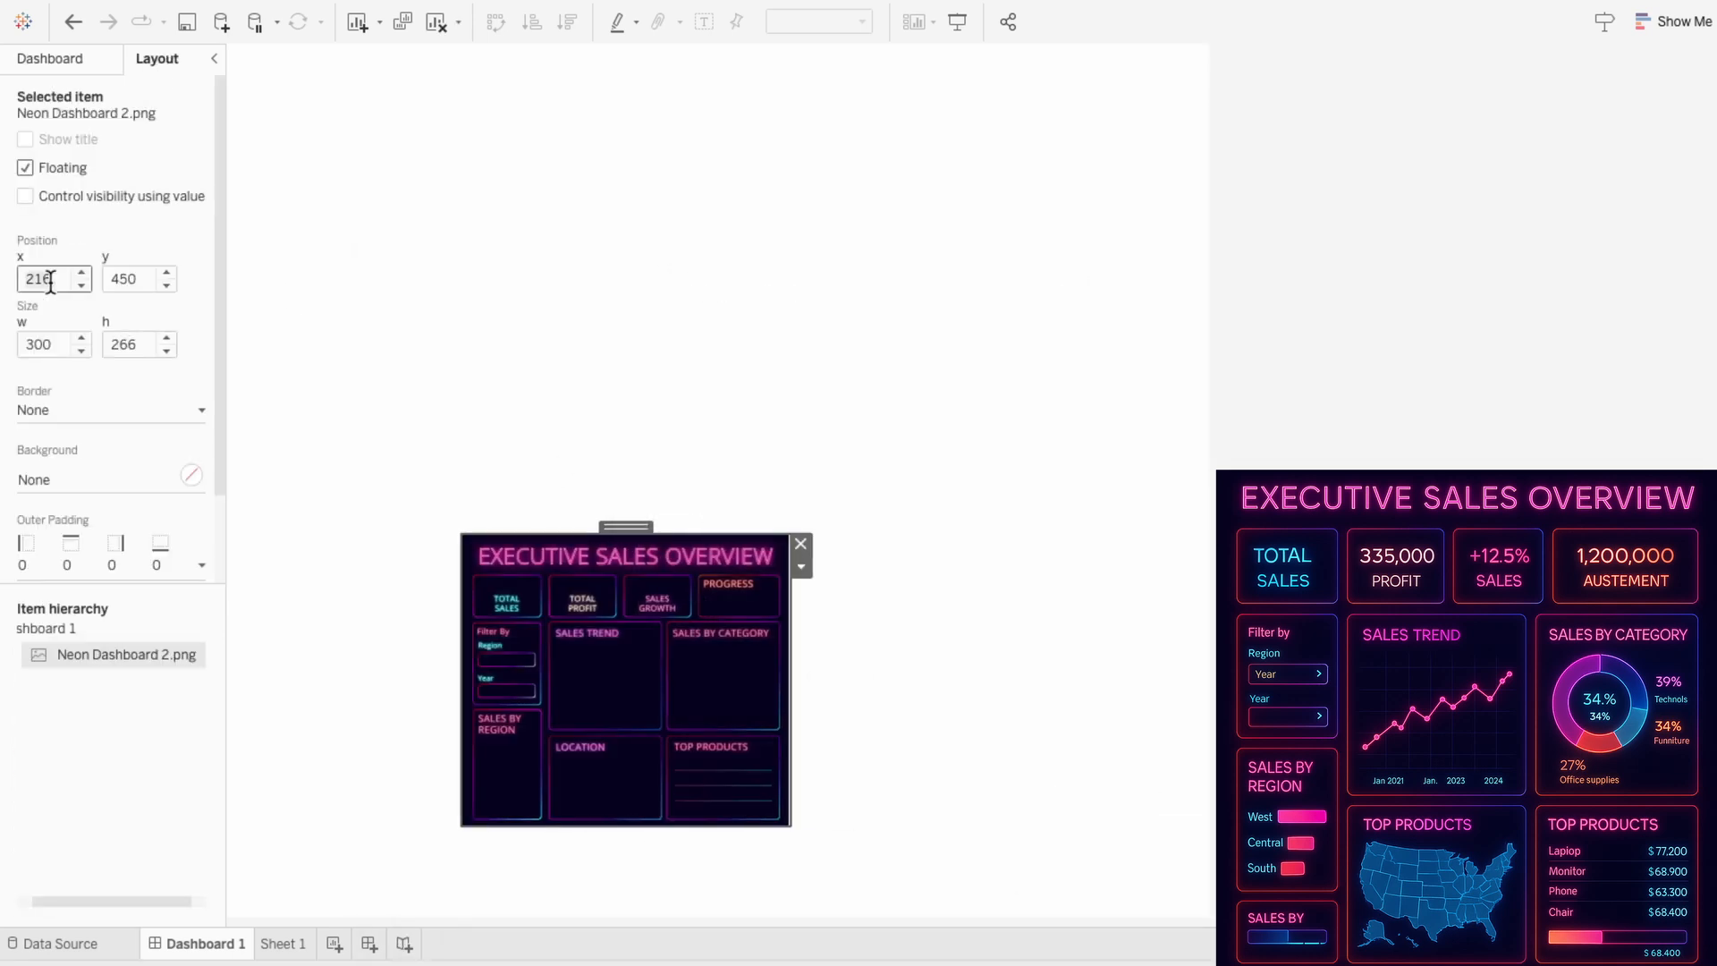
pyautogui.click(281, 943)
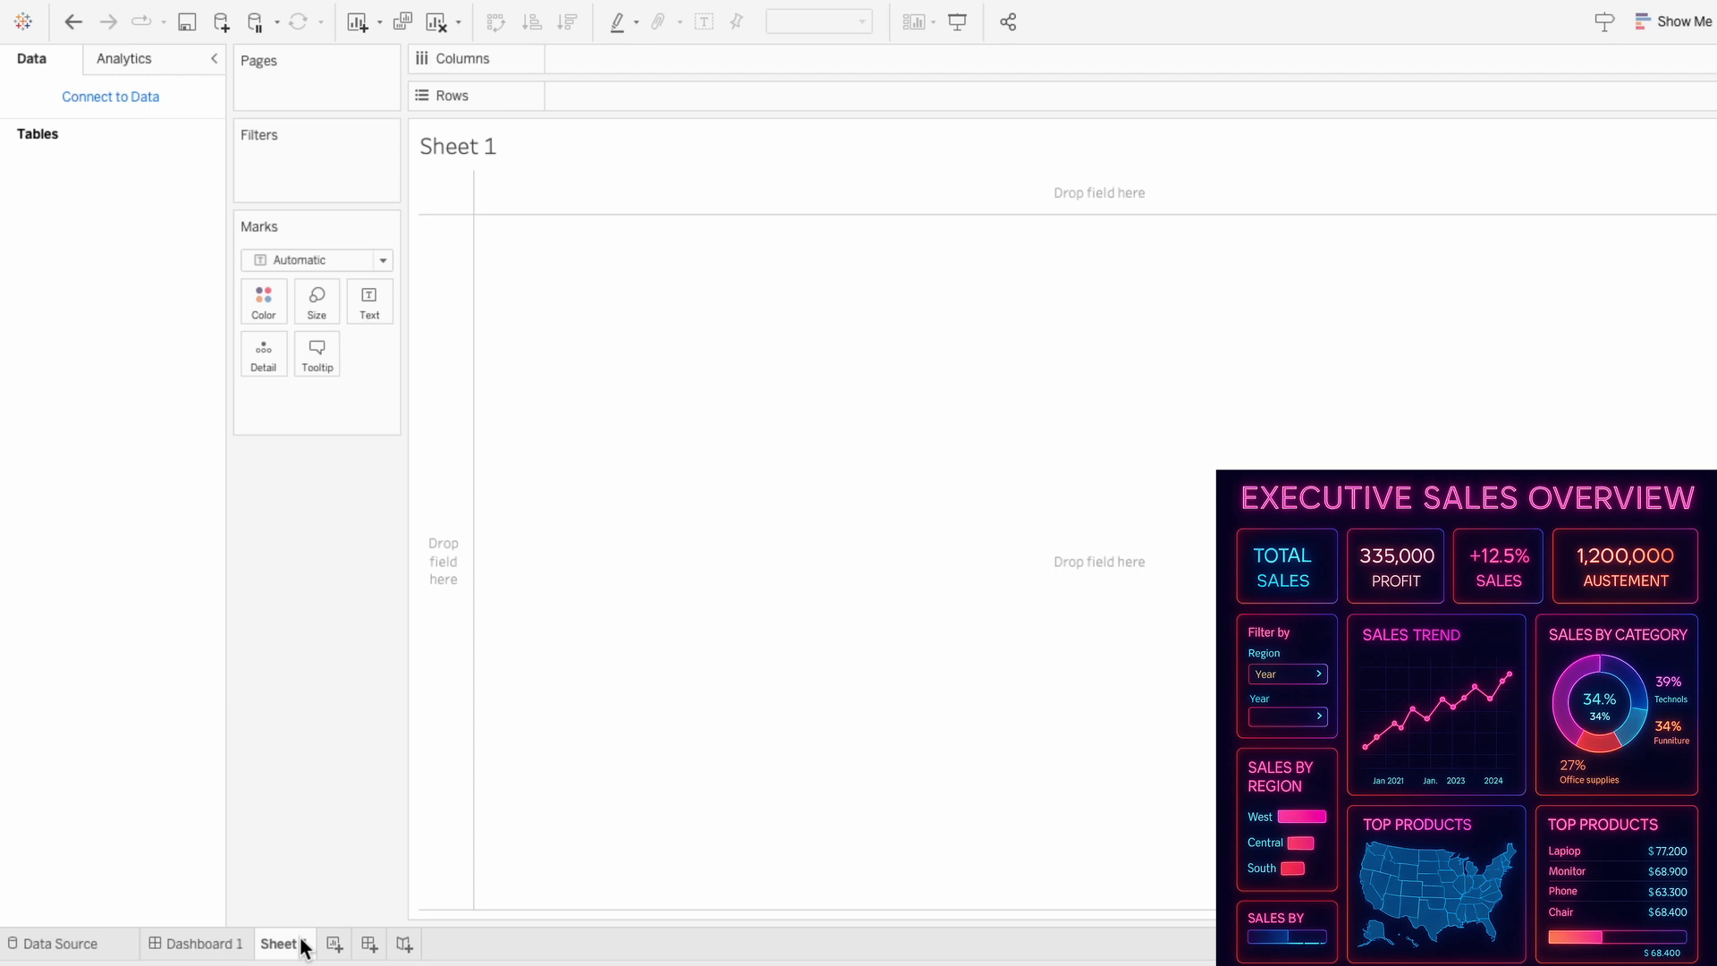
# Connect to Sample - Superstore and create 2024 Sales and YOY (2023 vs 2024) calculated fields.
pyautogui.click(220, 21)
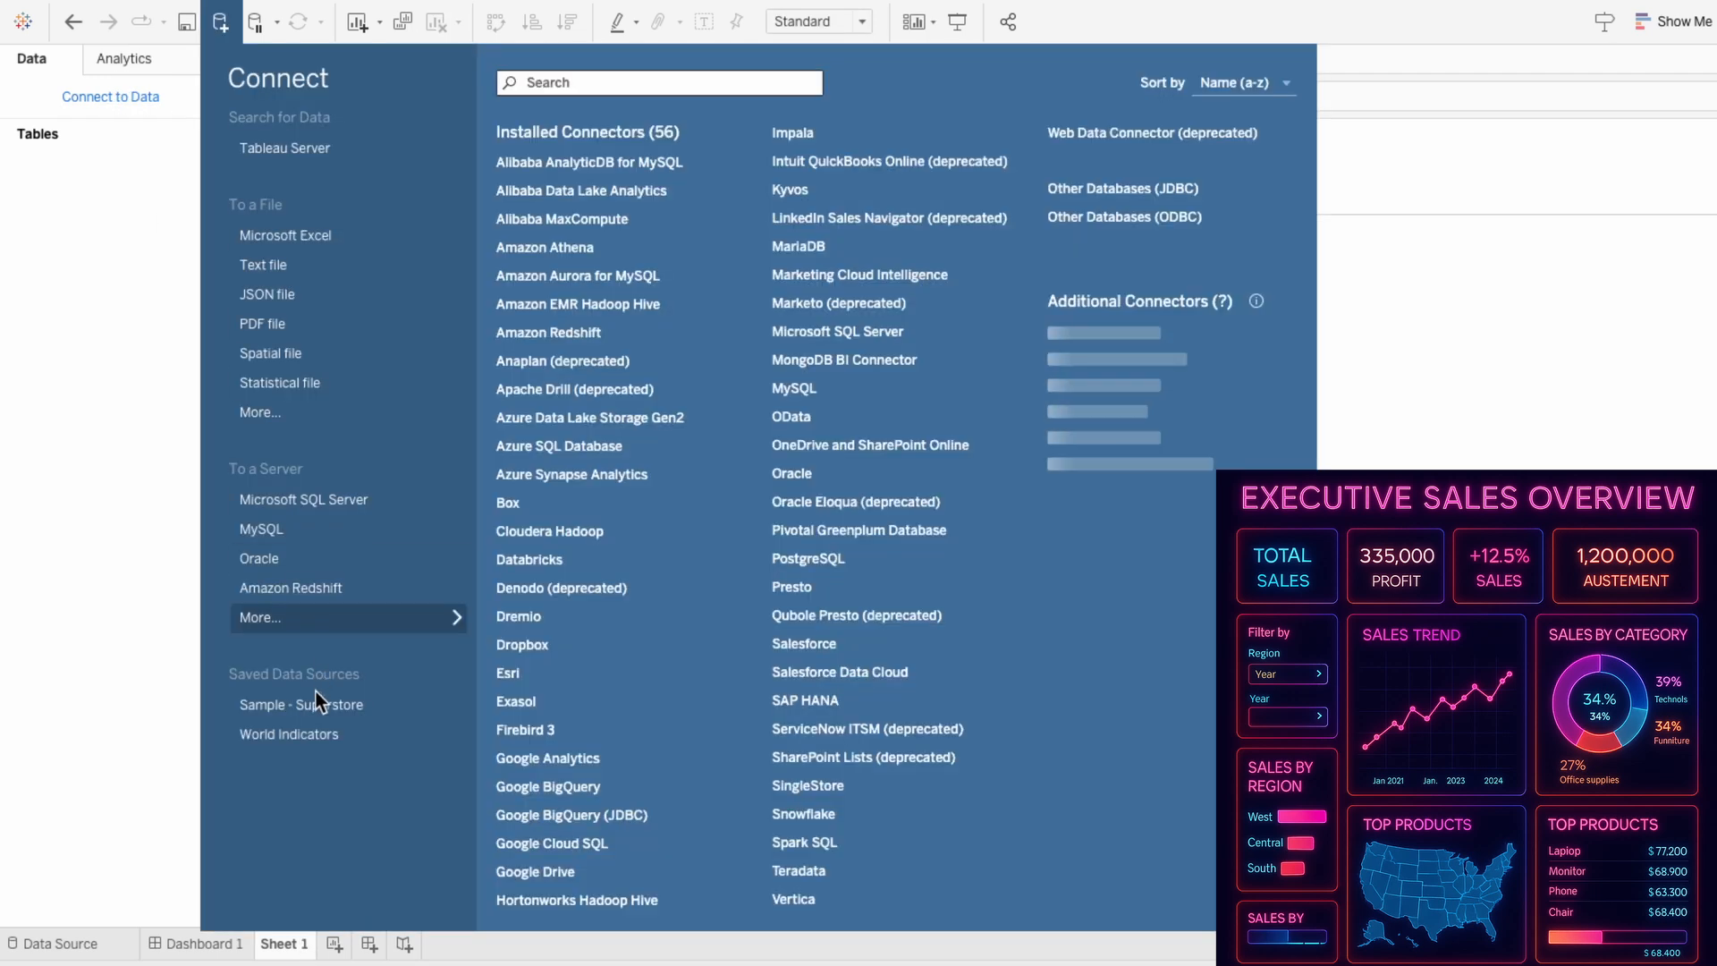
pyautogui.click(300, 703)
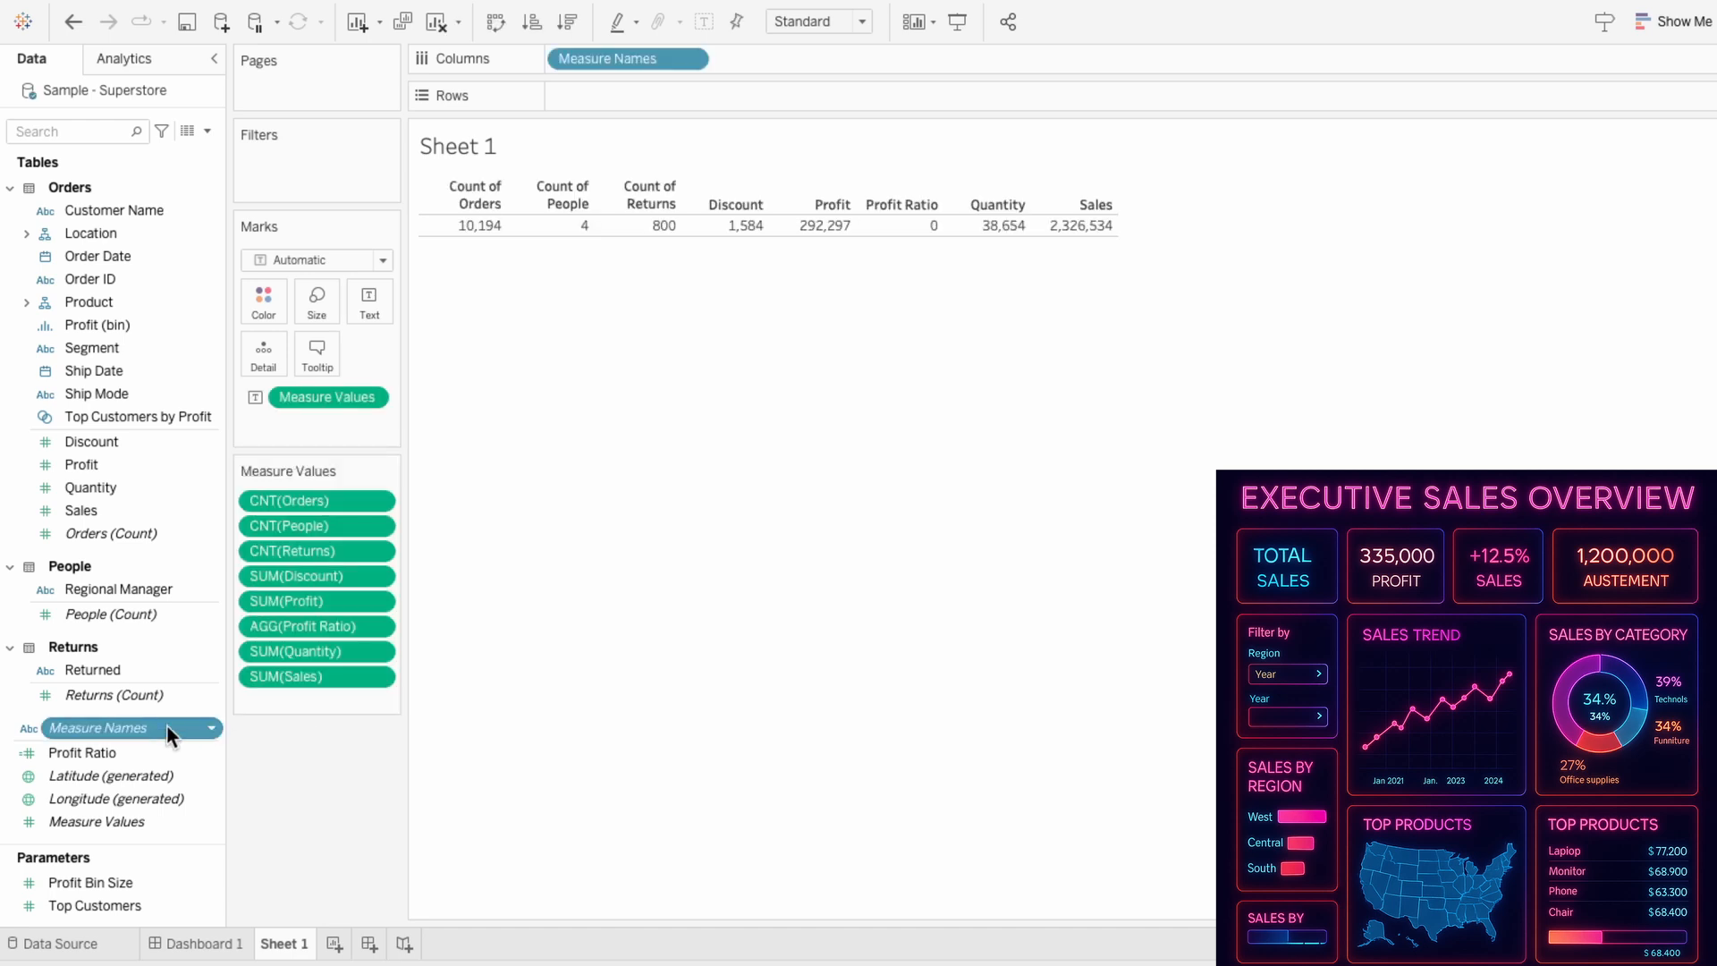
pyautogui.click(207, 132)
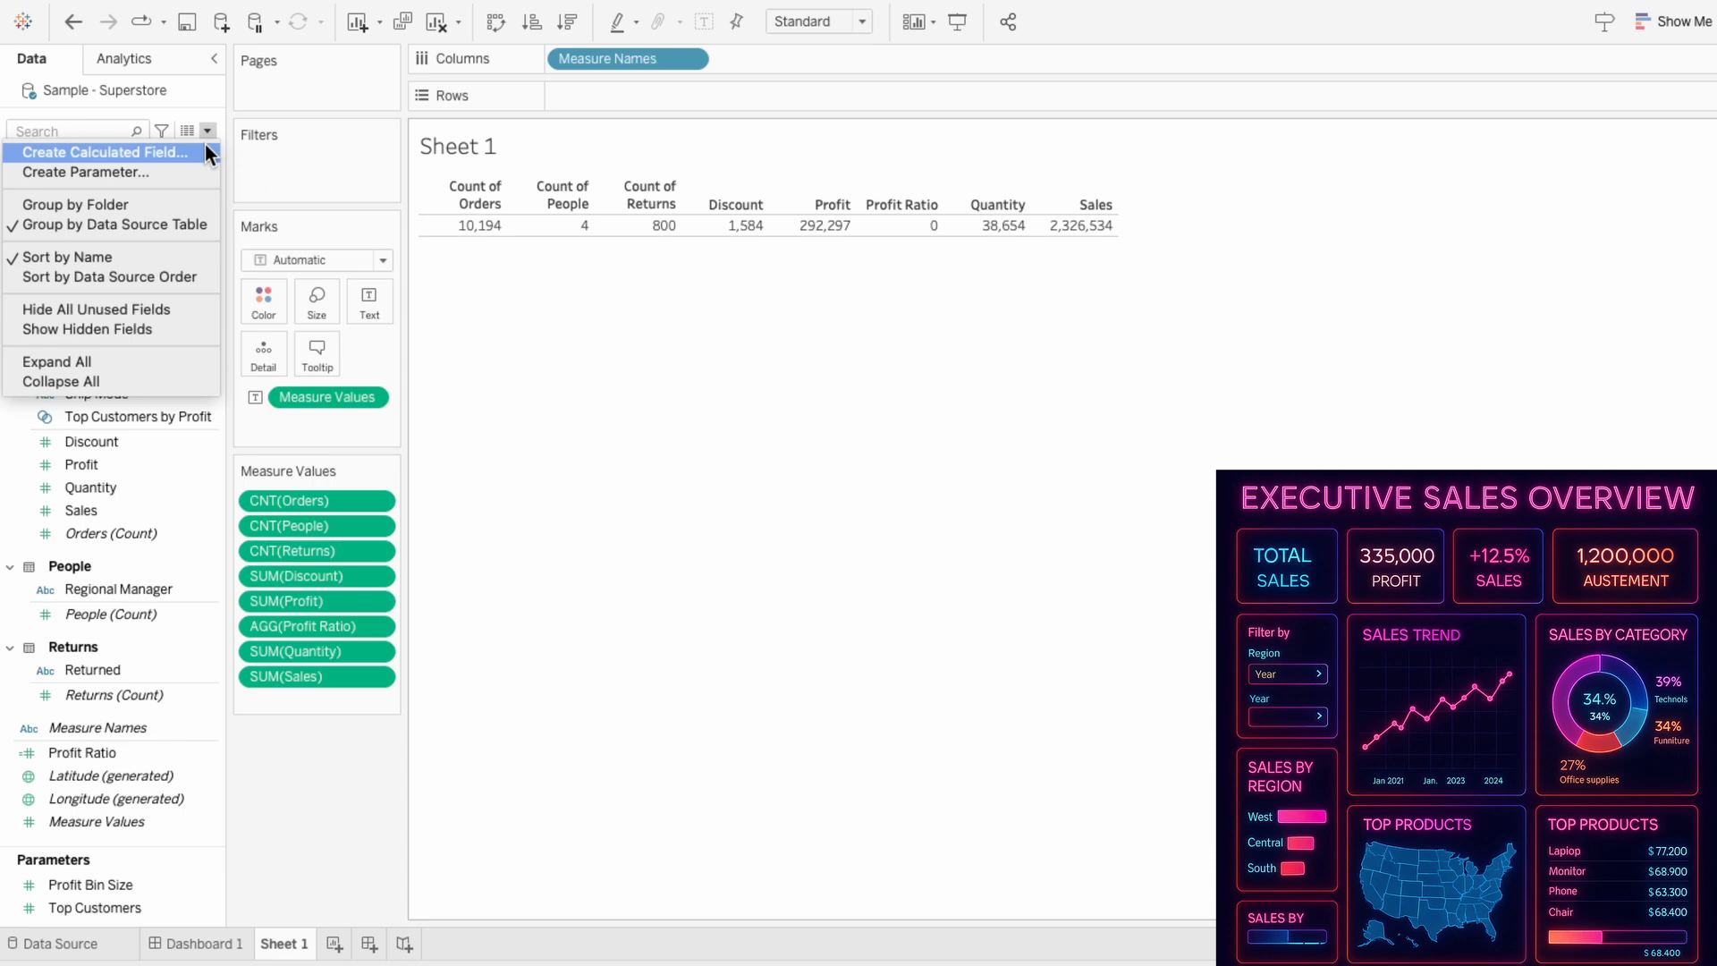
pyautogui.click(103, 152)
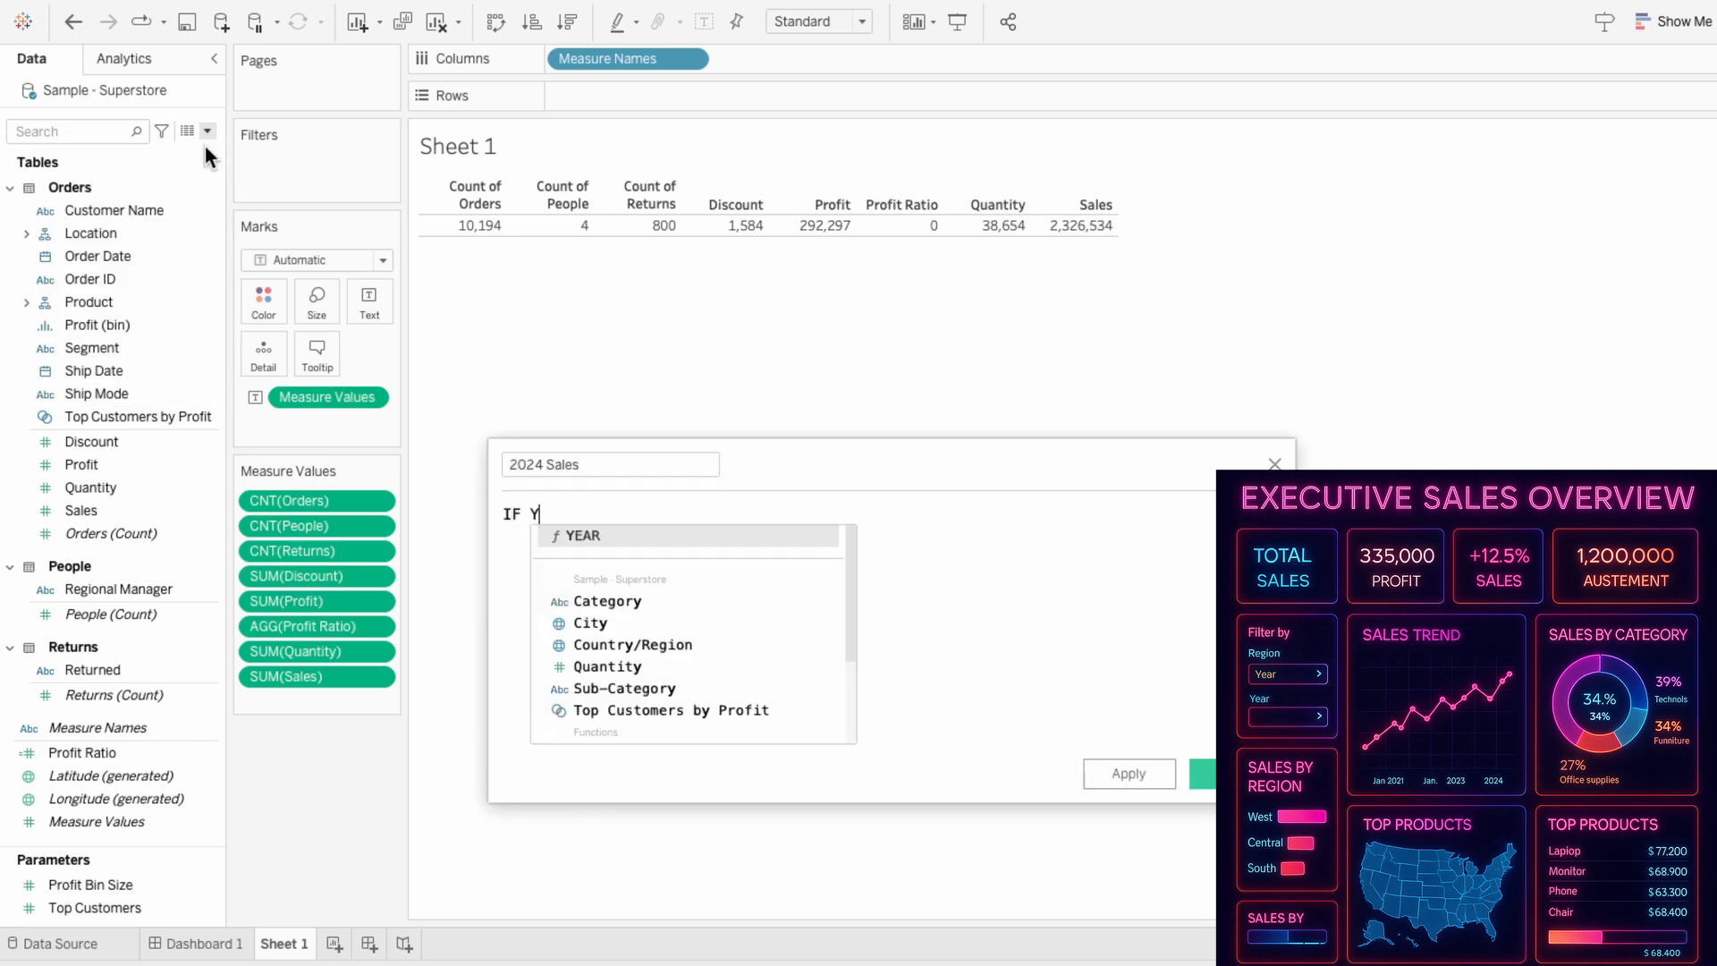
pyautogui.write('EAR([Order Date]) = 2024 THEN [Sales] END')
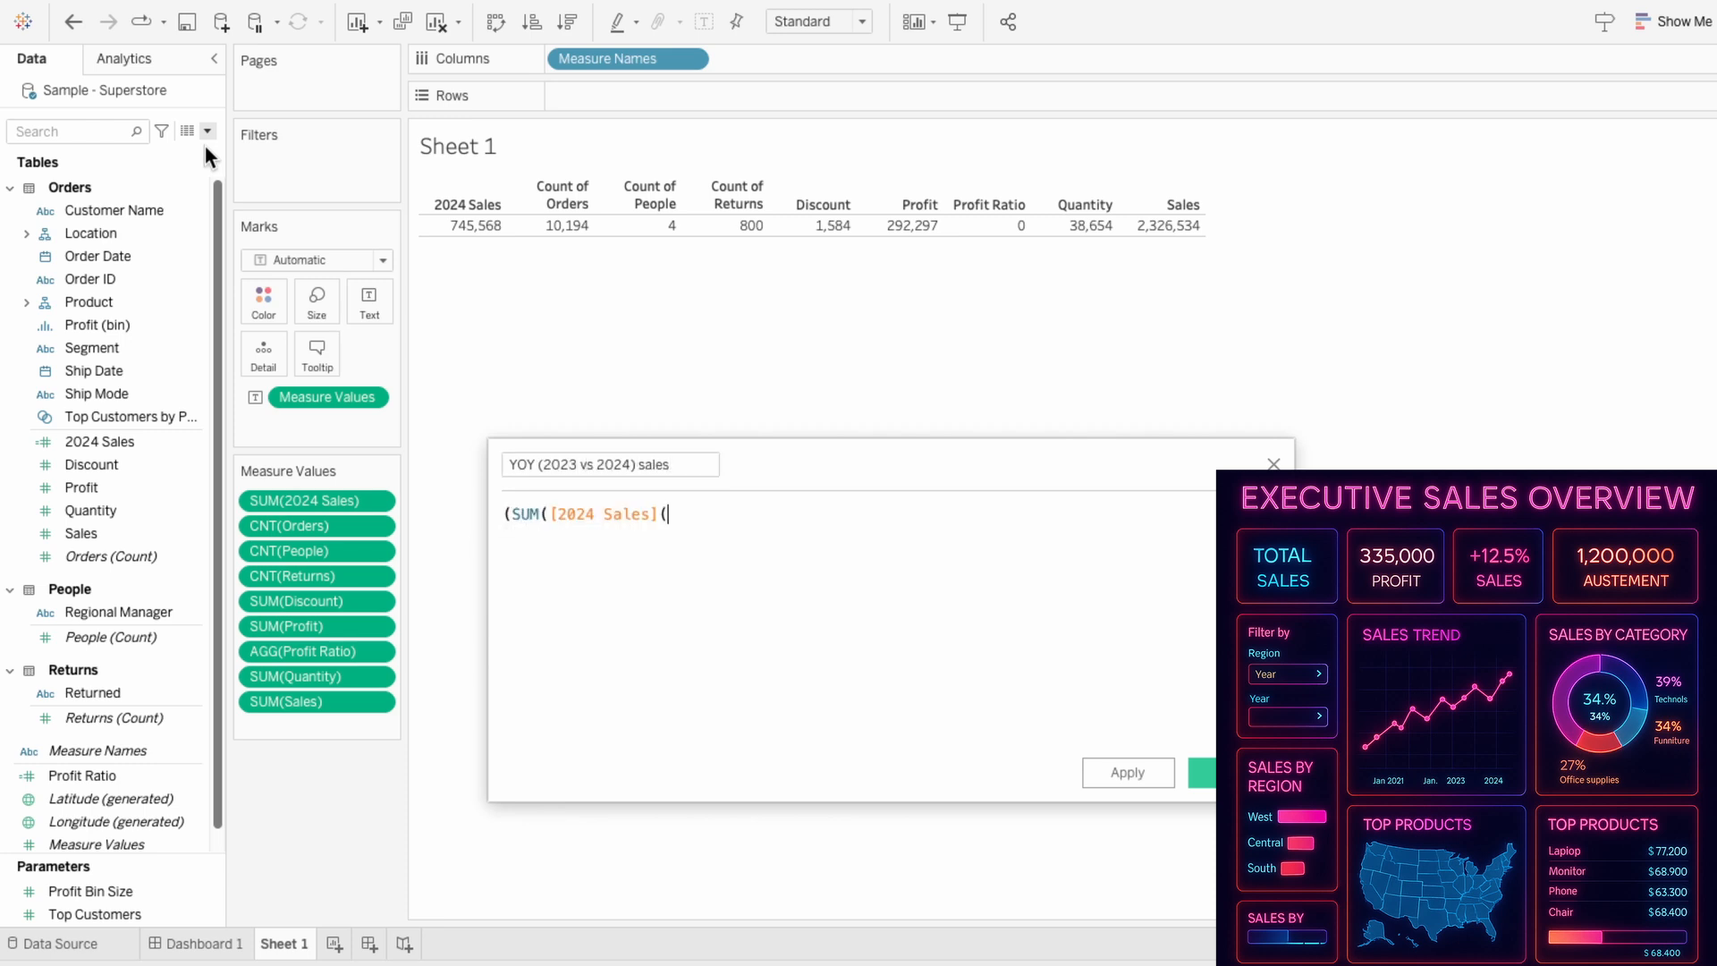
pyautogui.write('- SUM(IF YEAR([Order Date]) = 2023 THEN Sales] END))')
pyautogui.write('SUM([2024 Sales])')
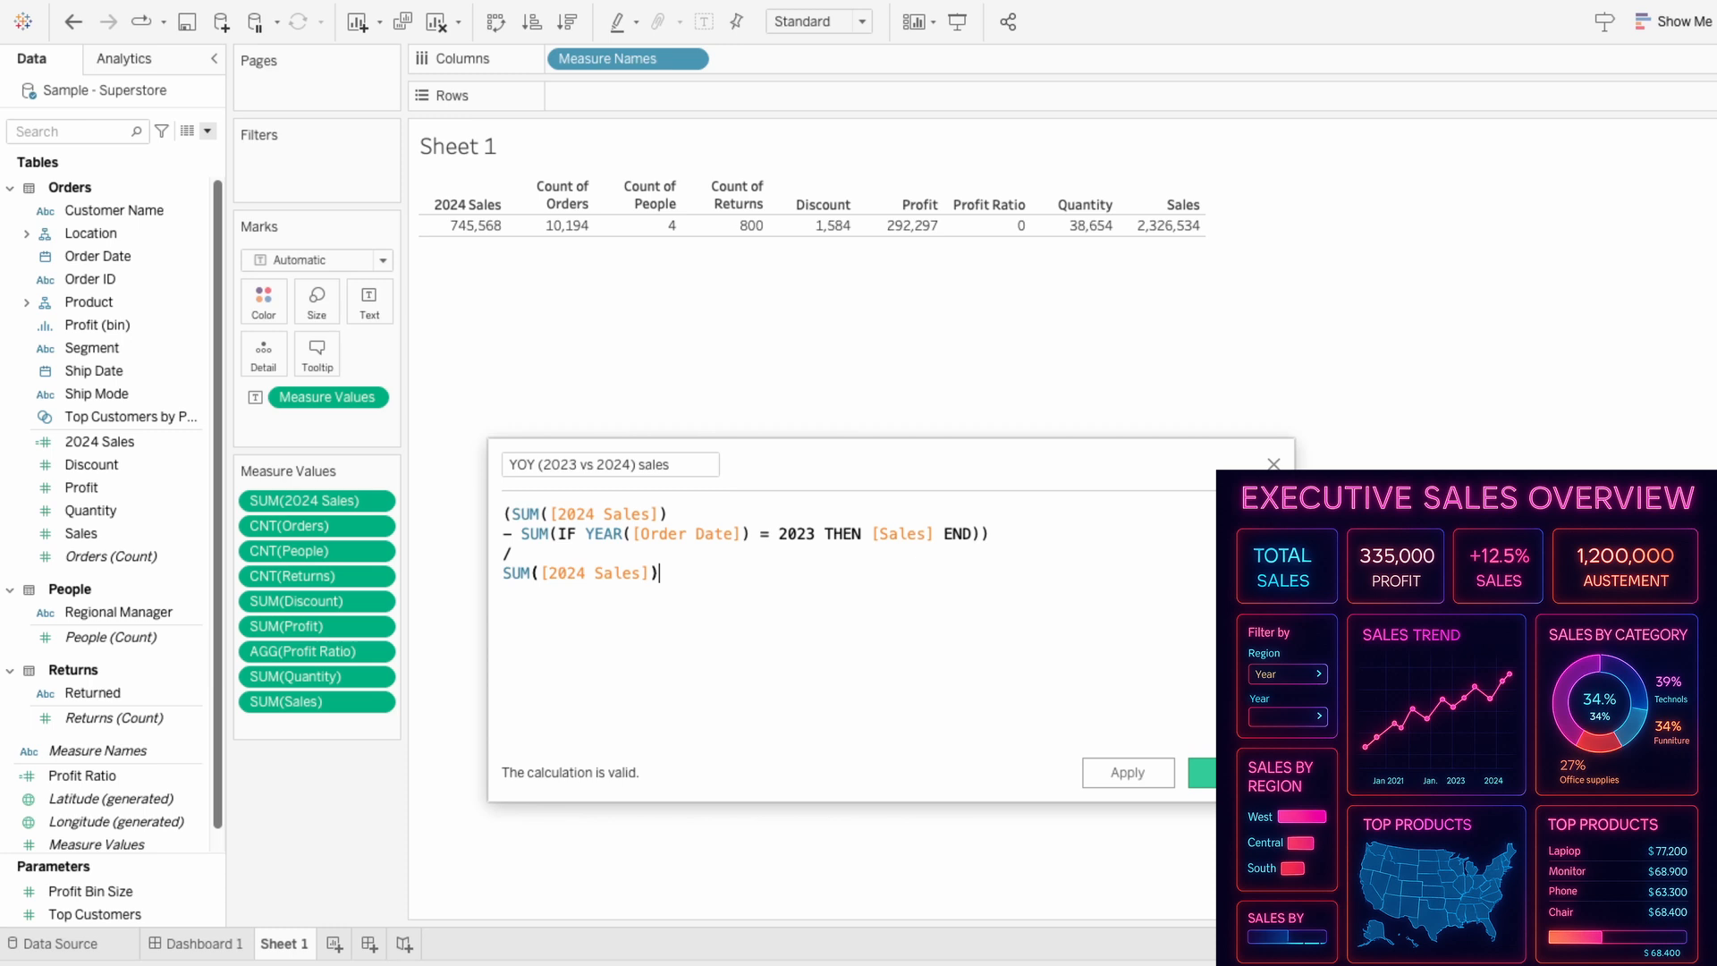
pyautogui.click(1201, 772)
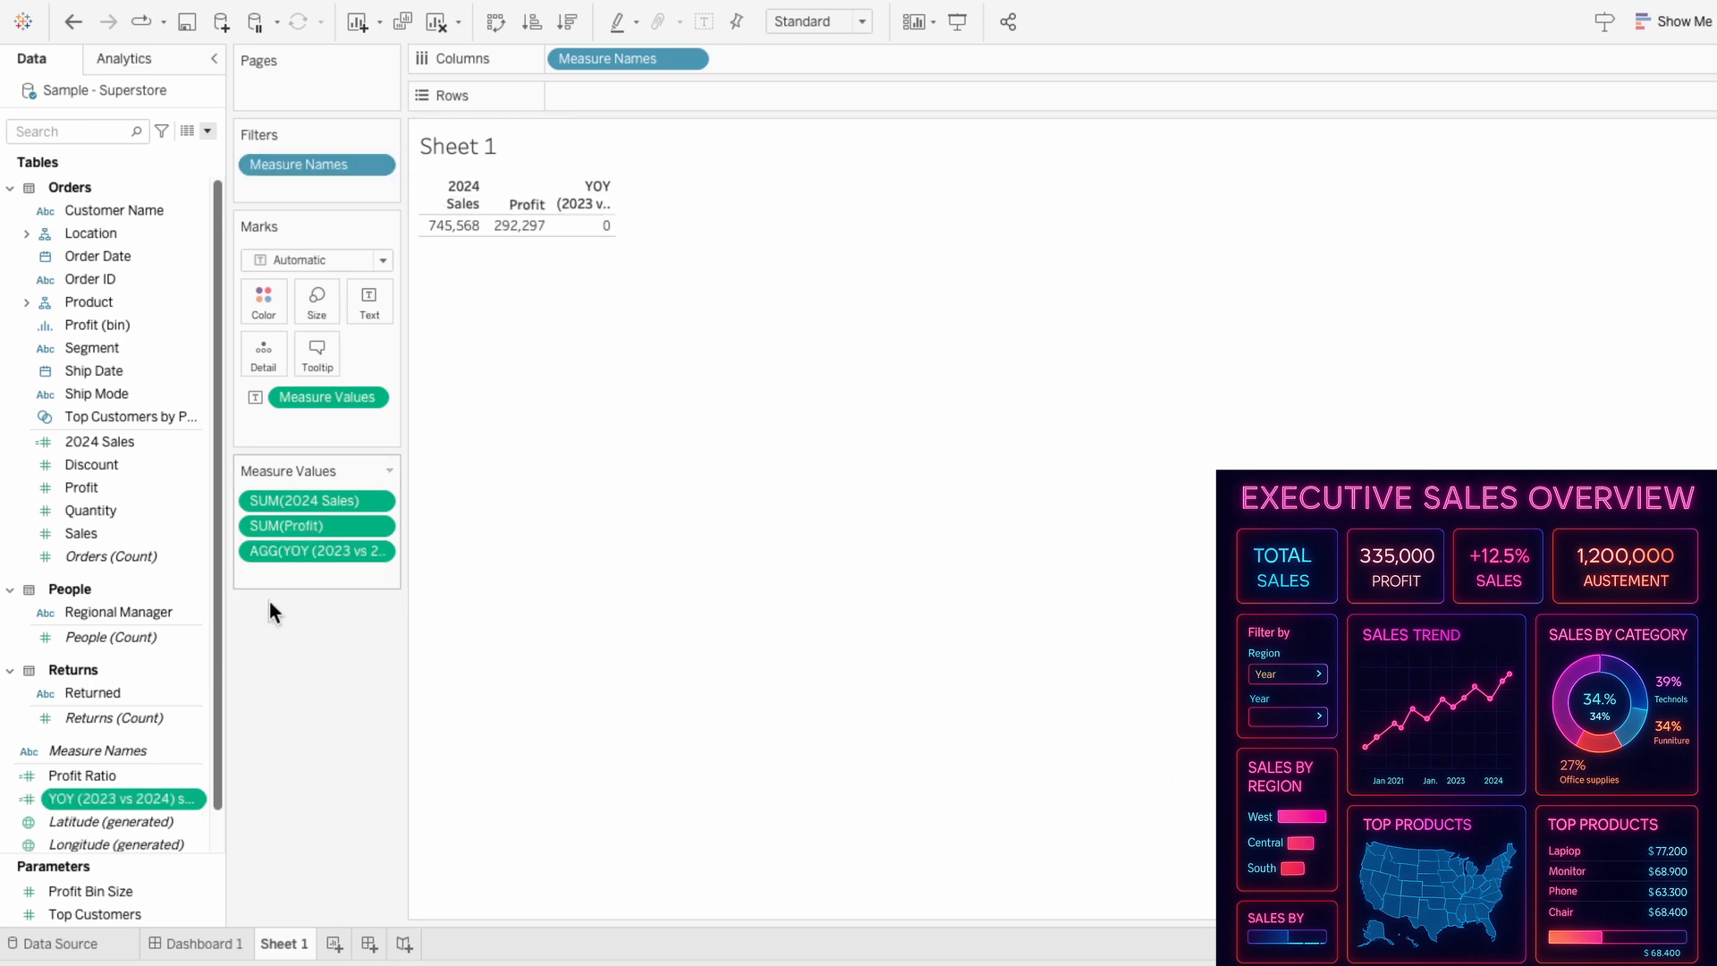
# Format YOY as percentage and Profit as currency, with cyan/beige/pink colours and Tableau Medium labels.
pyautogui.rightClick(317, 550)
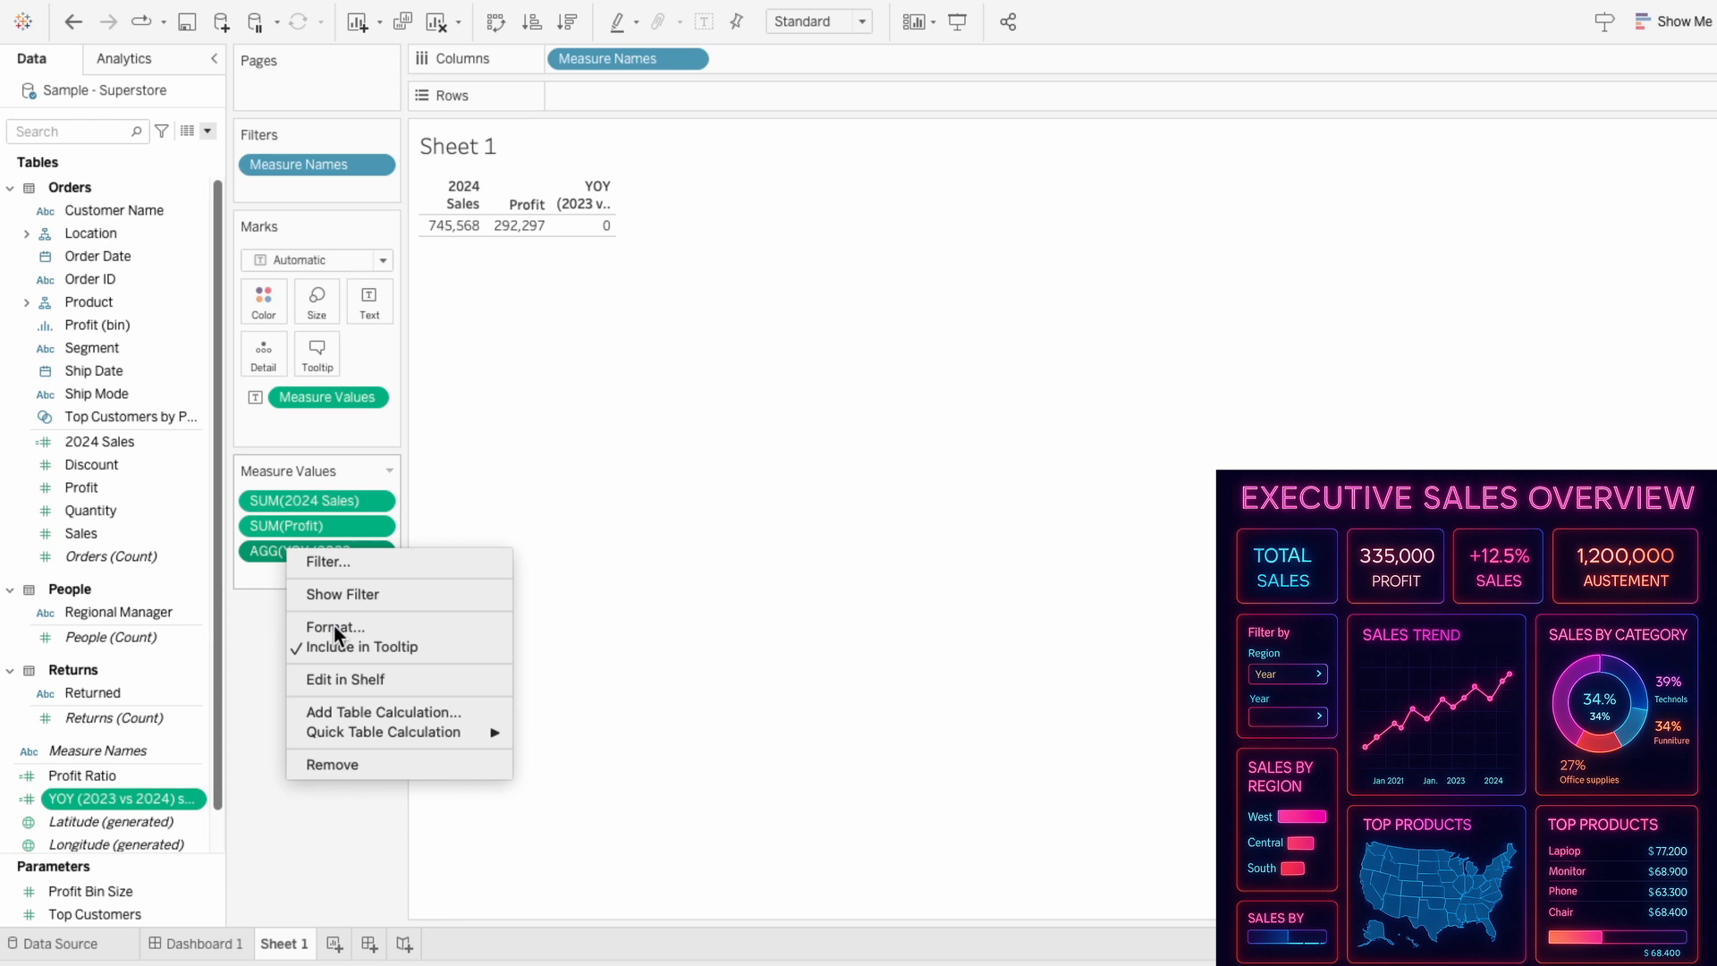
pyautogui.click(334, 626)
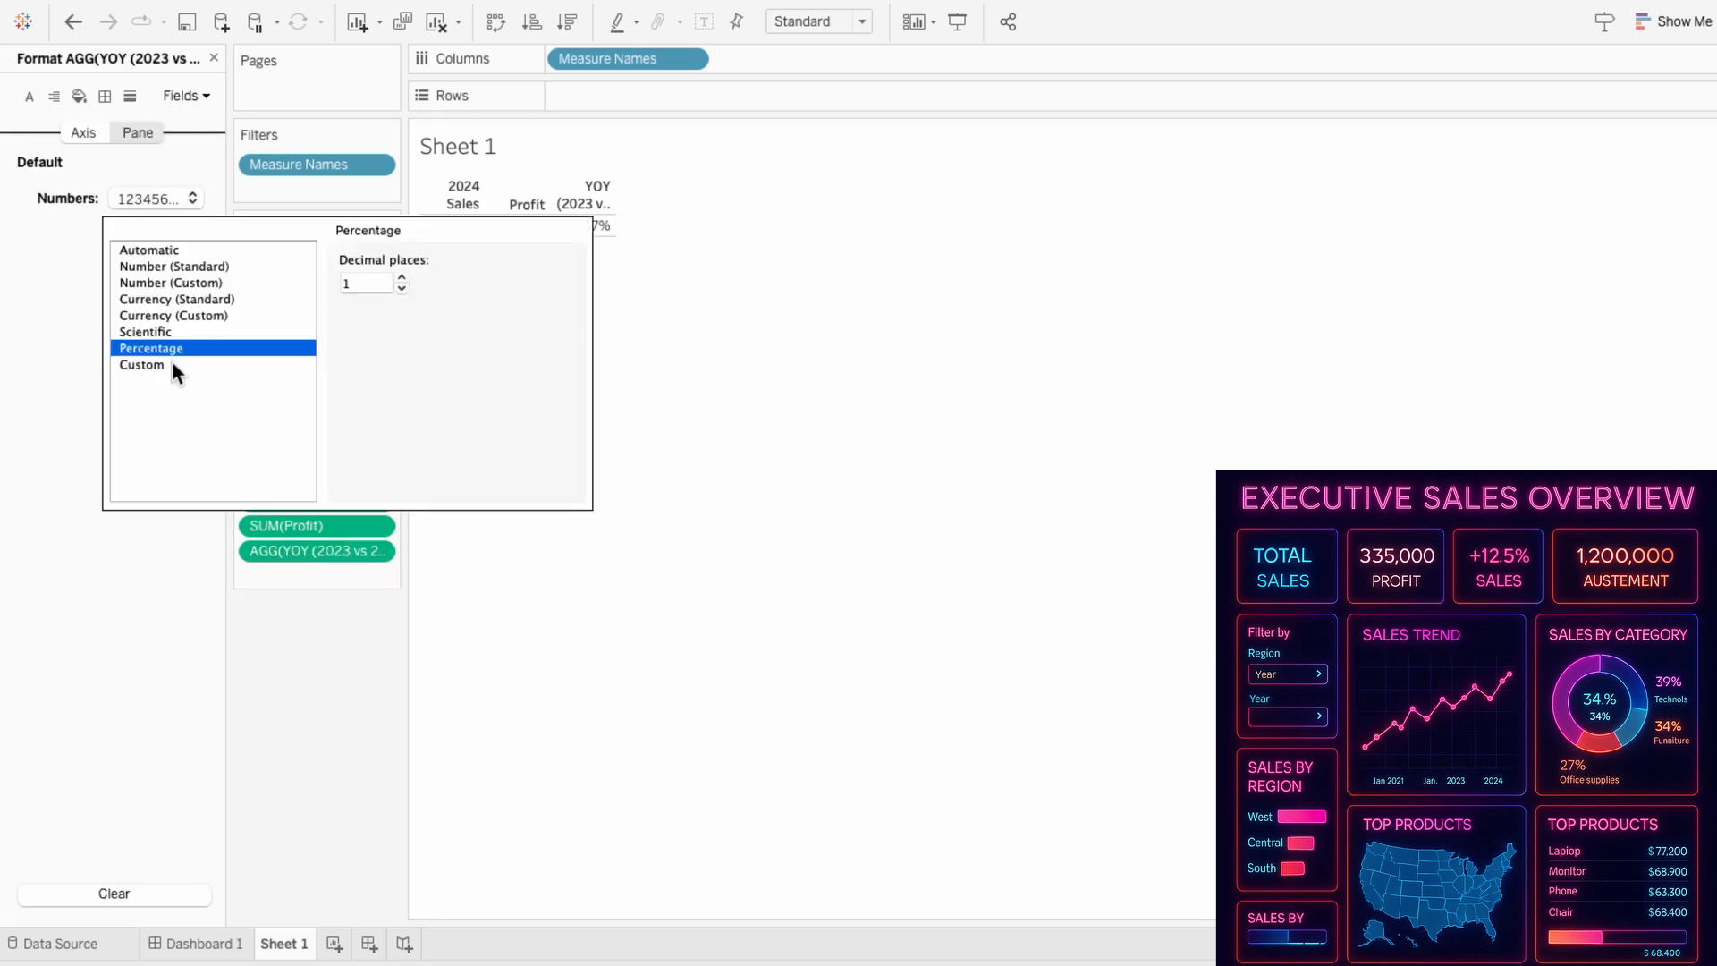
pyautogui.click(141, 365)
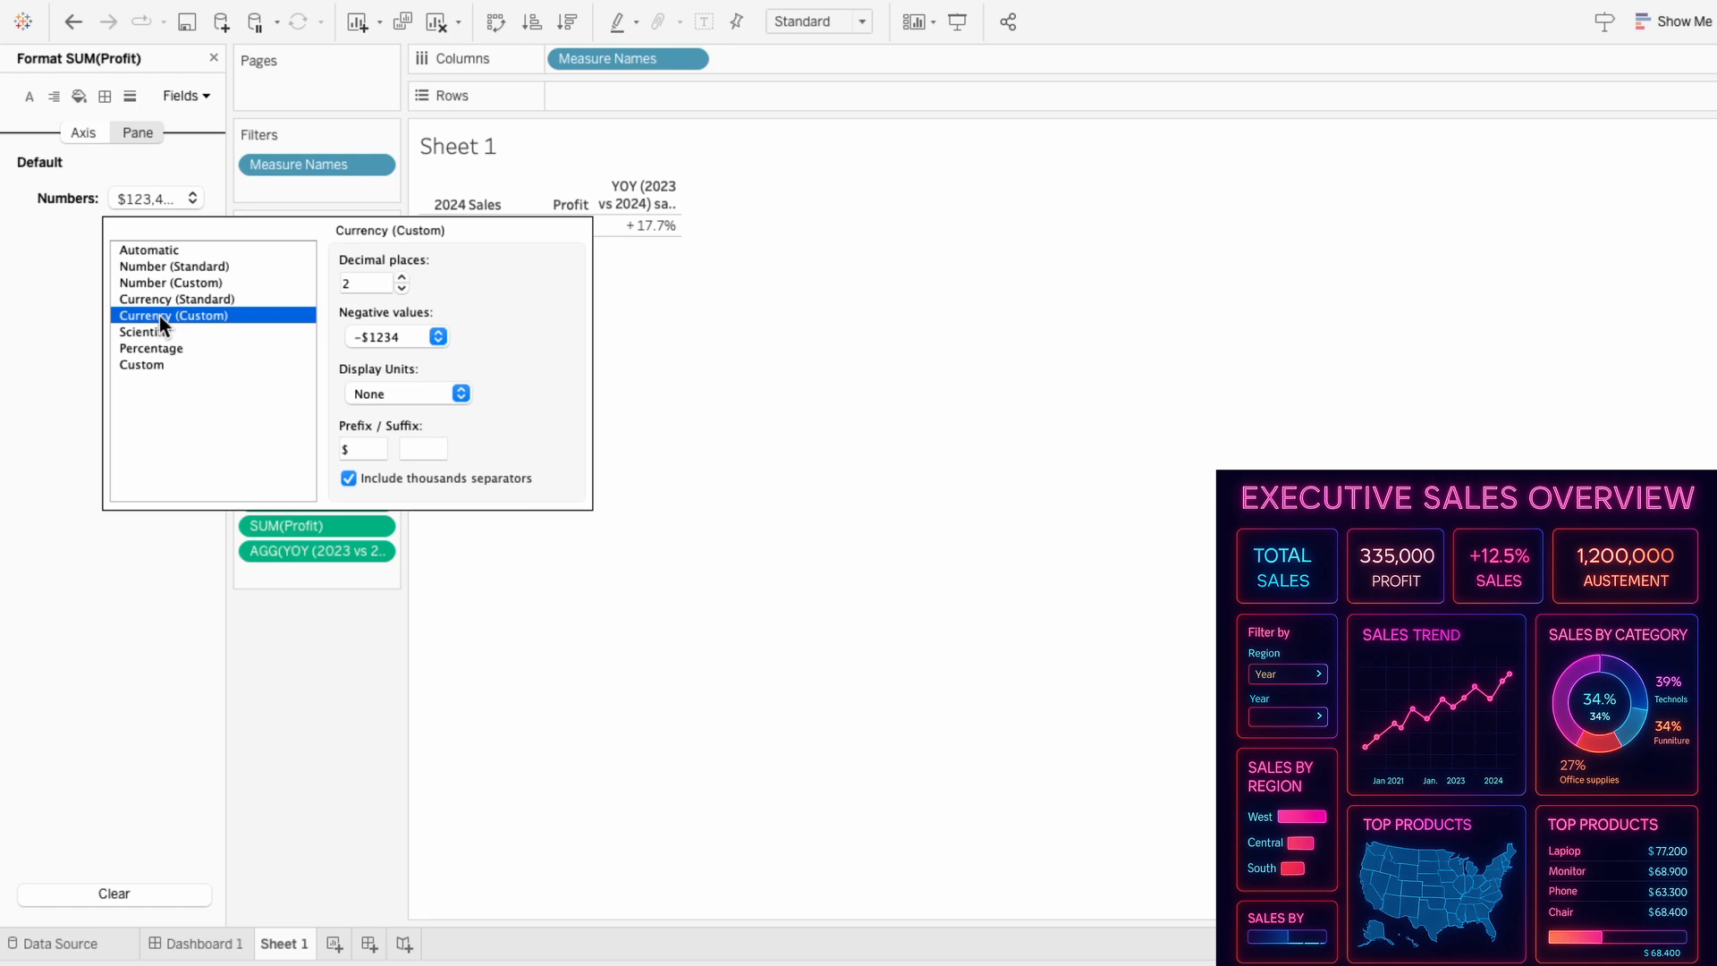
pyautogui.click(213, 58)
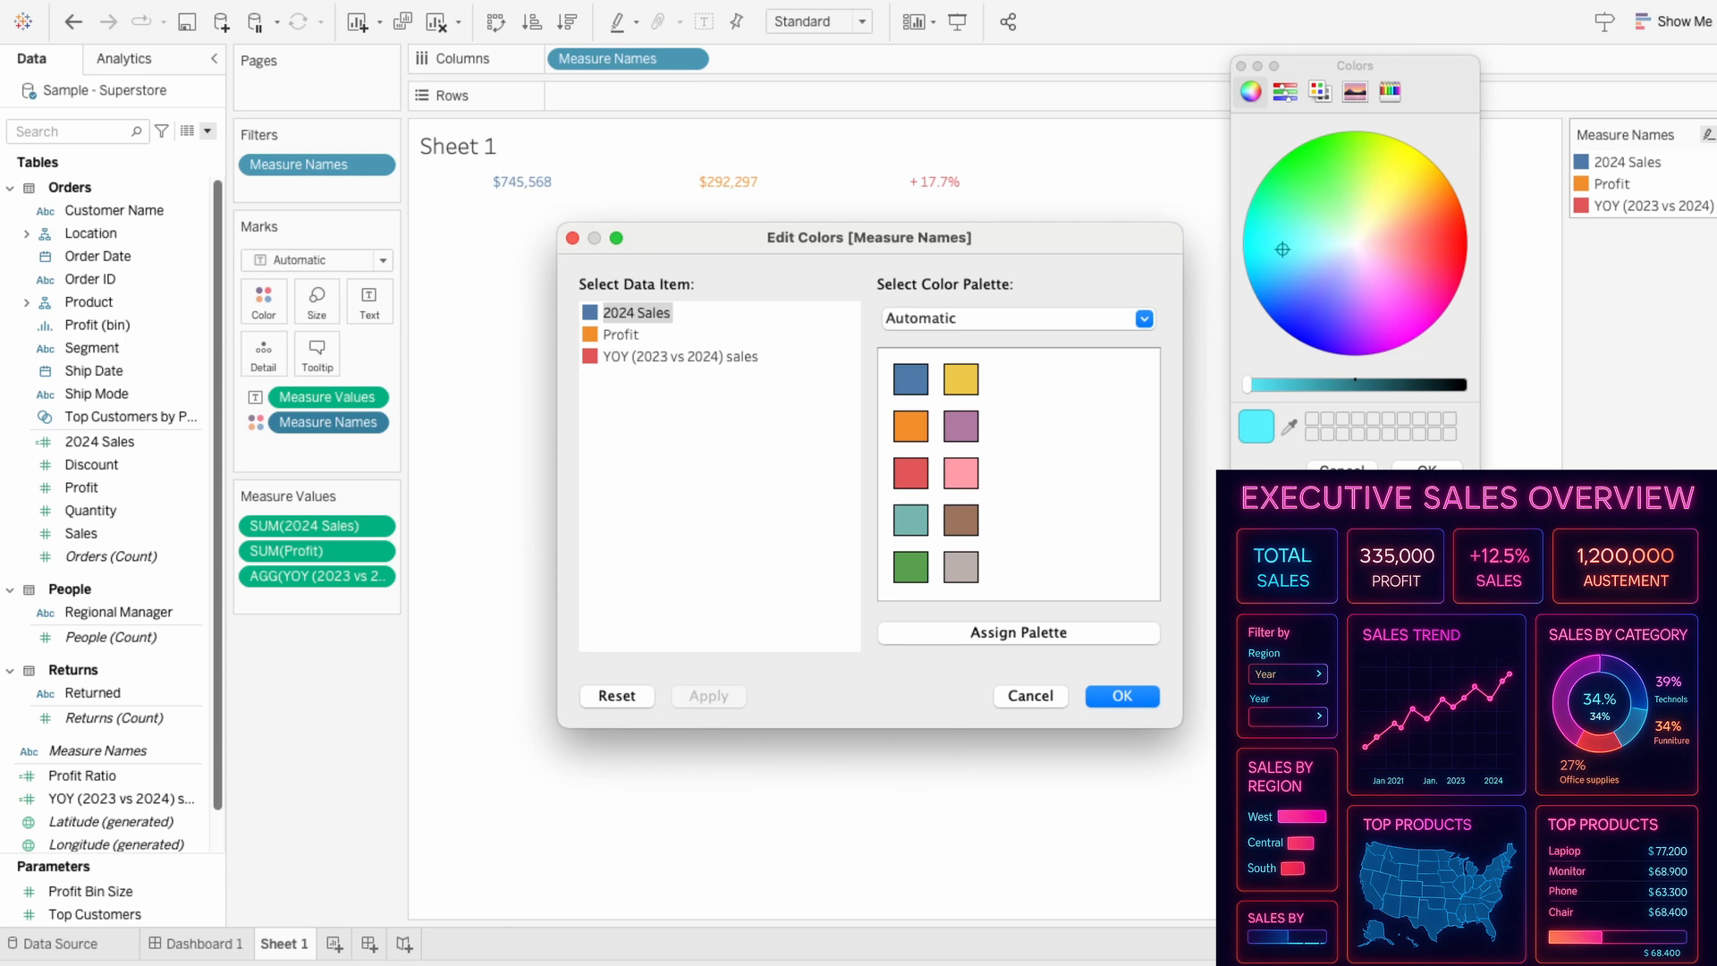
pyautogui.click(1122, 696)
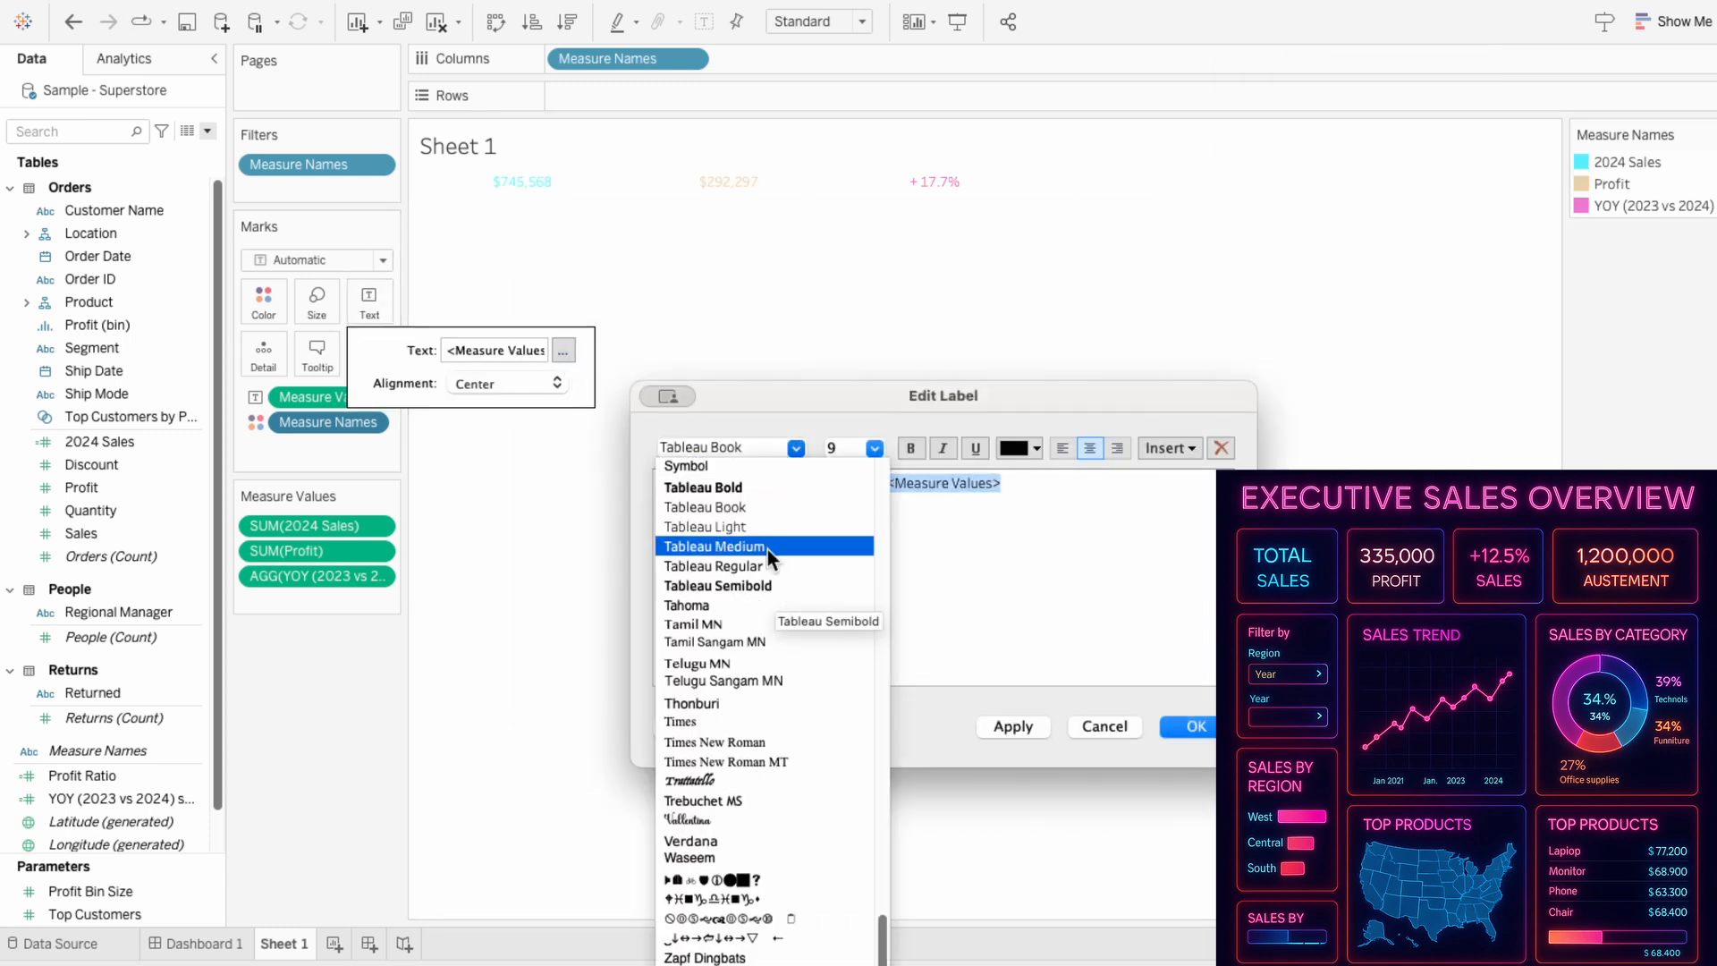
pyautogui.click(1186, 727)
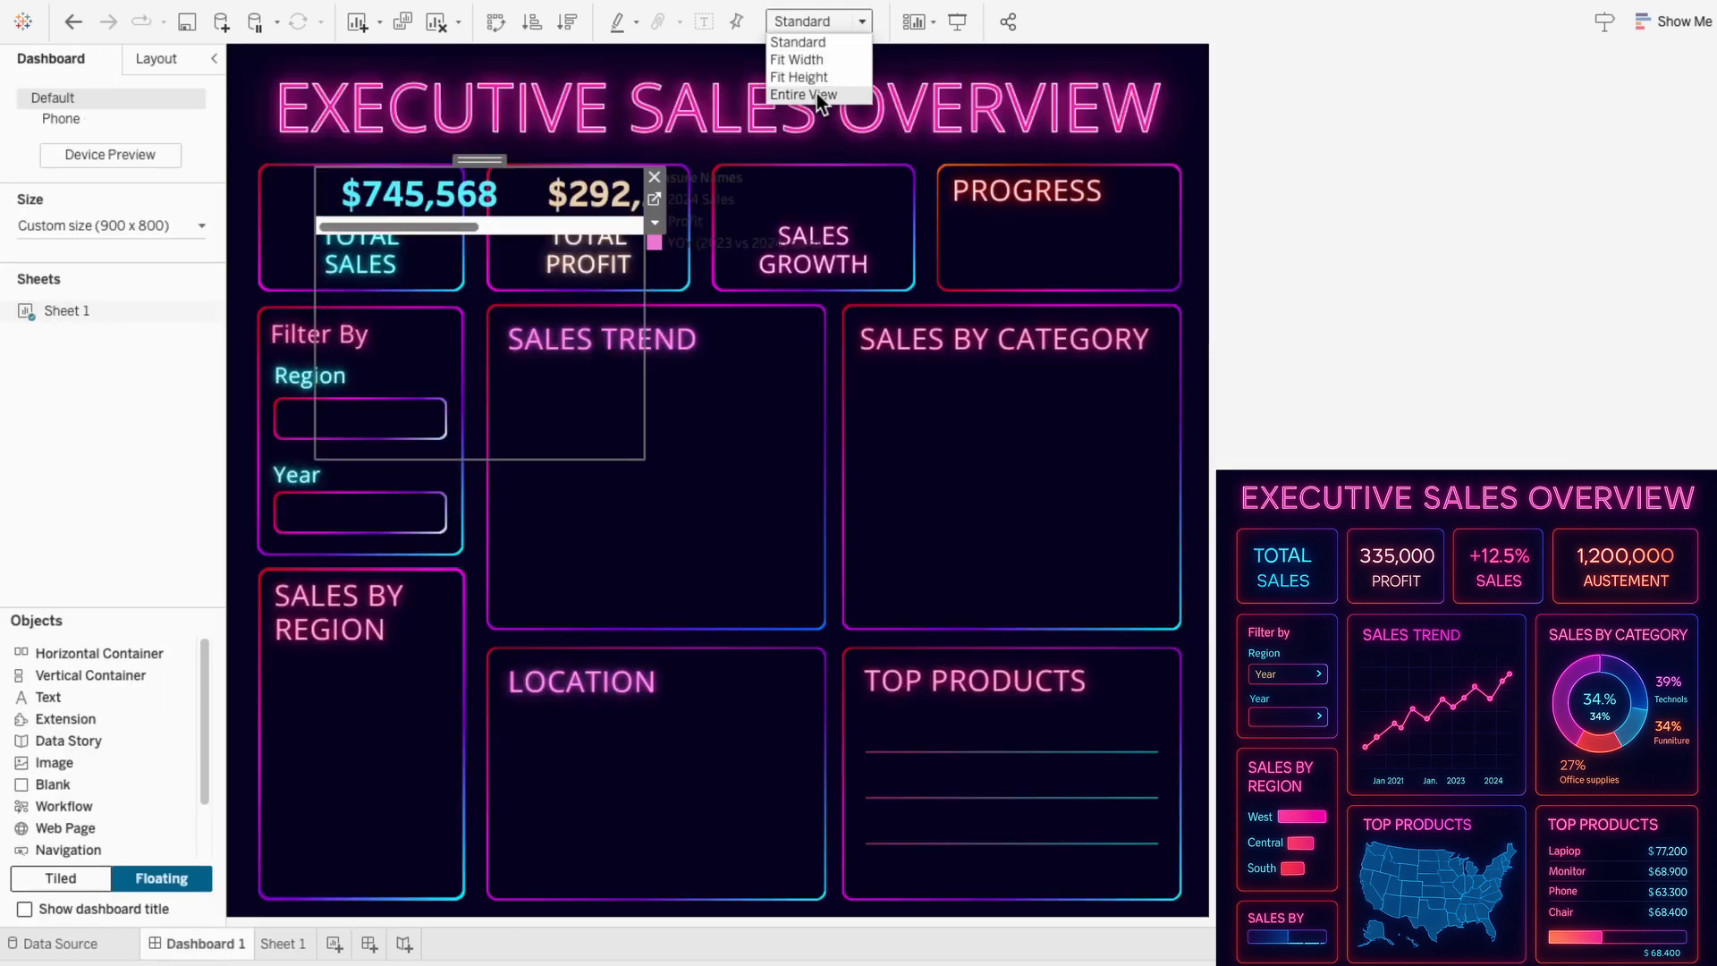
# Float the KPI sheet over the Total Sales, Total Profit and Sales Growth boxes at Entire View.
pyautogui.click(803, 96)
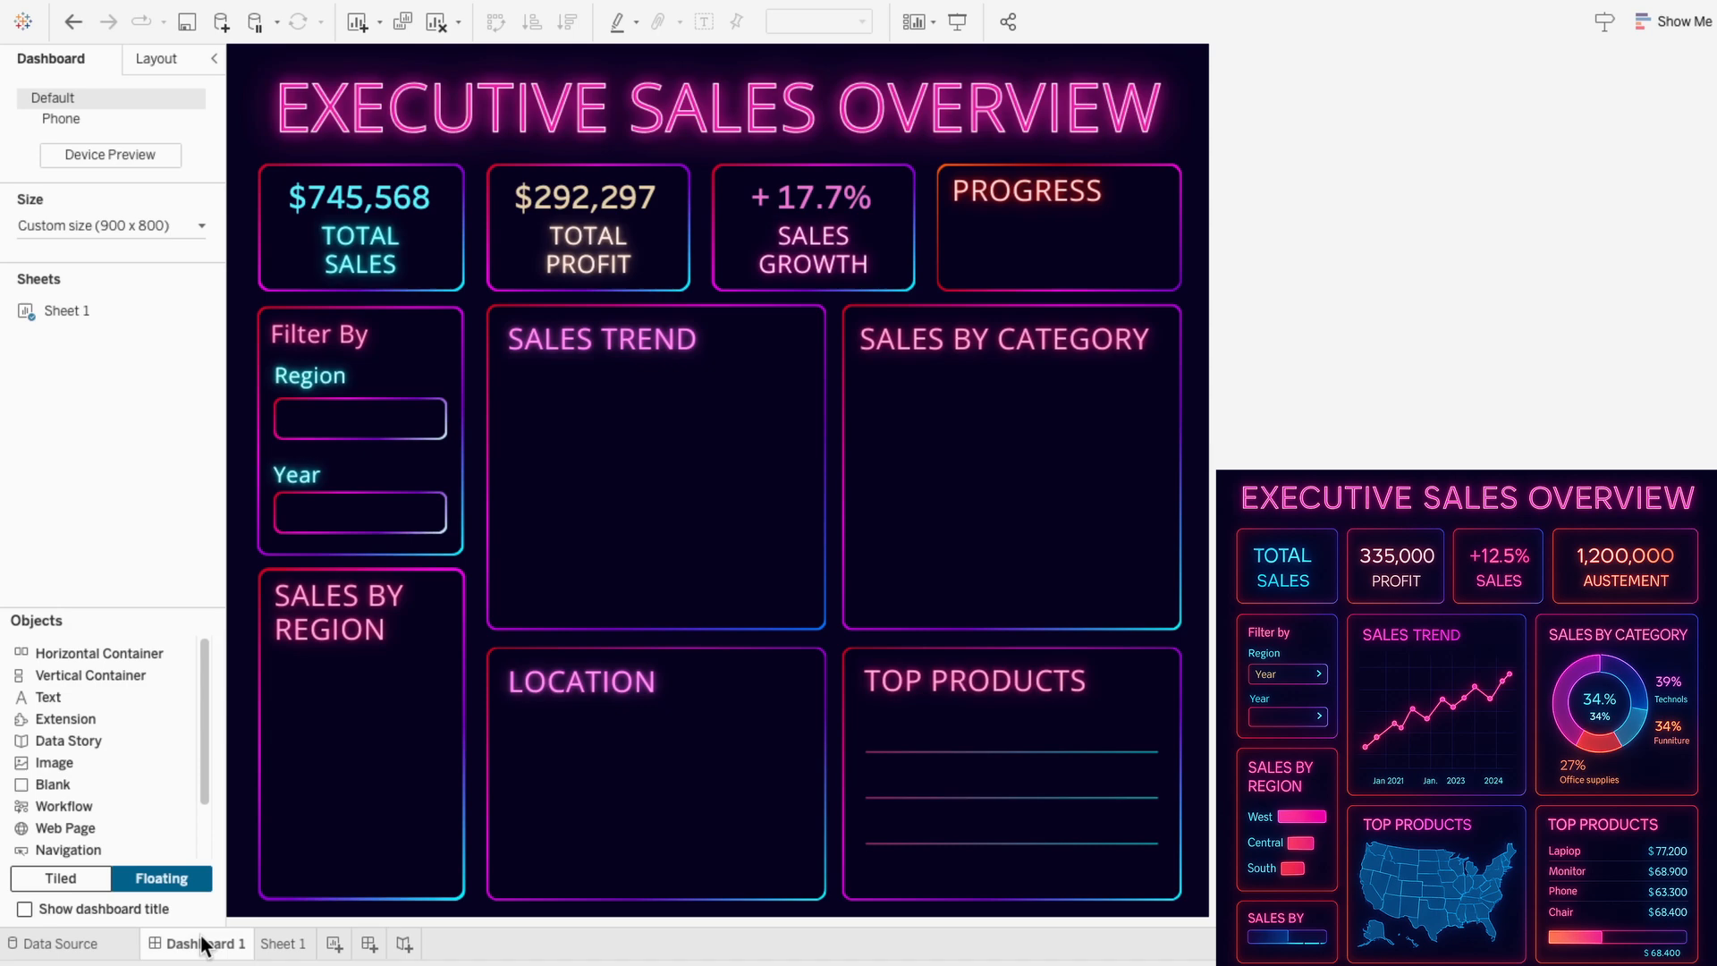
pyautogui.click(343, 943)
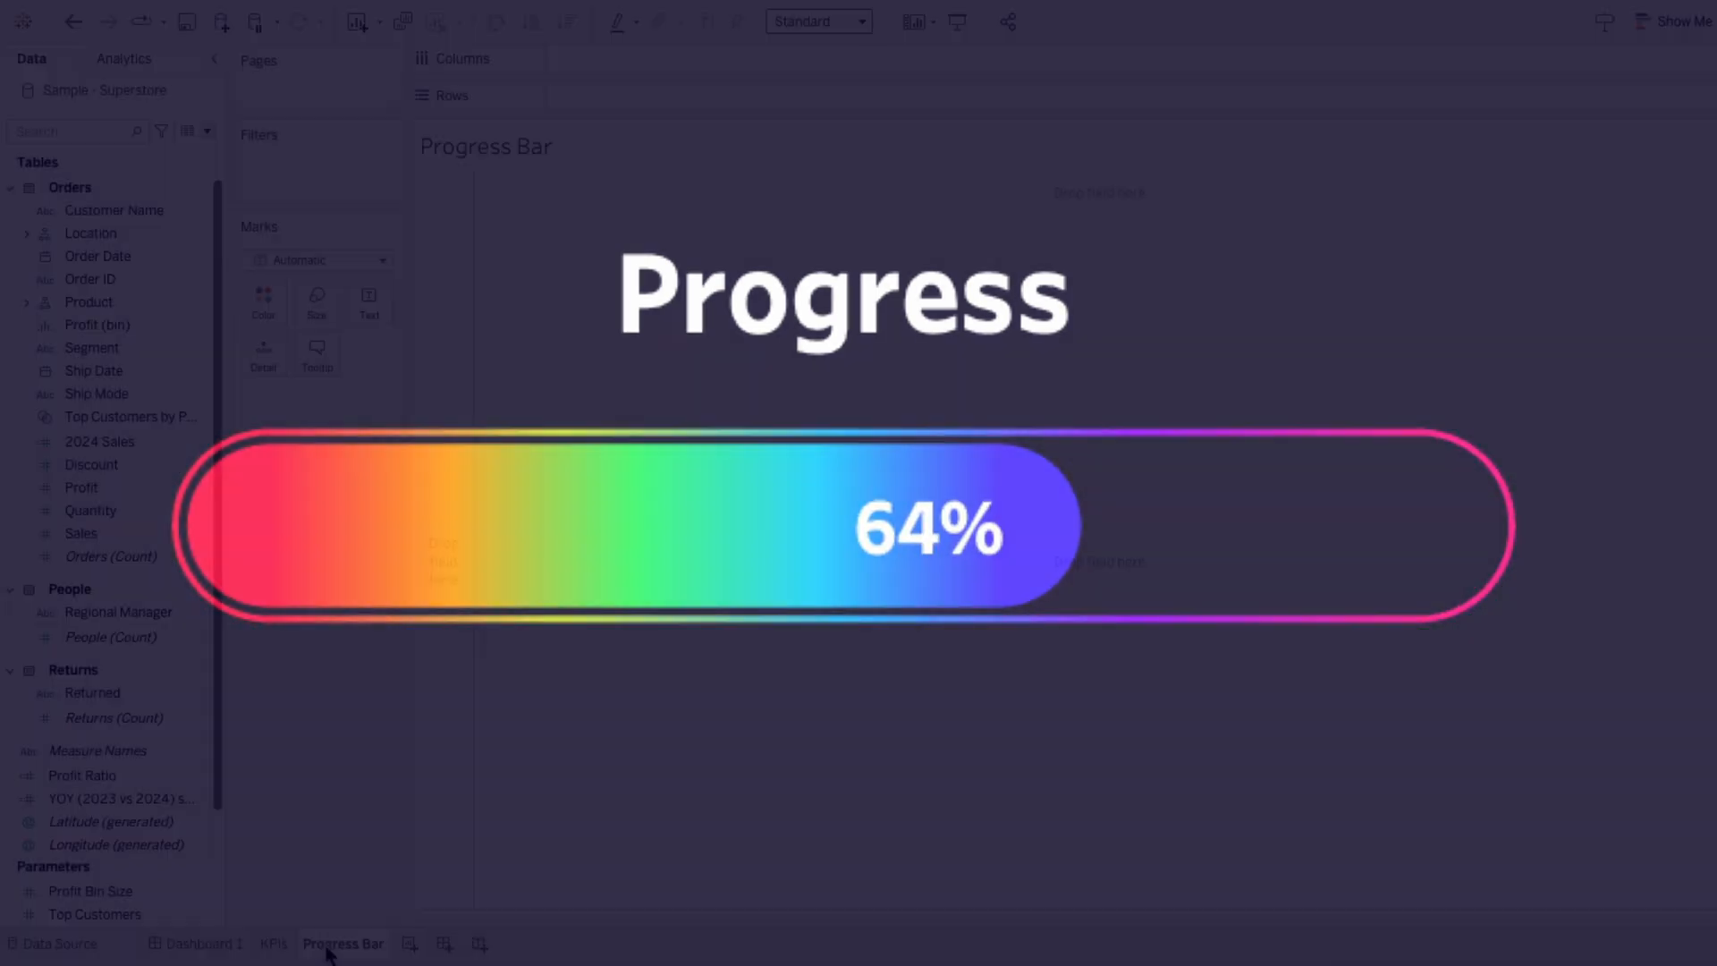
# Create Progress - Sales as SUM([Sales]) / 1500000 and filter Order Date to 2024.
pyautogui.click(206, 131)
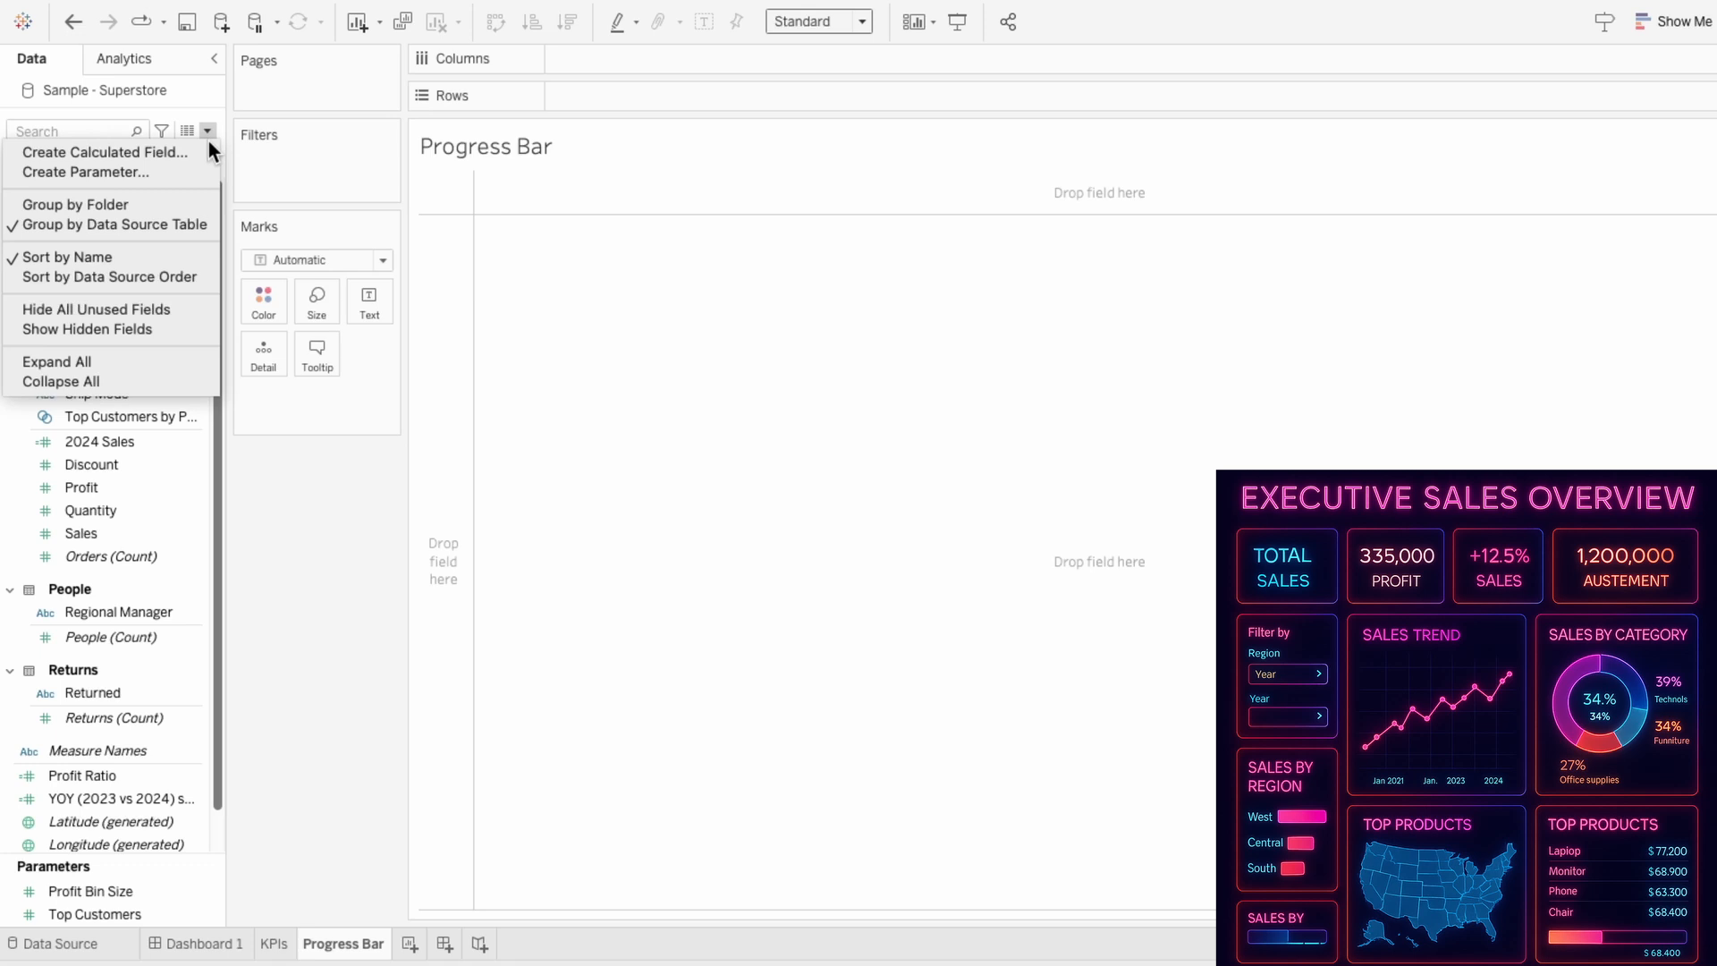
pyautogui.click(104, 152)
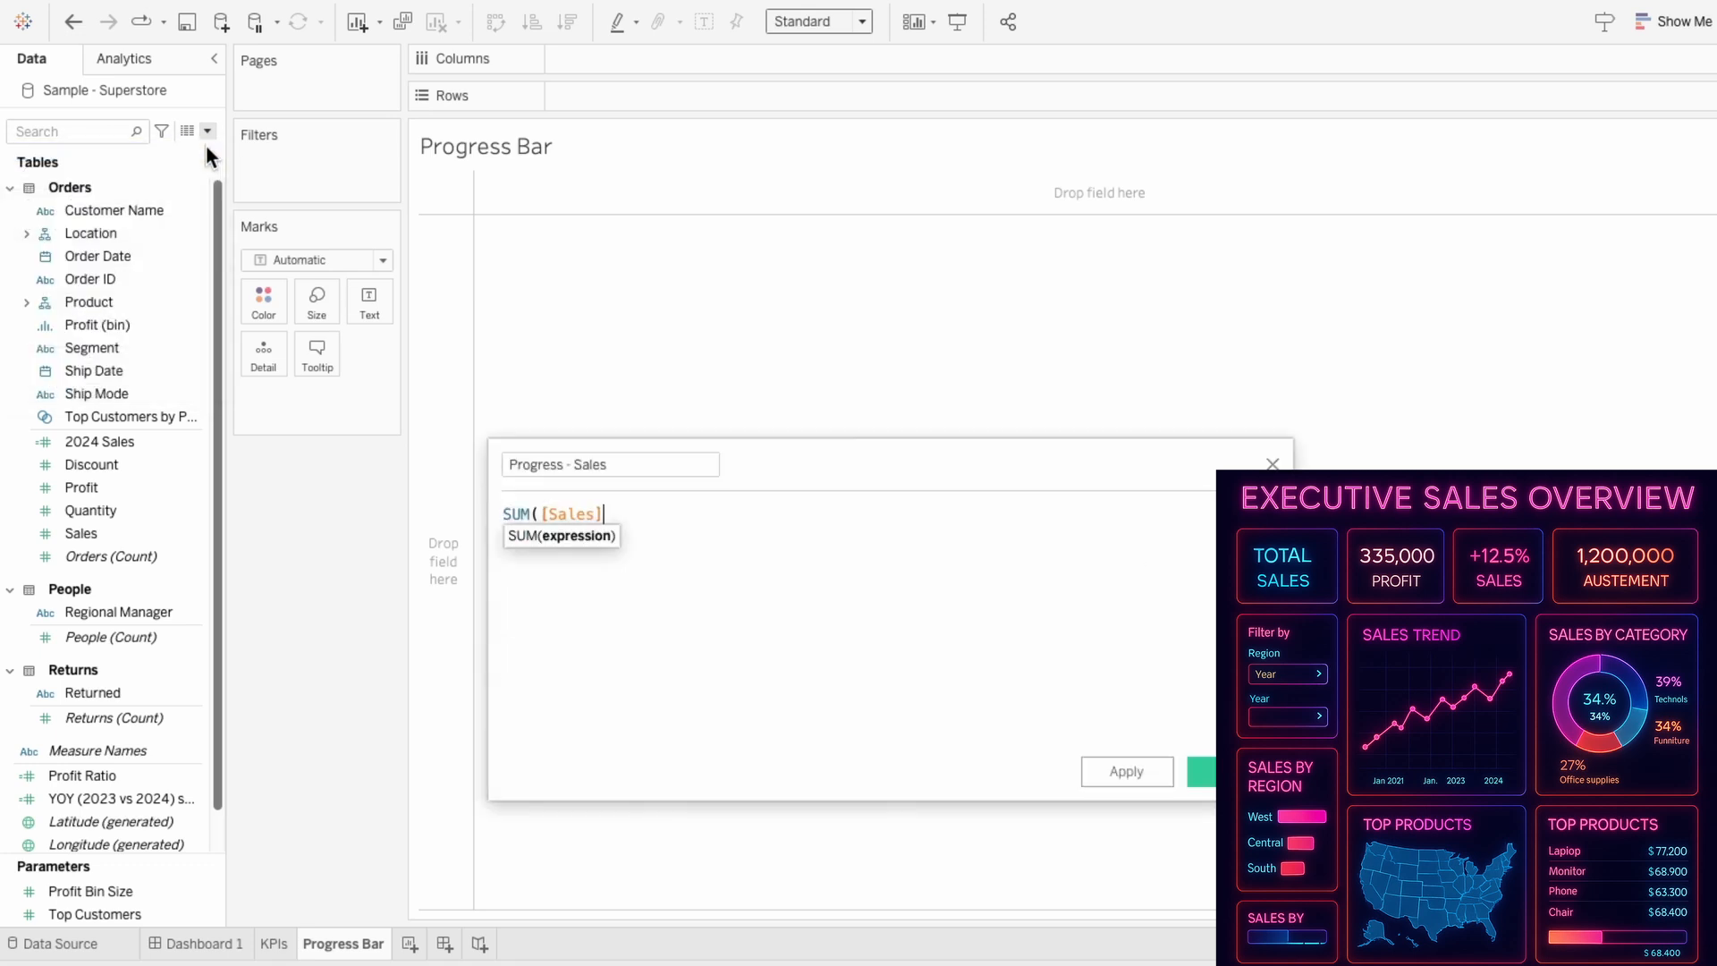
pyautogui.write('/ 1500000')
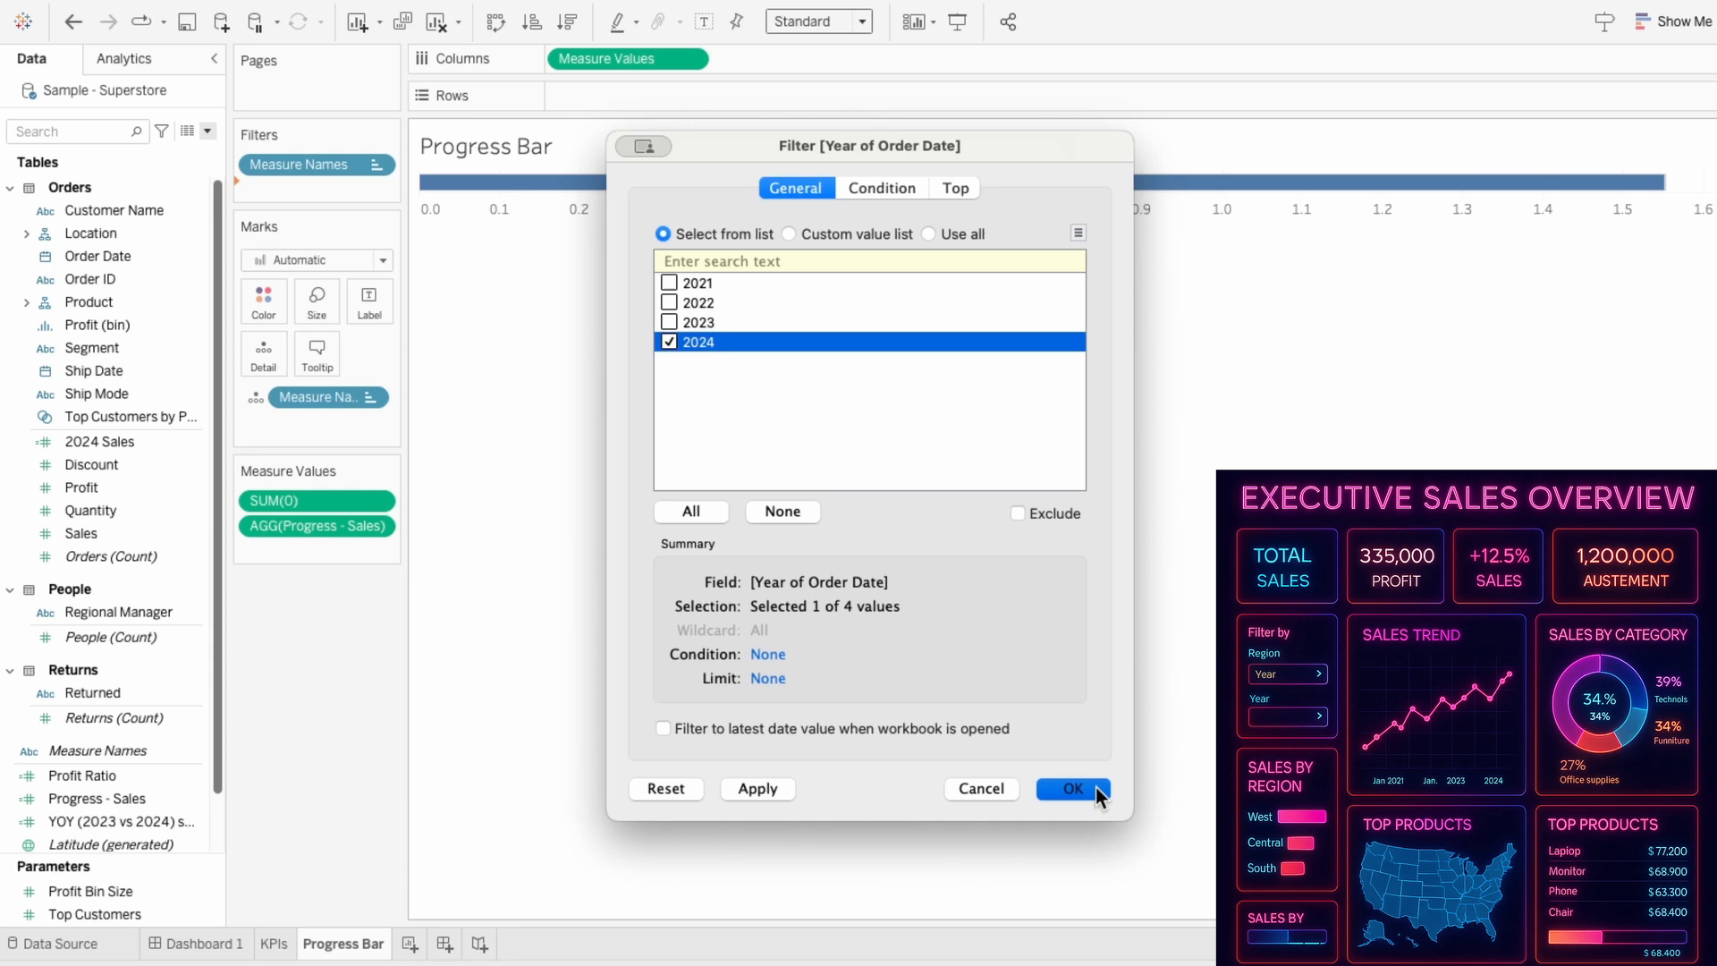
pyautogui.click(1070, 789)
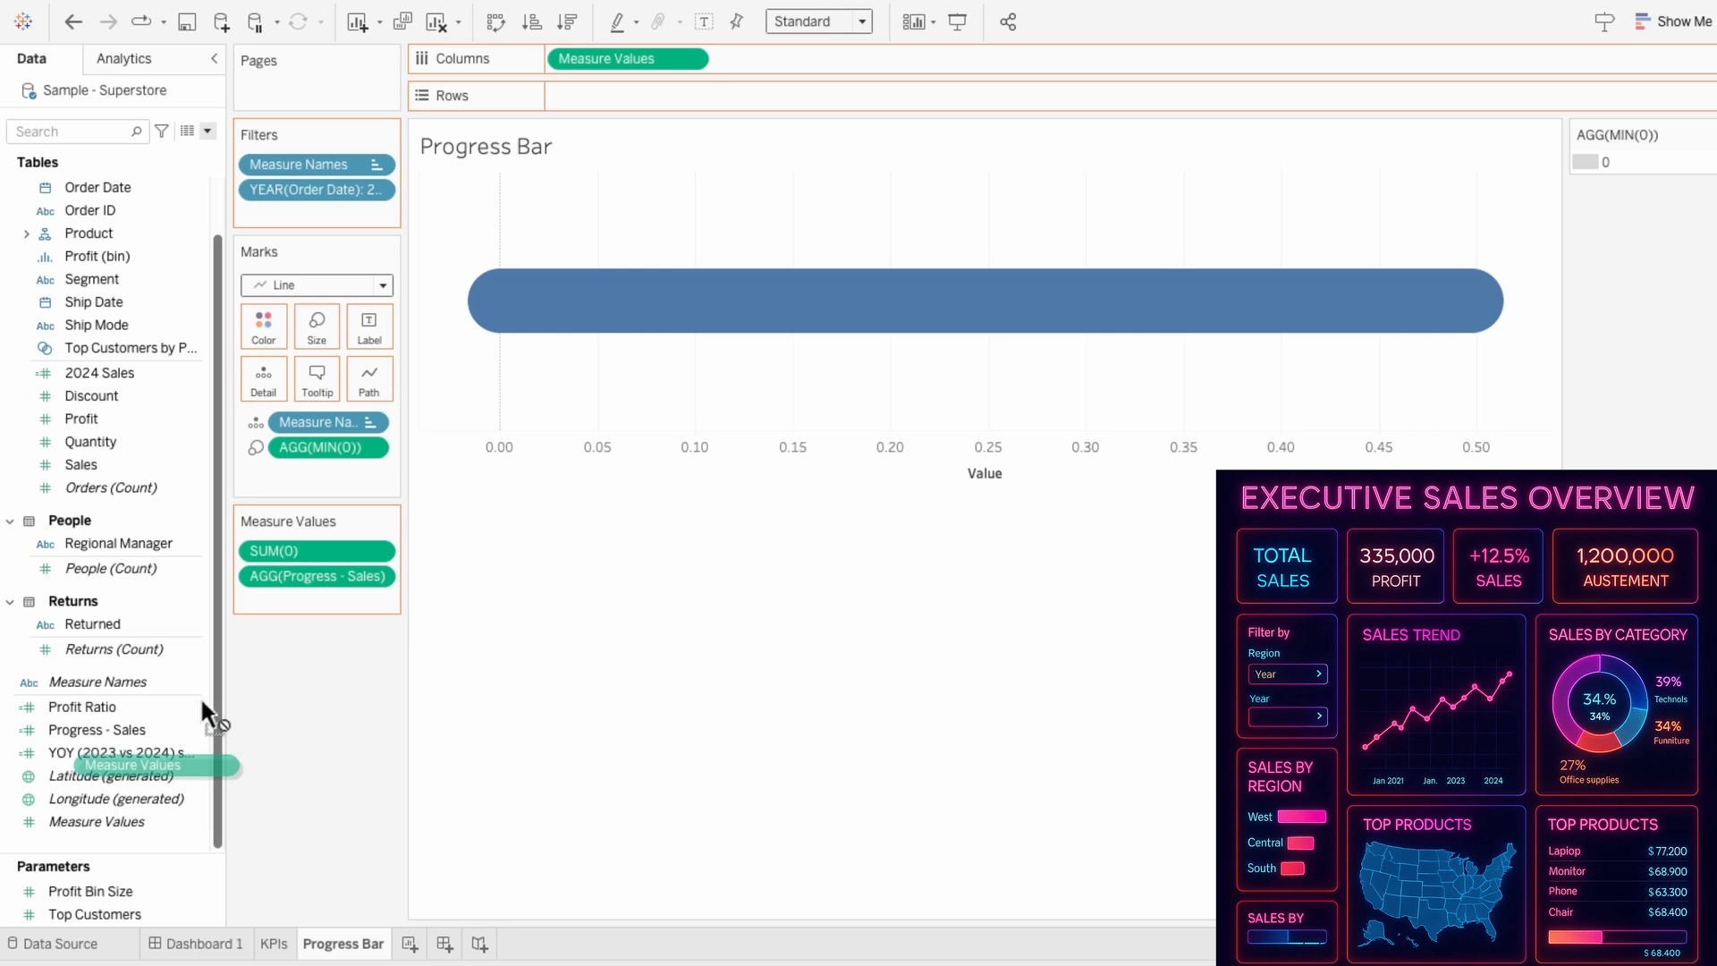
# Colour the bar by Measure Values with the Rainbow palette and add a *3 scaled copy.
pyautogui.moveTo(132, 764); pyautogui.dragTo(329, 473)
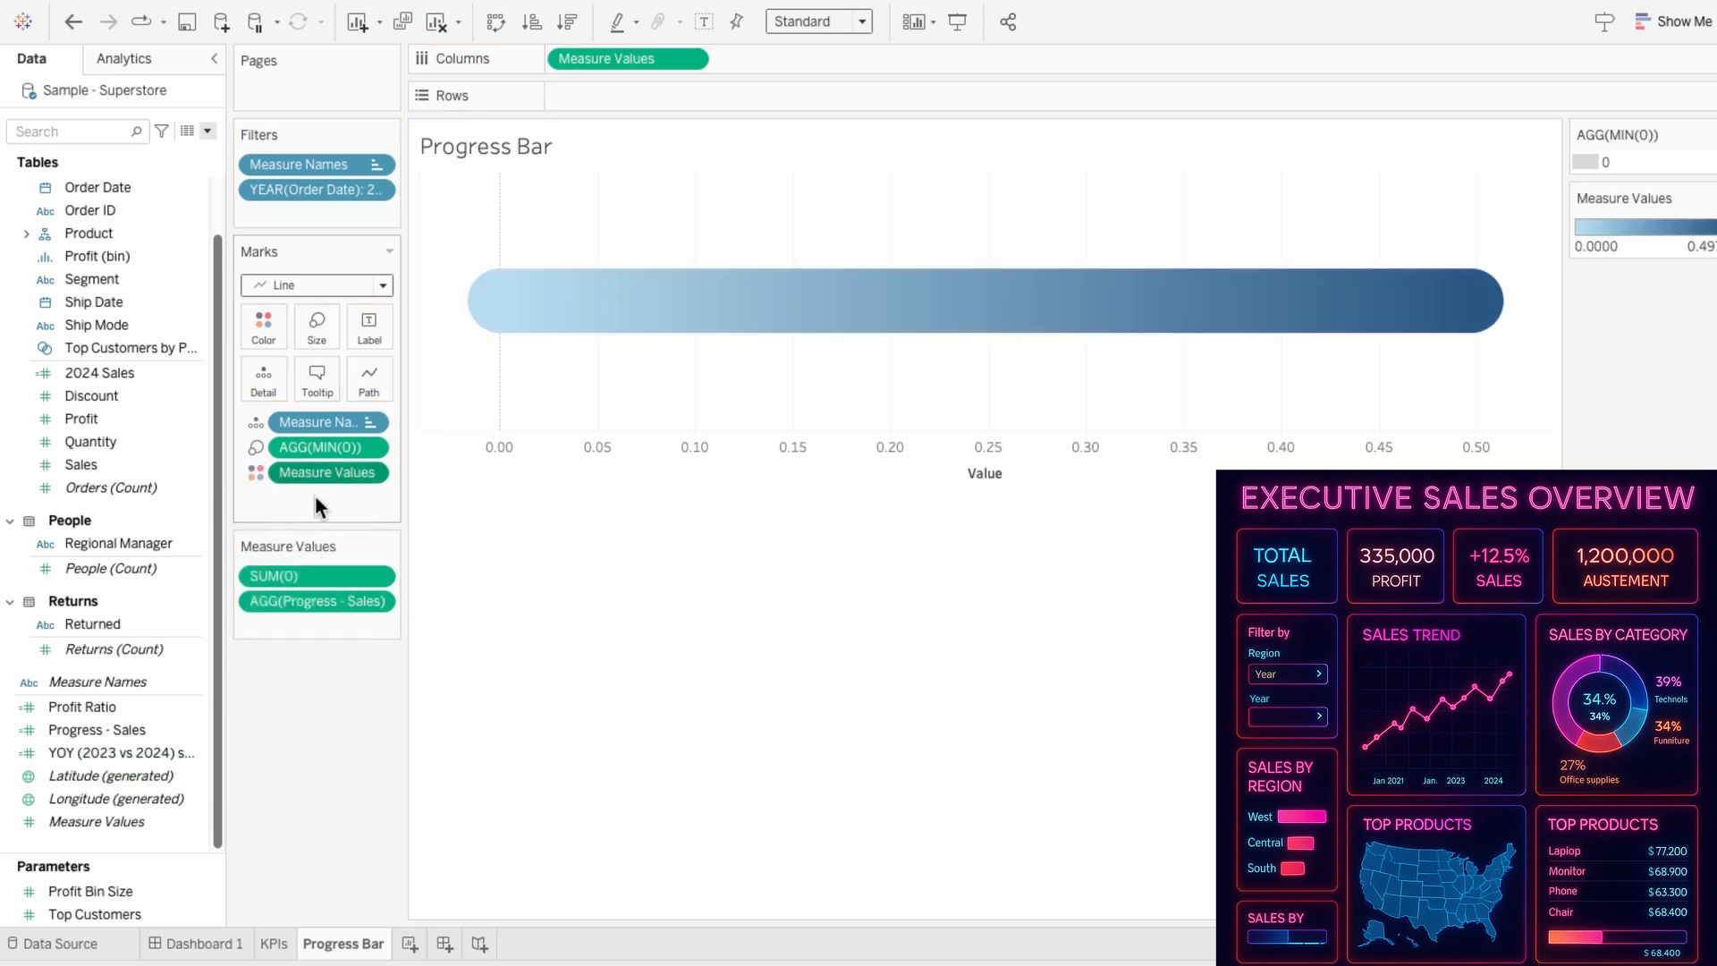
pyautogui.click(1631, 222)
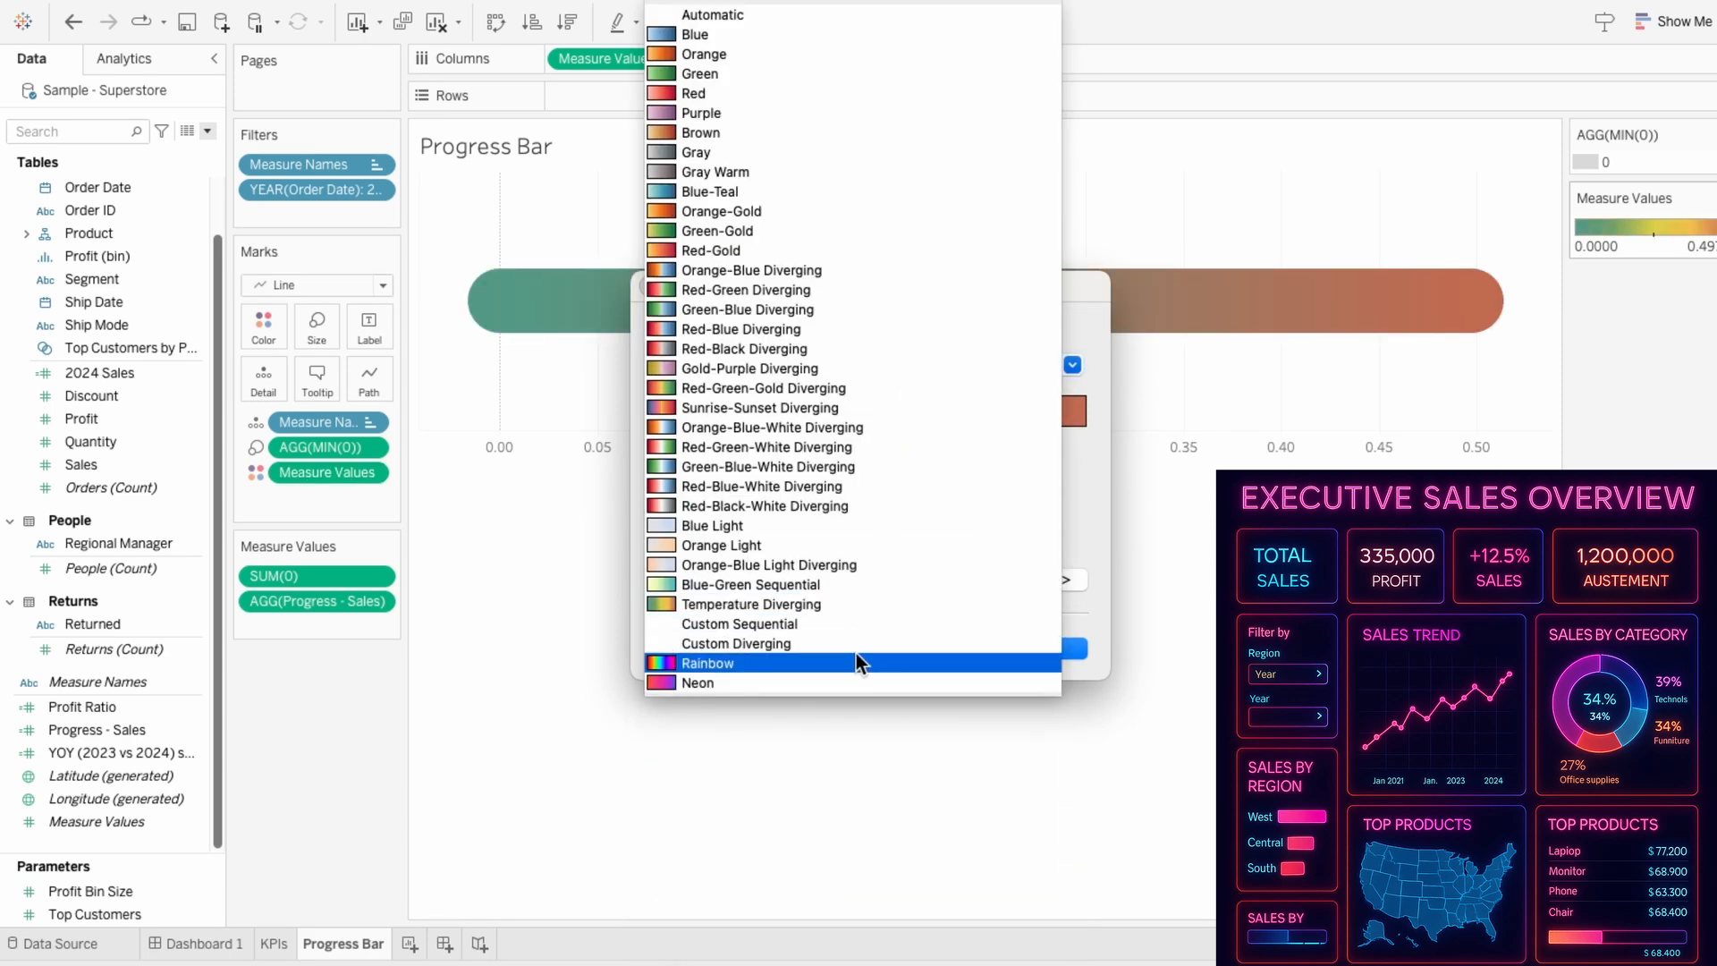
pyautogui.click(706, 663)
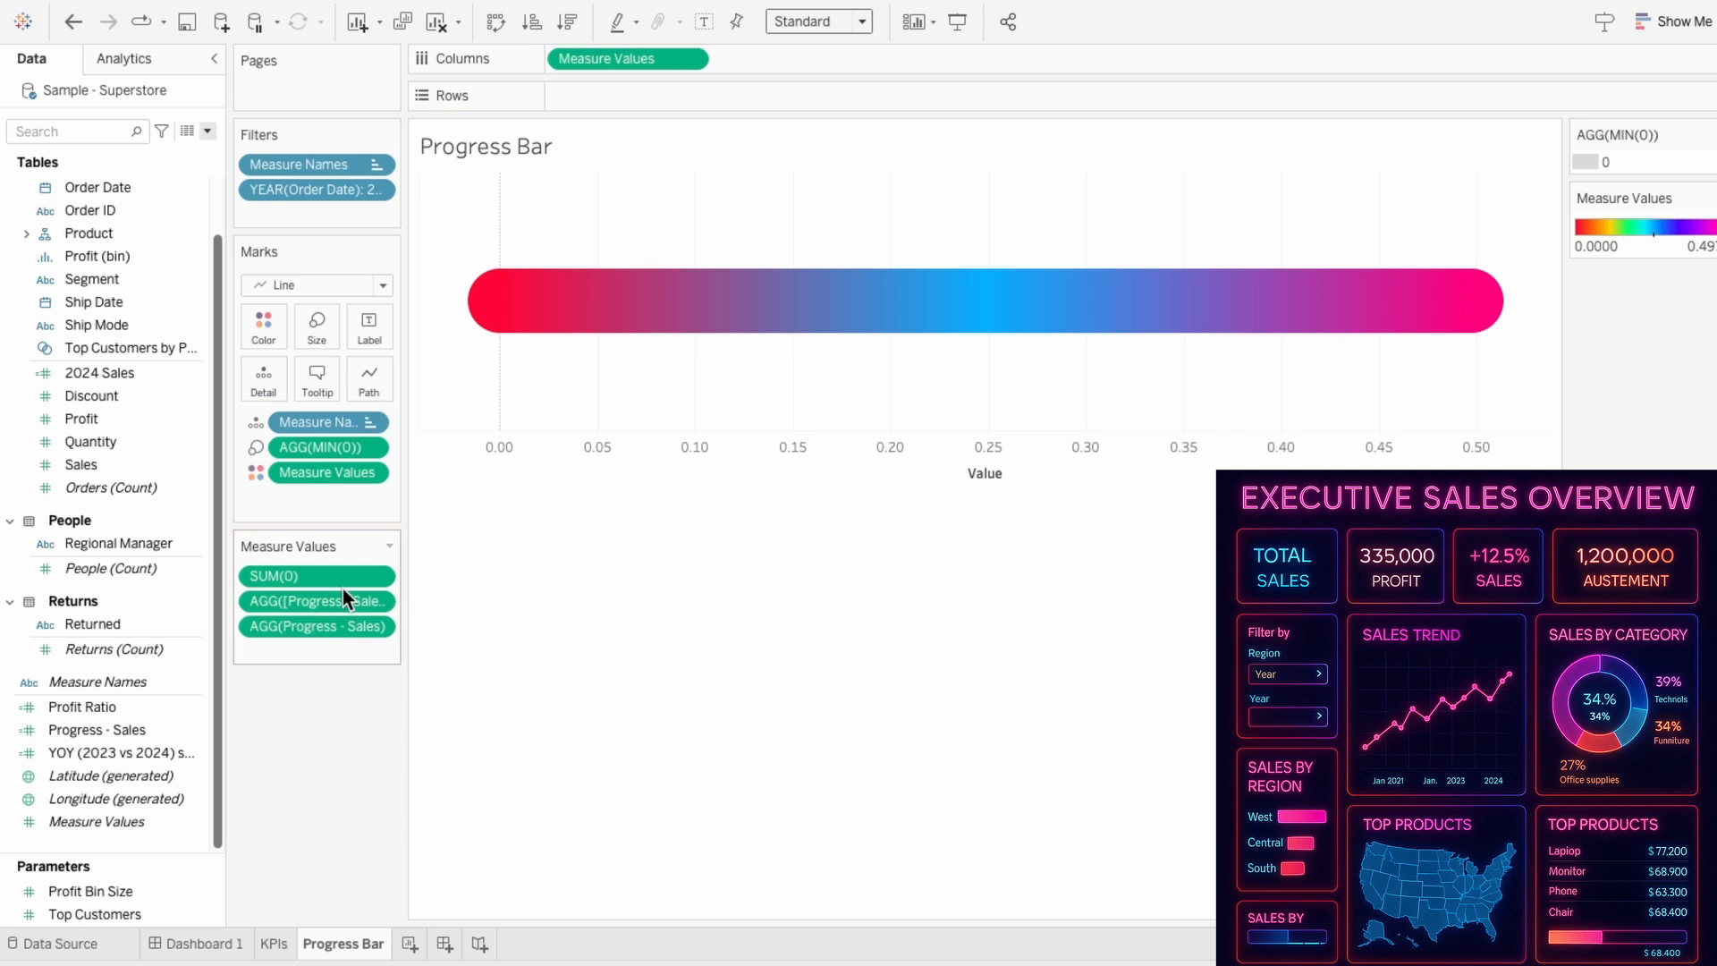
pyautogui.doubleClick(317, 652)
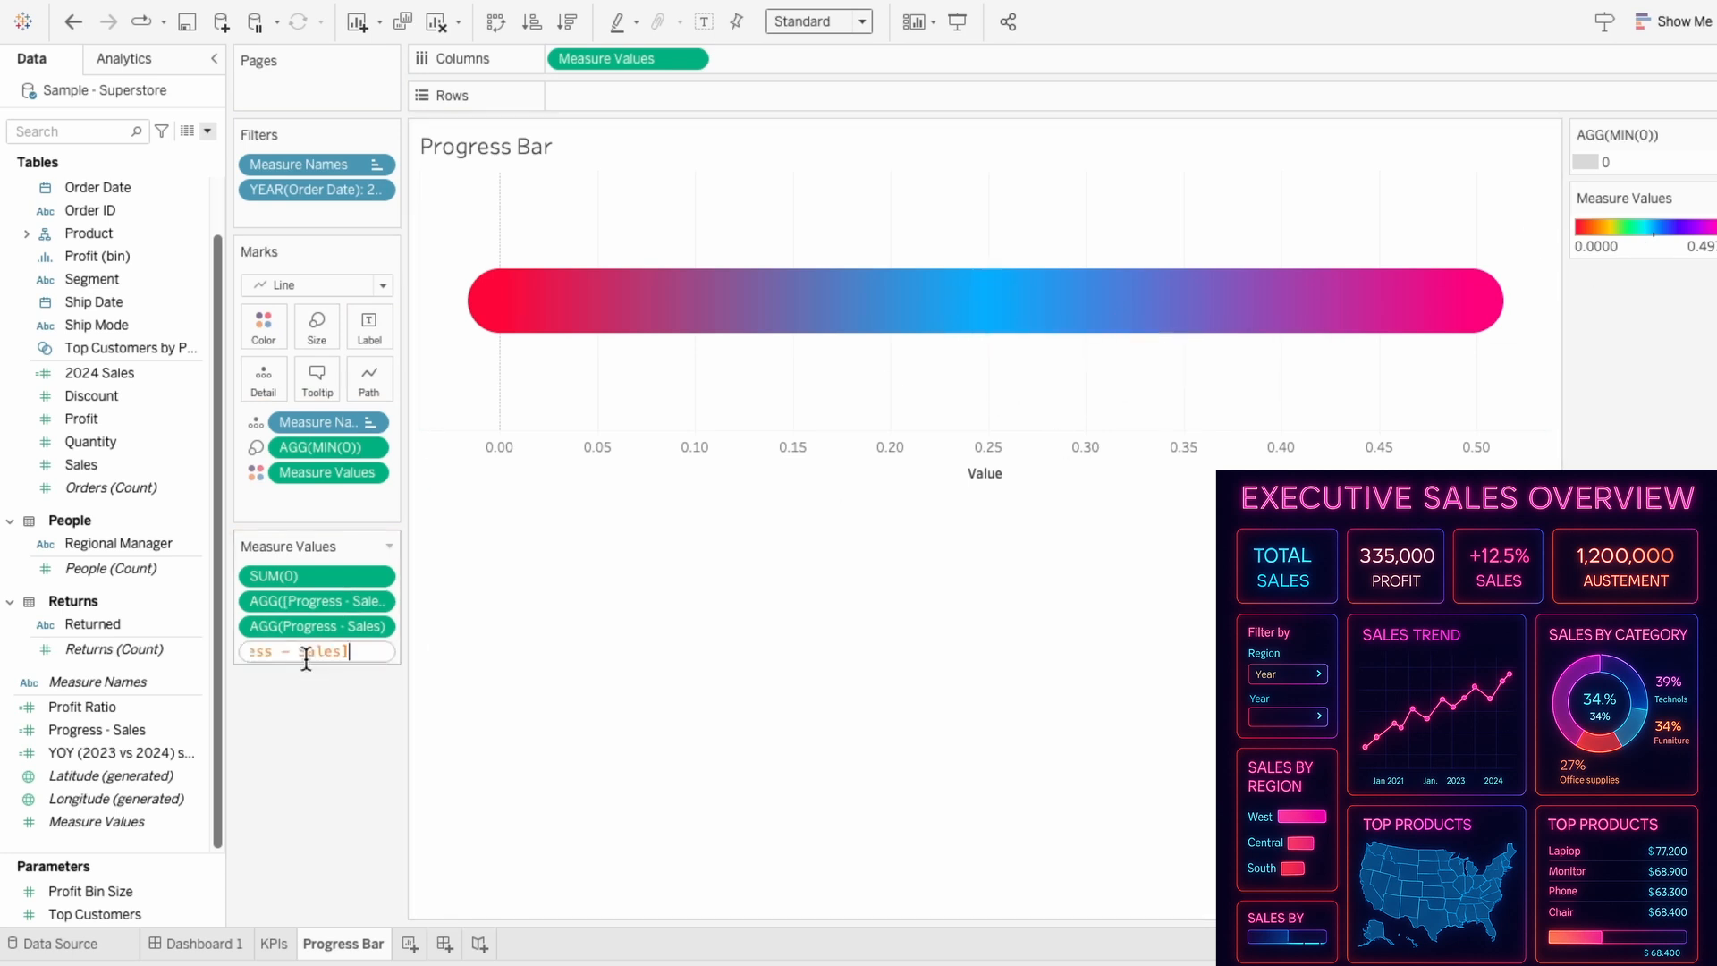
pyautogui.write('*3')
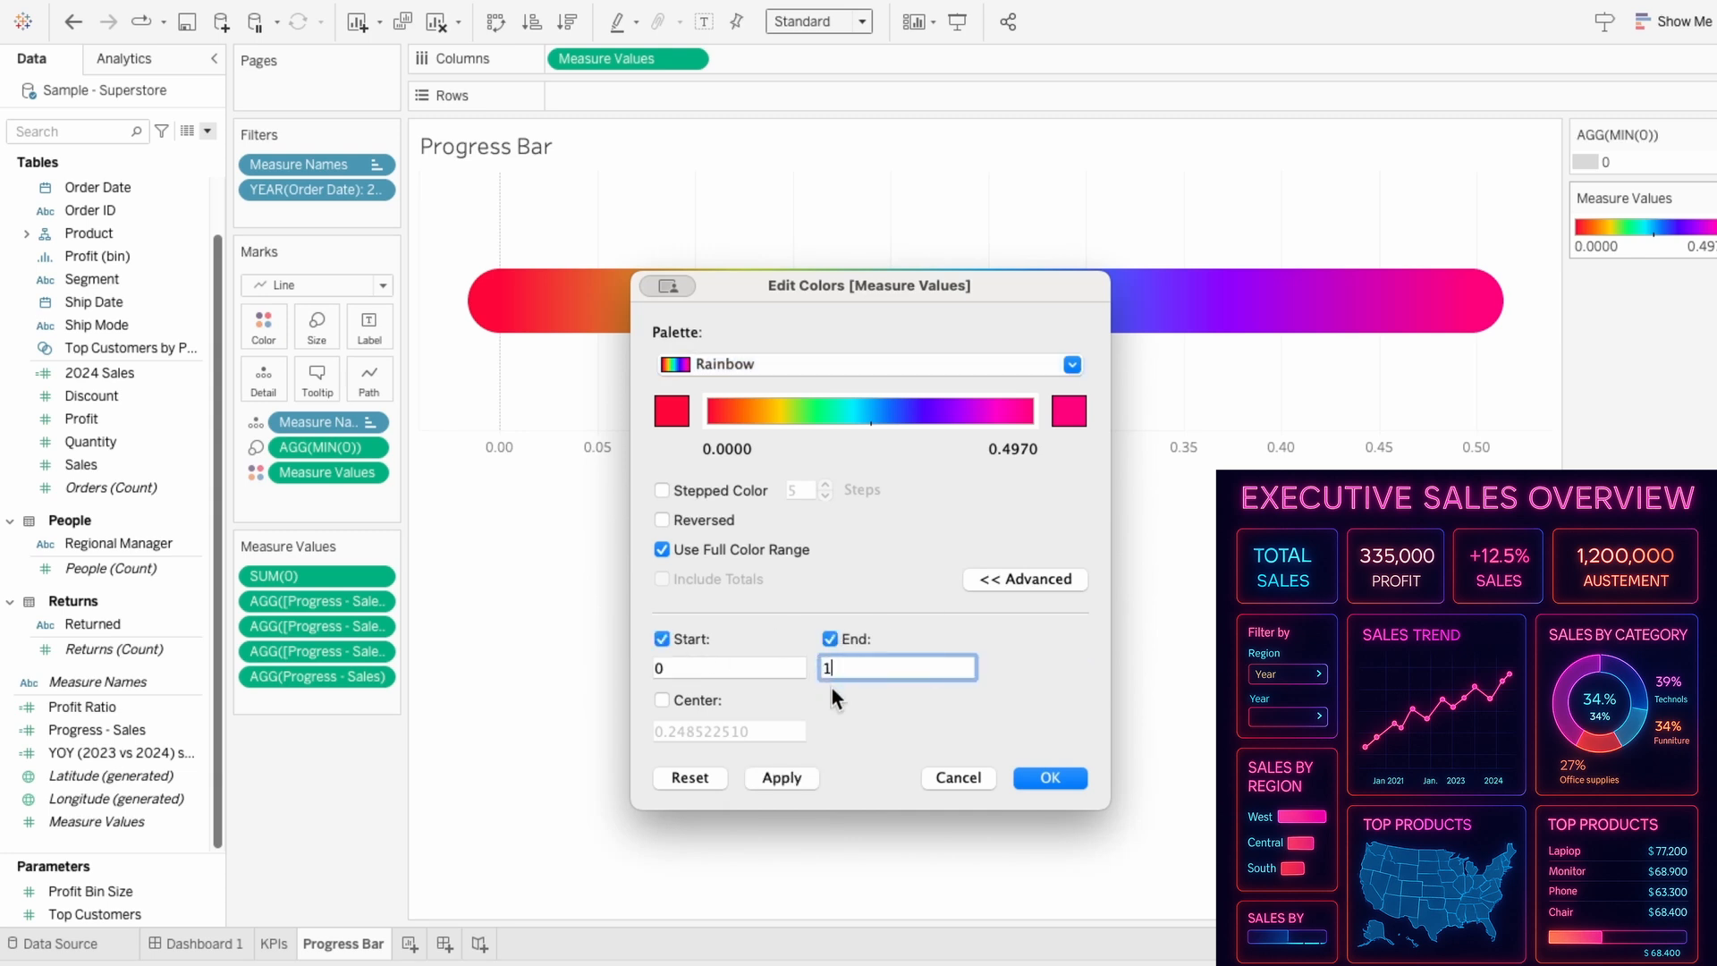
# Apply the fixed 0–1 colour range and fix the value axis from -0.05 to 1.05.
pyautogui.click(1048, 777)
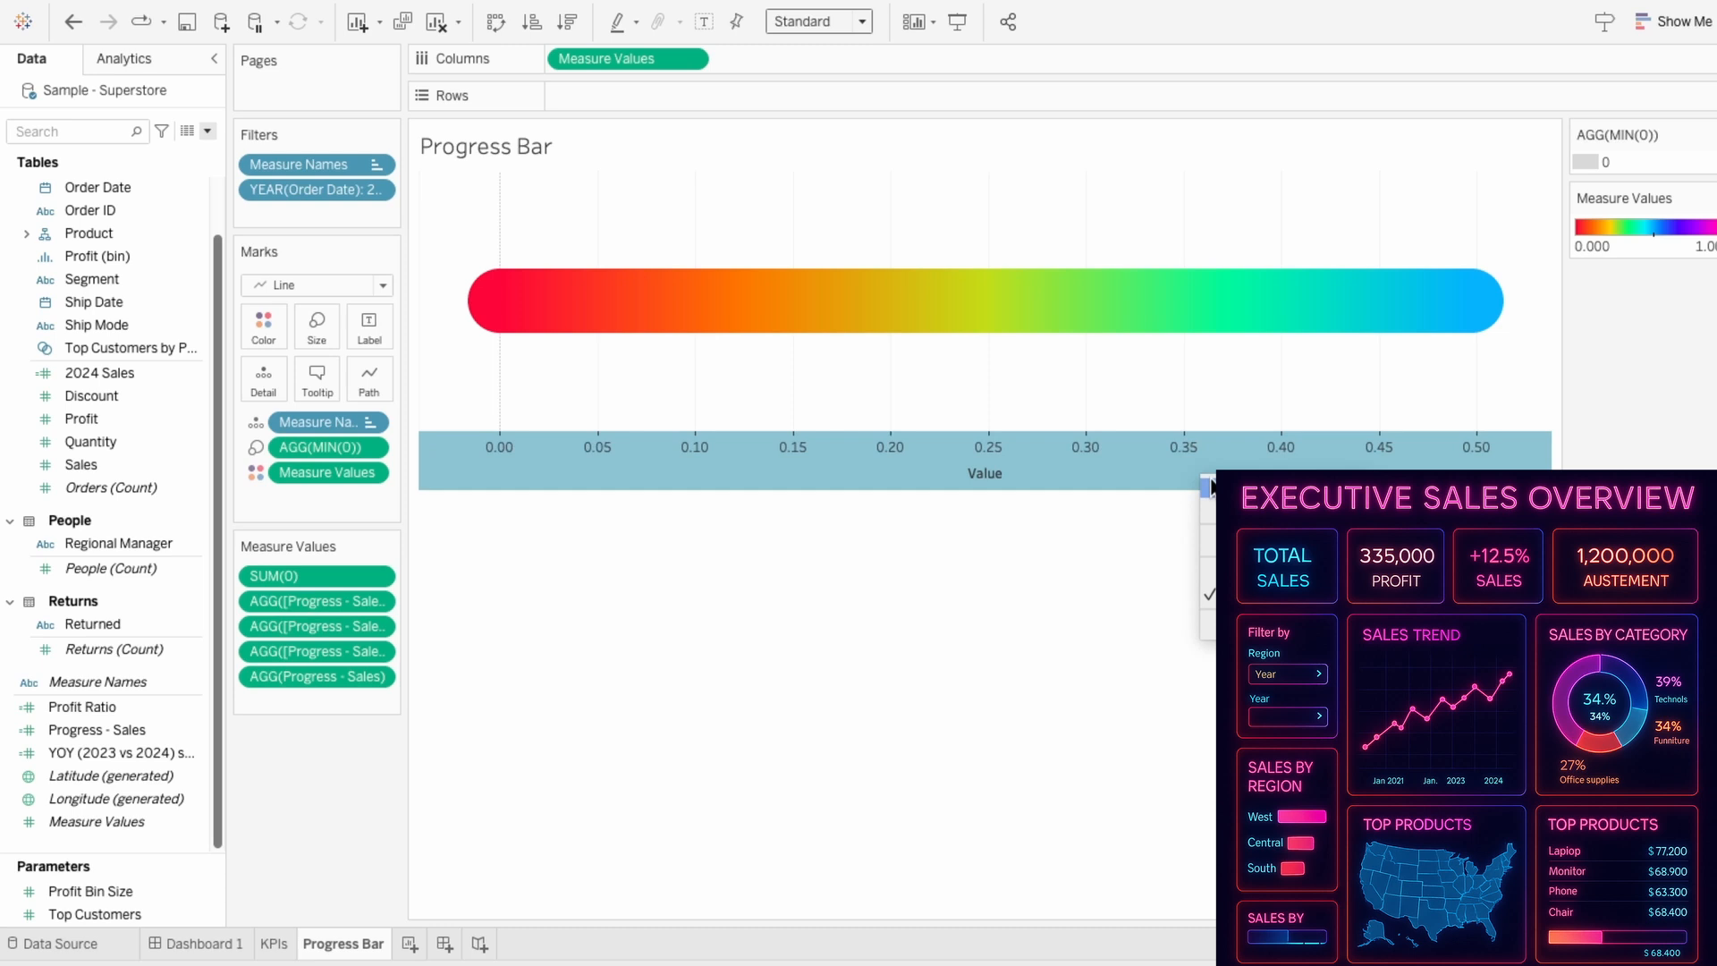
pyautogui.doubleClick(984, 446)
pyautogui.write('1.05')
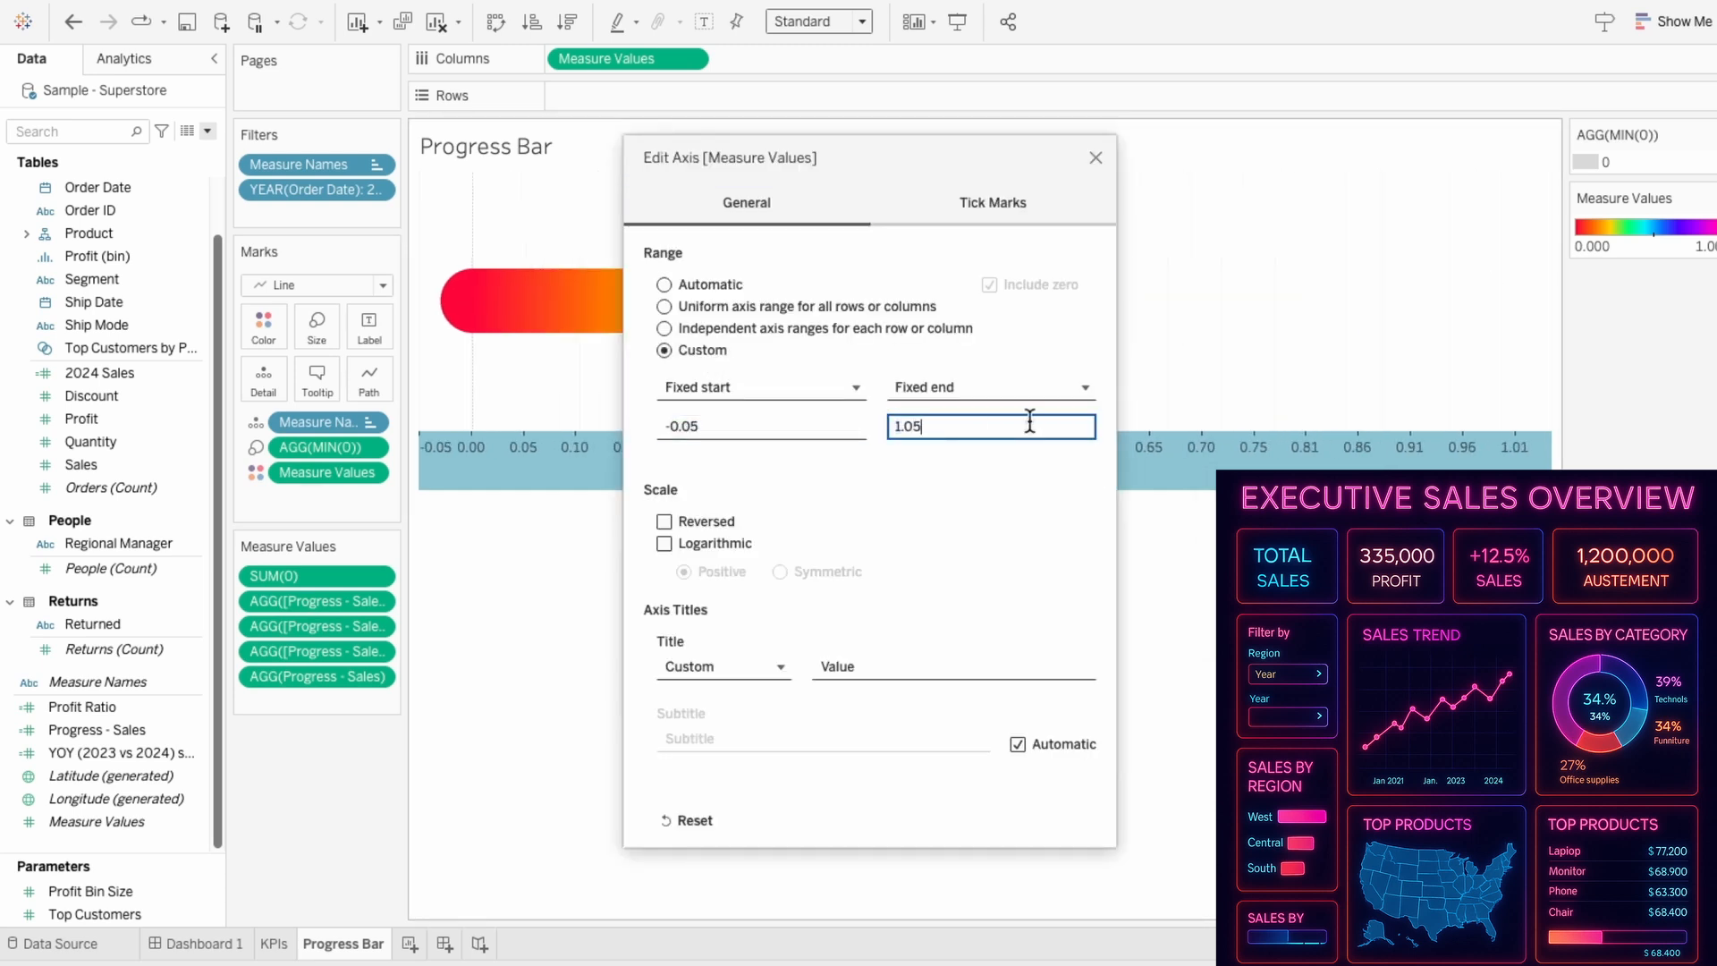
pyautogui.click(1094, 157)
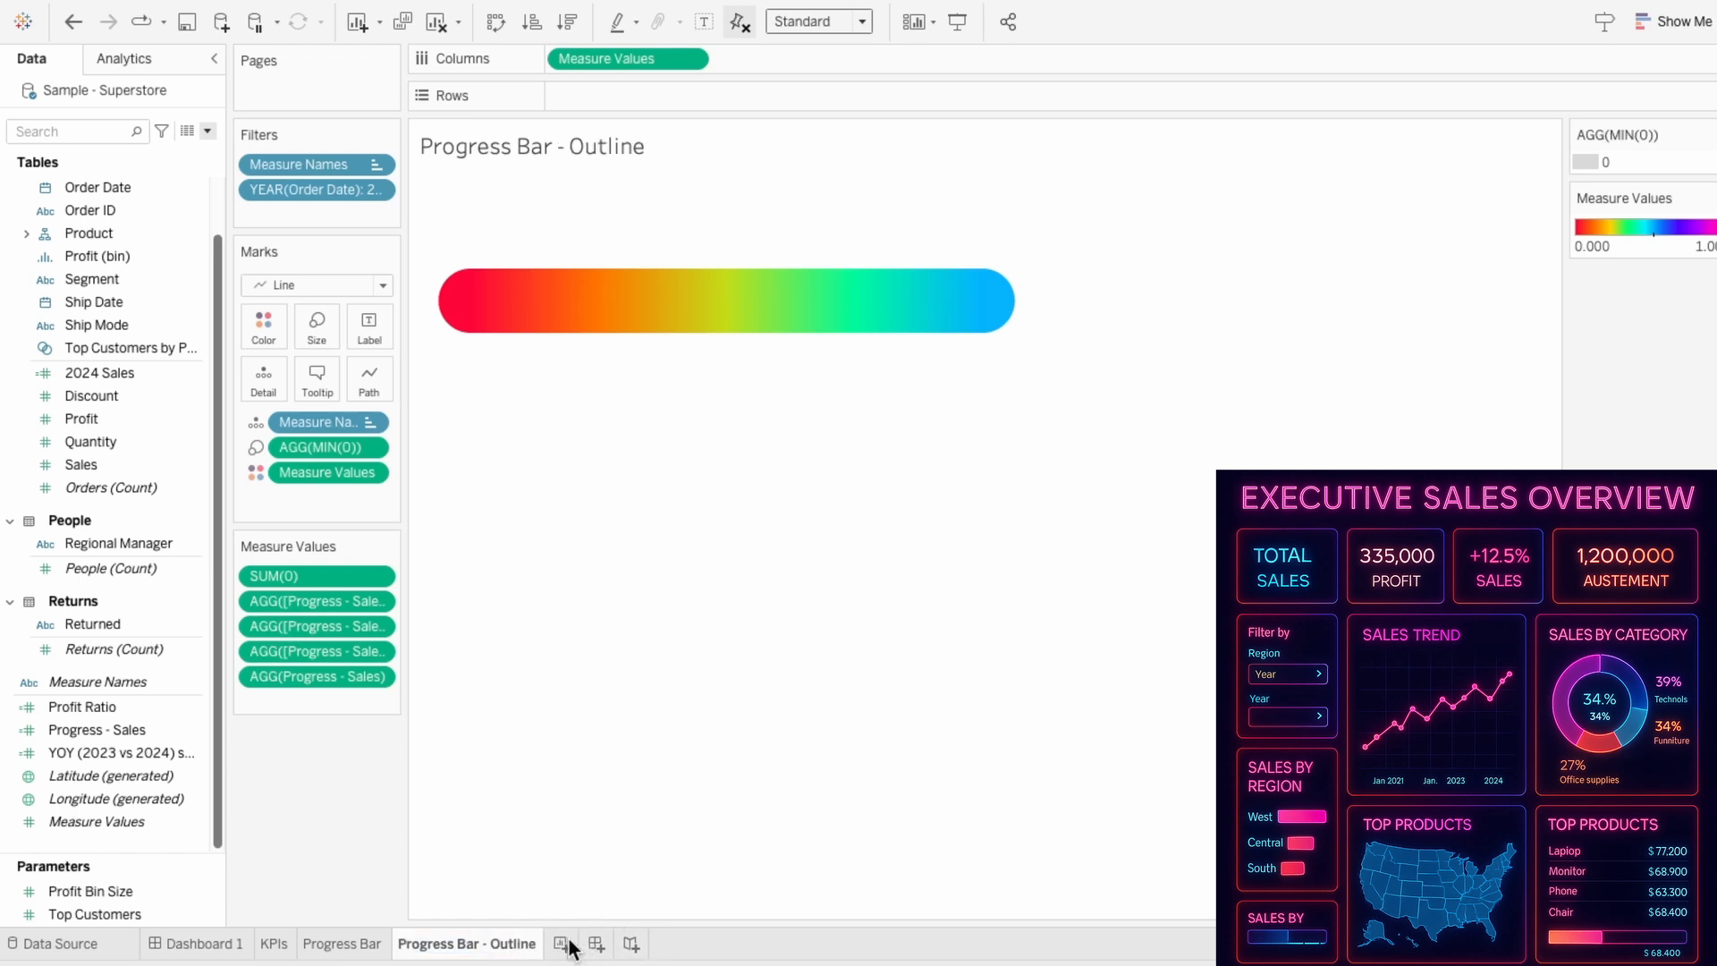
# Build Progress Bar - Outline as a dual-axis bar with a dark inner line and hidden headers.
pyautogui.click(116, 796)
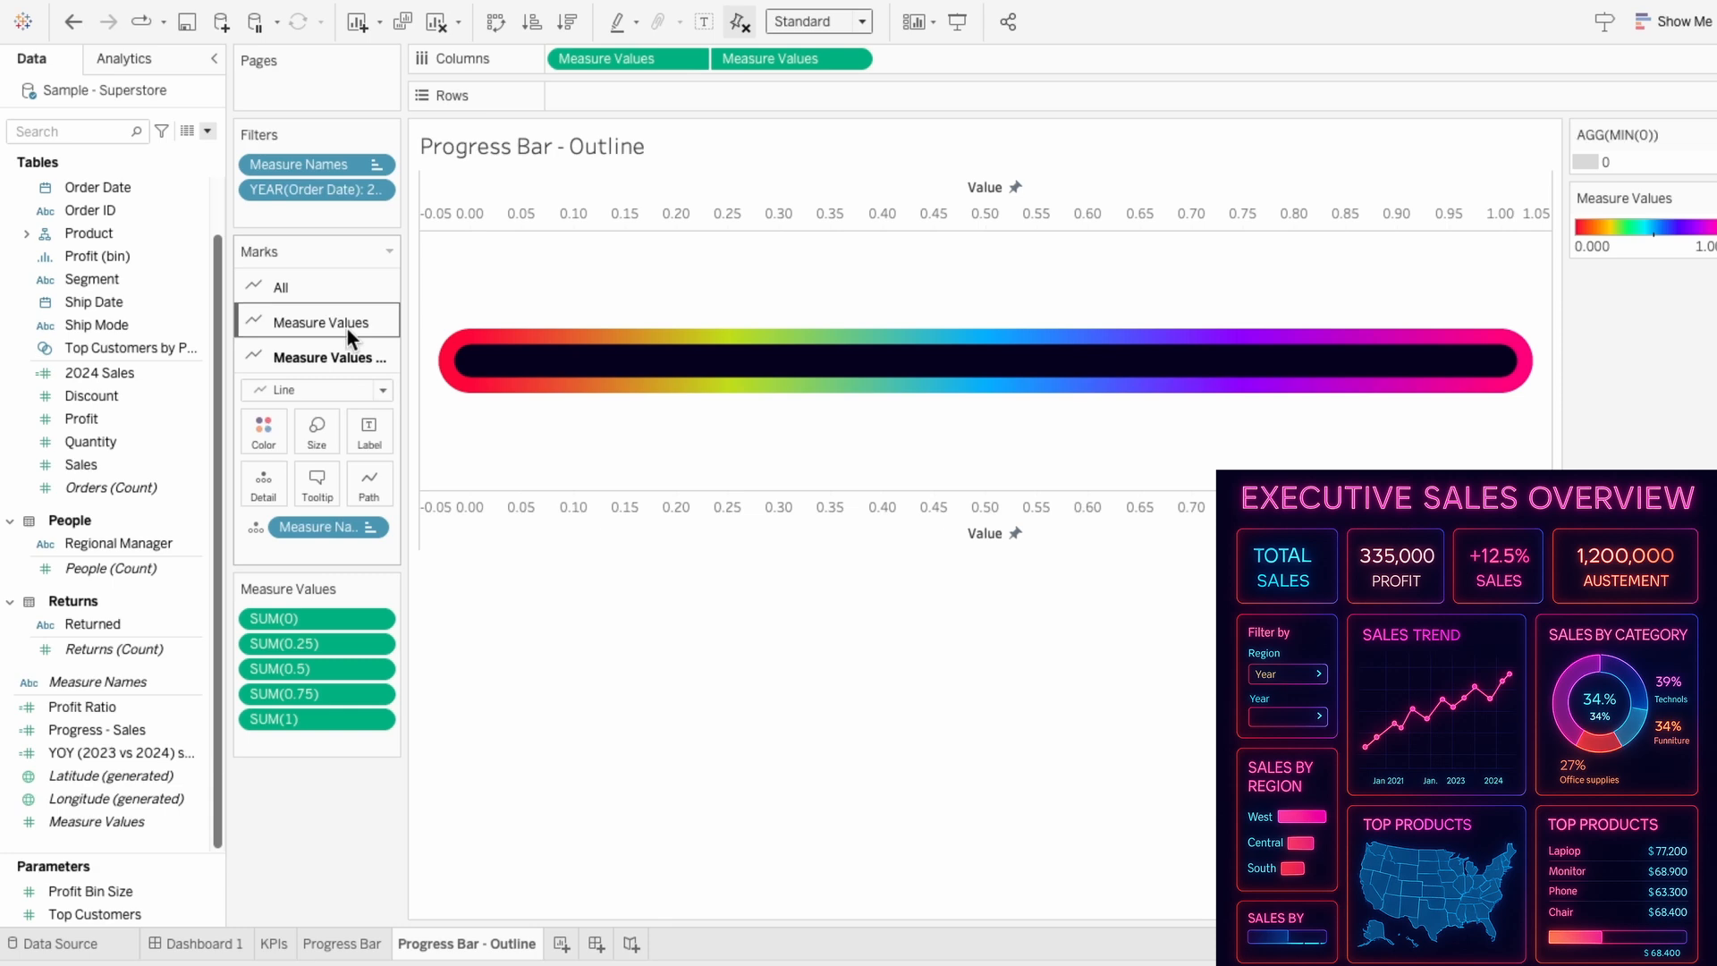
pyautogui.click(318, 322)
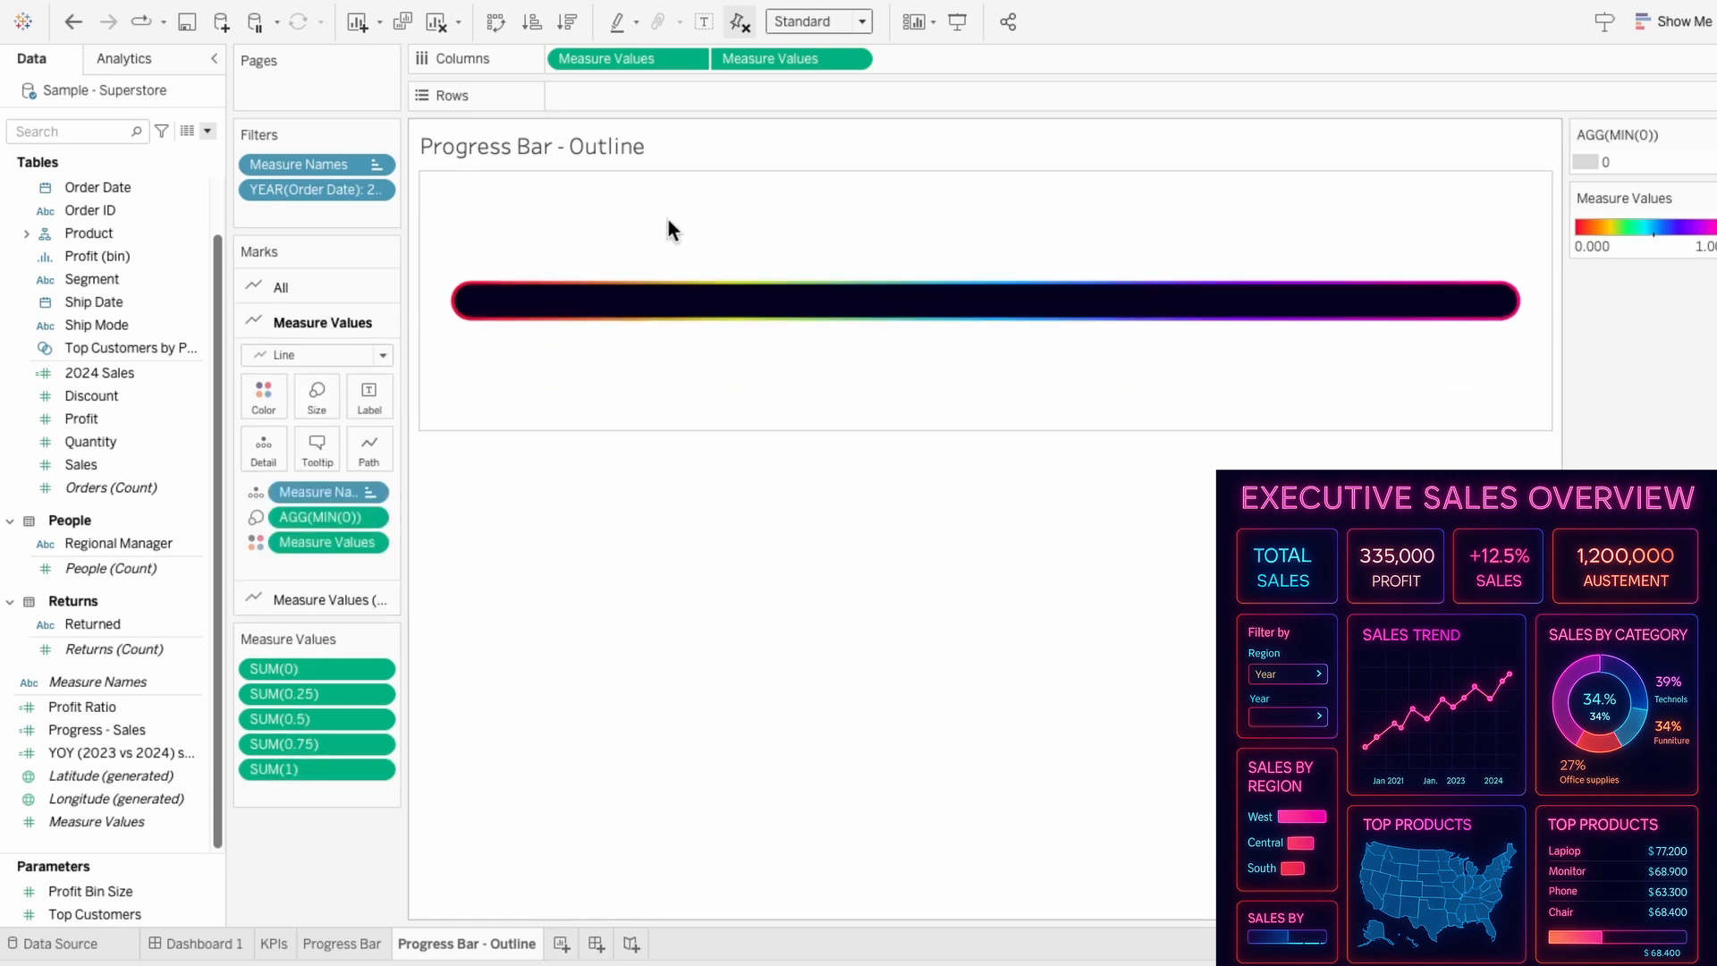
pyautogui.click(196, 943)
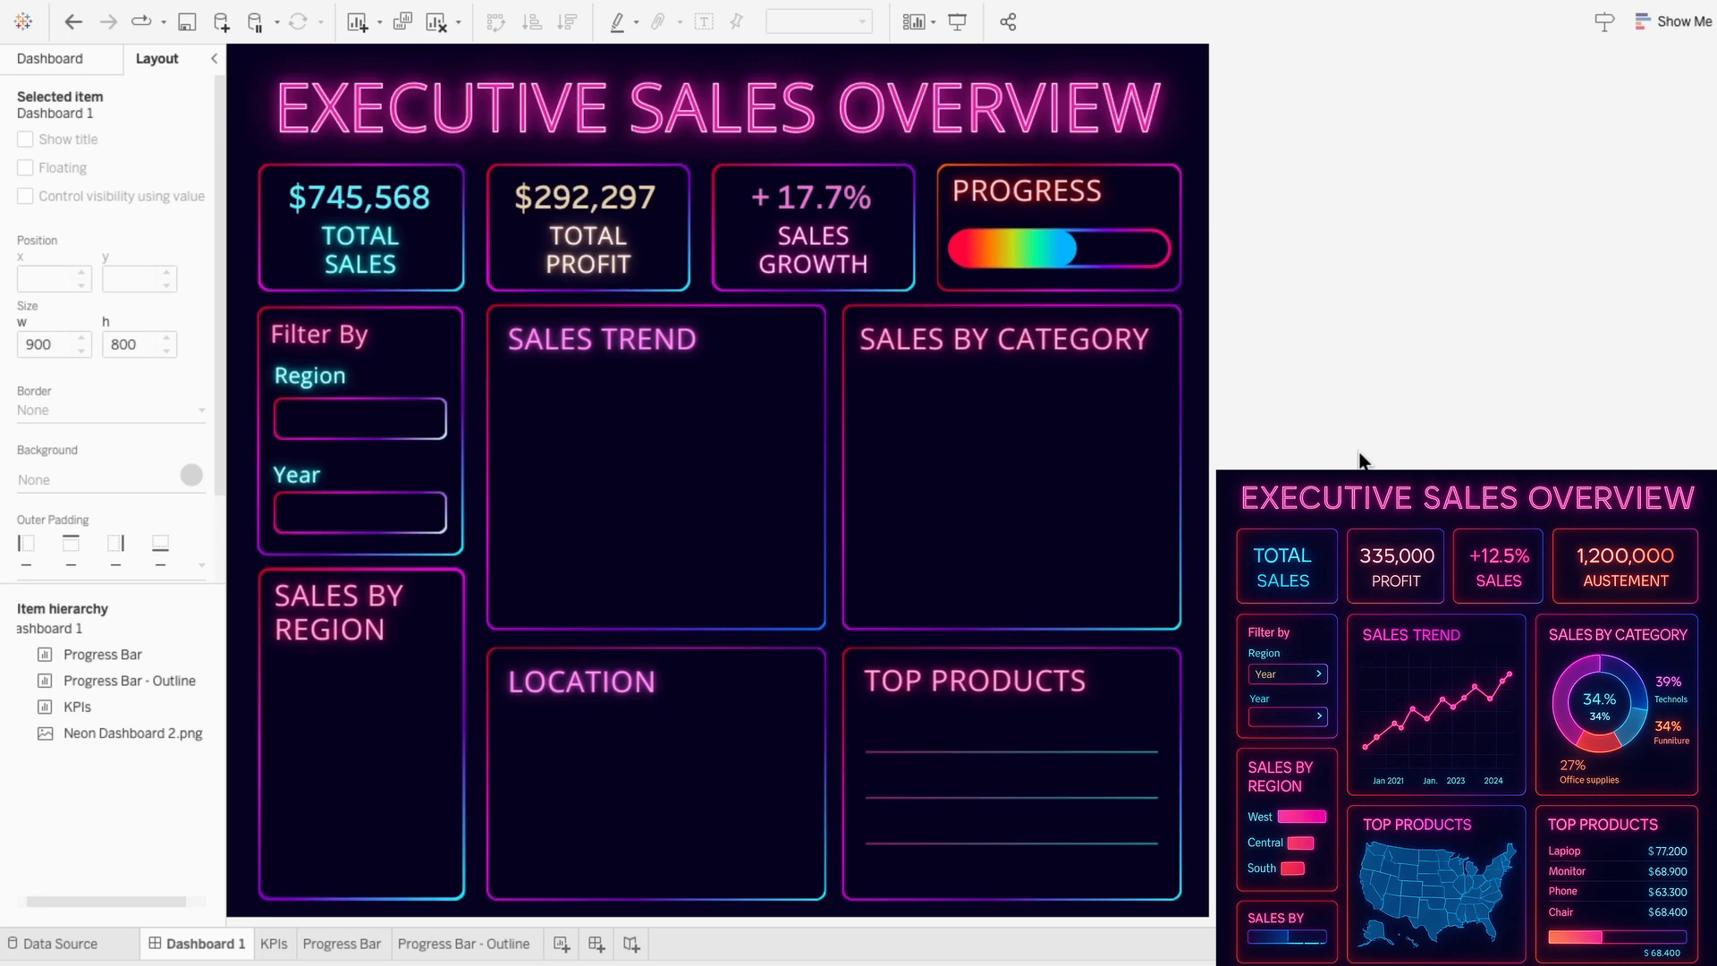
# Label the progress bar with 50%, restyle the outline colours, and add a Sales Trend sheet.
pyautogui.click(343, 942)
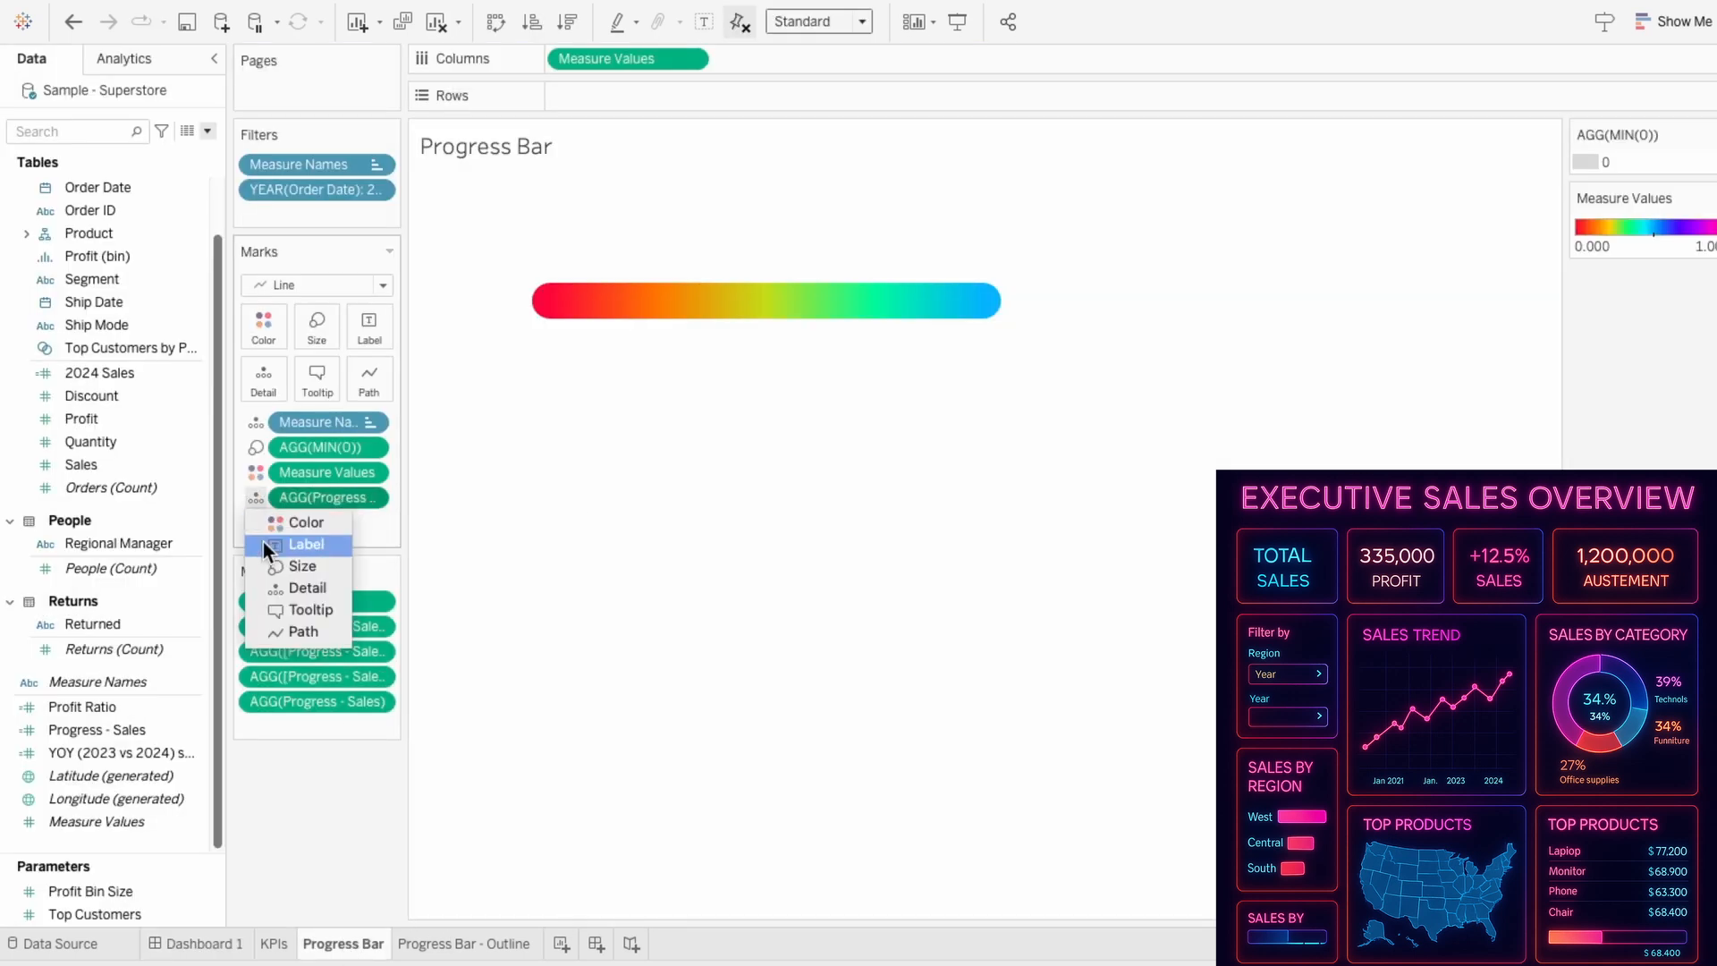
pyautogui.click(307, 545)
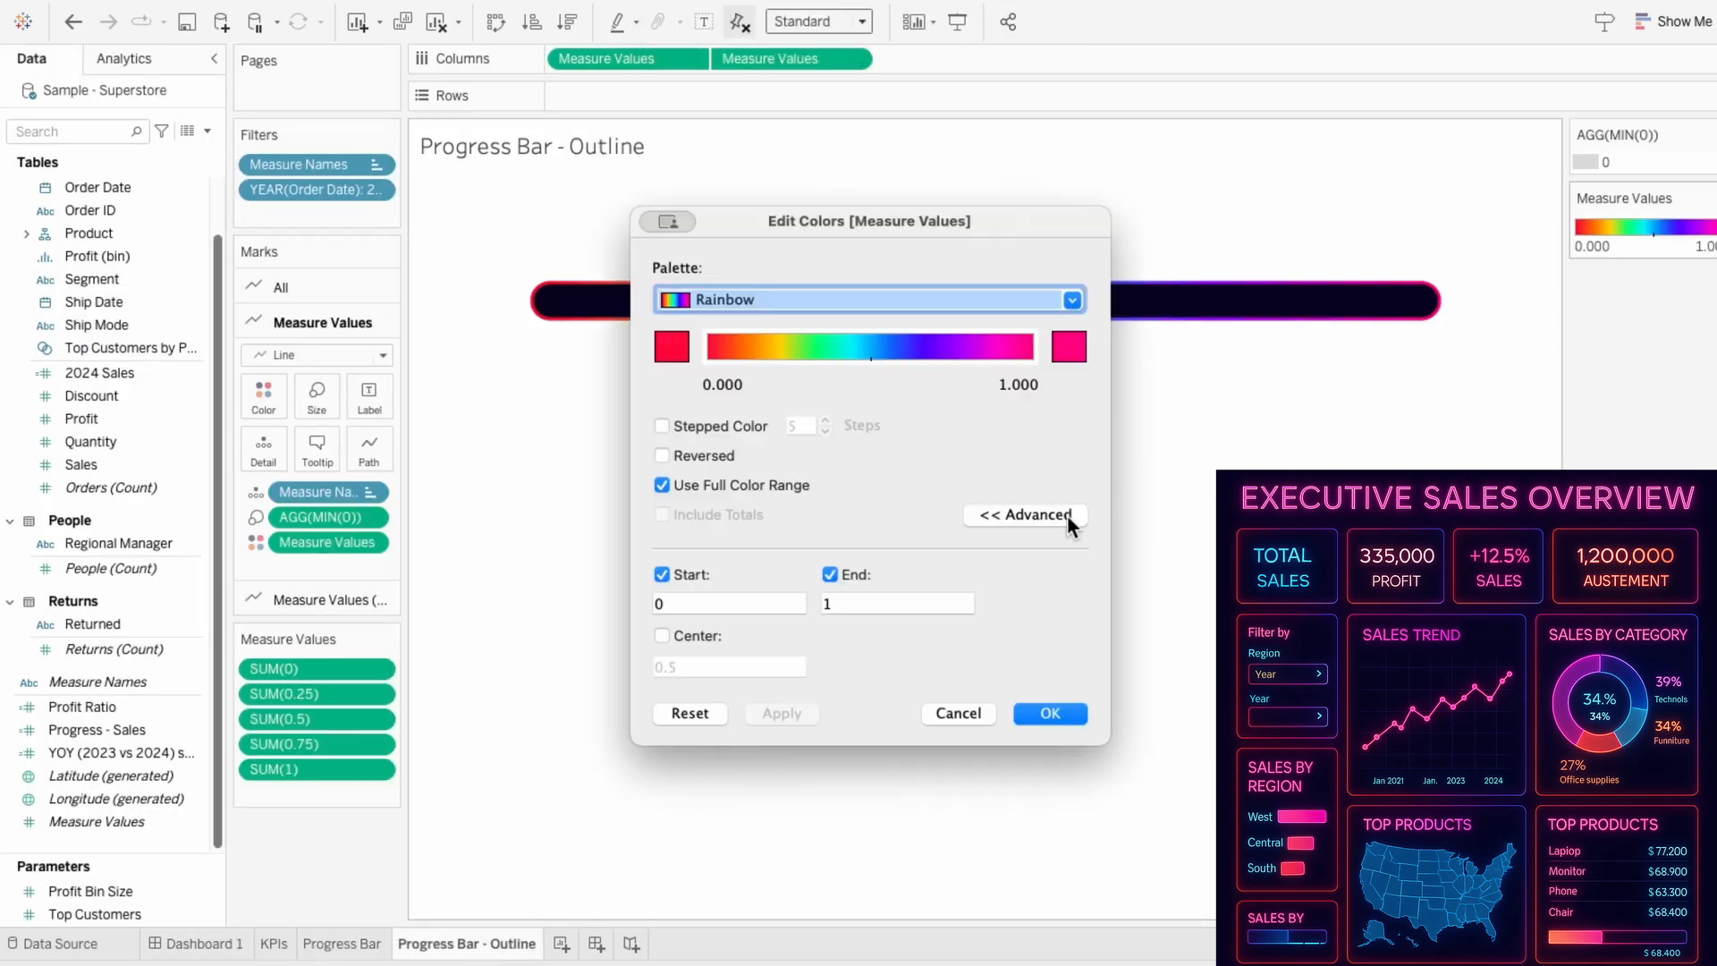
pyautogui.click(203, 943)
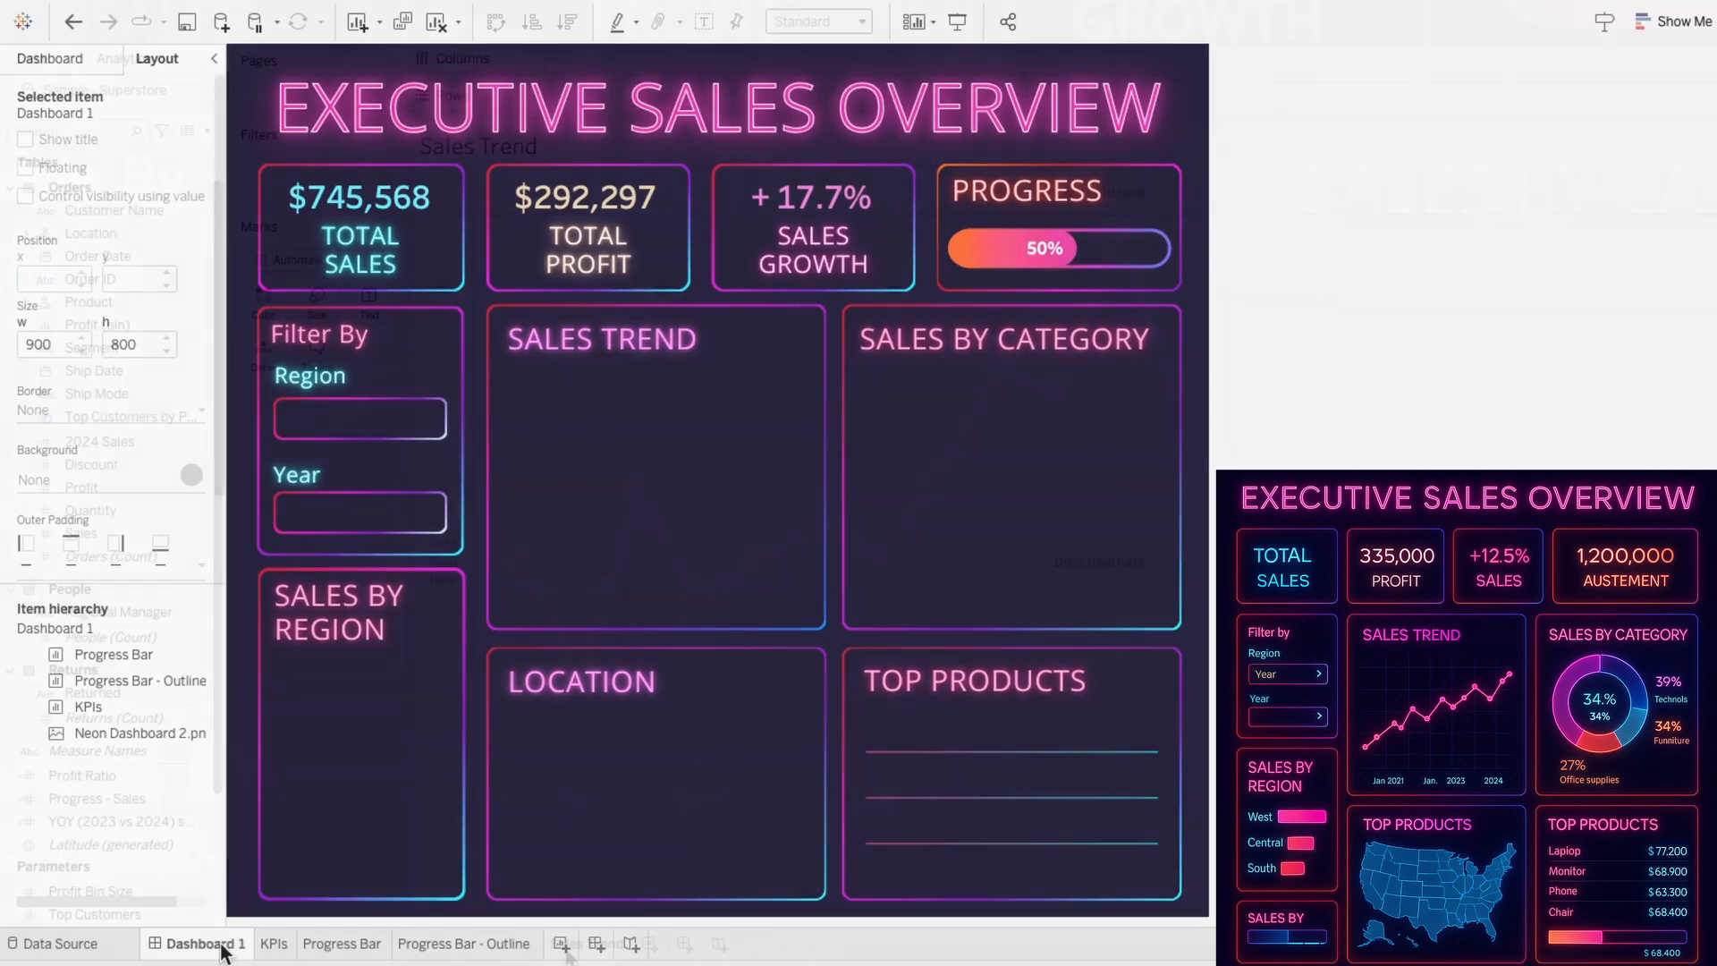
pyautogui.click(586, 942)
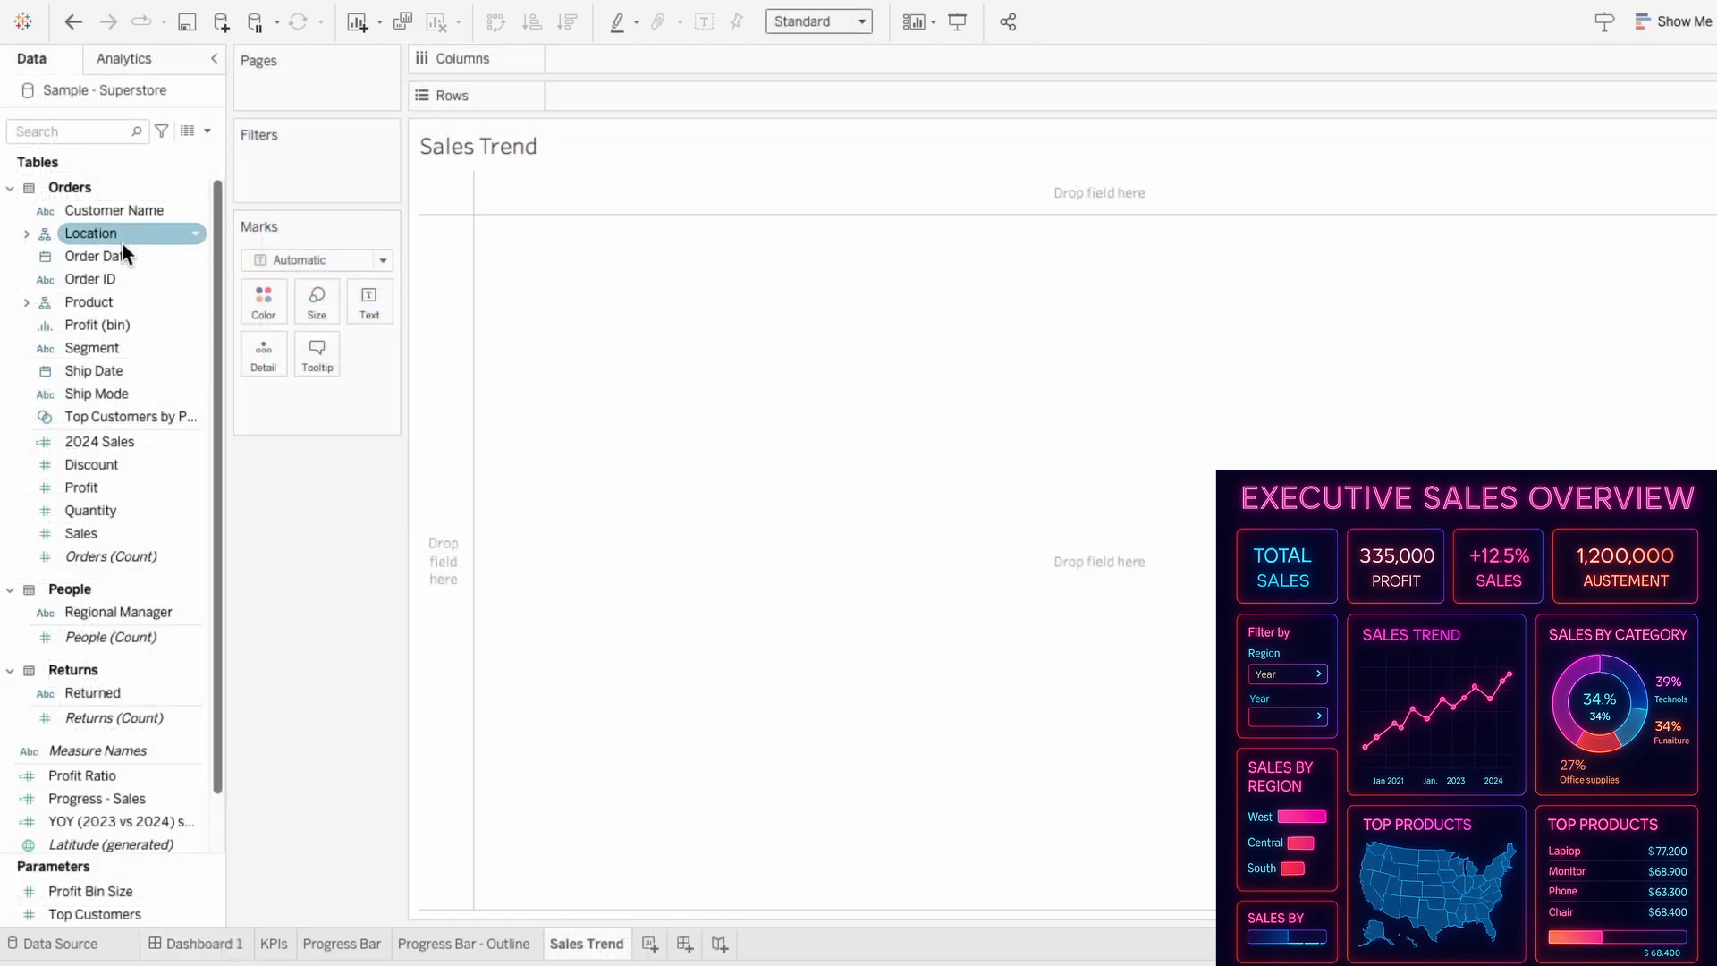
# Plot 2024 monthly SUM(Sales) as a pink dual-axis line with a wider glowing back line.
pyautogui.moveTo(96, 255); pyautogui.dragTo(628, 58)
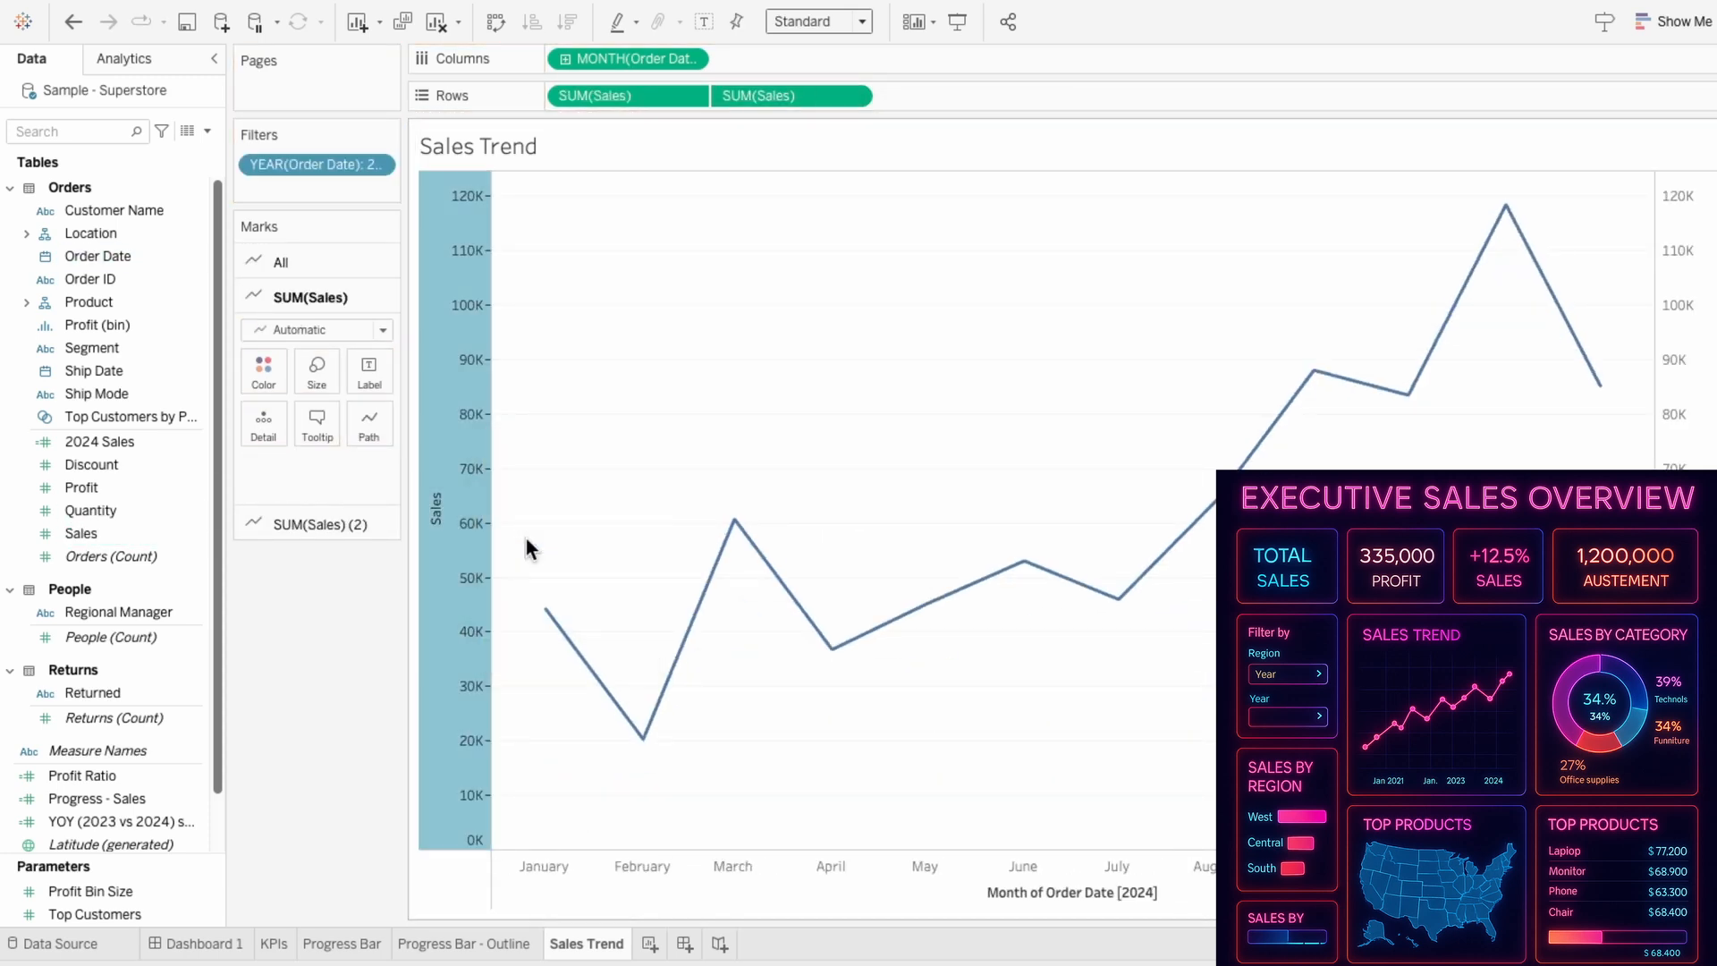
pyautogui.click(277, 577)
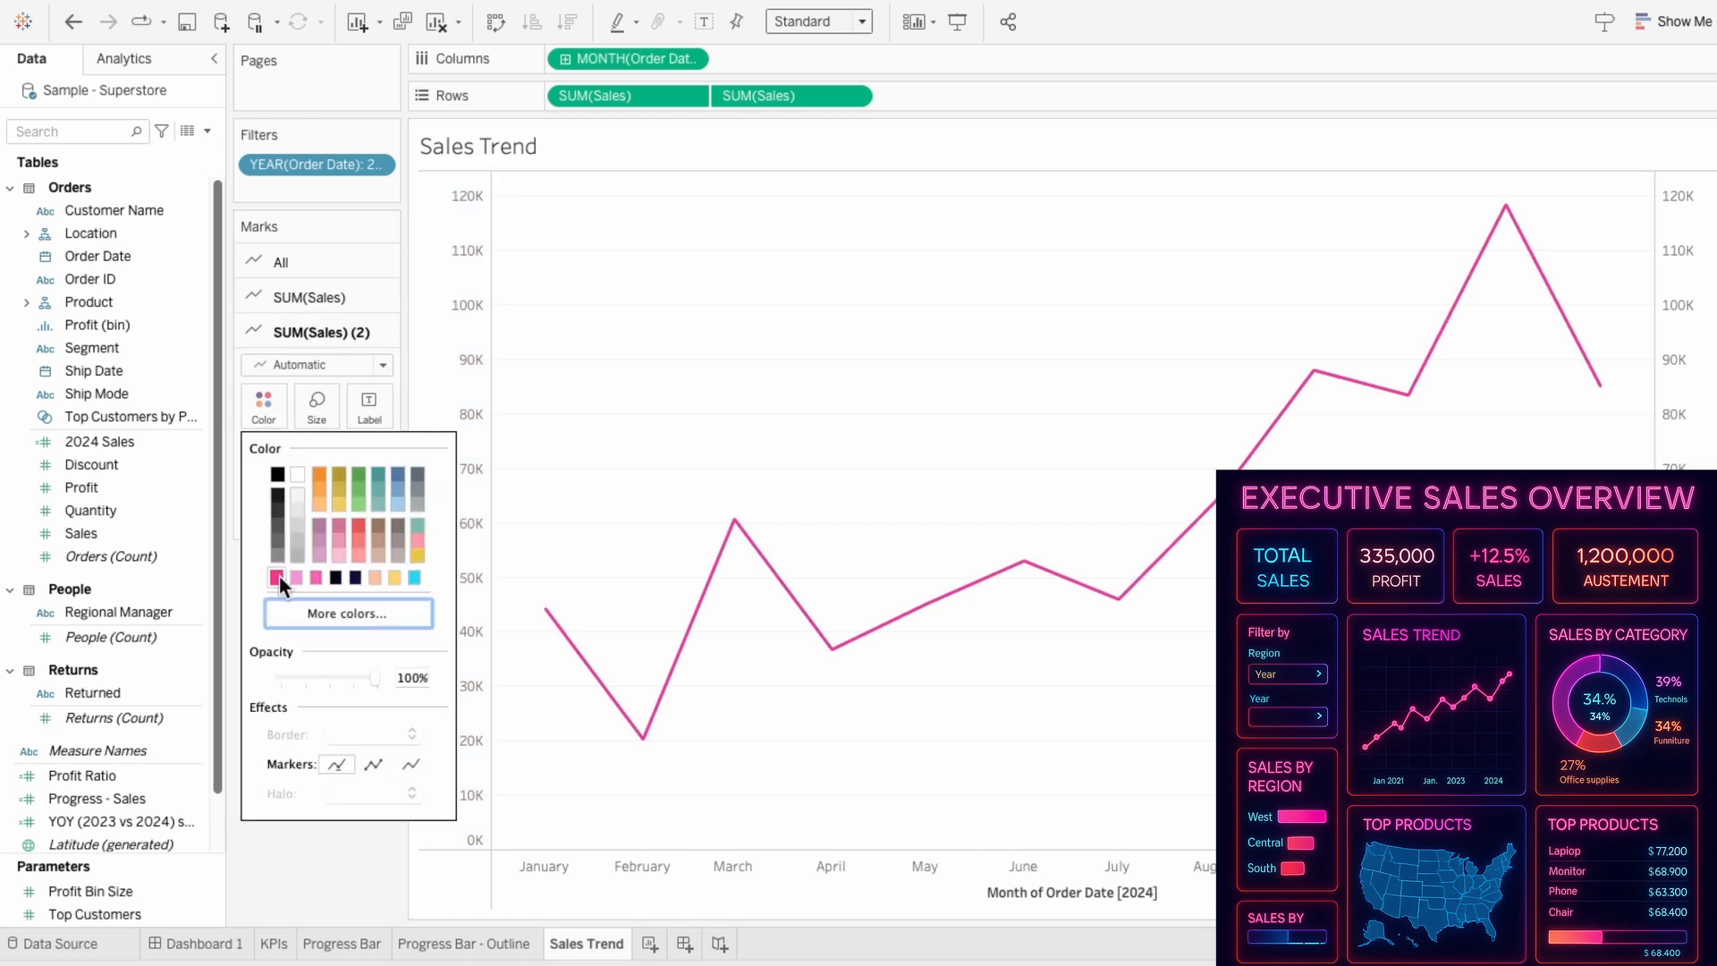
pyautogui.click(316, 296)
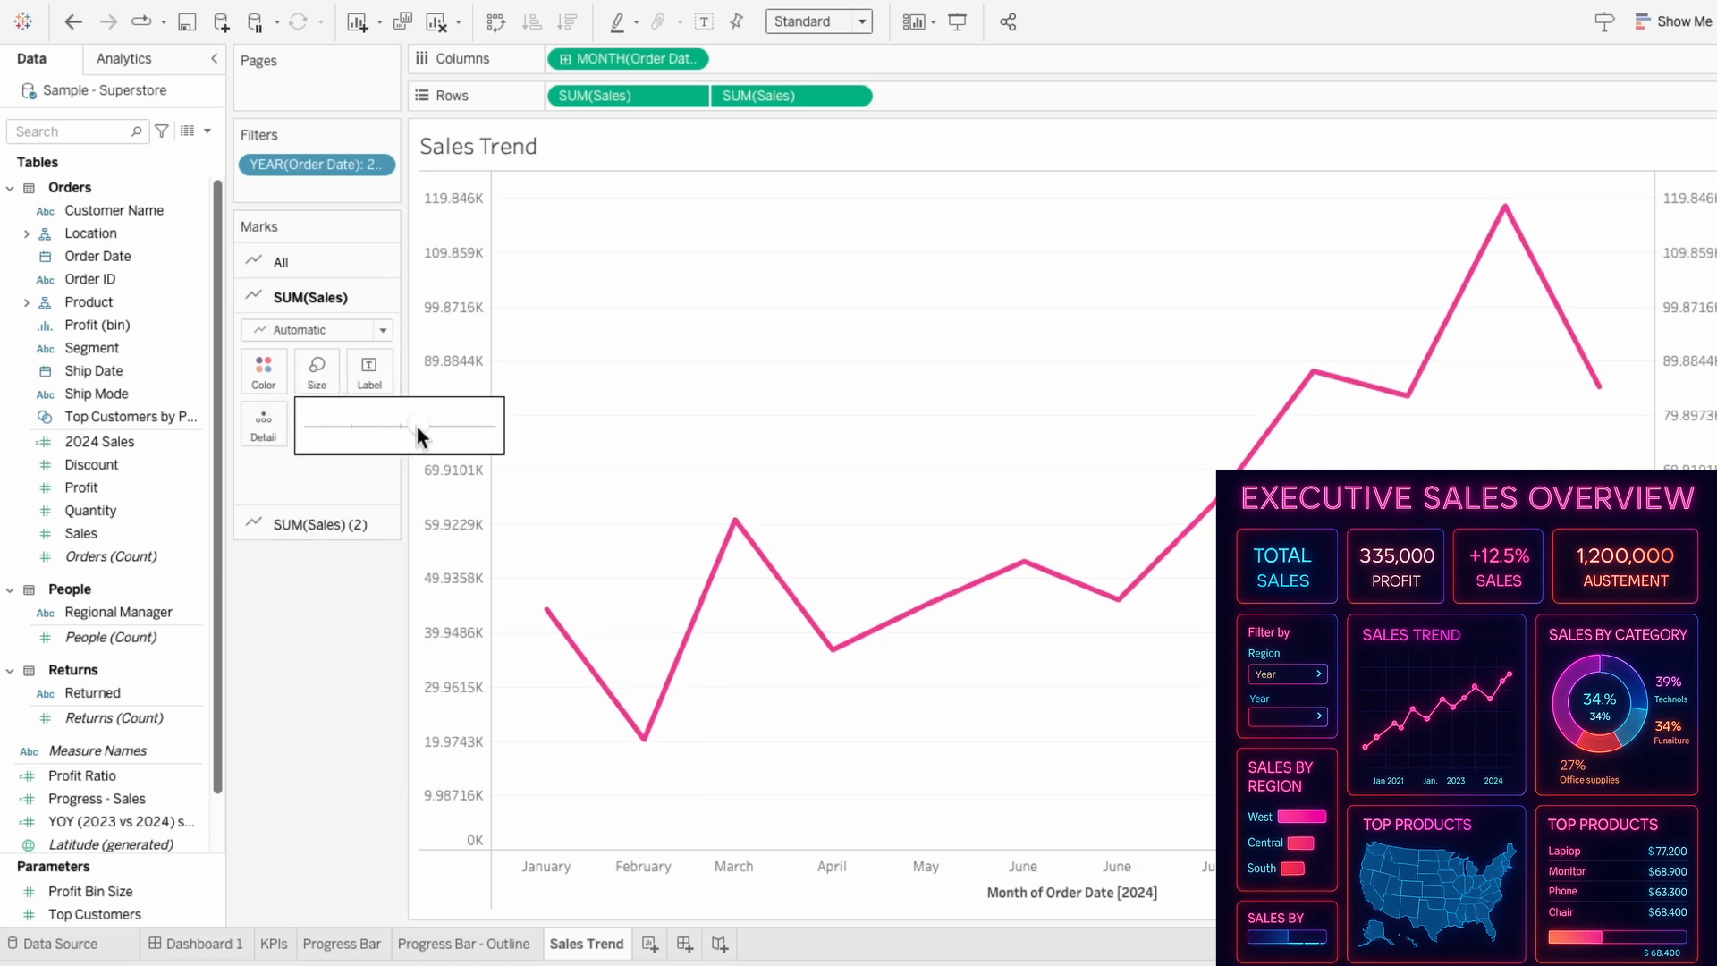
pyautogui.click(263, 370)
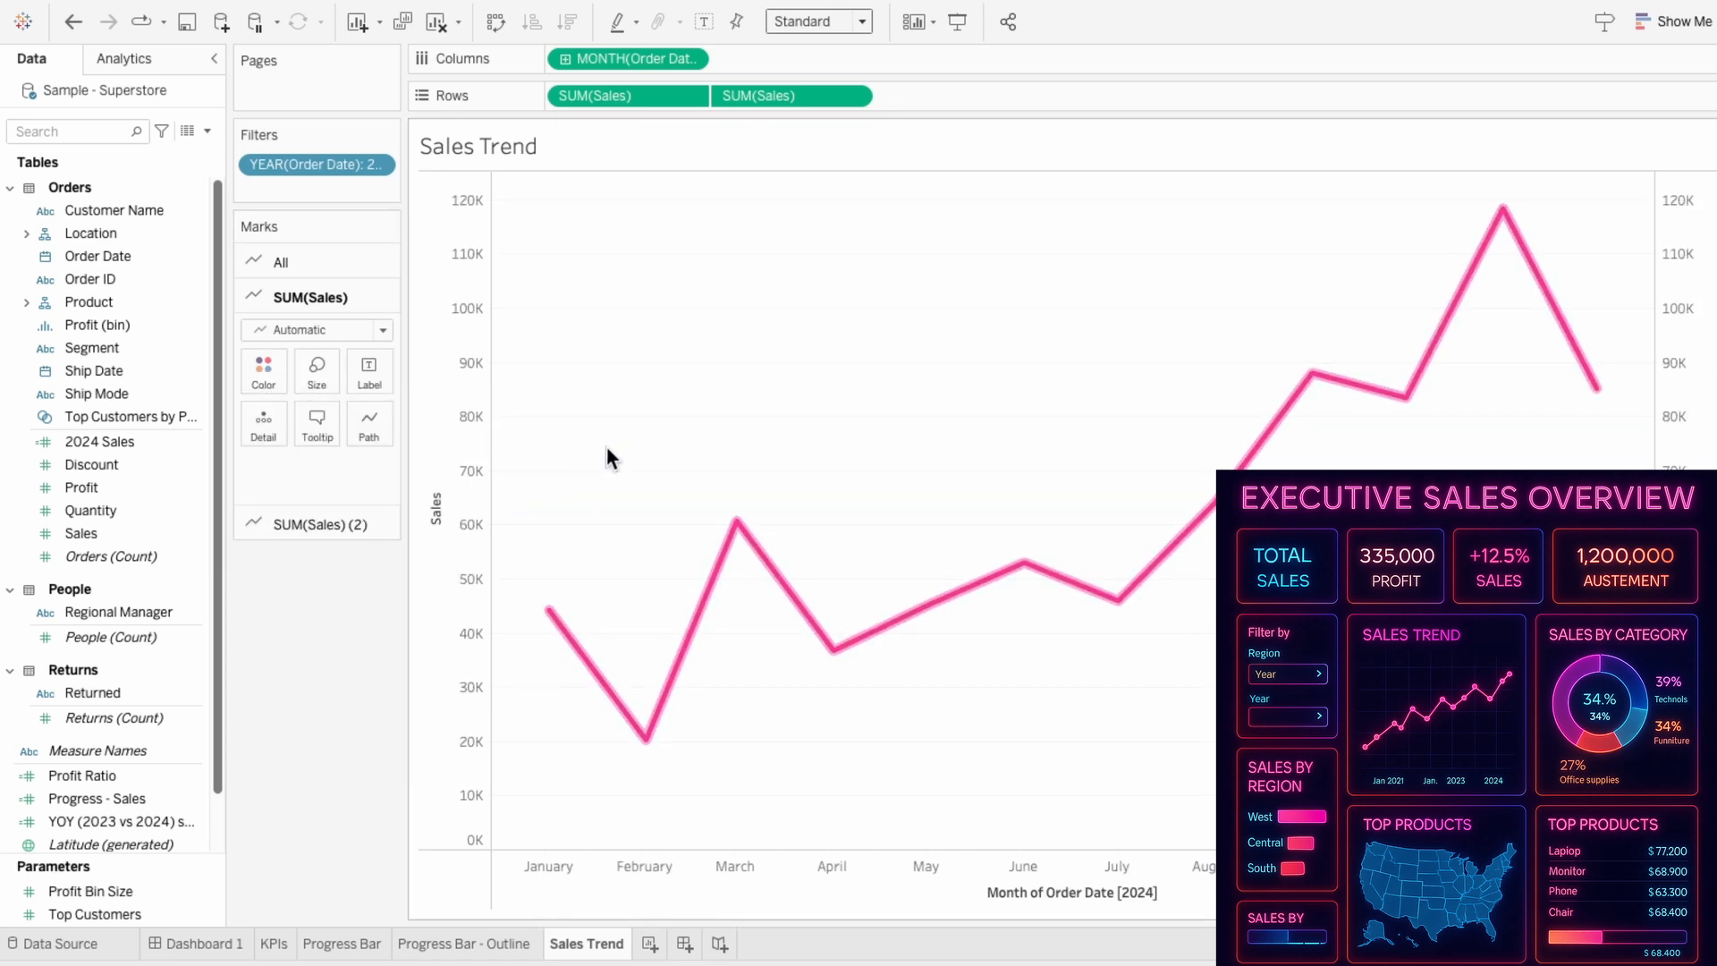
pyautogui.moveTo(535, 458)
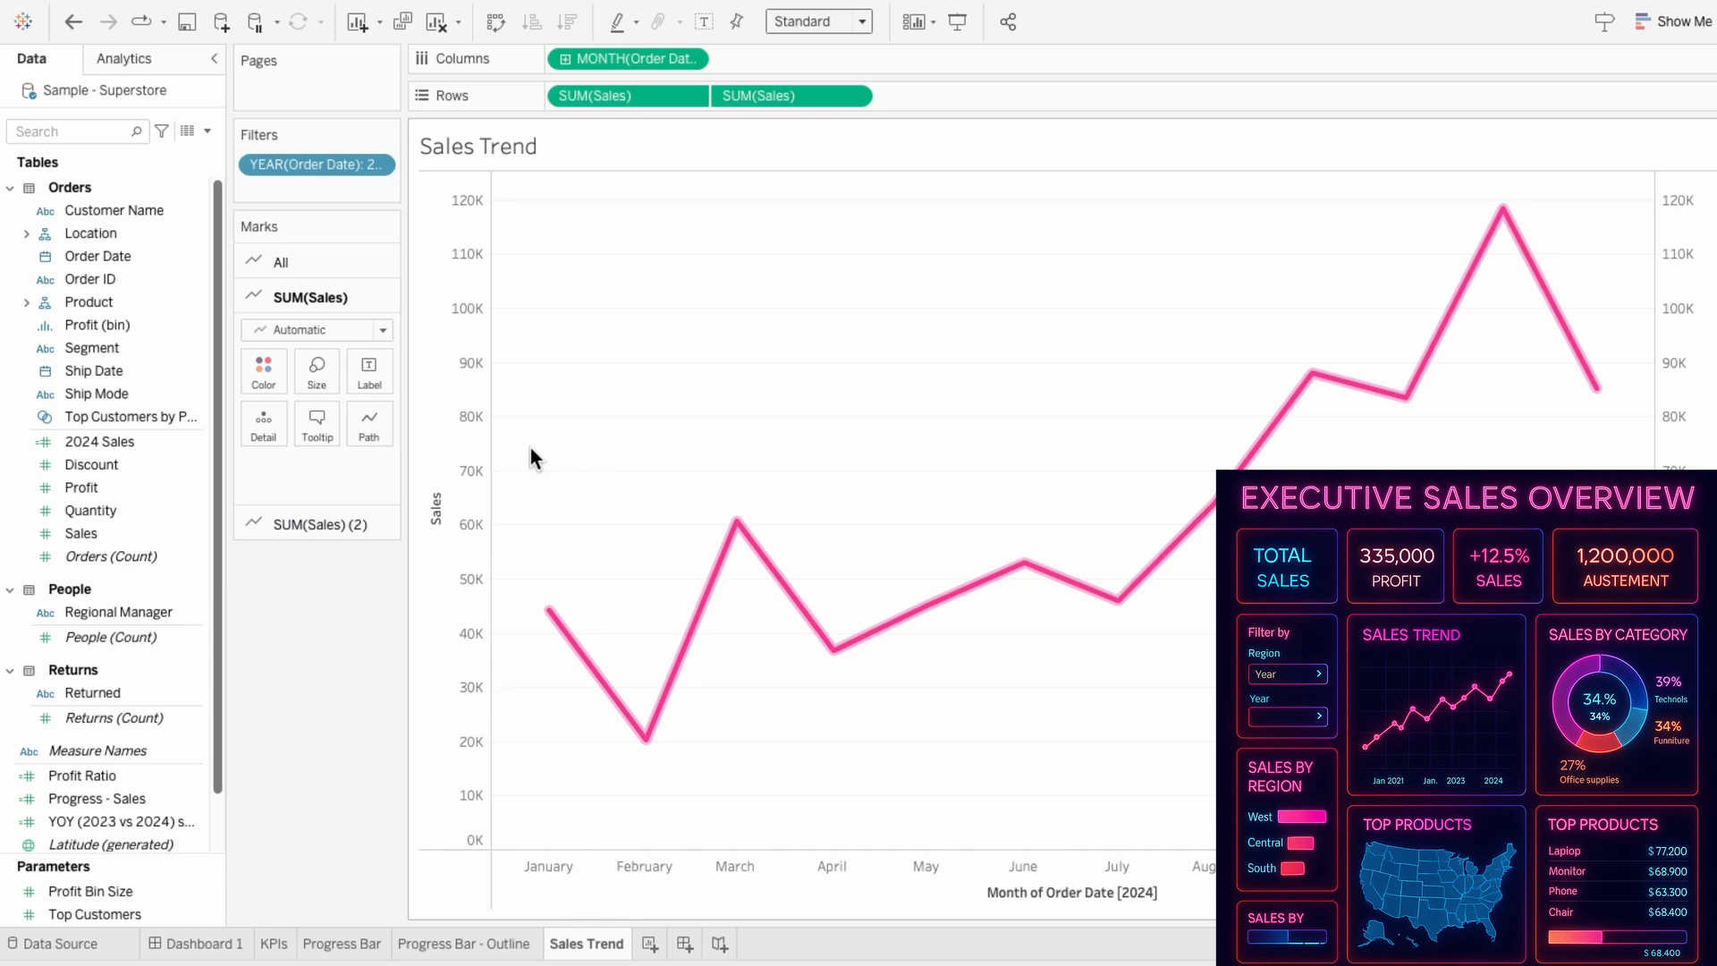
pyautogui.rightClick(586, 943)
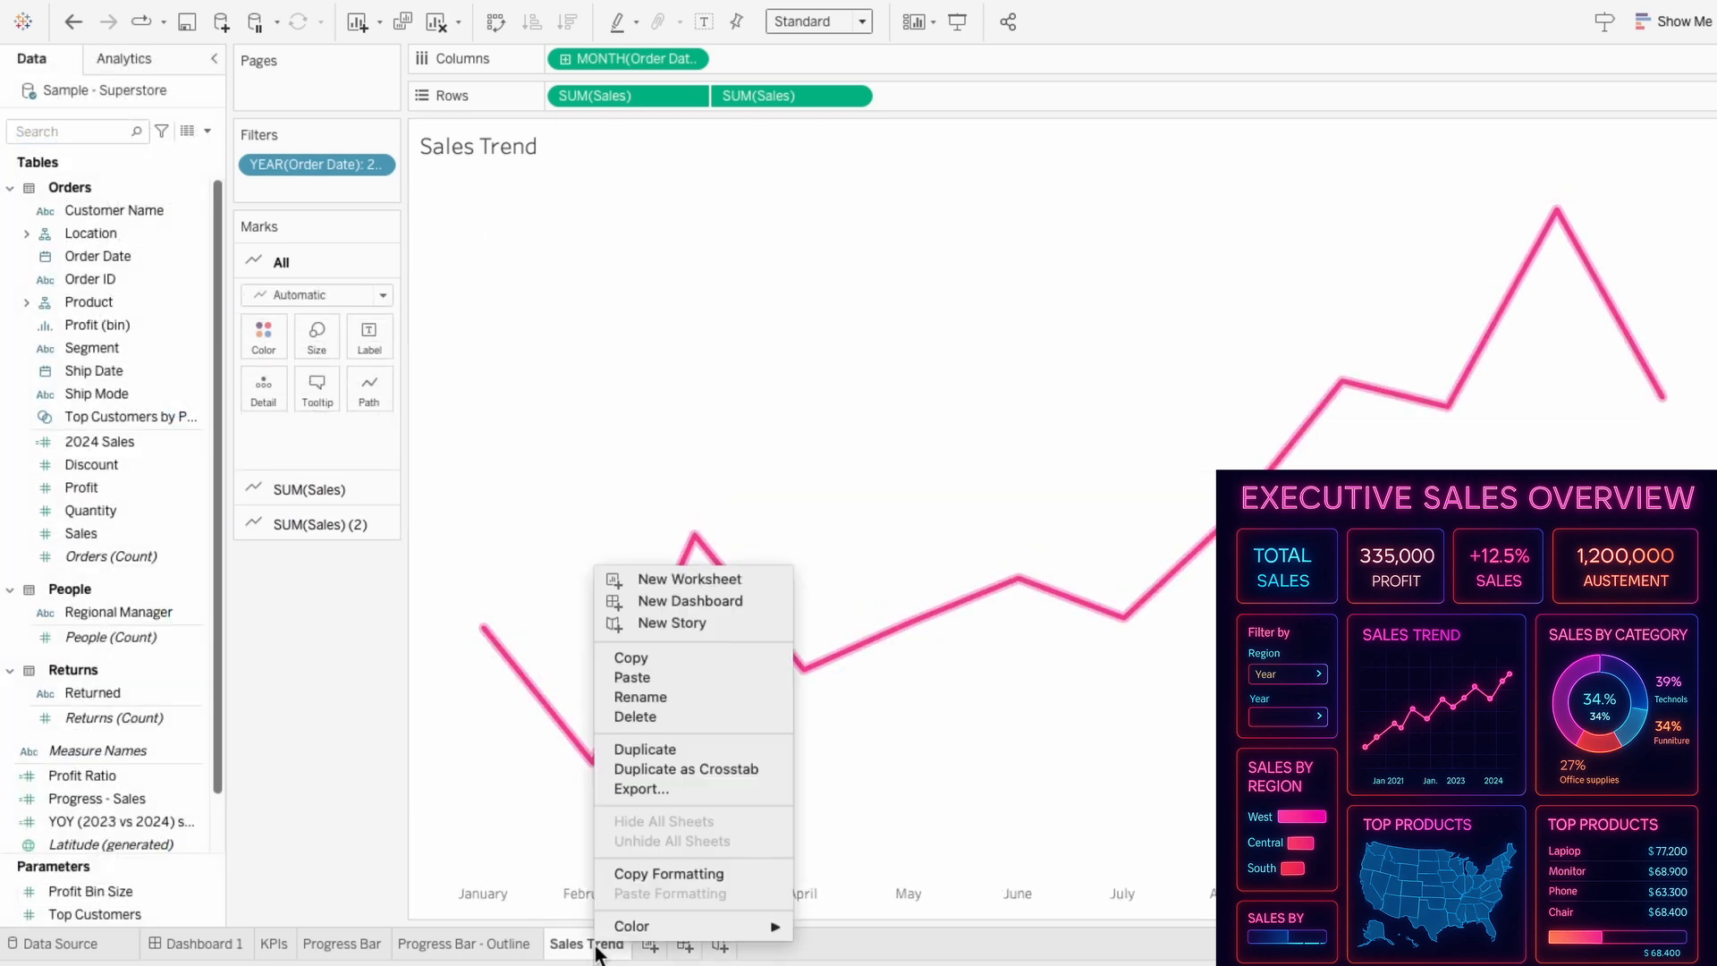
# Duplicate Sales Trend into a Markers sheet using filled pink circle shapes.
pyautogui.click(644, 749)
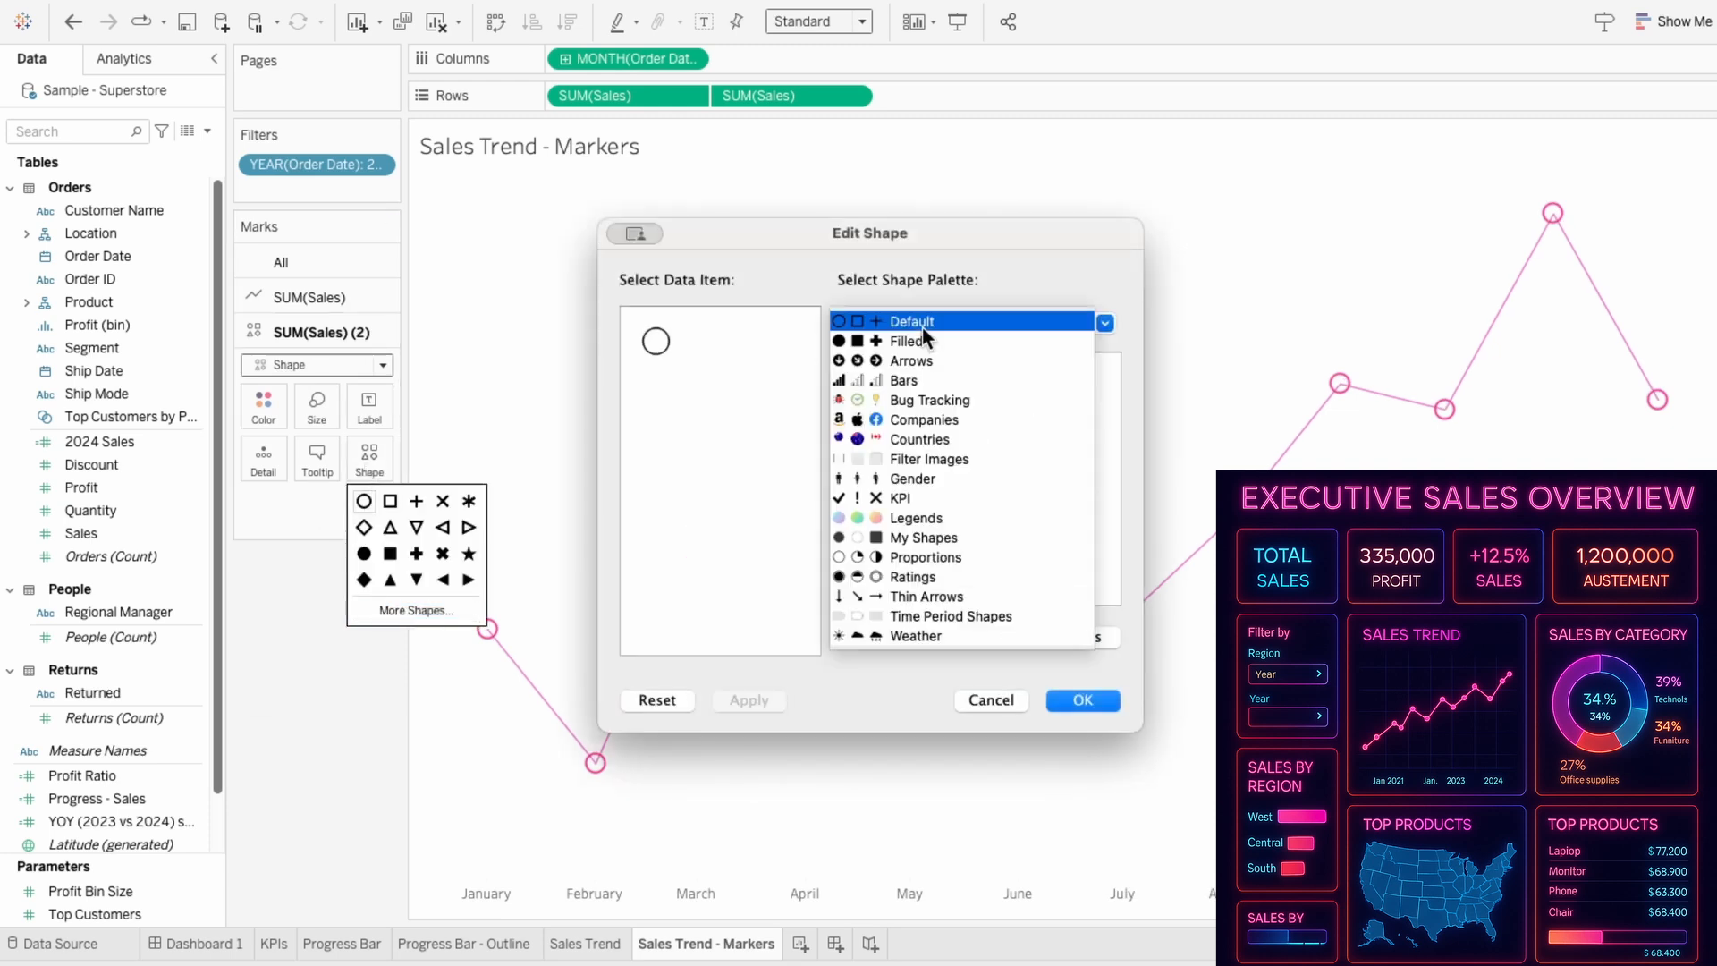
pyautogui.click(1081, 699)
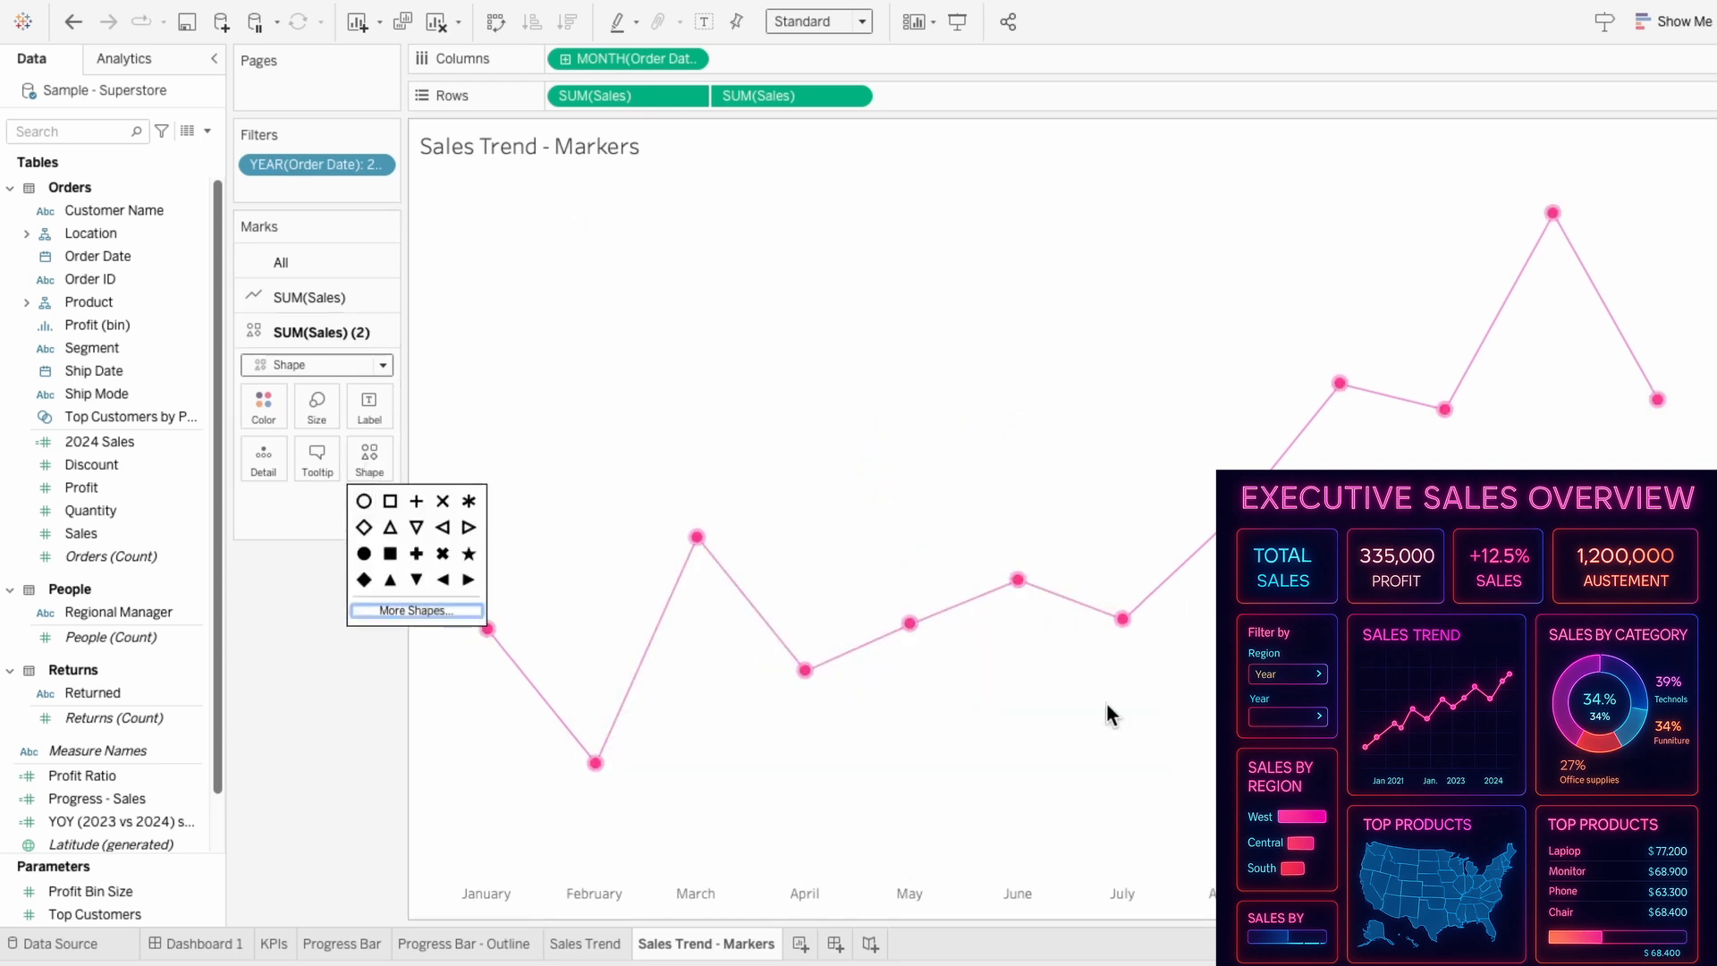
pyautogui.click(204, 942)
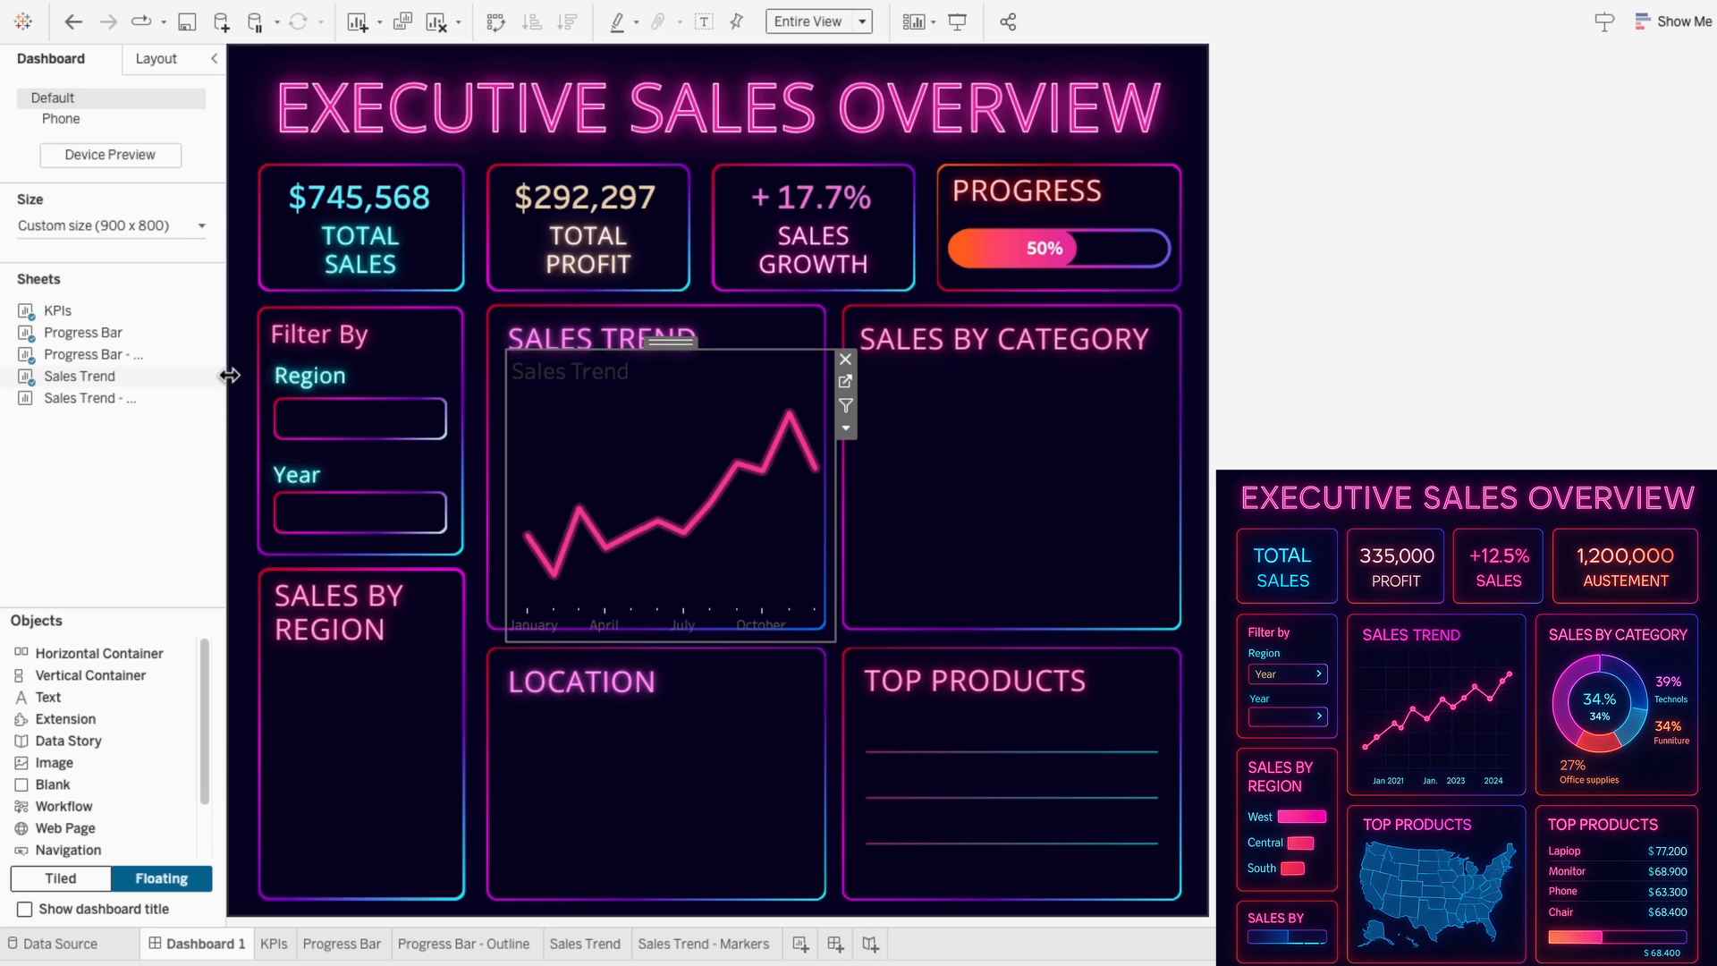
pyautogui.moveTo(580, 577)
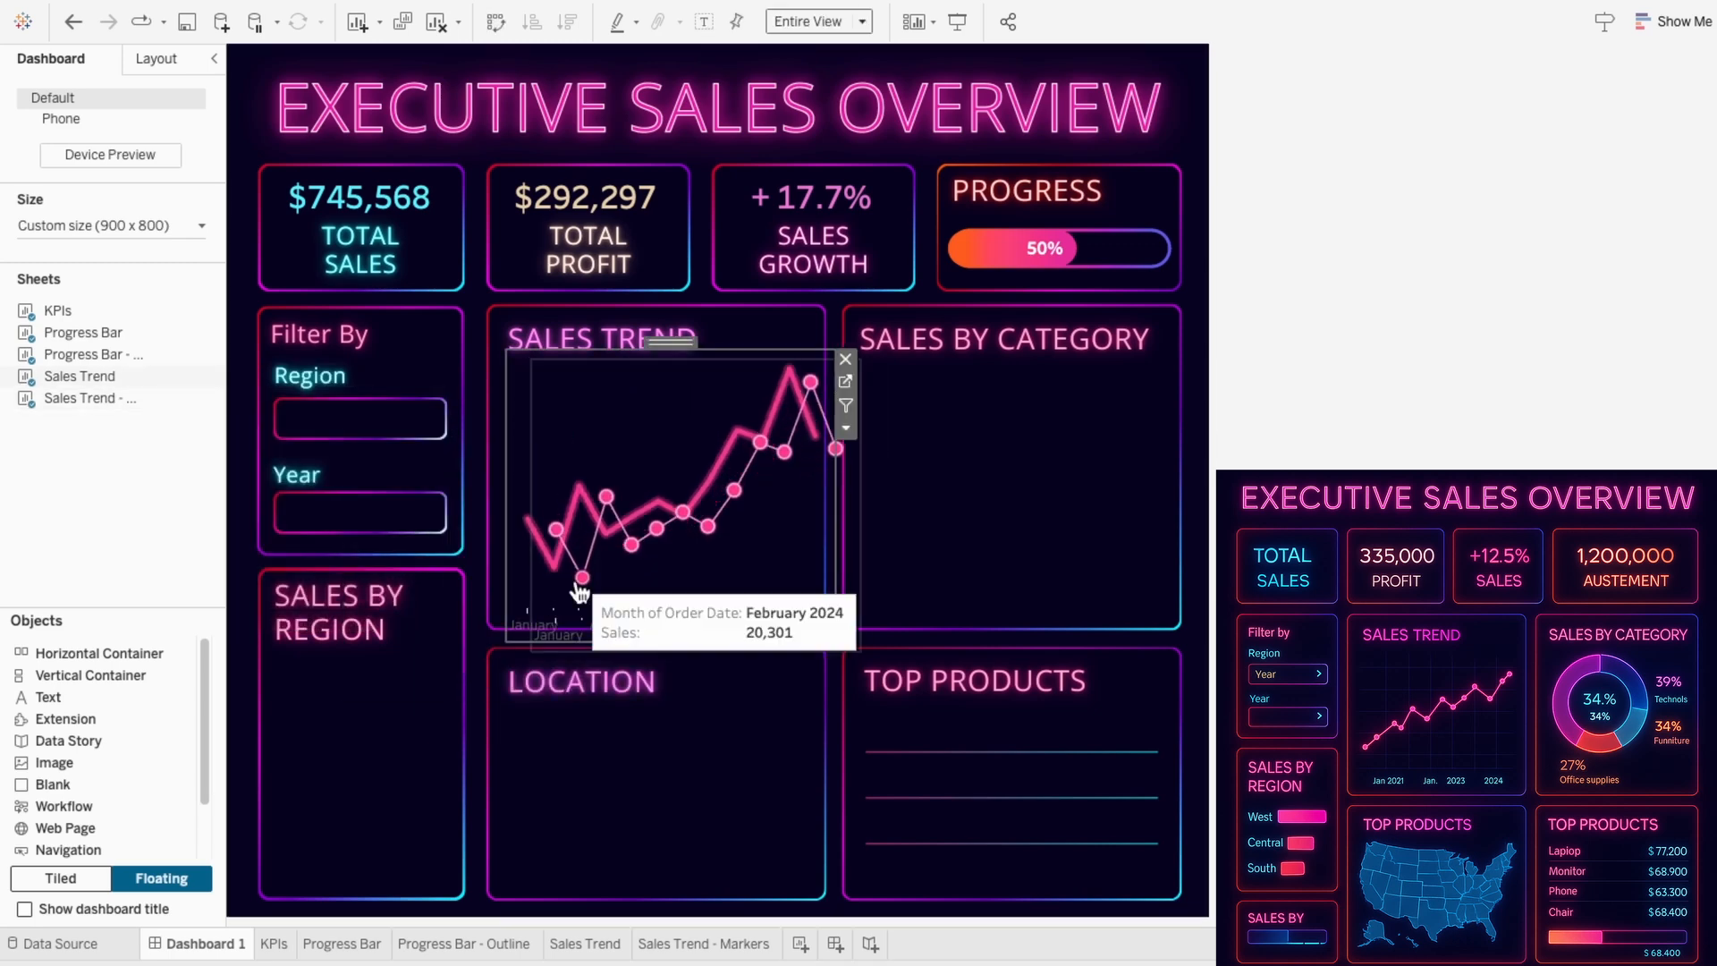
pyautogui.moveTo(794, 482)
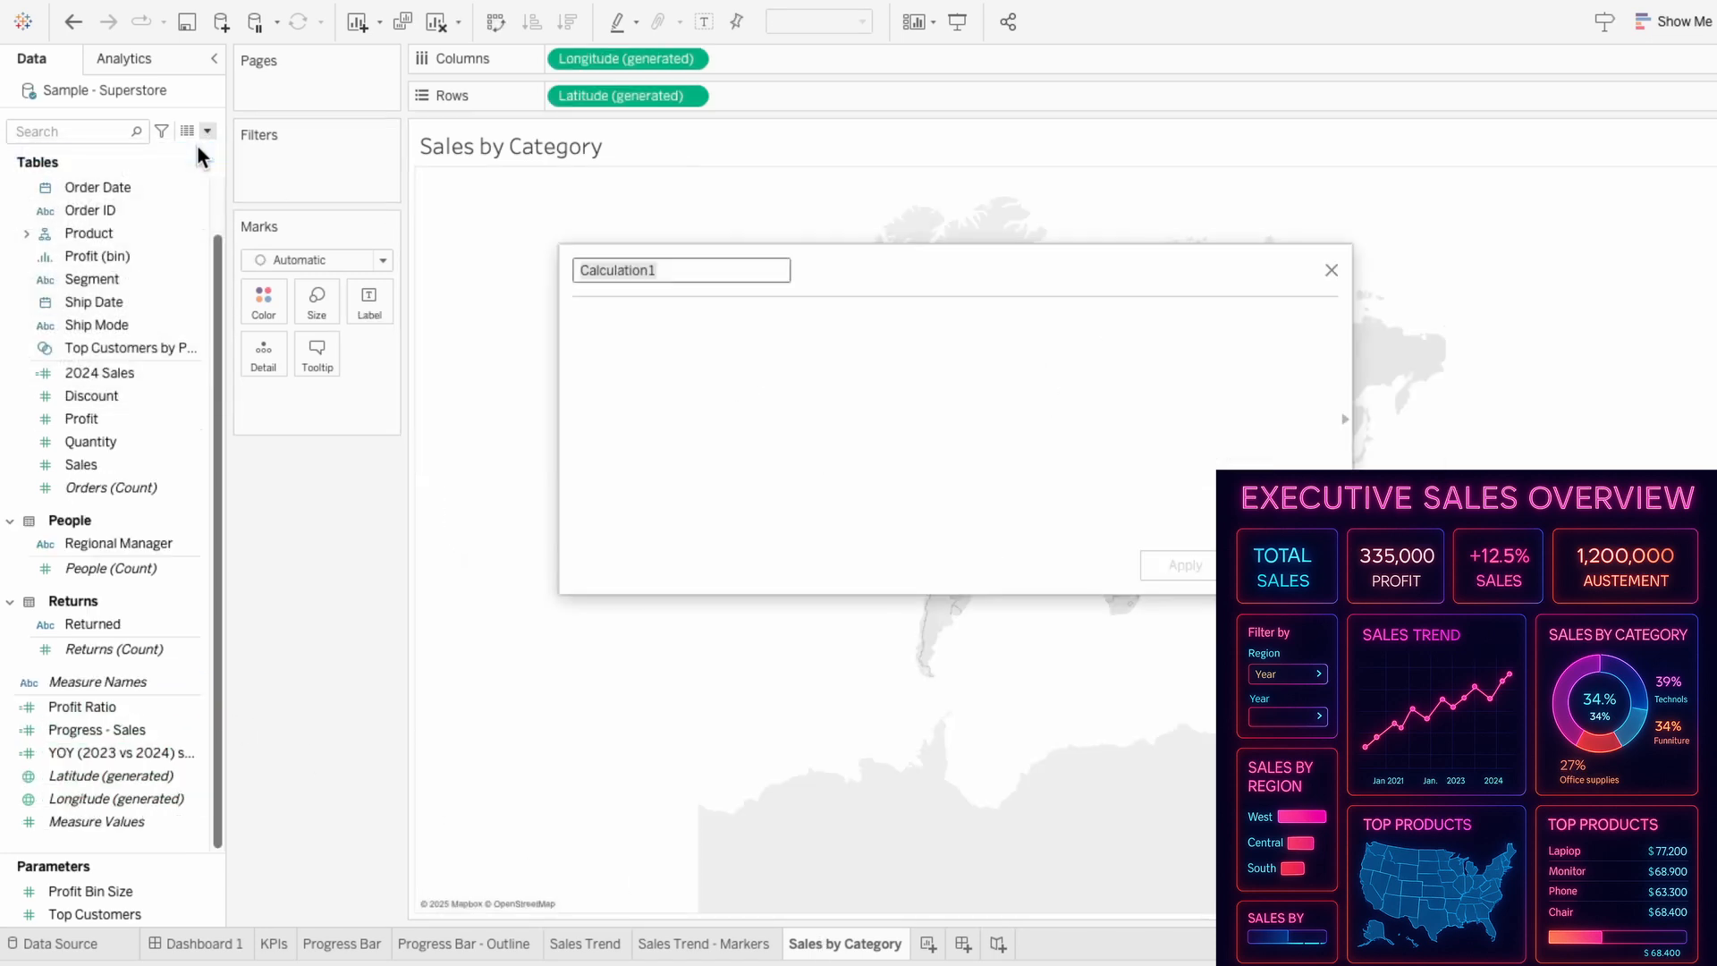
# Create a MAKEPOINT(0,0) map layer and draw the top layer as a dark circle.
pyautogui.write('MAKEPOINT')
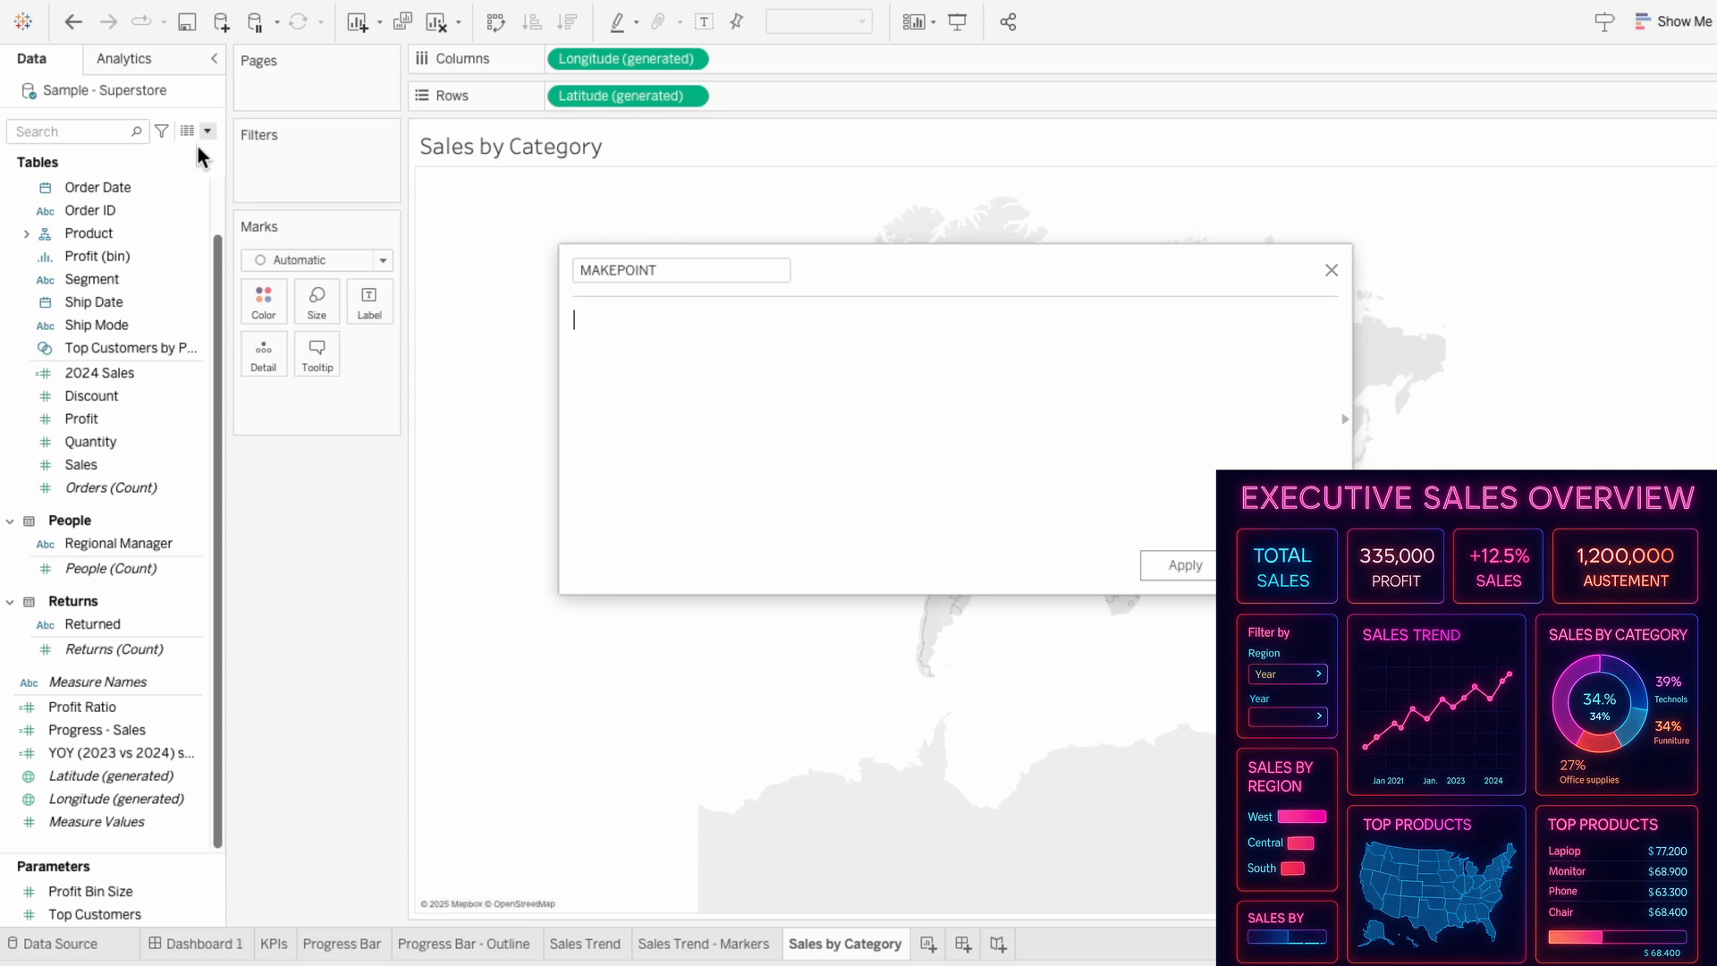
pyautogui.write('MAKEPOINT(0,0)')
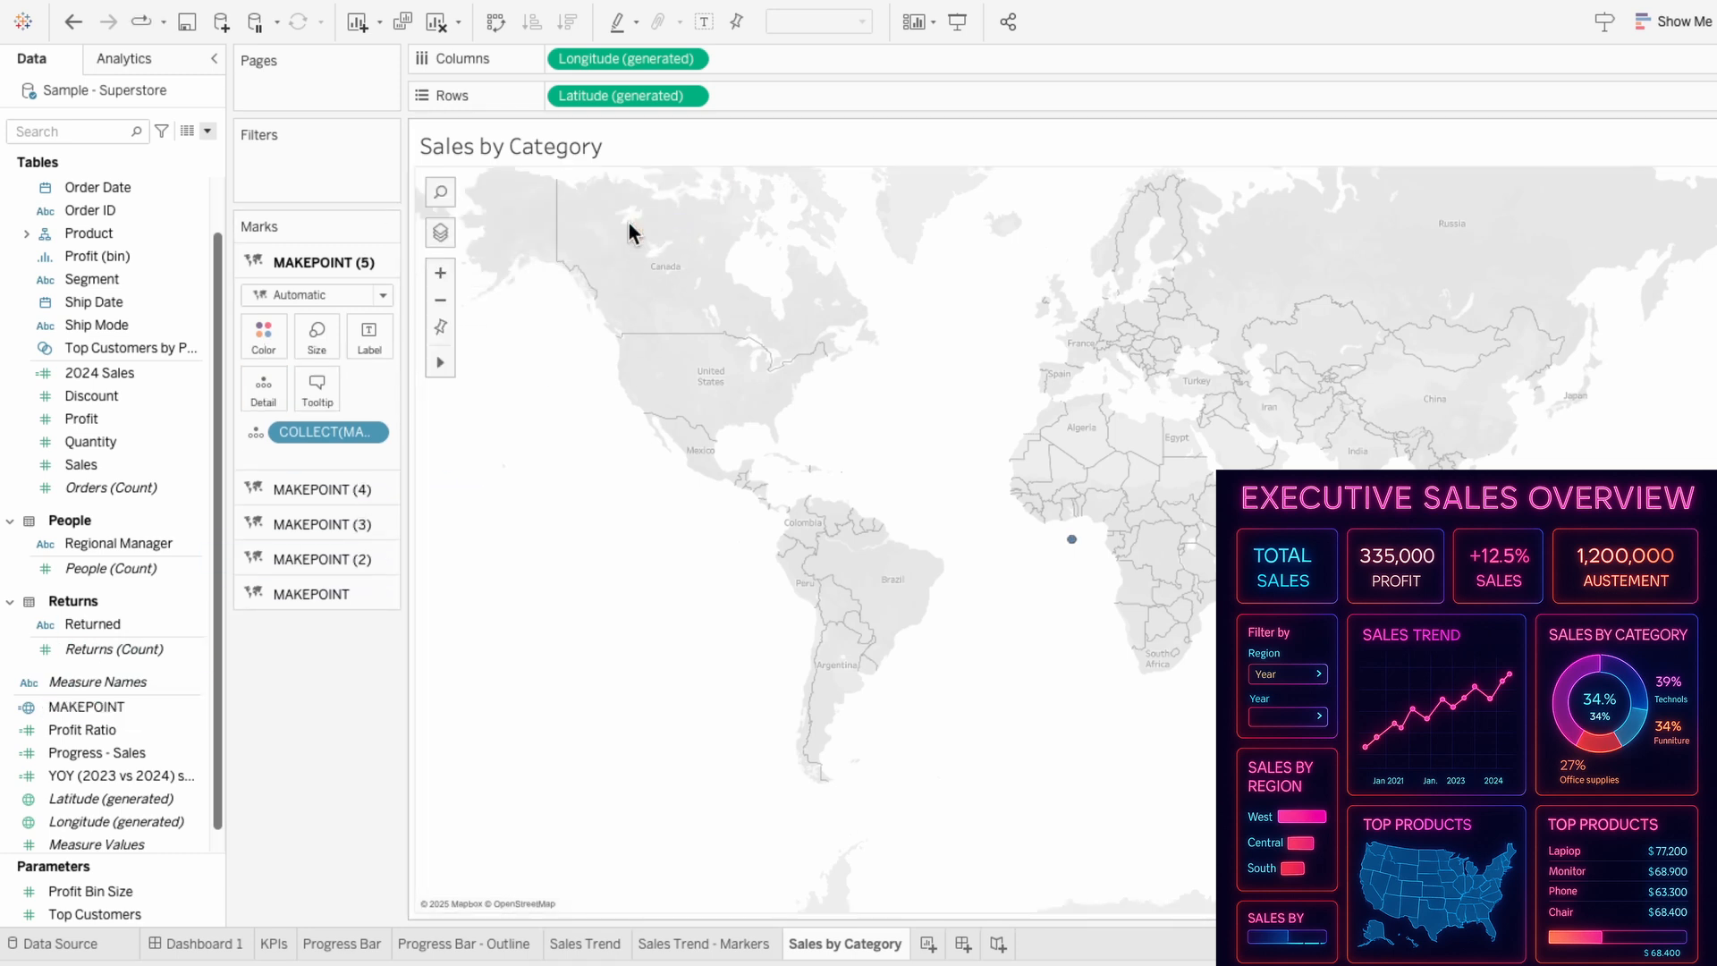
pyautogui.click(317, 293)
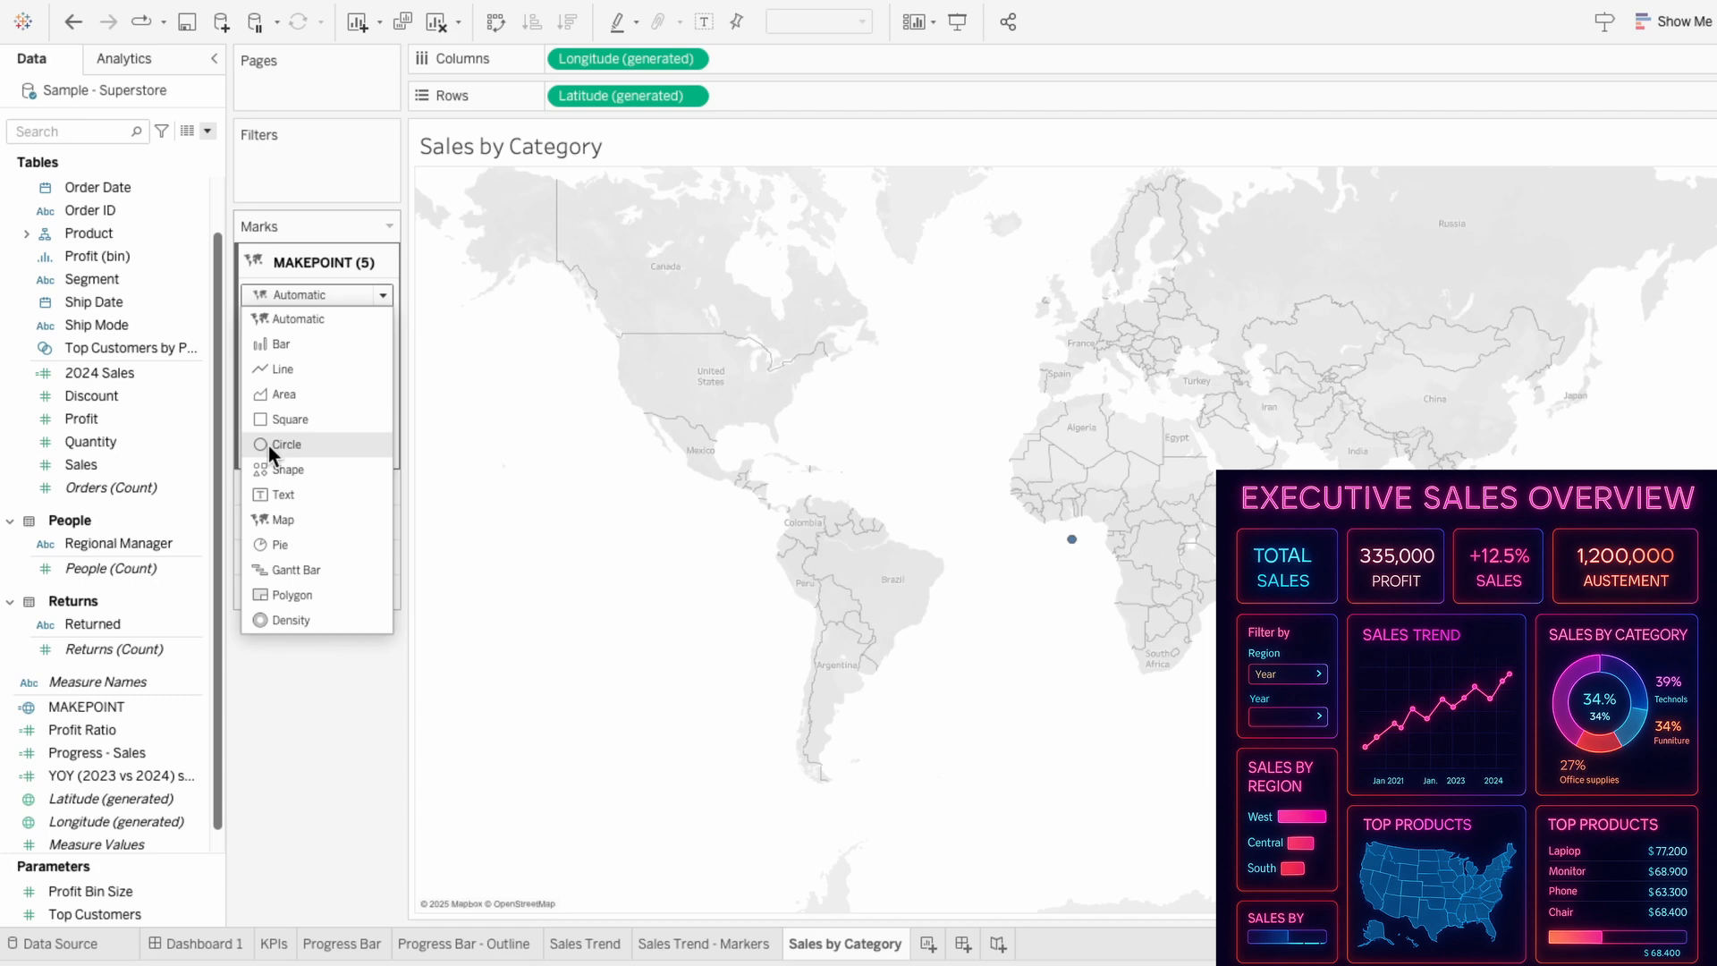
pyautogui.click(288, 444)
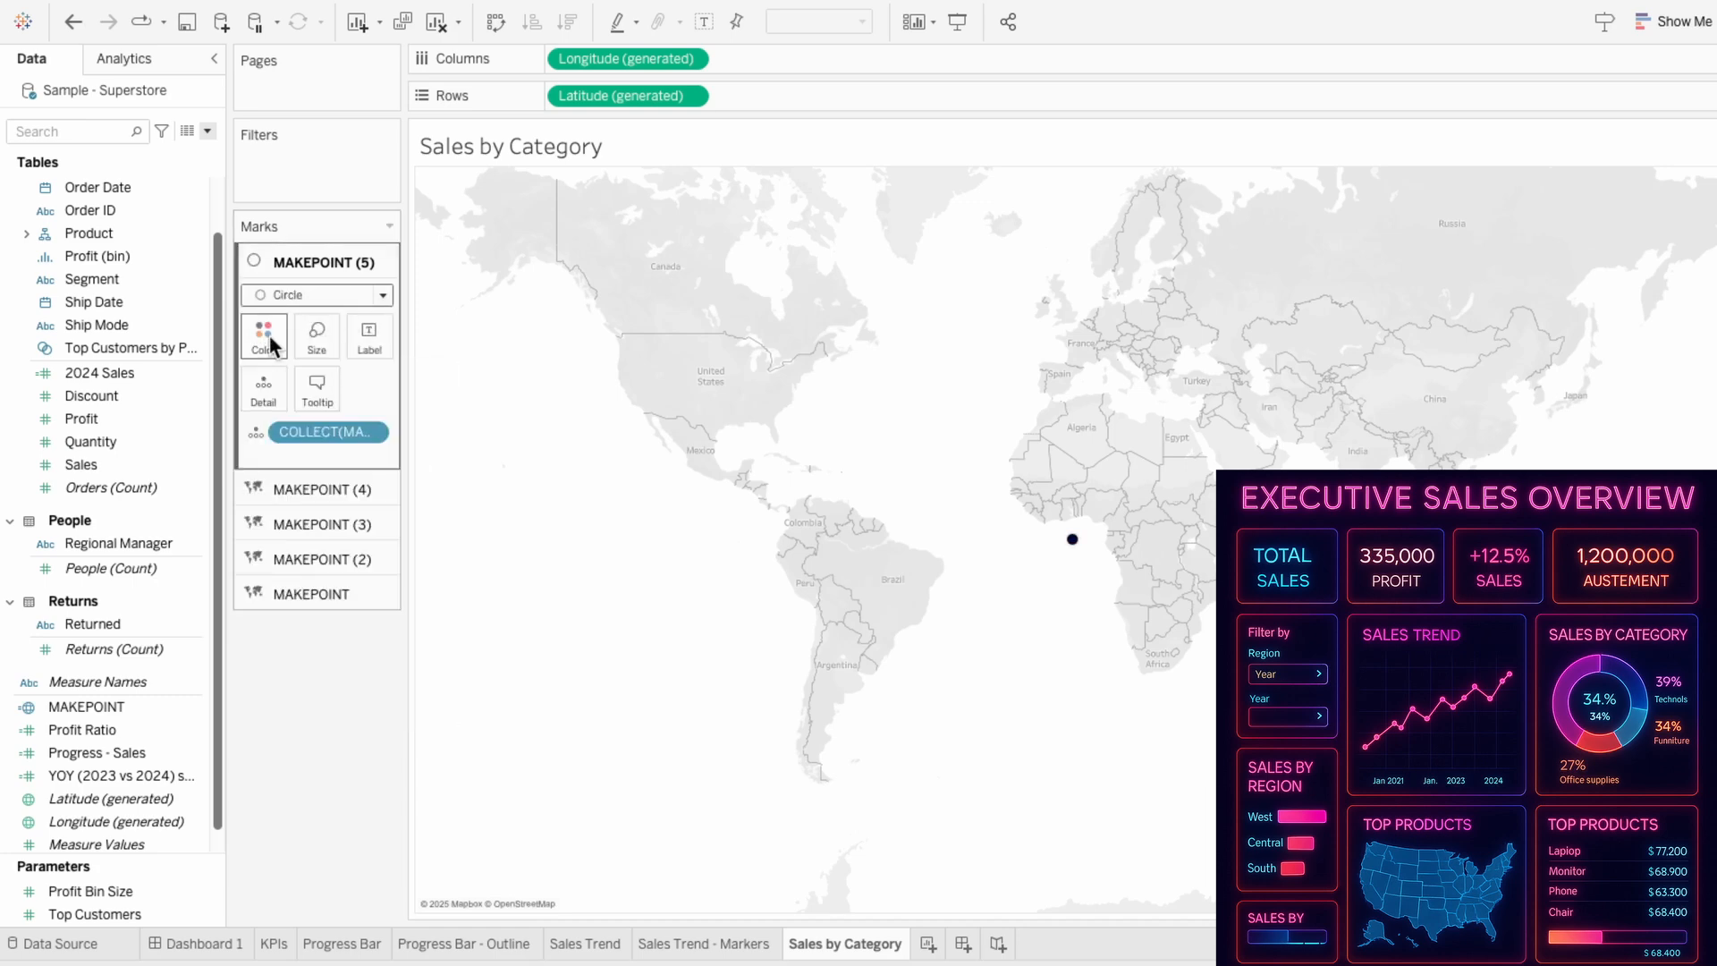
pyautogui.click(864, 20)
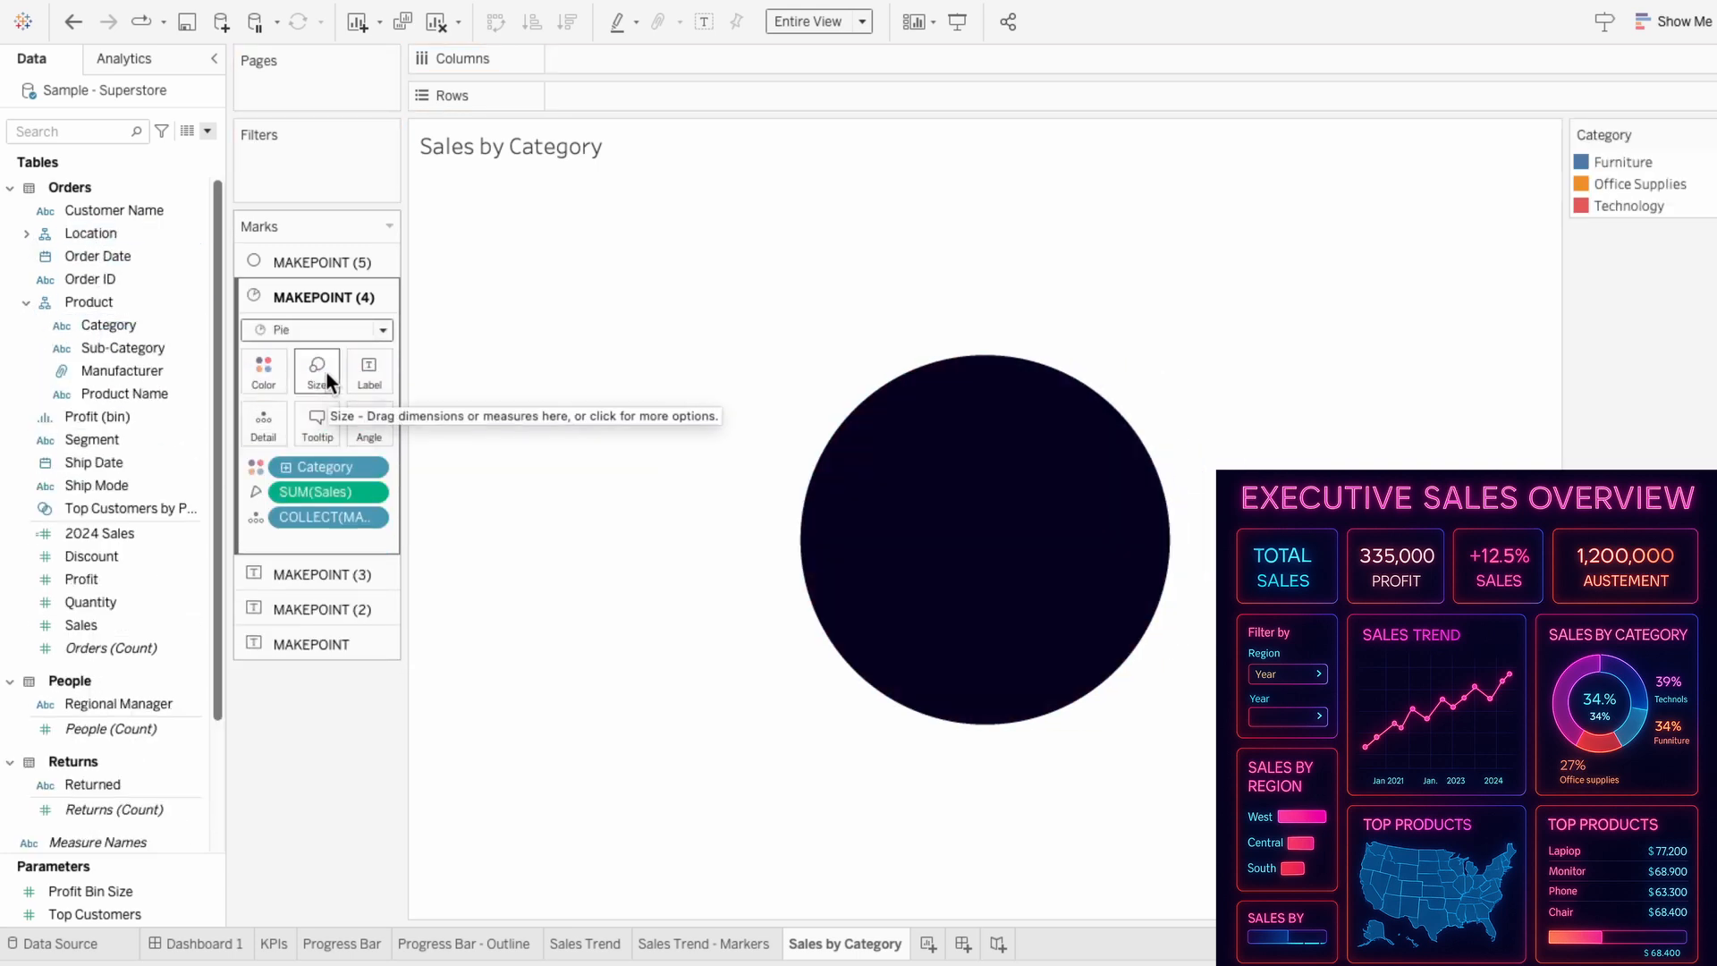
# Enlarge the outer pie ring of the Sales by Category donut.
pyautogui.click(316, 370)
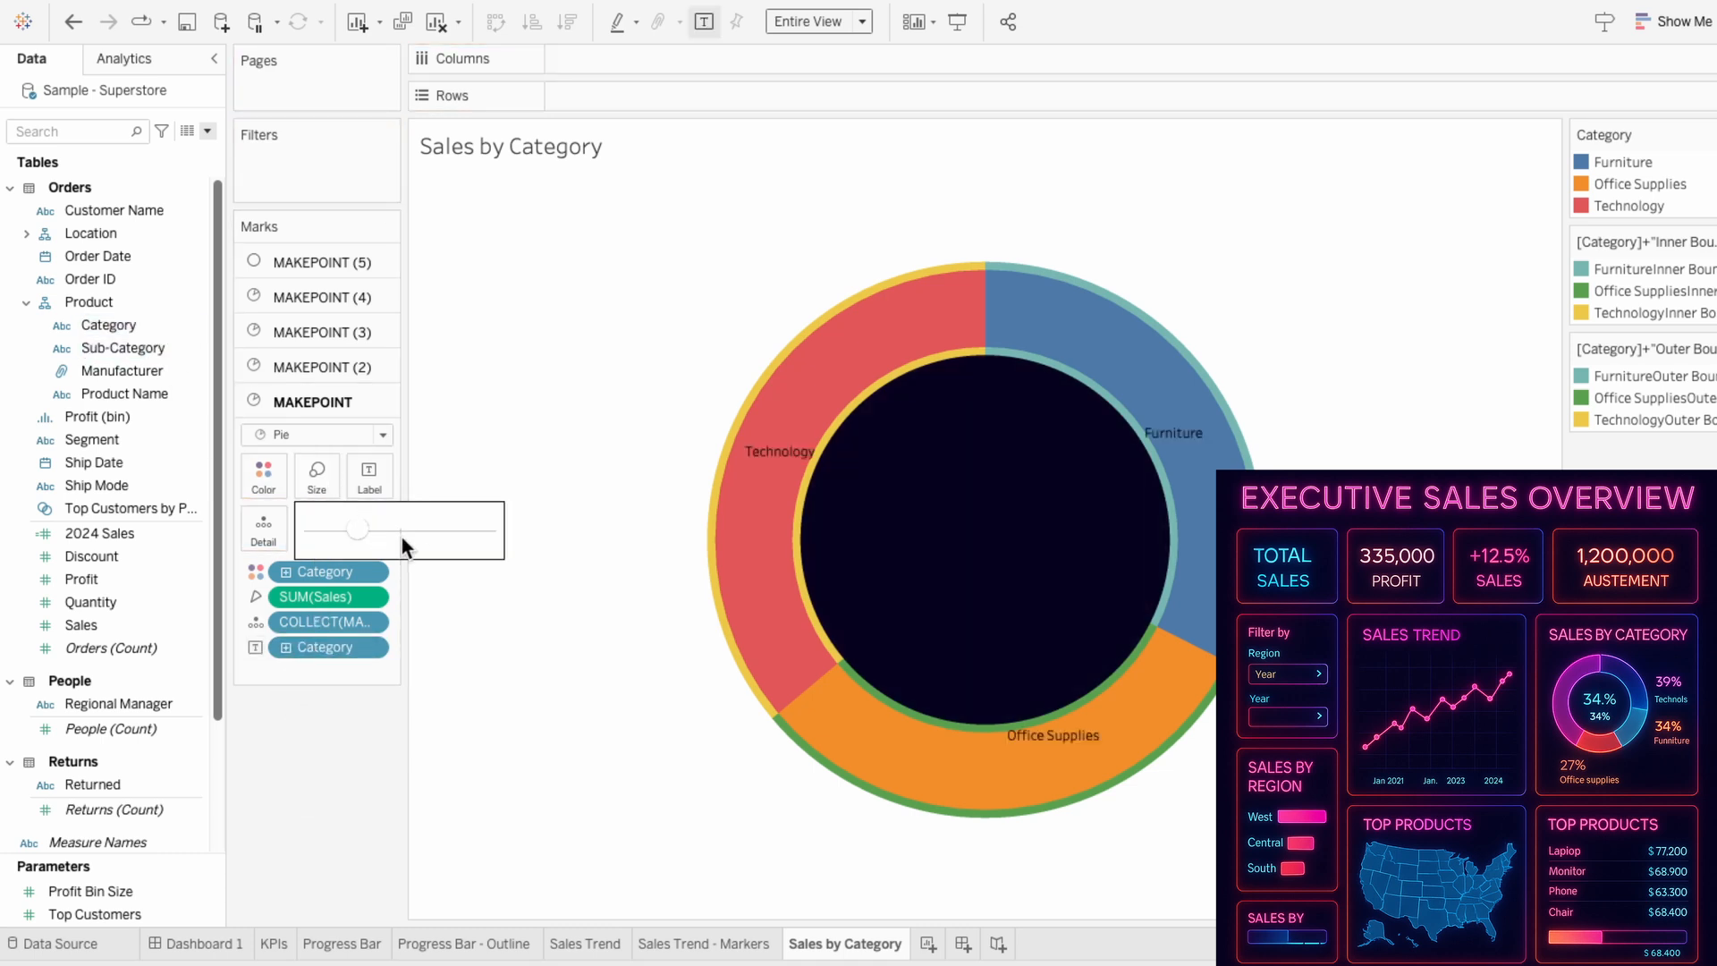
pyautogui.moveTo(358, 529); pyautogui.dragTo(351, 529)
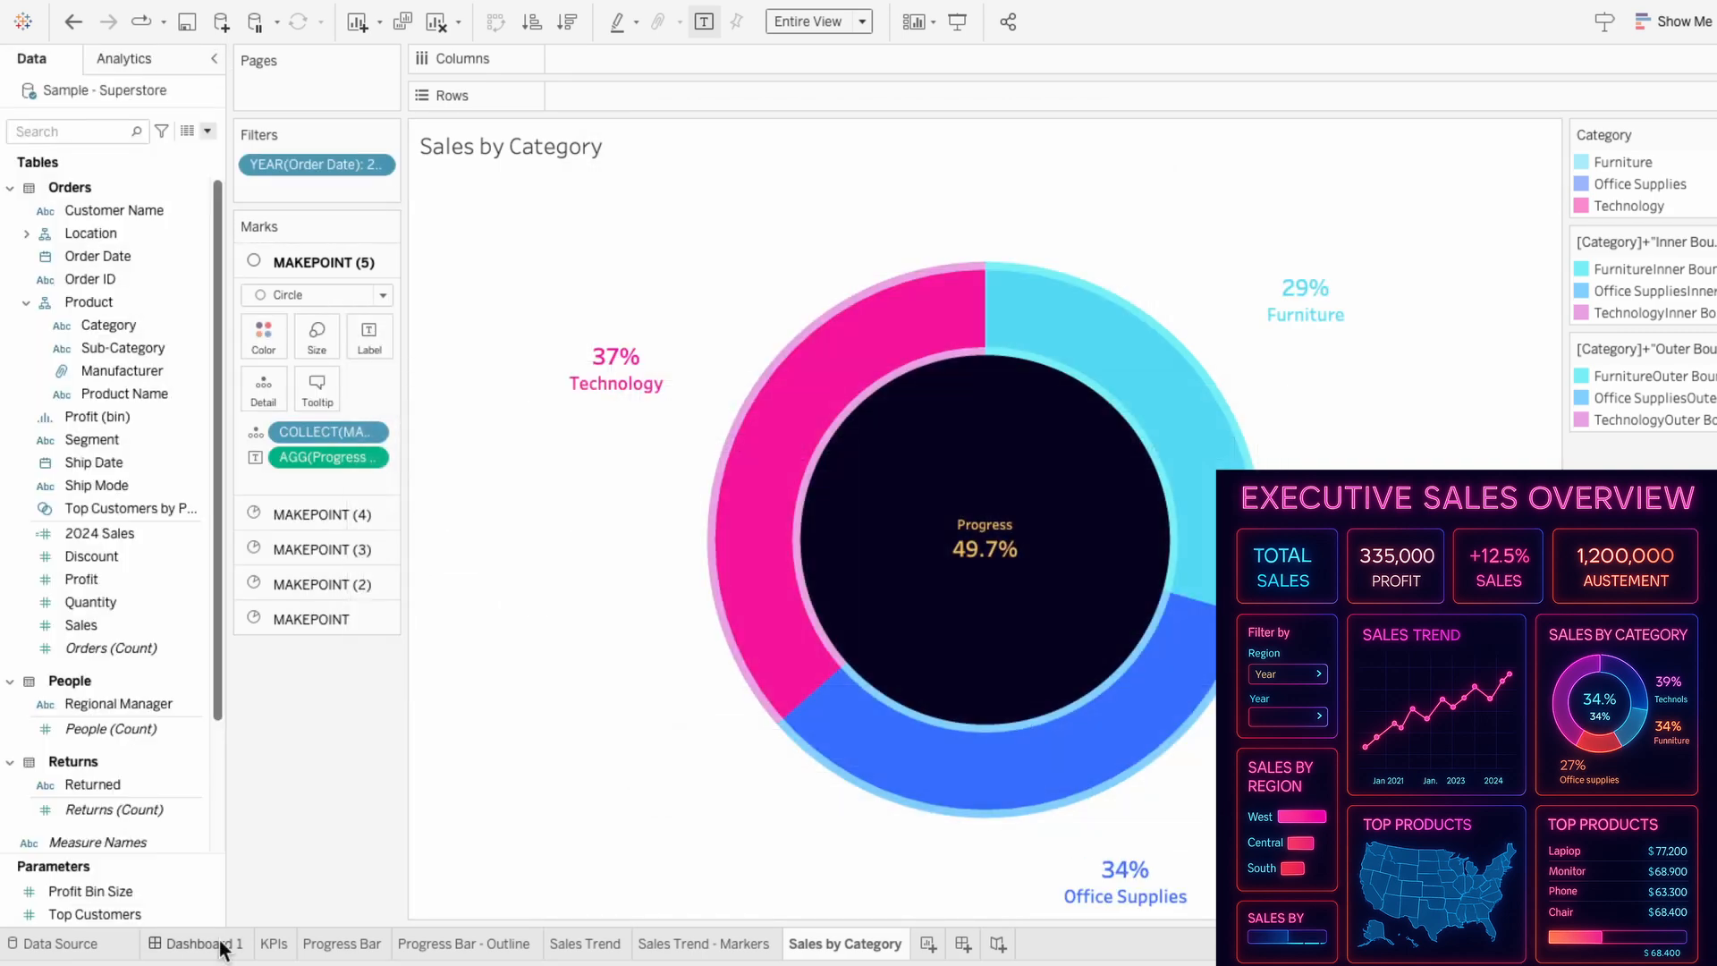
# View the donut on Dashboard 1, then create the Sales by Region worksheet.
pyautogui.click(197, 942)
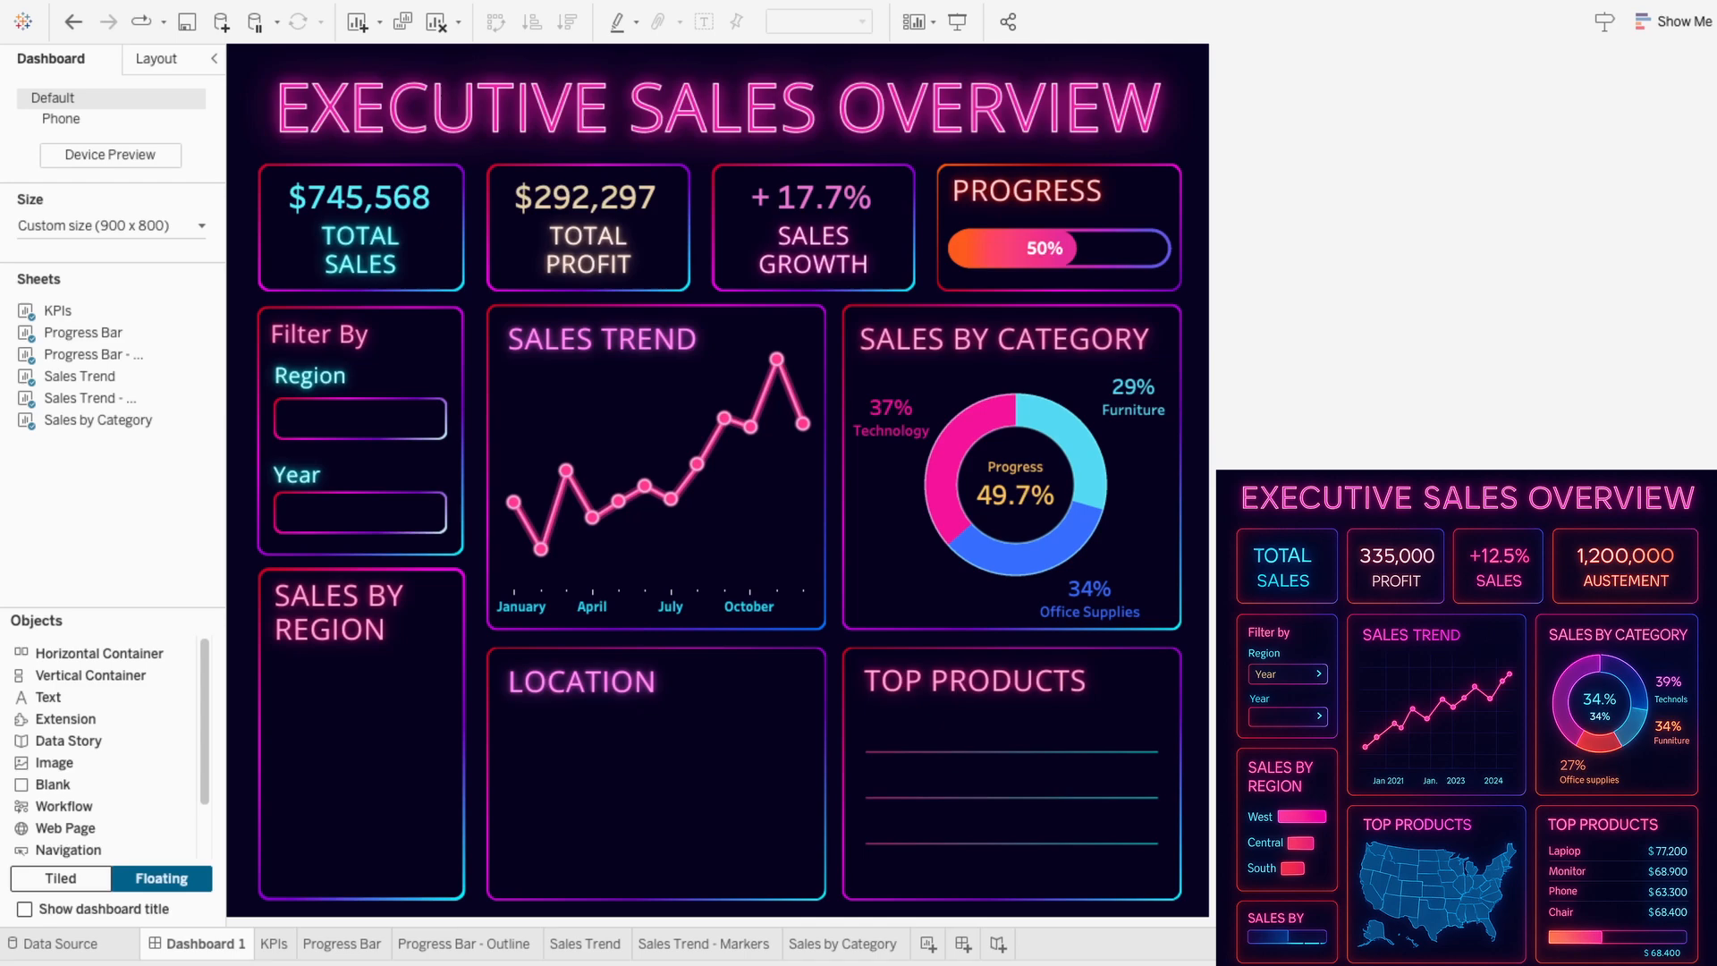
pyautogui.click(965, 943)
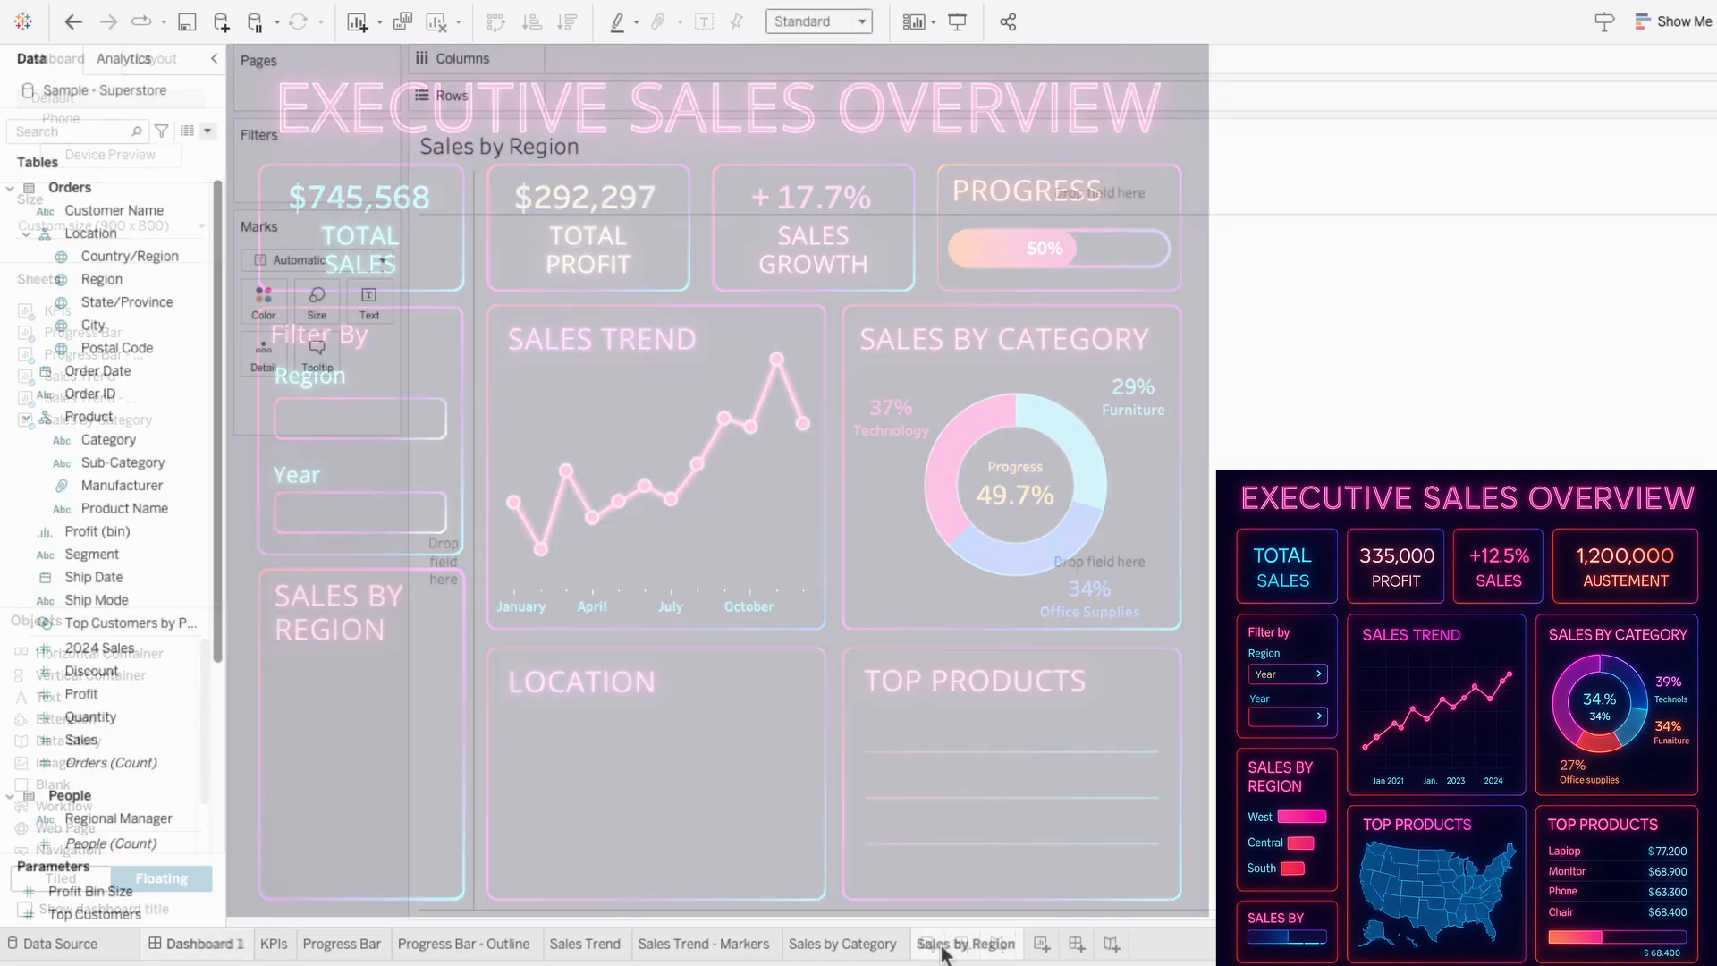
# Chart SUM(Sales) by Region as dual-axis bars and recolour the regions in pink shades.
pyautogui.click(965, 943)
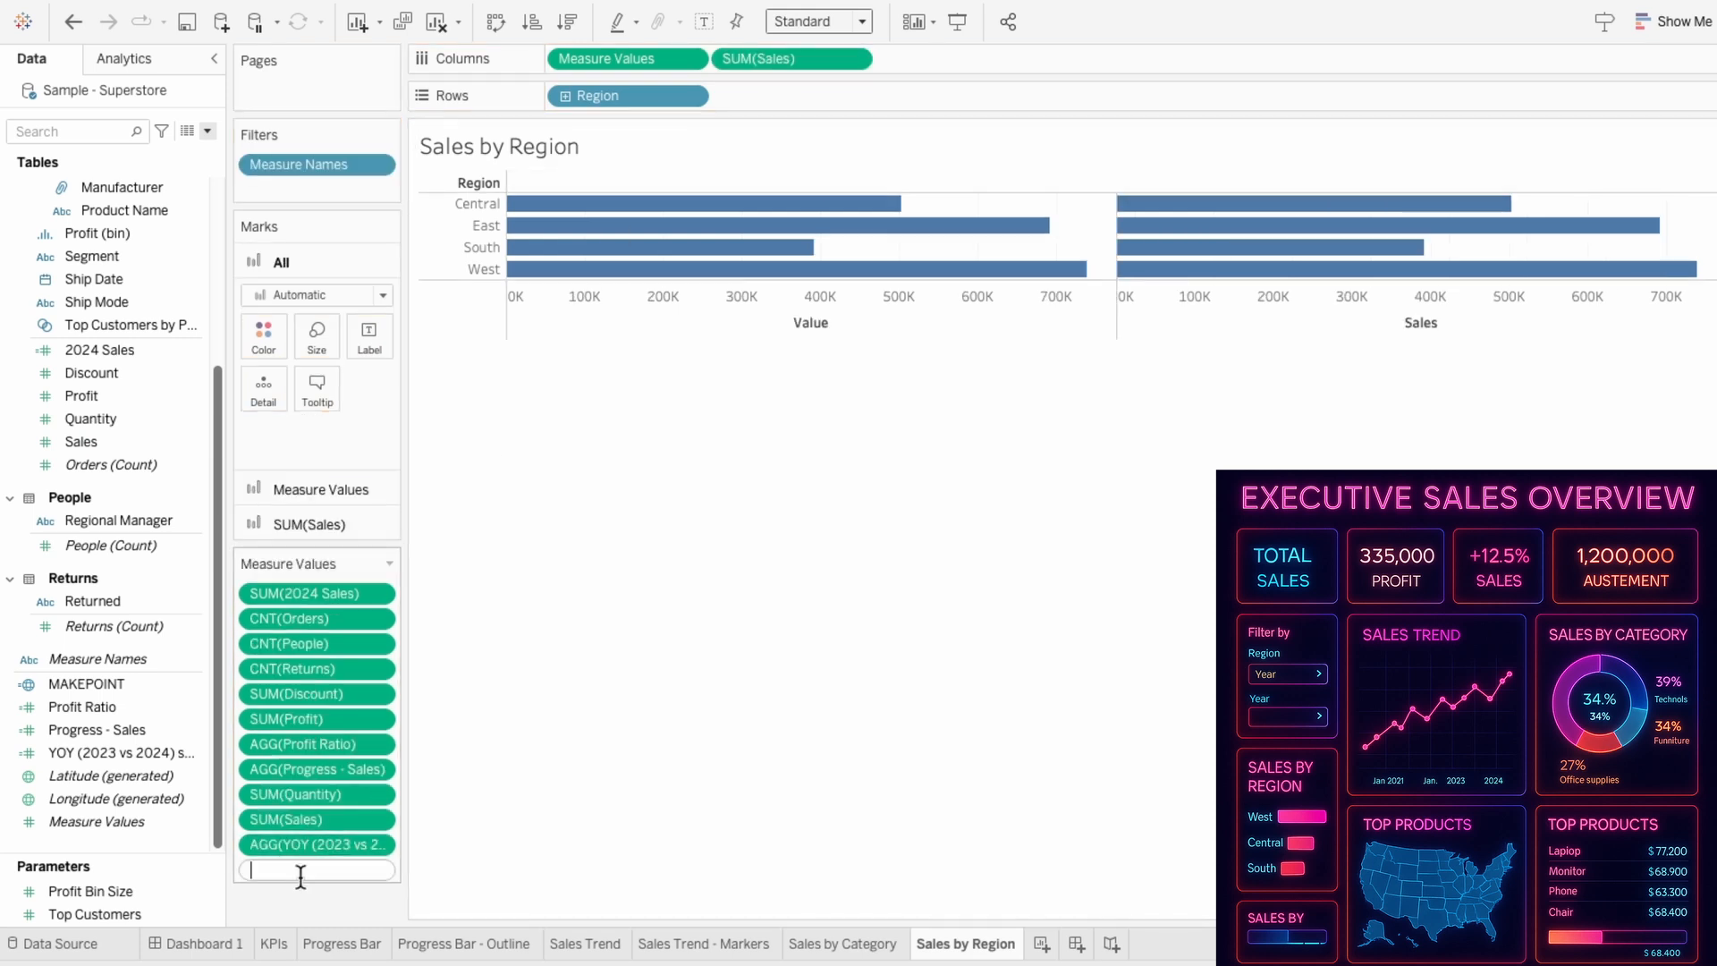
pyautogui.write('sum([Sales])')
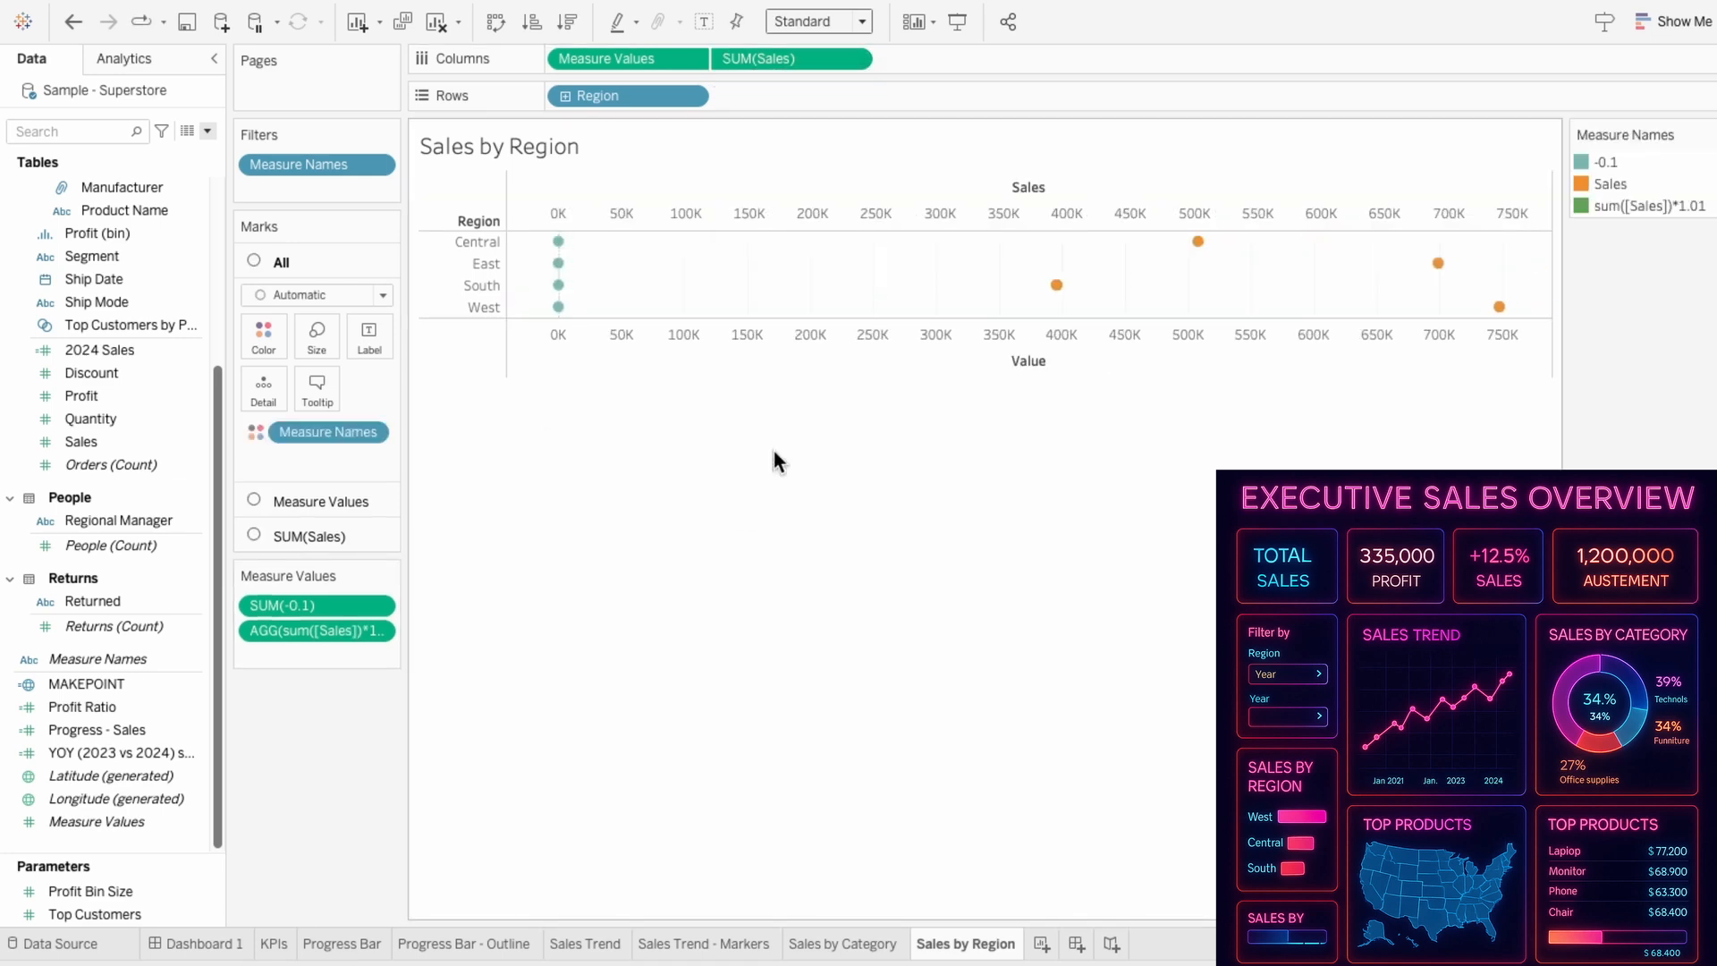
pyautogui.click(316, 294)
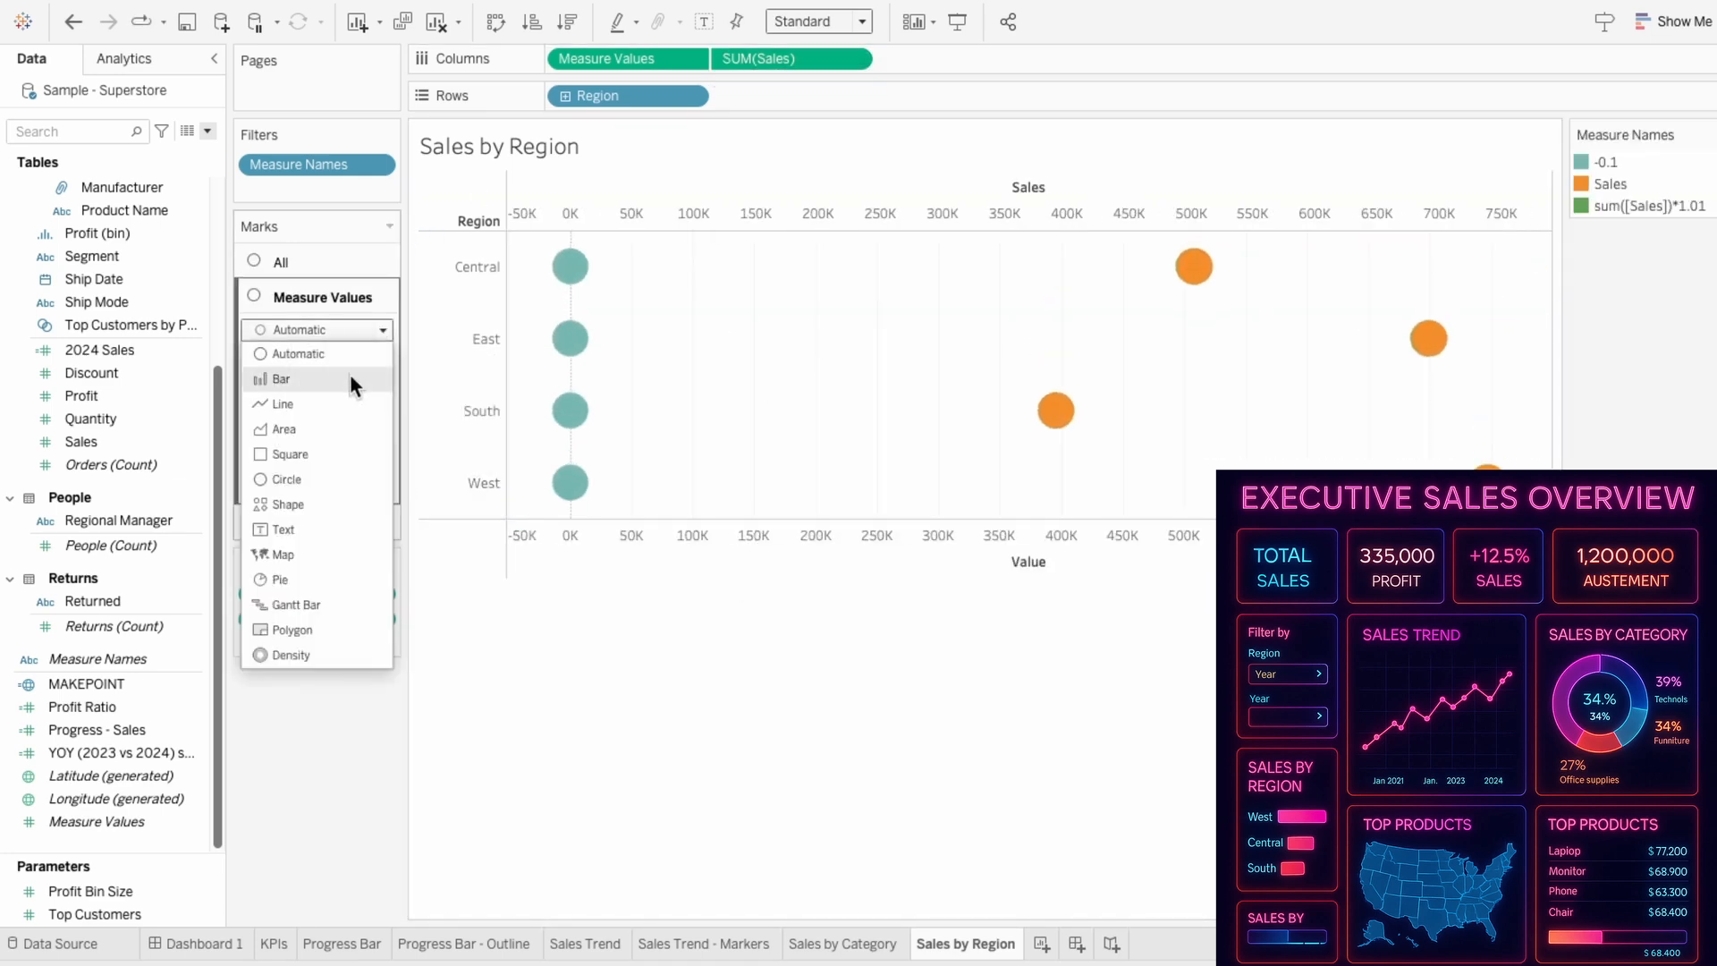
pyautogui.click(290, 504)
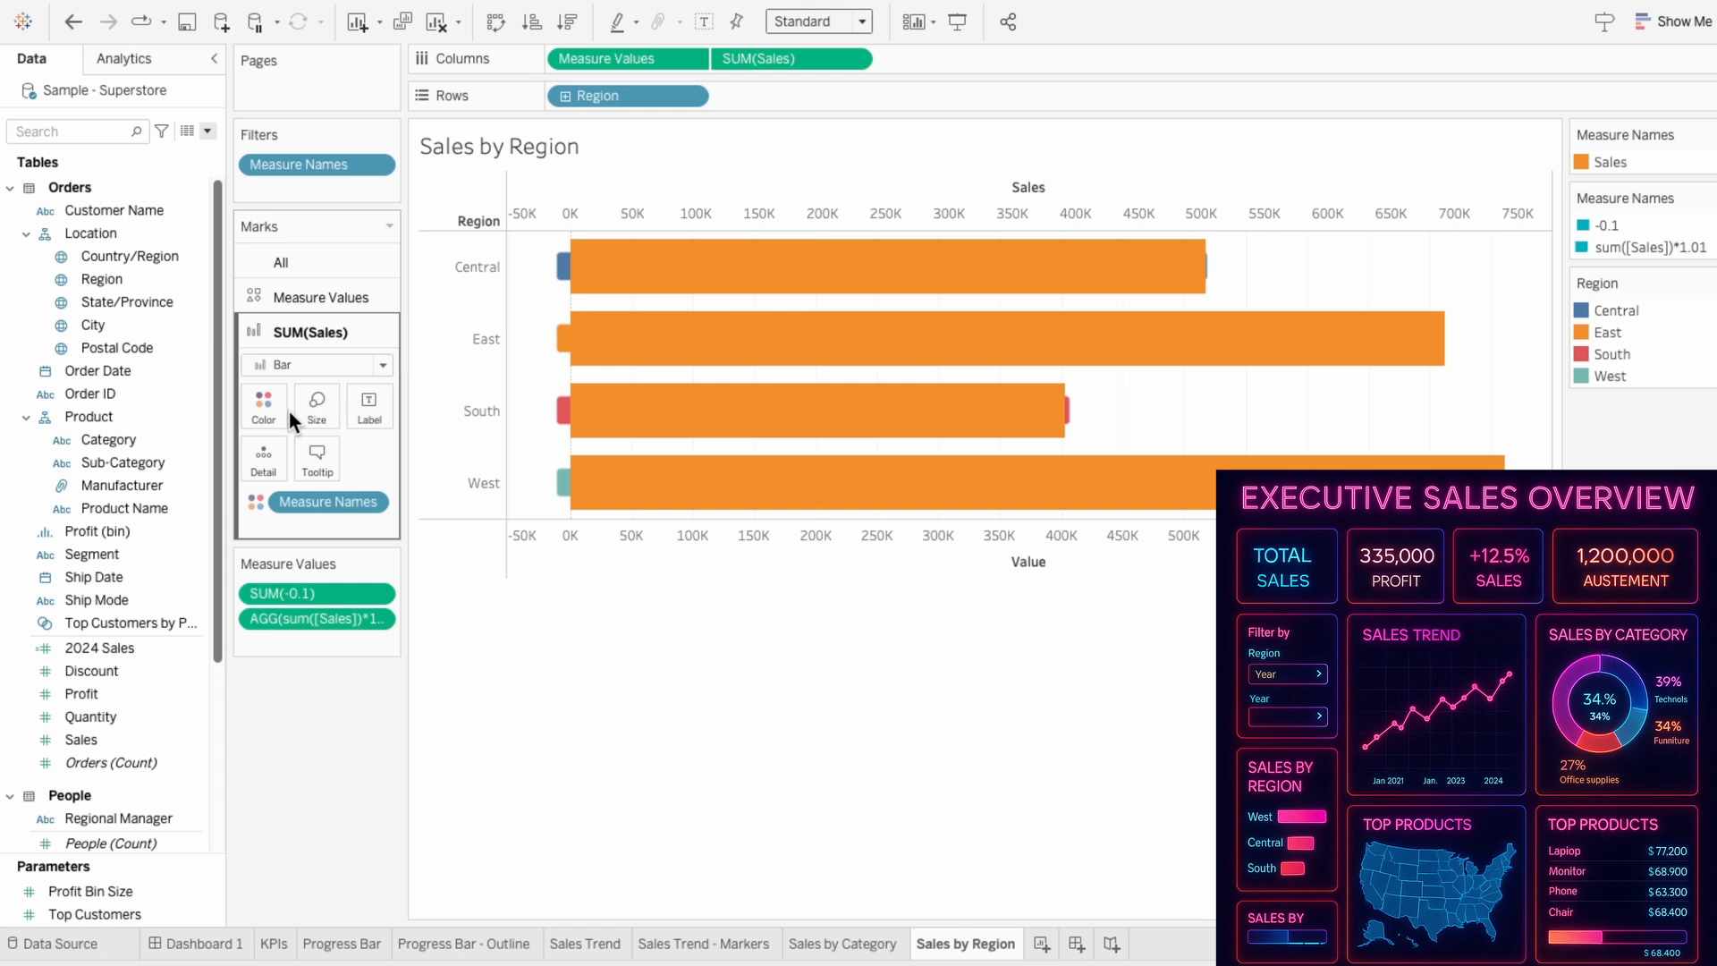
pyautogui.click(263, 405)
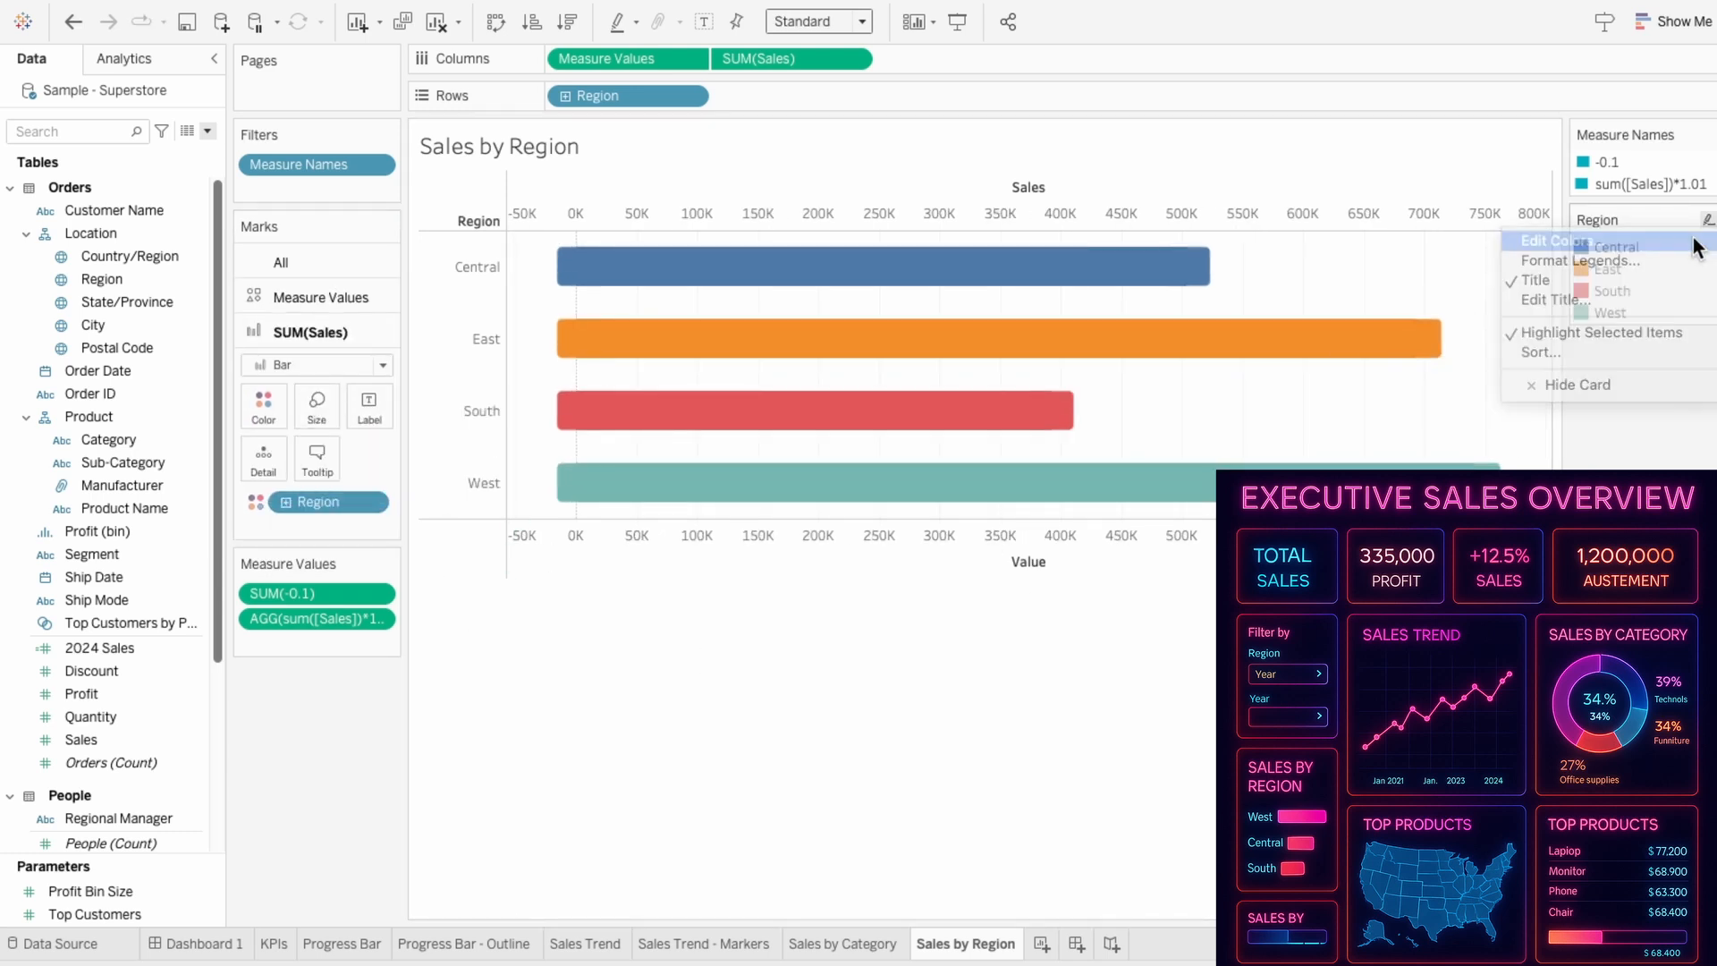
pyautogui.click(1546, 239)
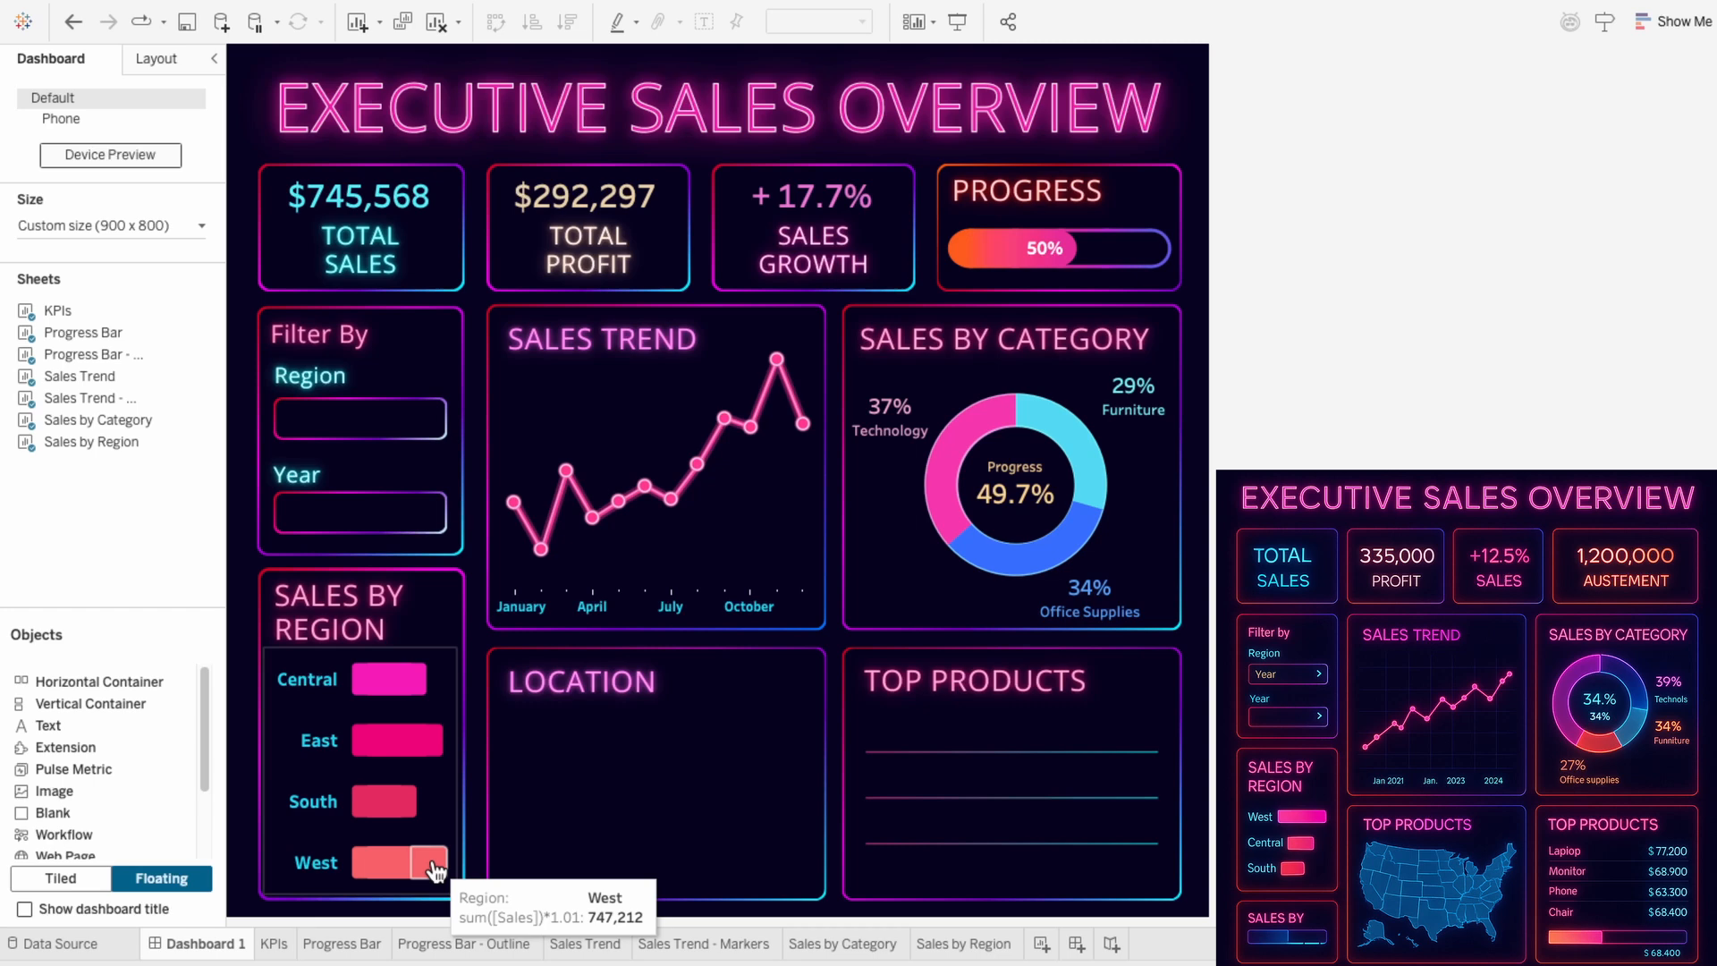
pyautogui.moveTo(956, 944)
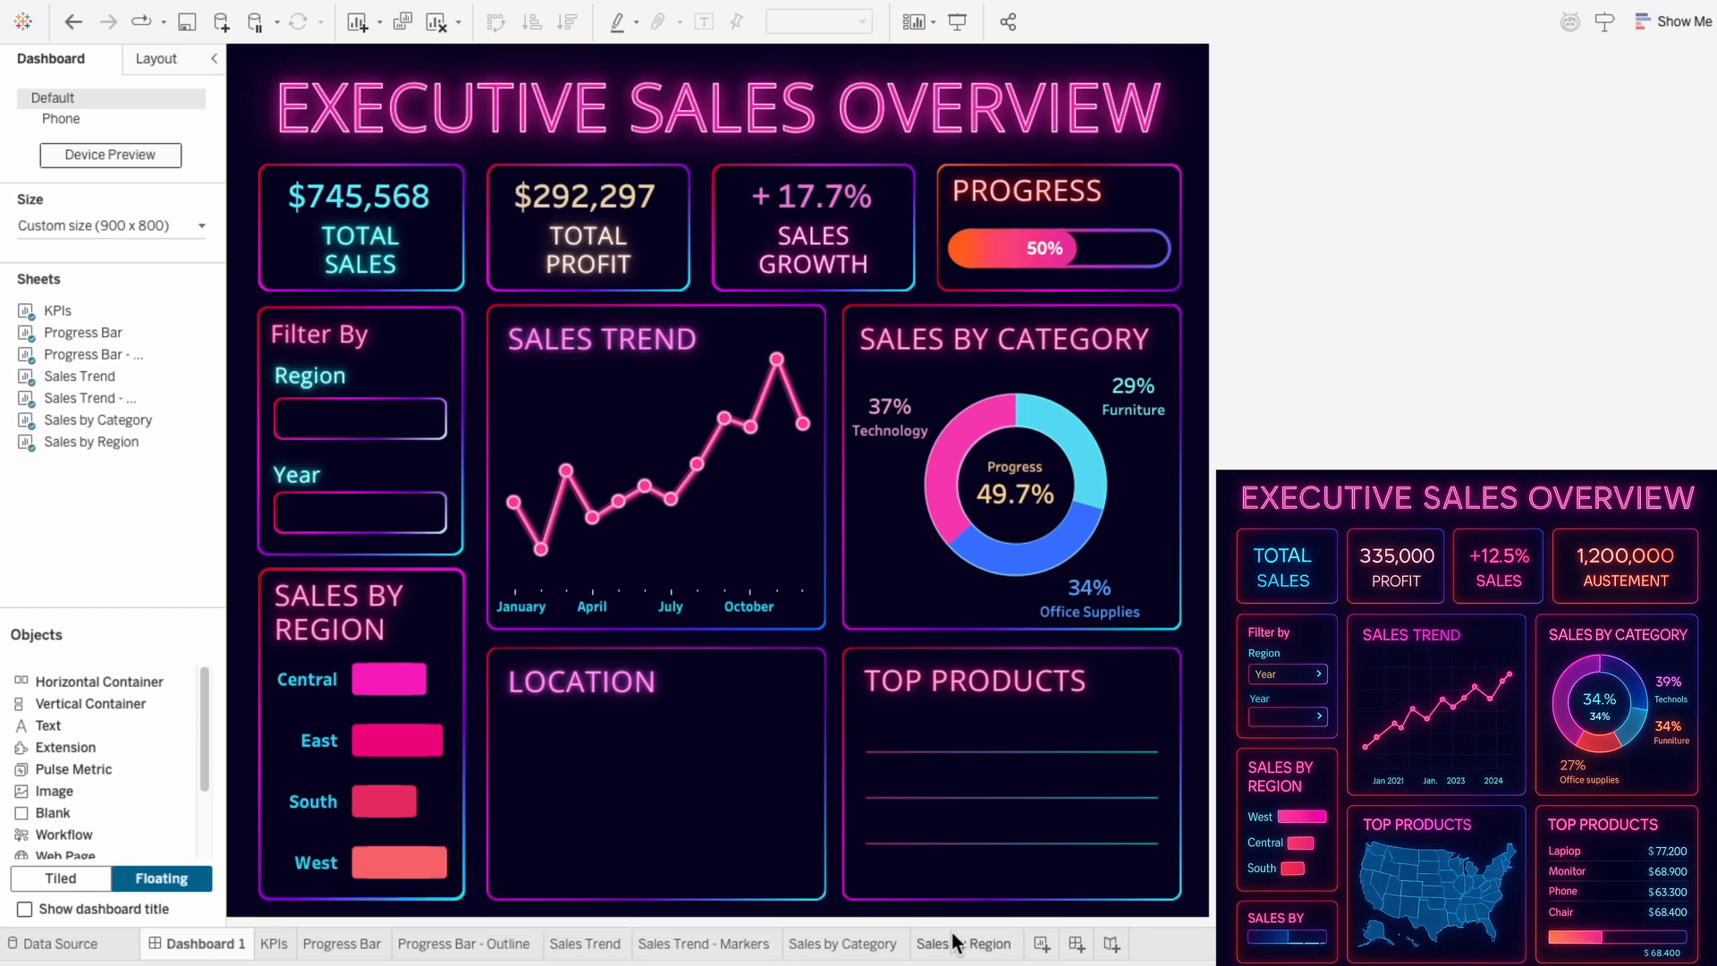
# Create a new worksheet for the Sales by Location map.
pyautogui.click(1053, 943)
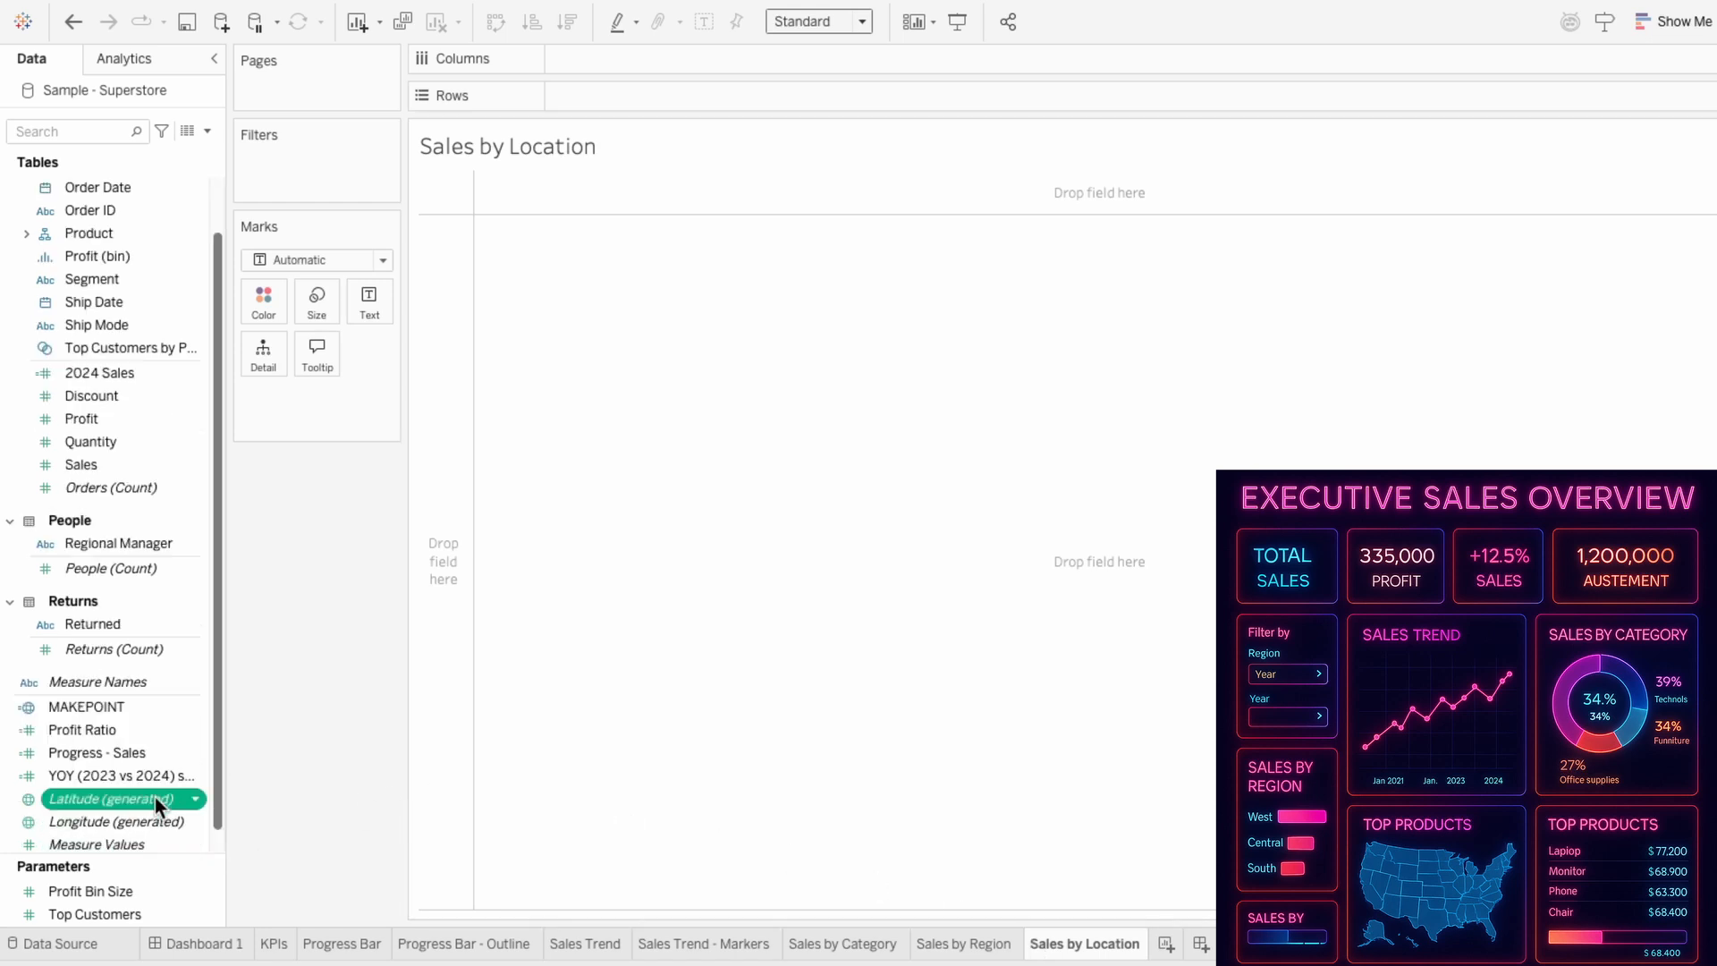
# Start a state map from Latitude/Longitude, filtered to the United States.
pyautogui.doubleClick(109, 799)
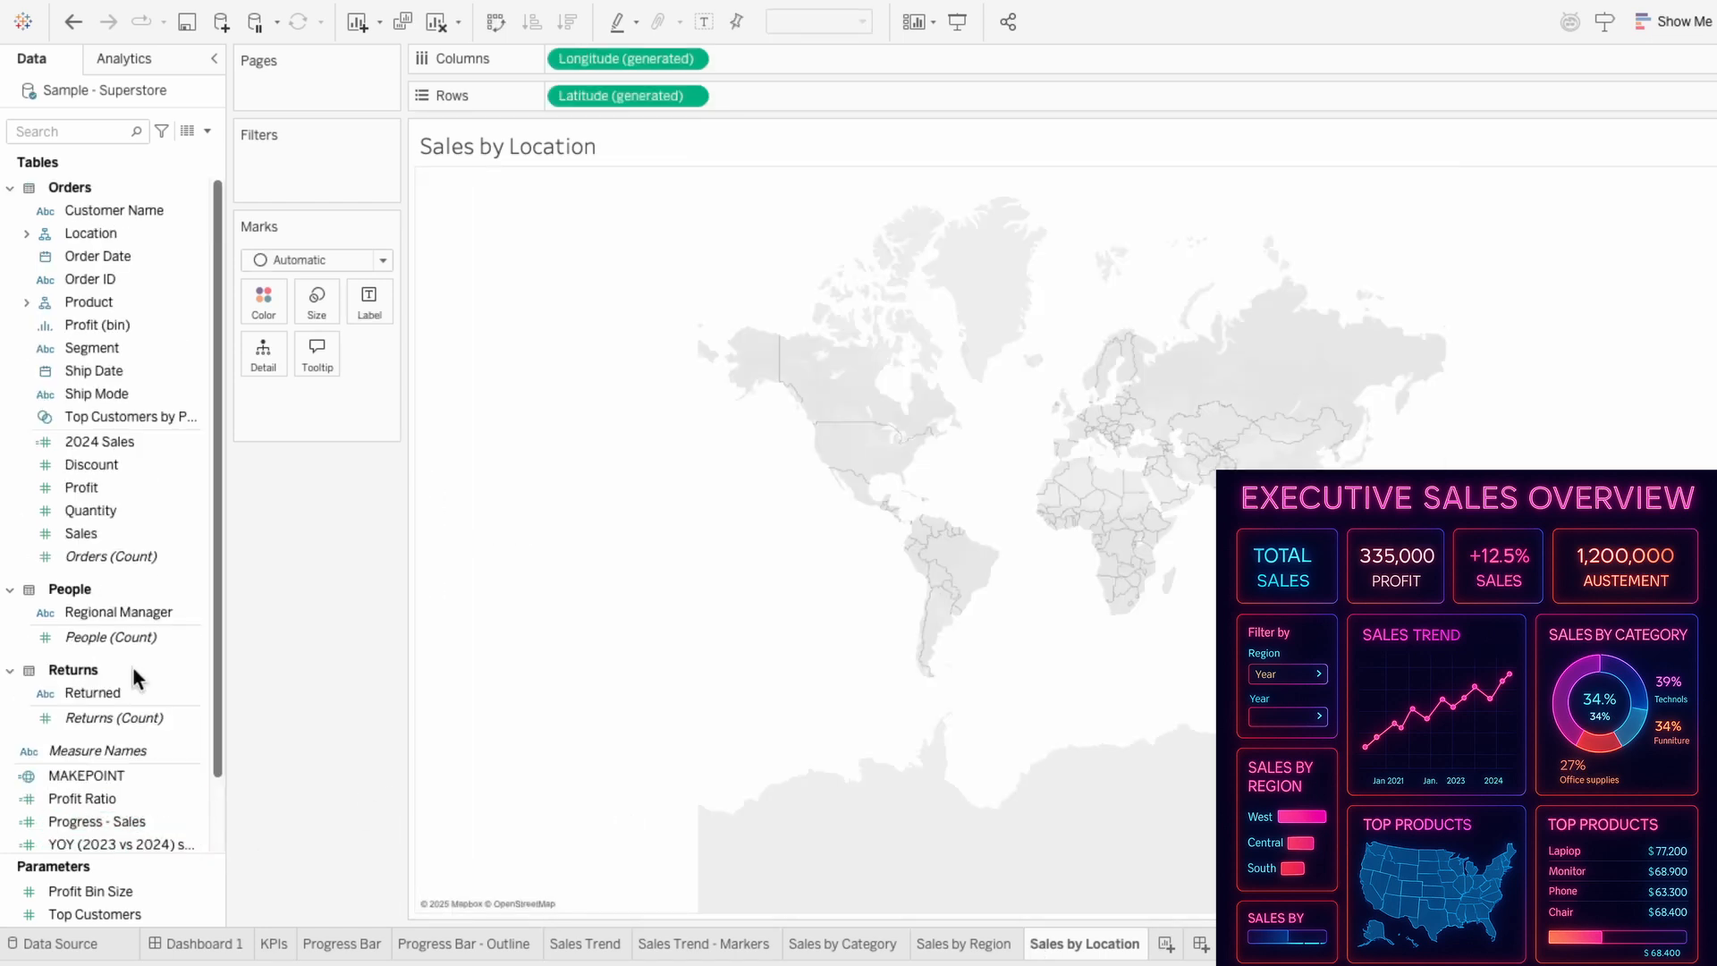
pyautogui.click(26, 232)
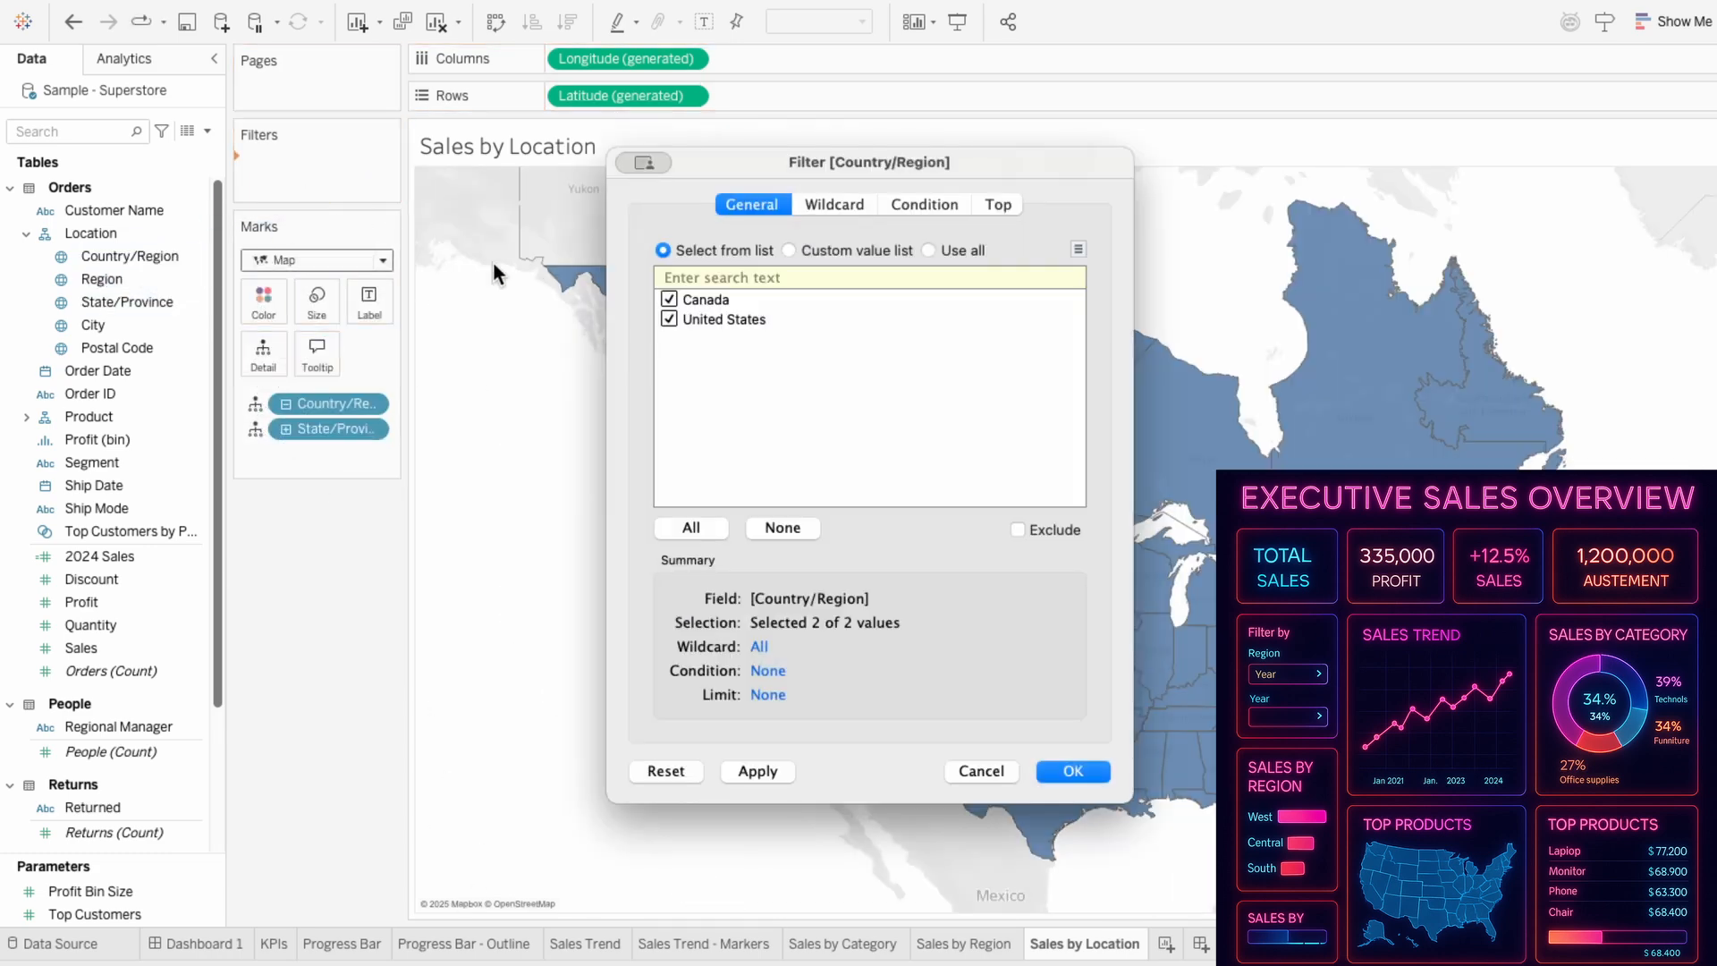
pyautogui.click(1072, 771)
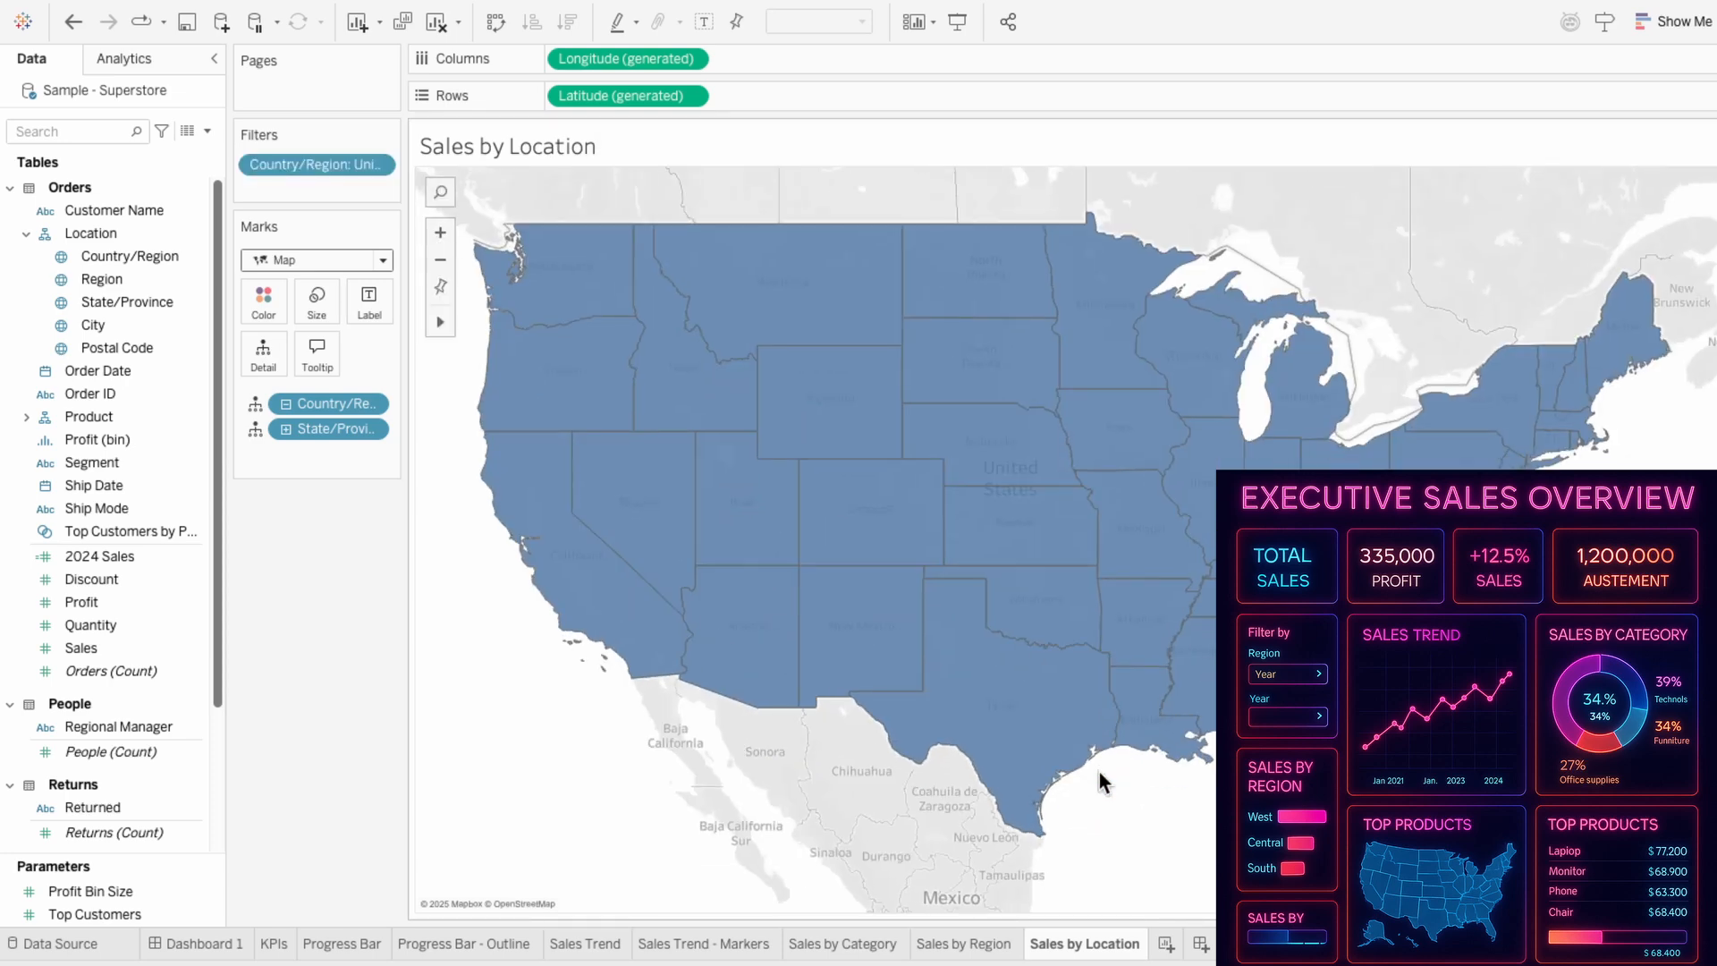
# Give the states a custom border colour and turn off the background map layers.
pyautogui.click(263, 302)
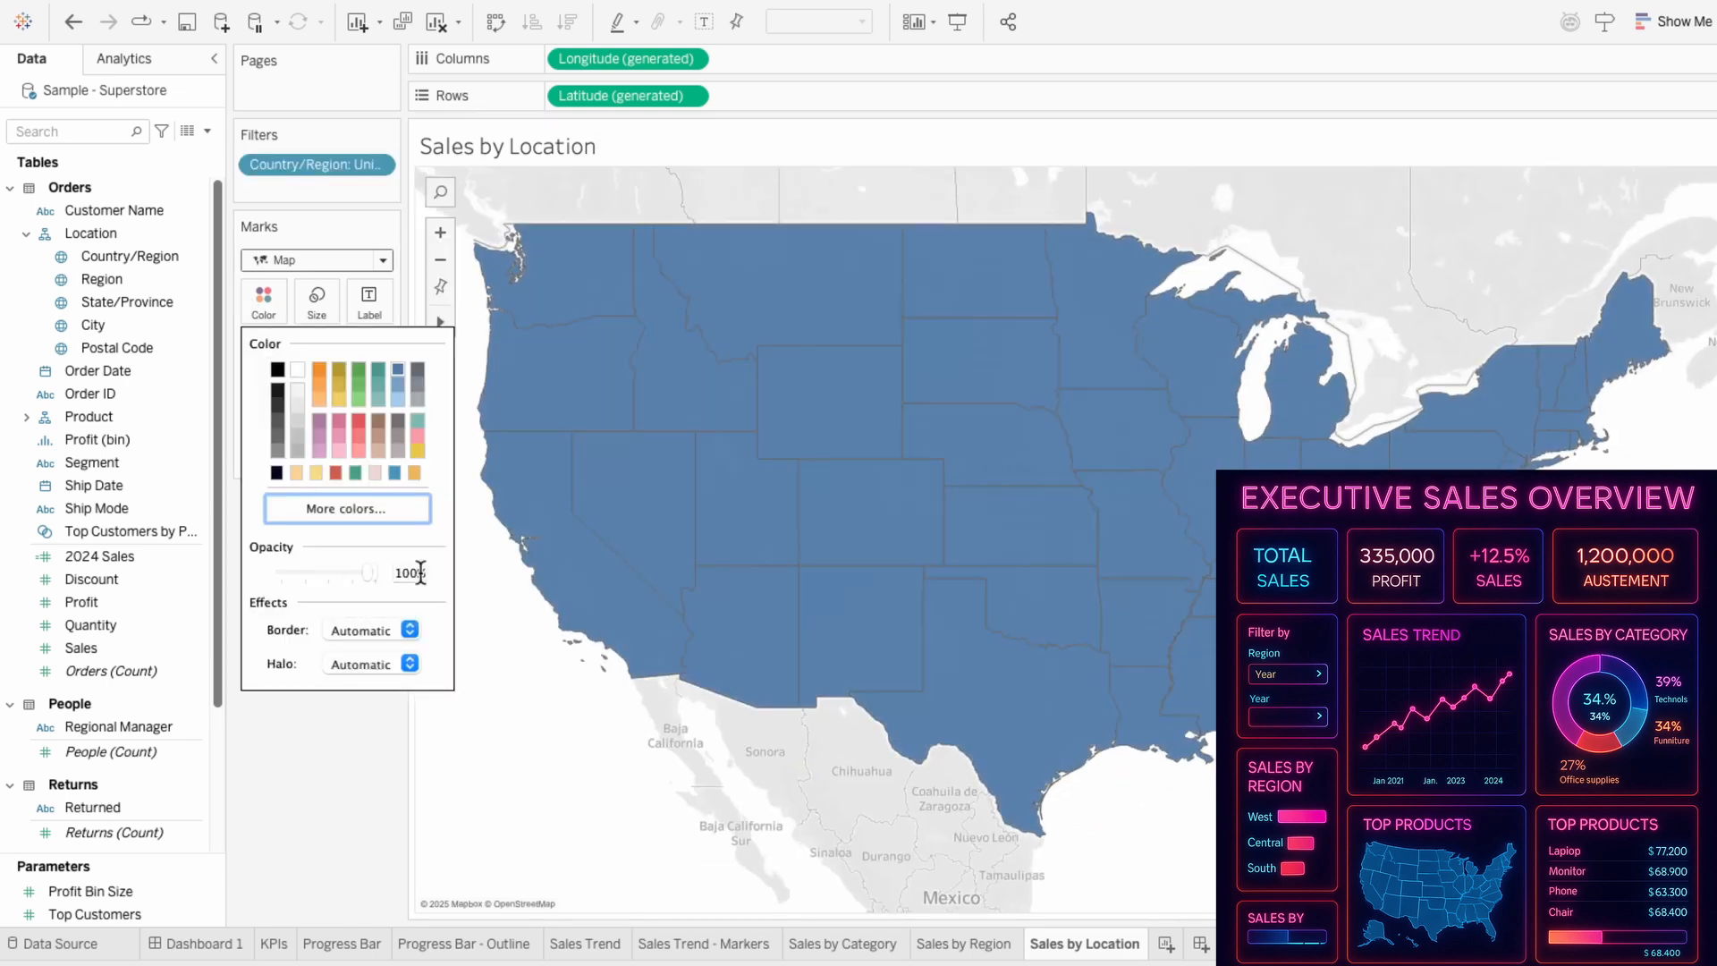
pyautogui.click(347, 508)
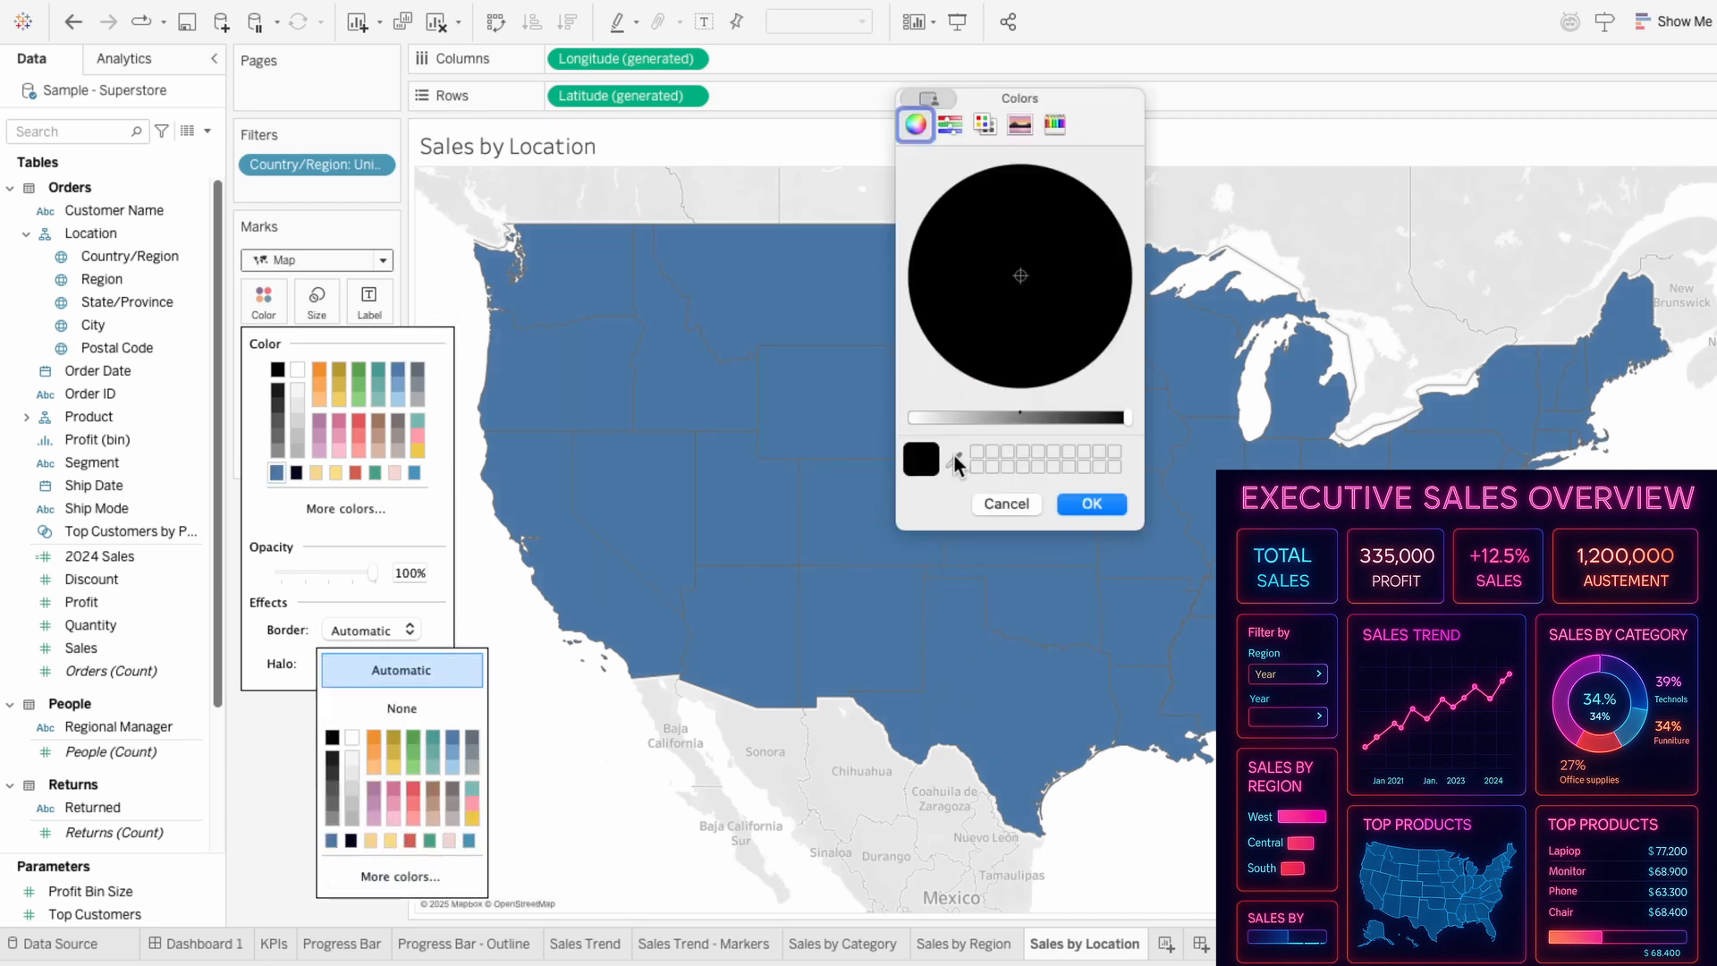
pyautogui.click(1089, 504)
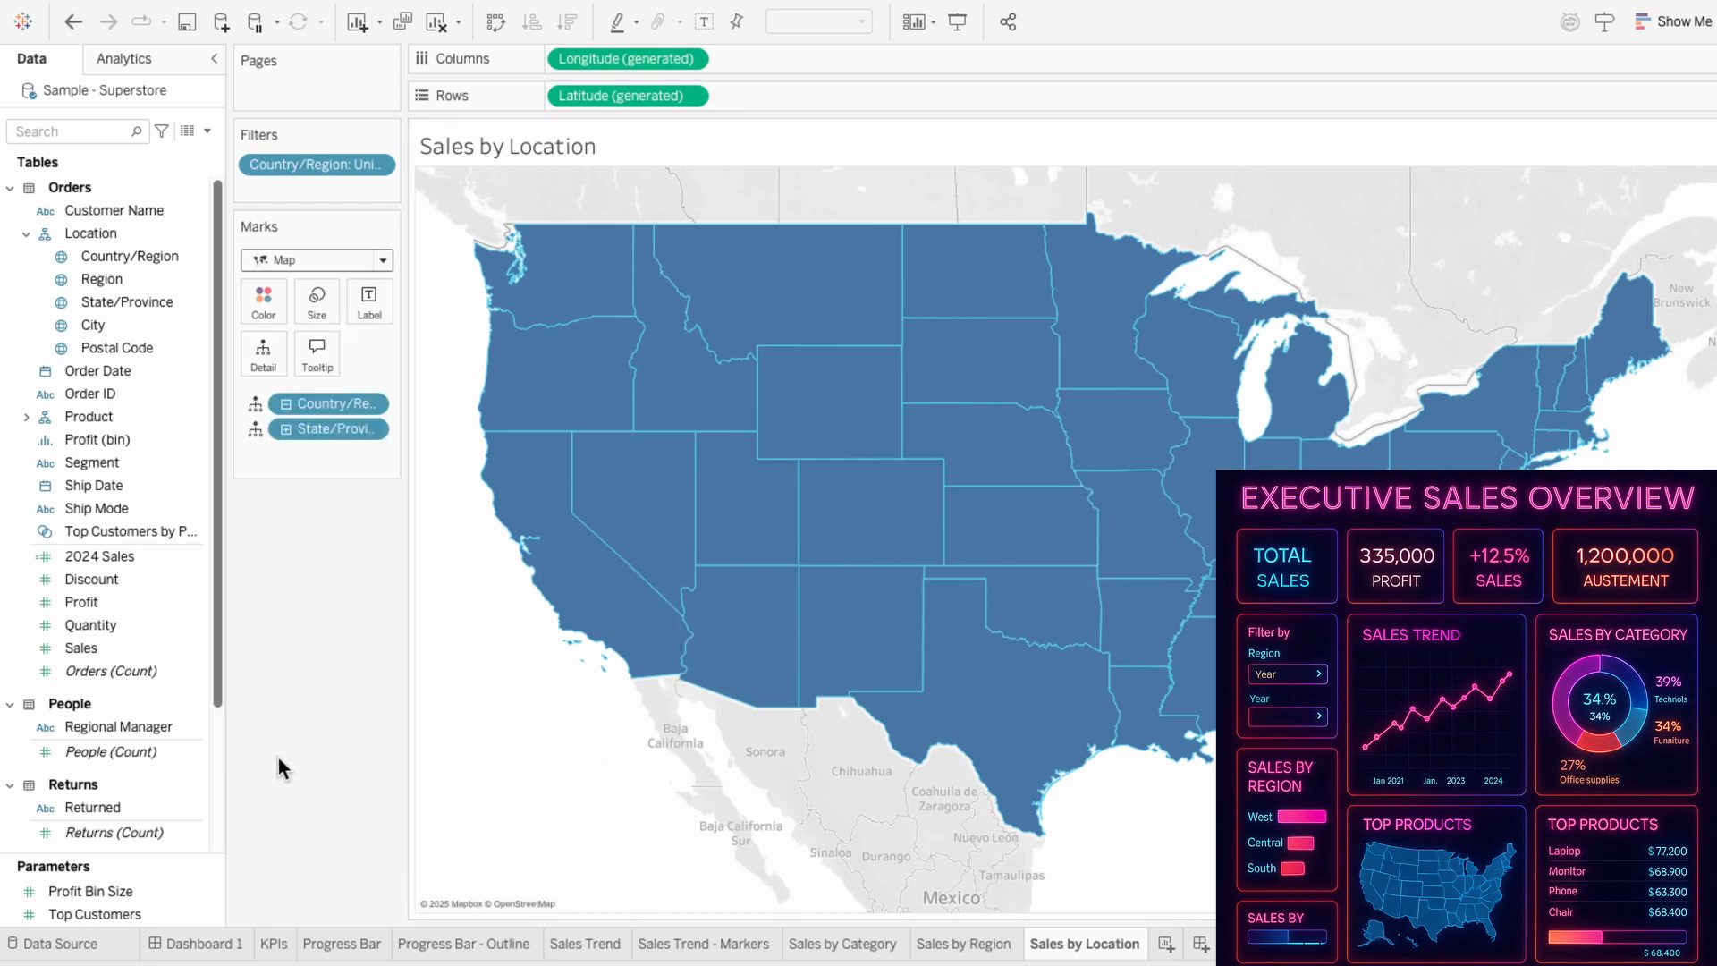
pyautogui.click(569, 11)
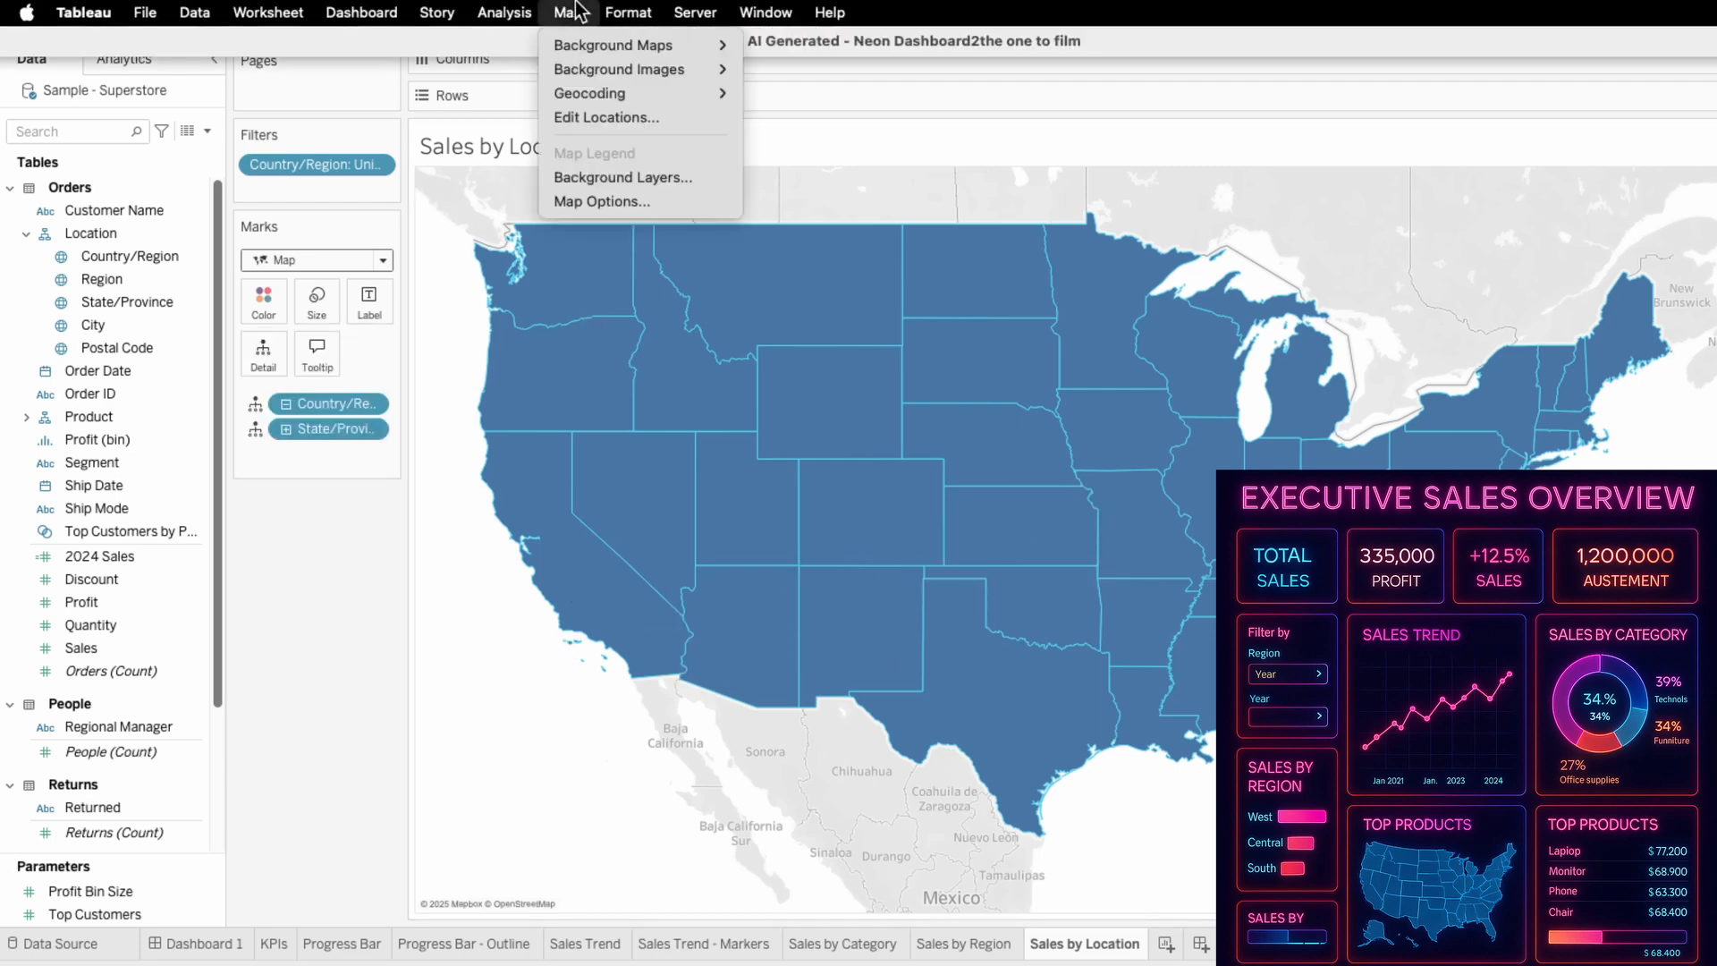
pyautogui.click(622, 176)
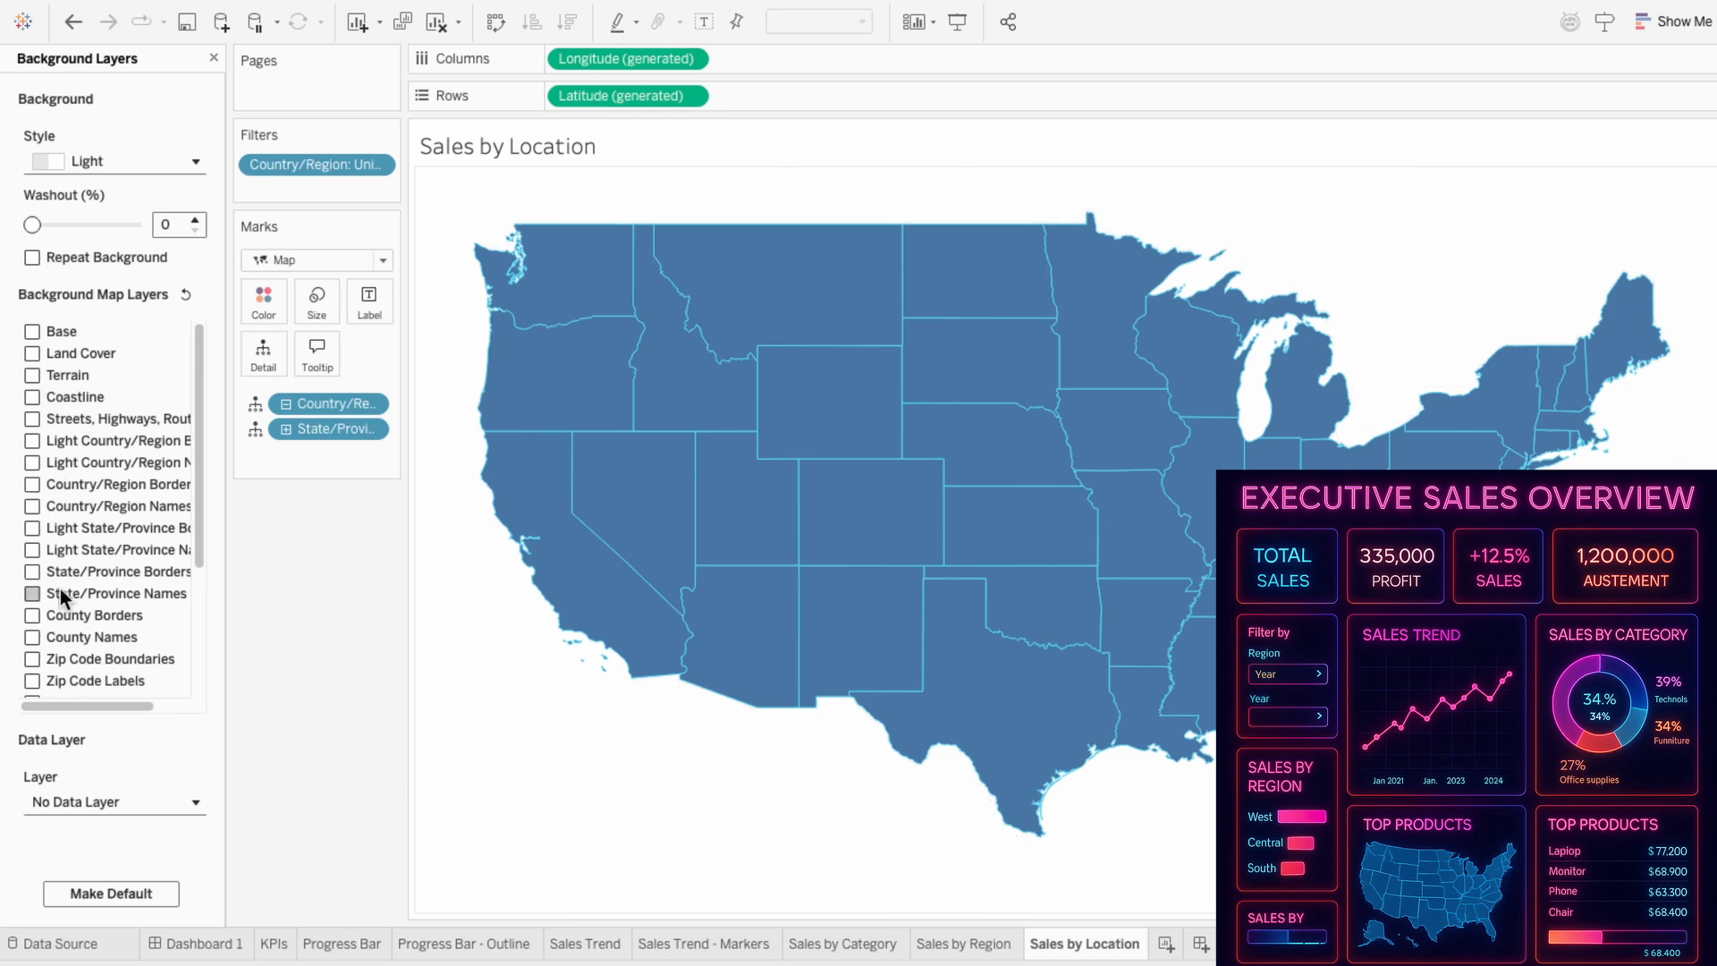
pyautogui.scroll(-3)
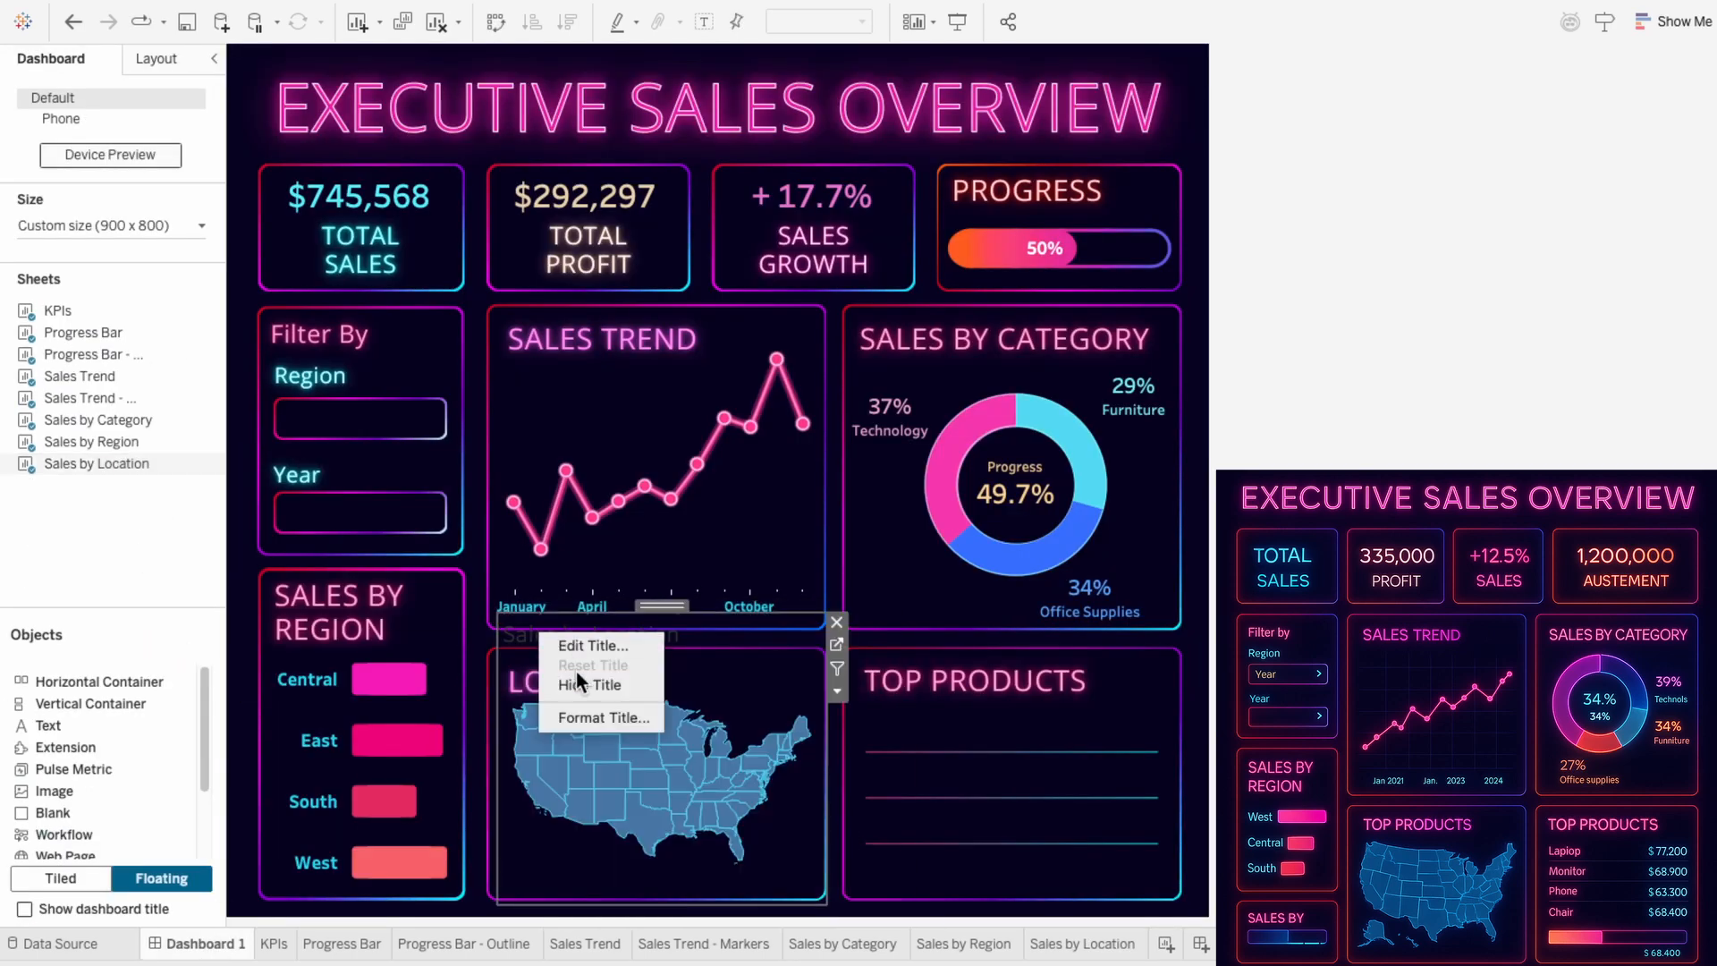
# Hide the map's title on the dashboard and move on to the Top Products sheet.
pyautogui.click(591, 684)
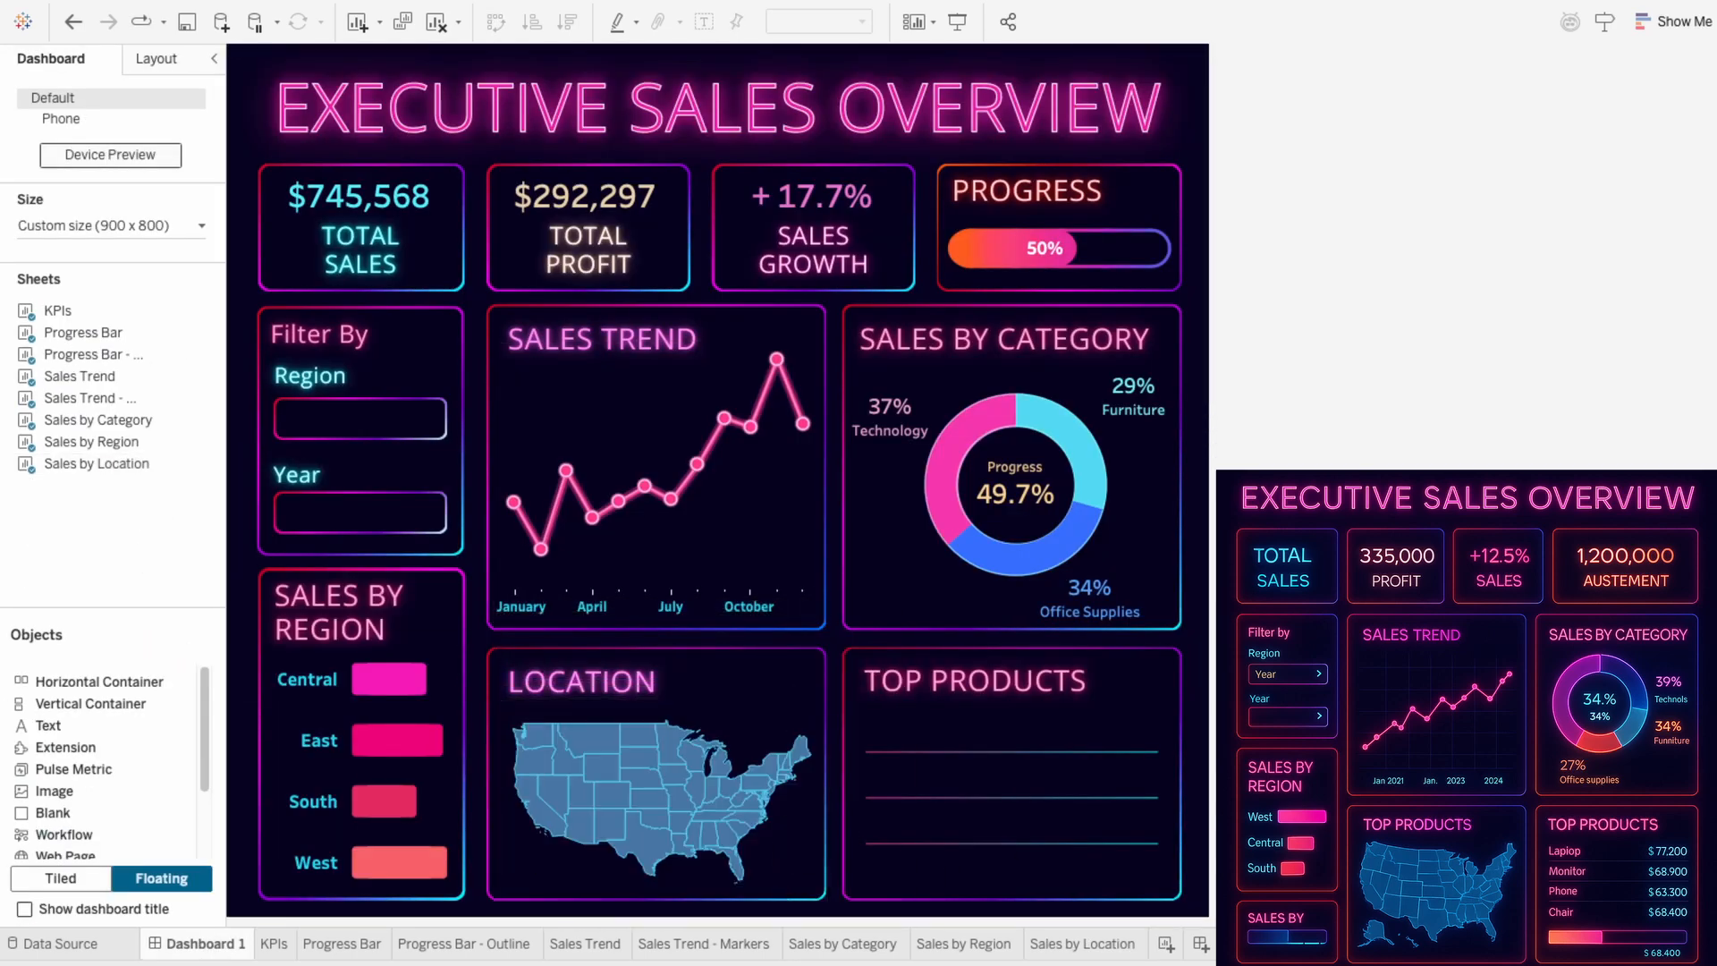
pyautogui.moveTo(1048, 761)
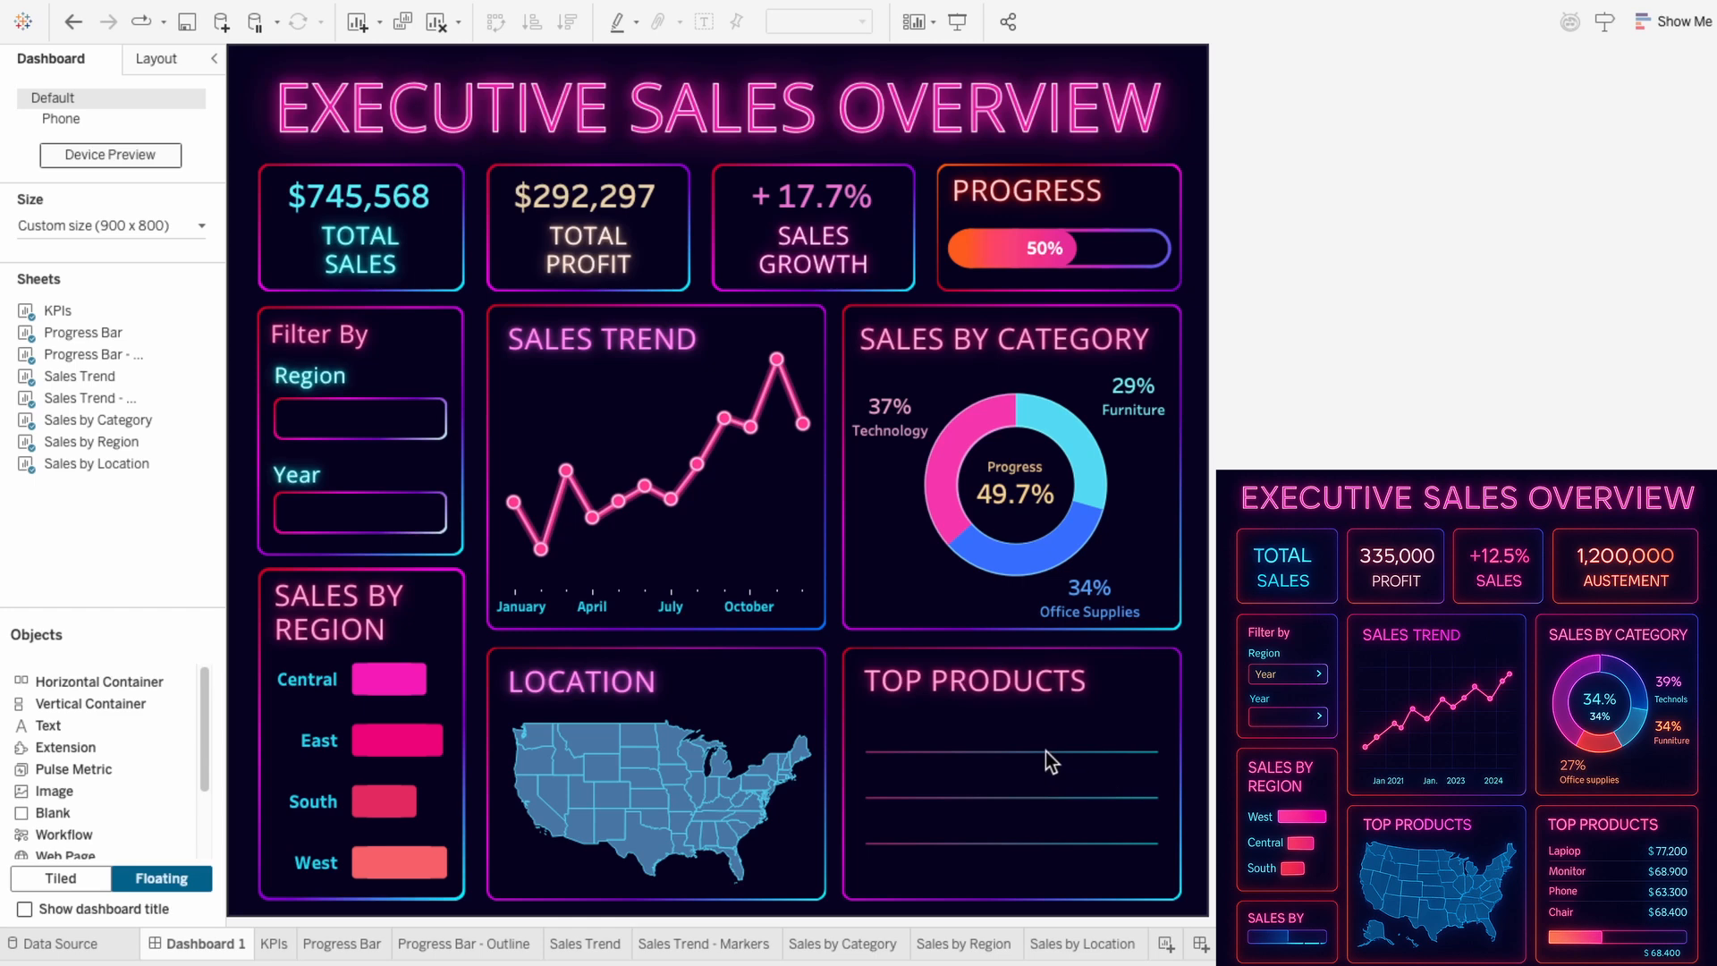
pyautogui.moveTo(1129, 891)
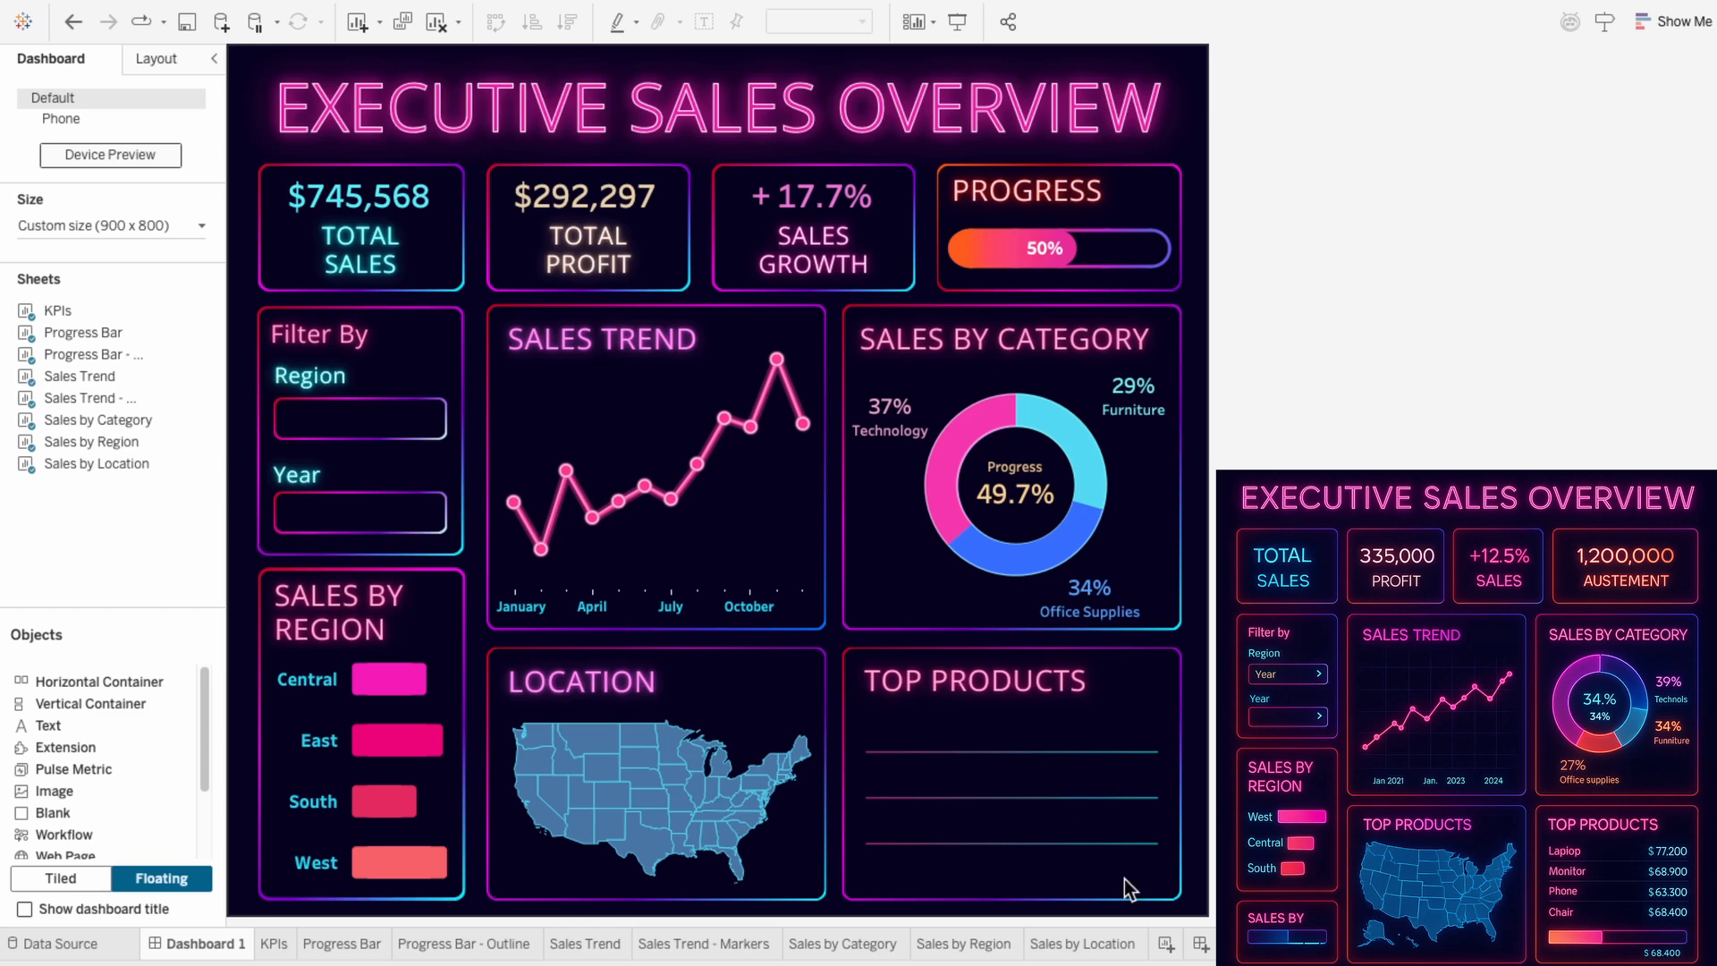
pyautogui.click(1165, 942)
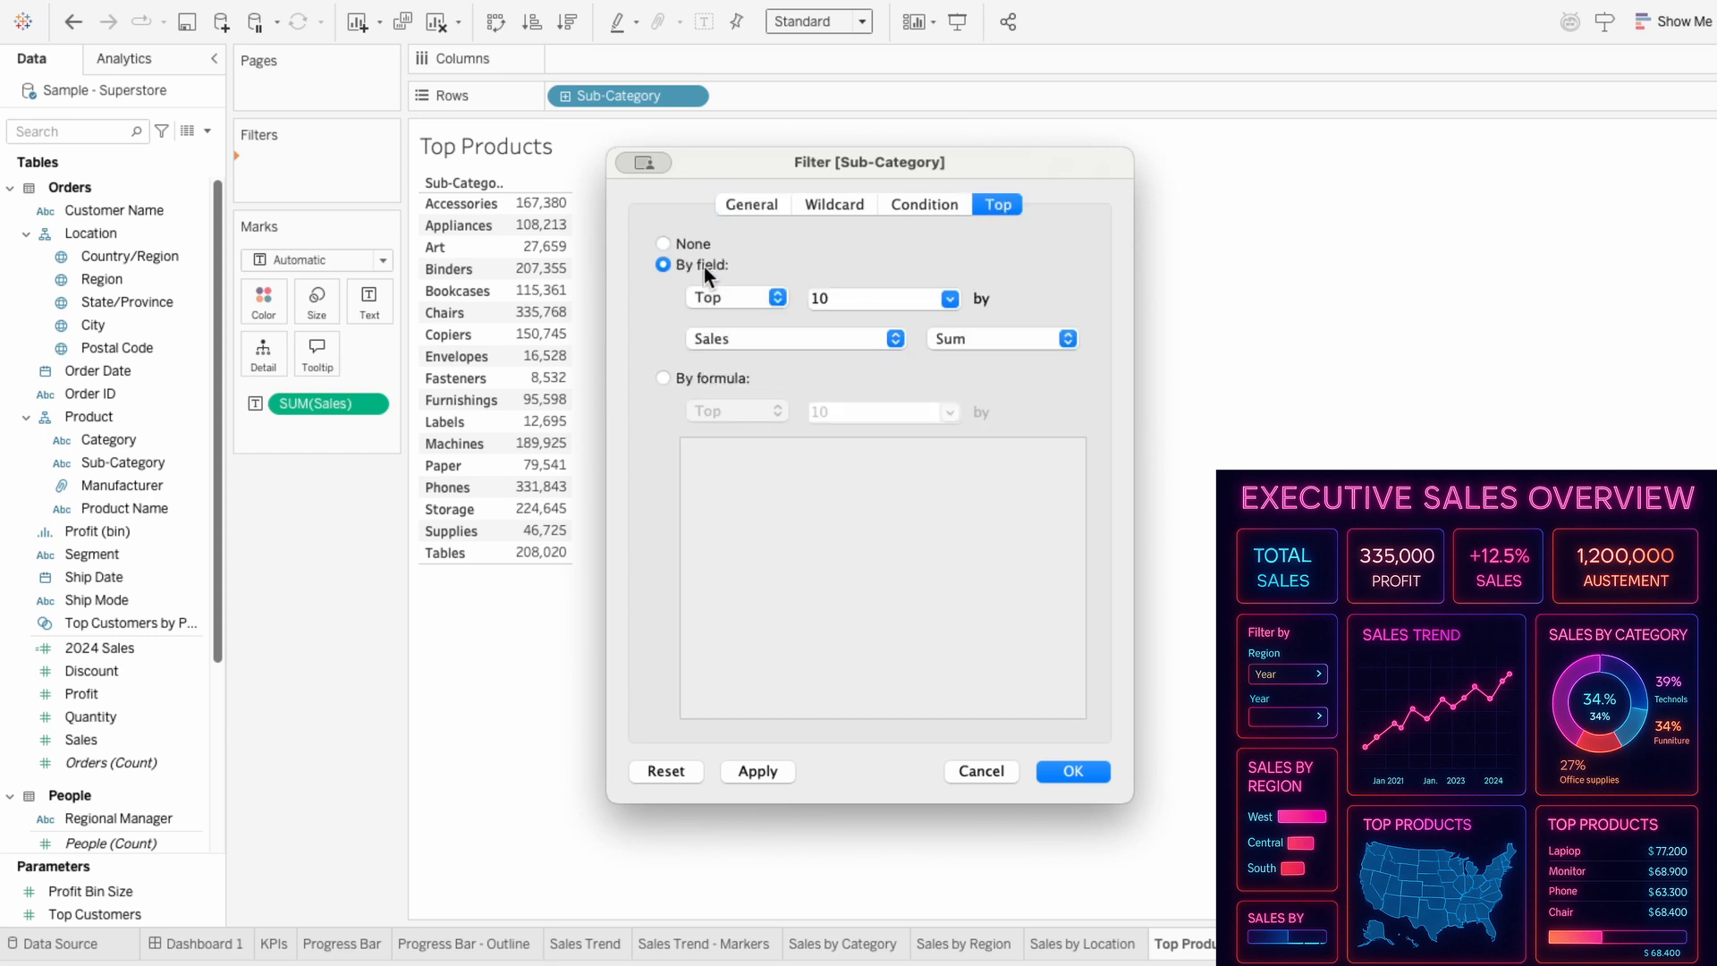
# Keep the top 4 sub-categories by Sum of Sales and sort them by sales descending.
pyautogui.write('4')
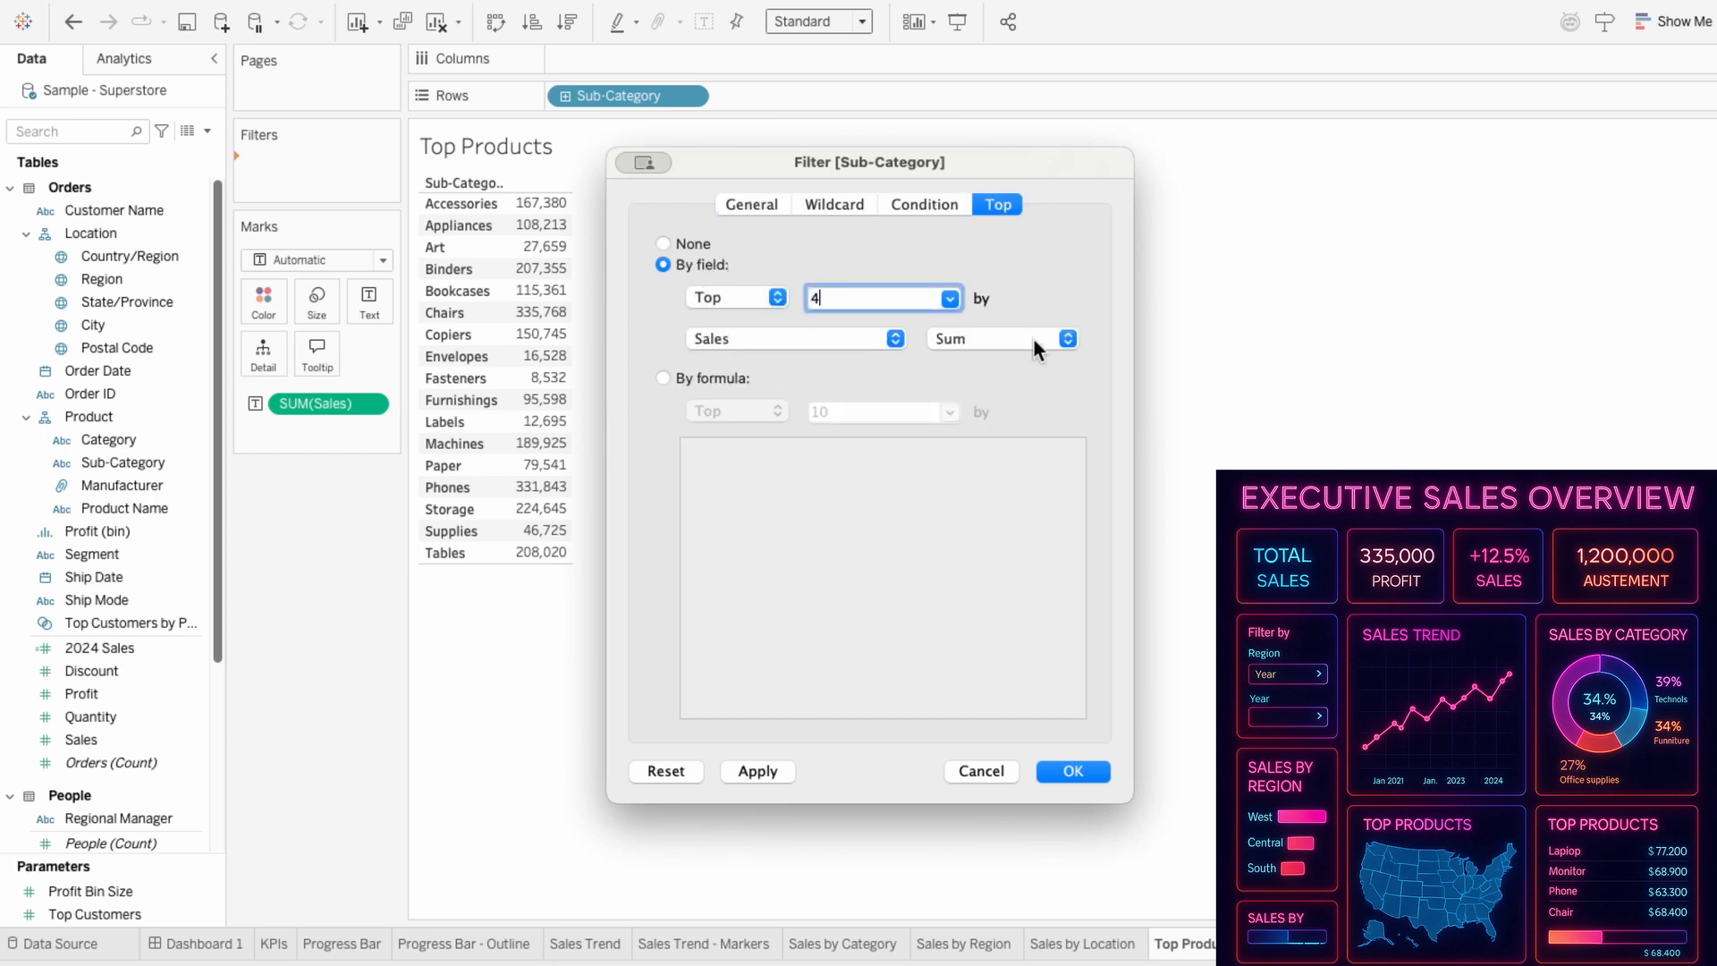
pyautogui.click(1072, 771)
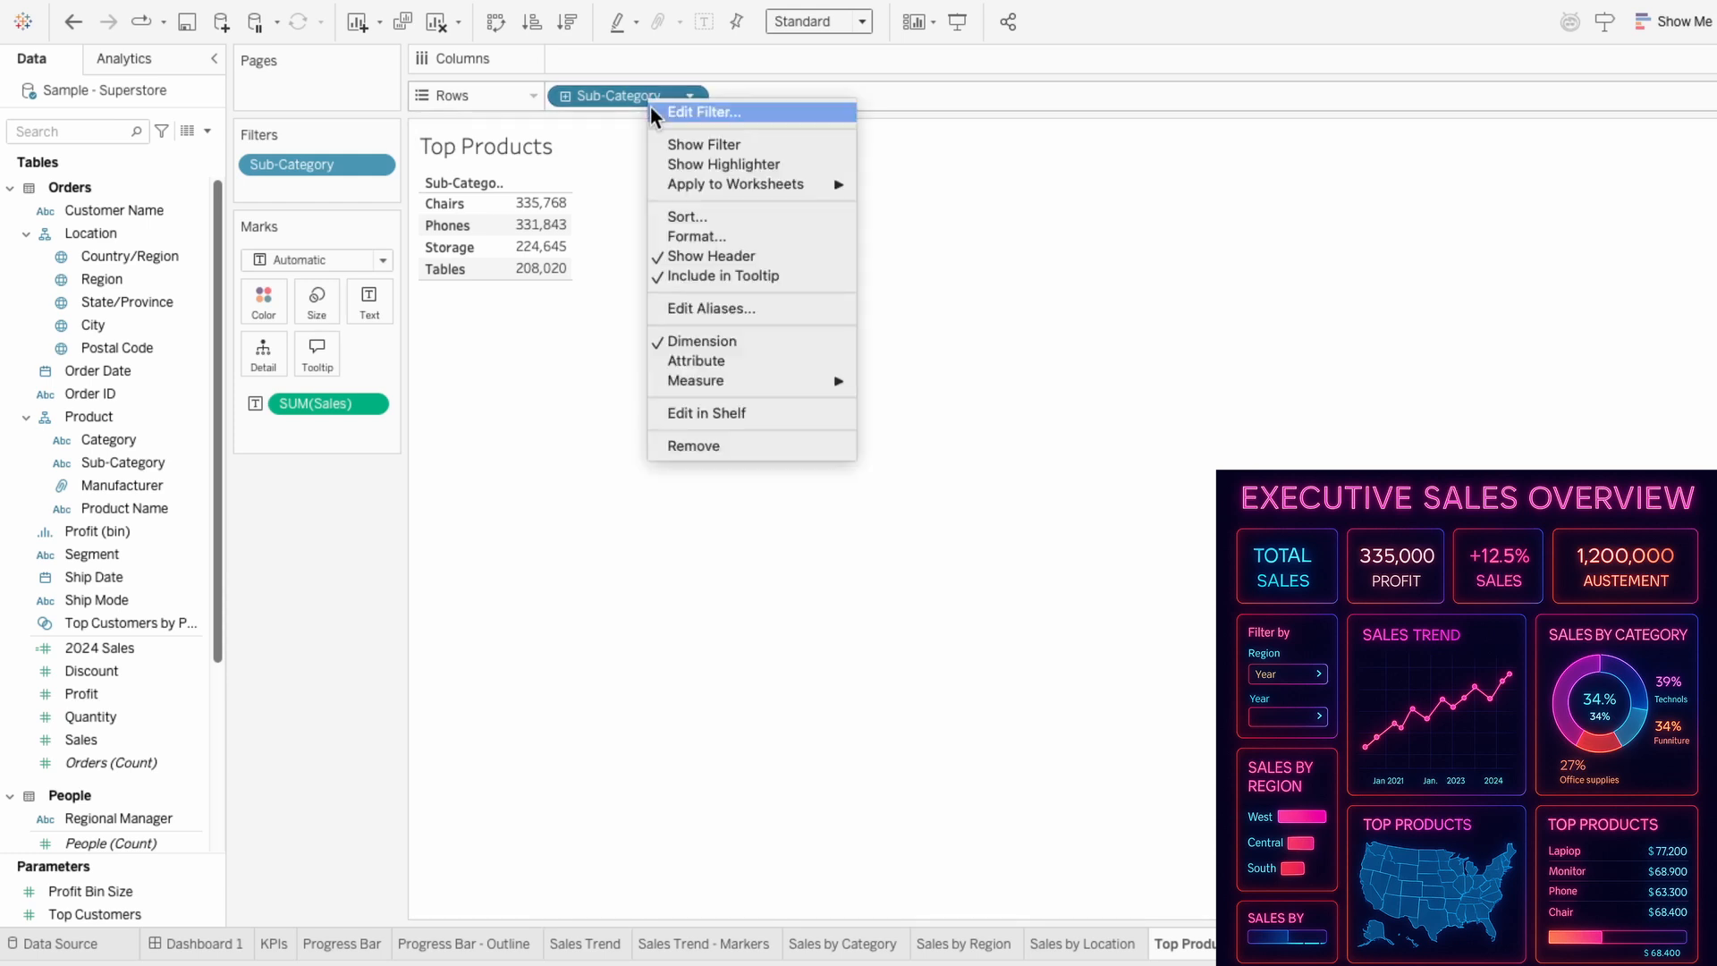
pyautogui.click(687, 216)
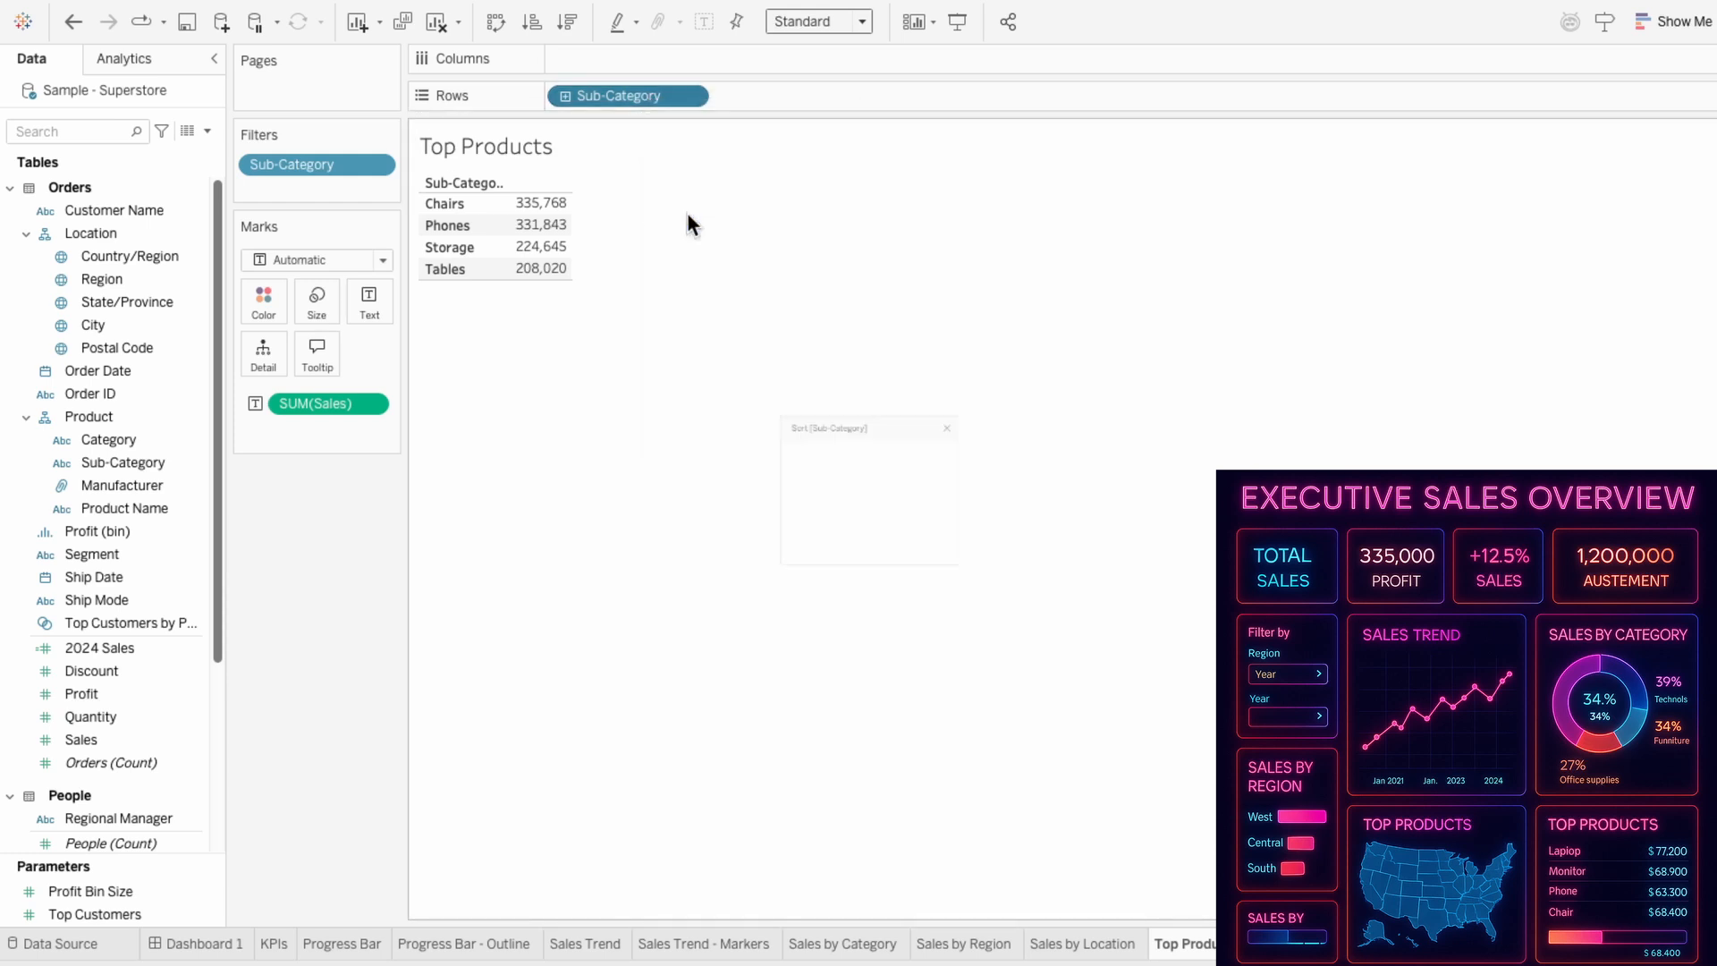
pyautogui.click(741, 517)
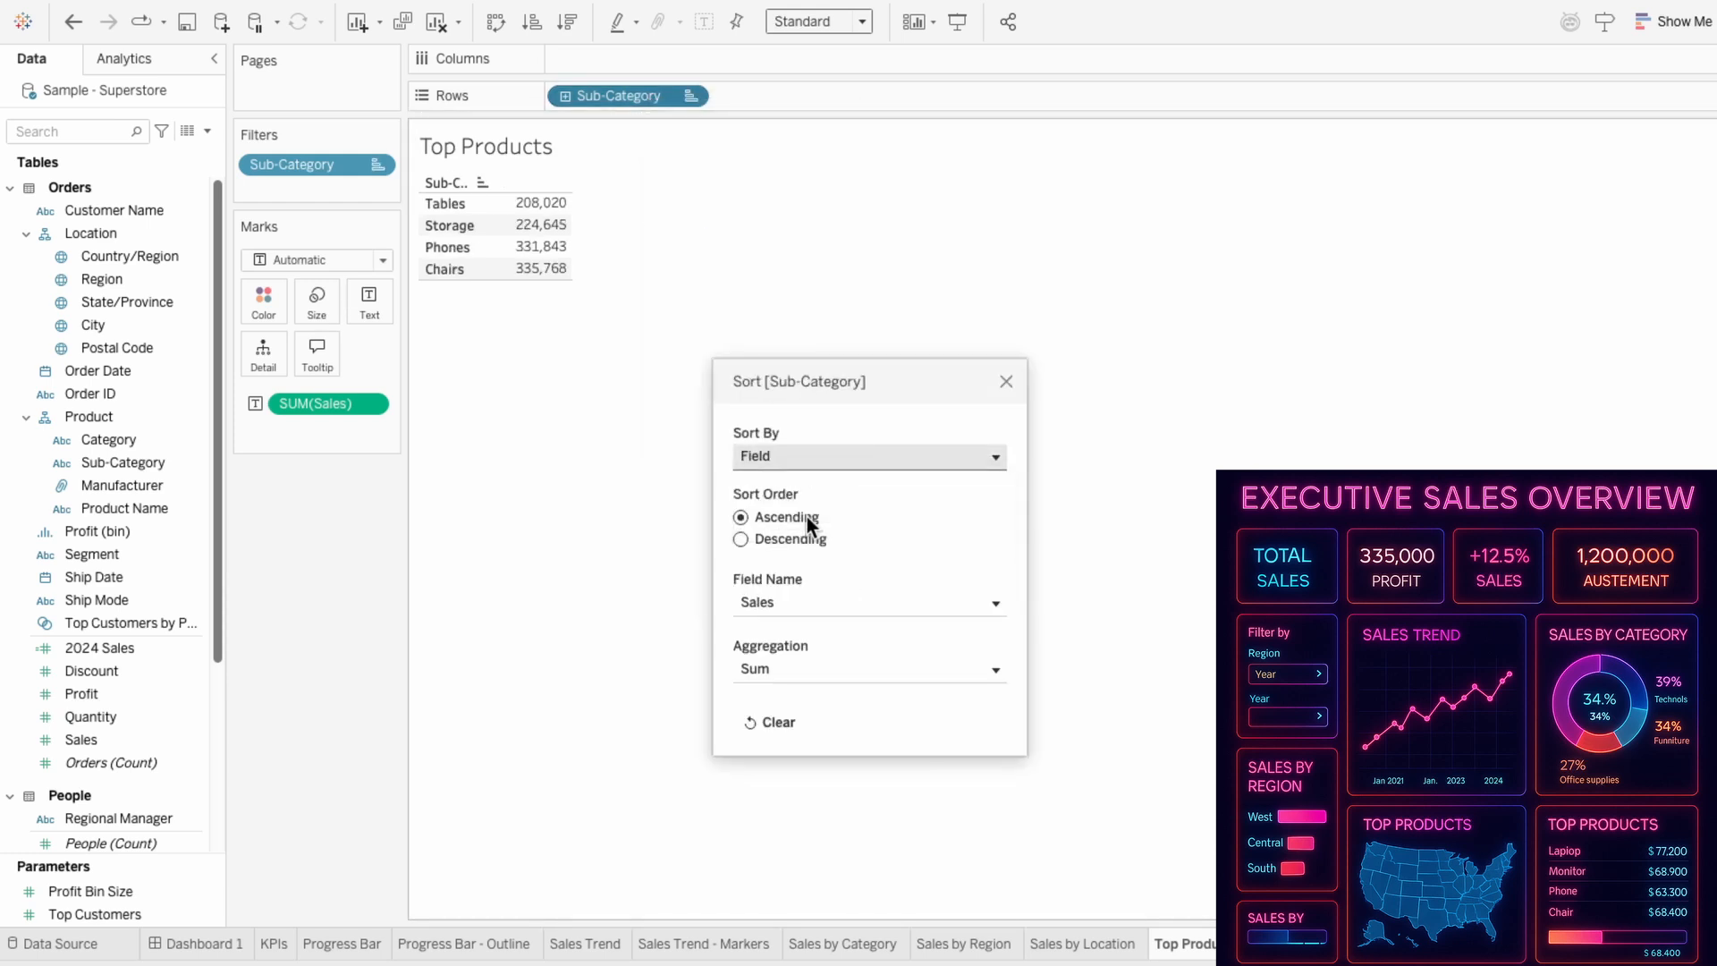
pyautogui.click(741, 538)
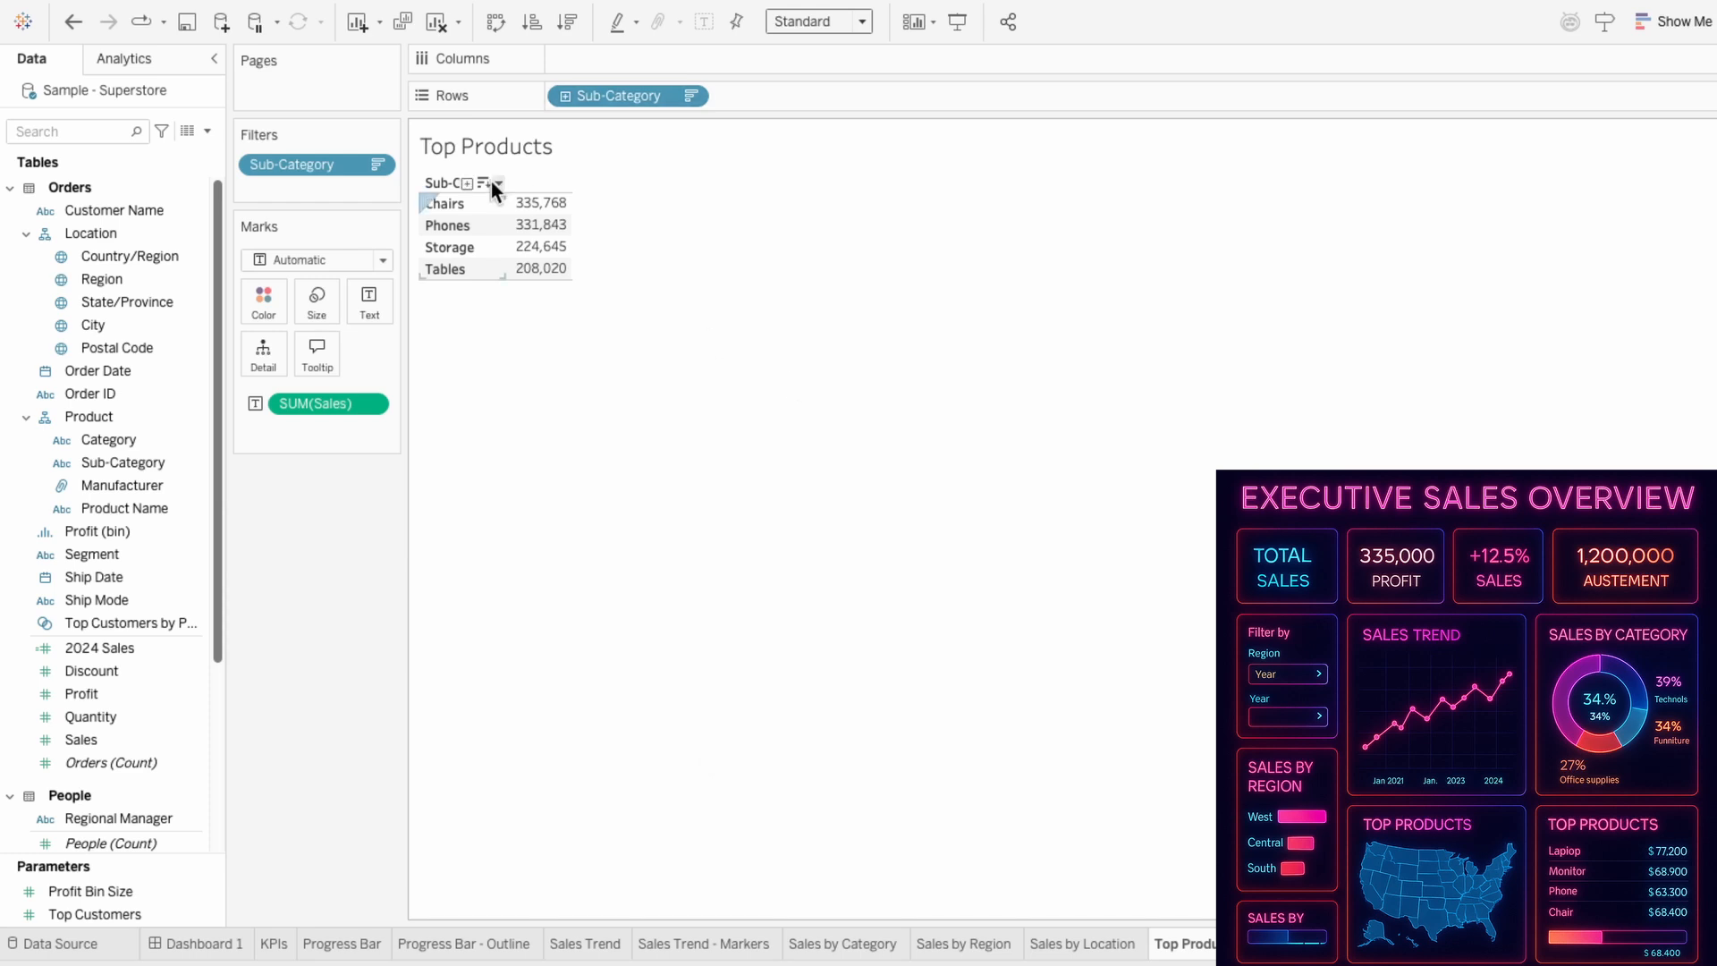
pyautogui.click(495, 183)
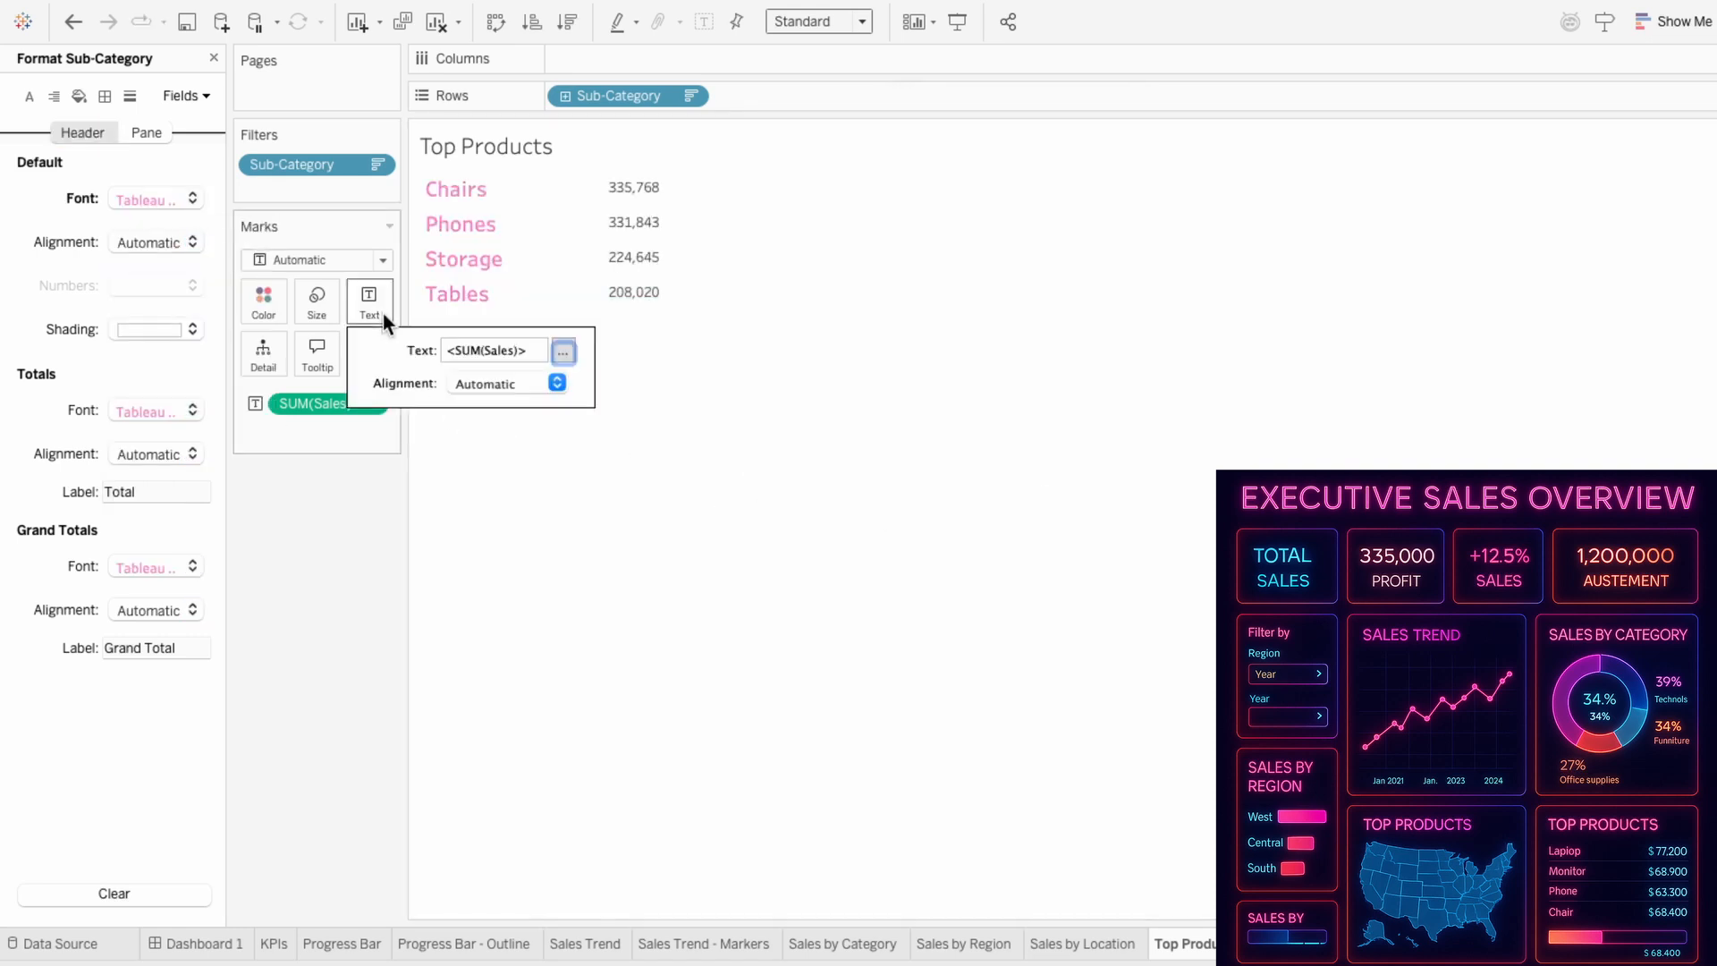
# Colour the Top Products sales value labels cyan.
pyautogui.click(563, 352)
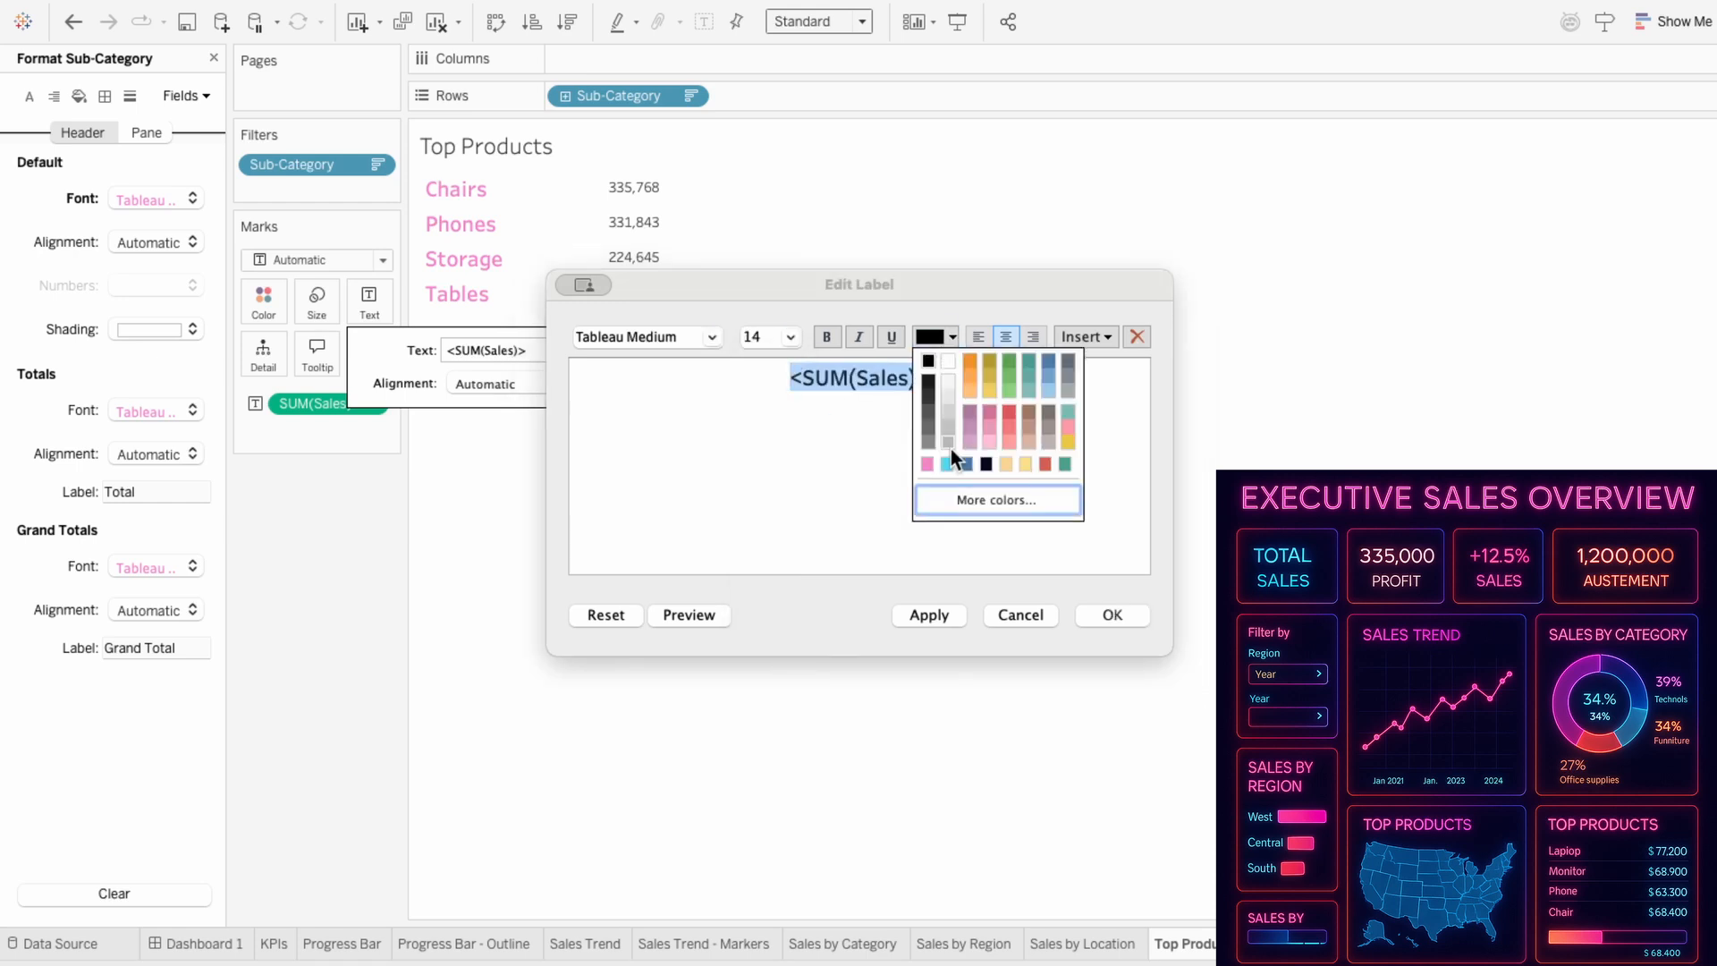
pyautogui.click(994, 499)
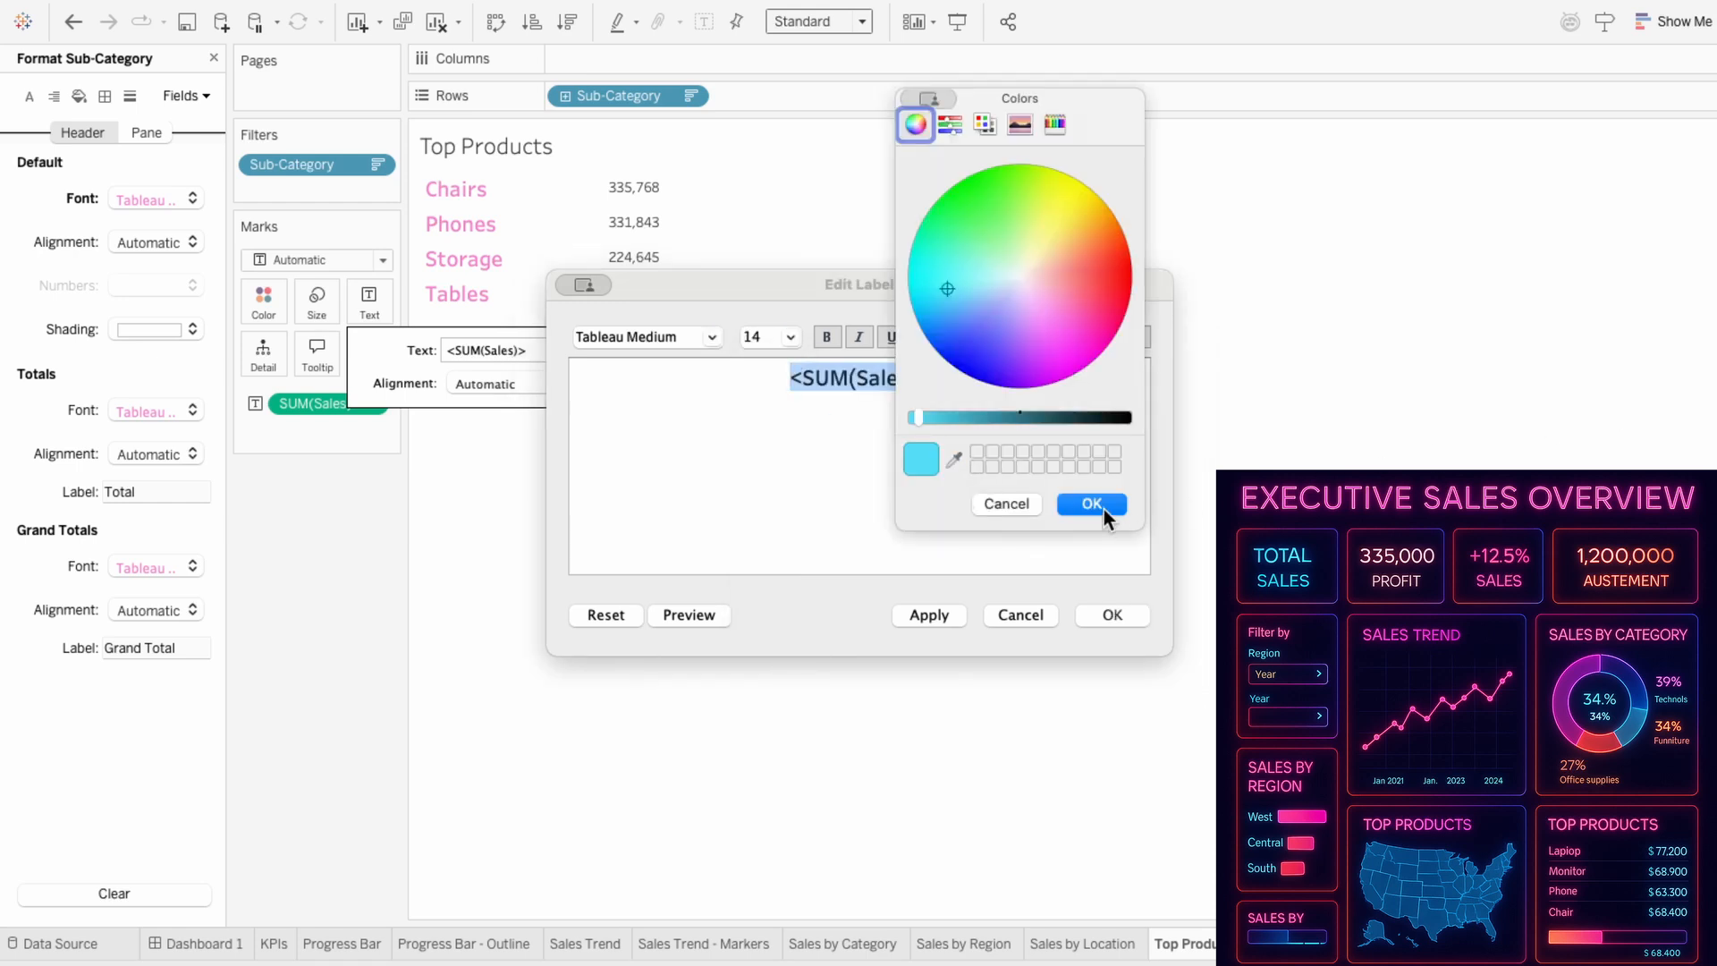
pyautogui.click(1090, 505)
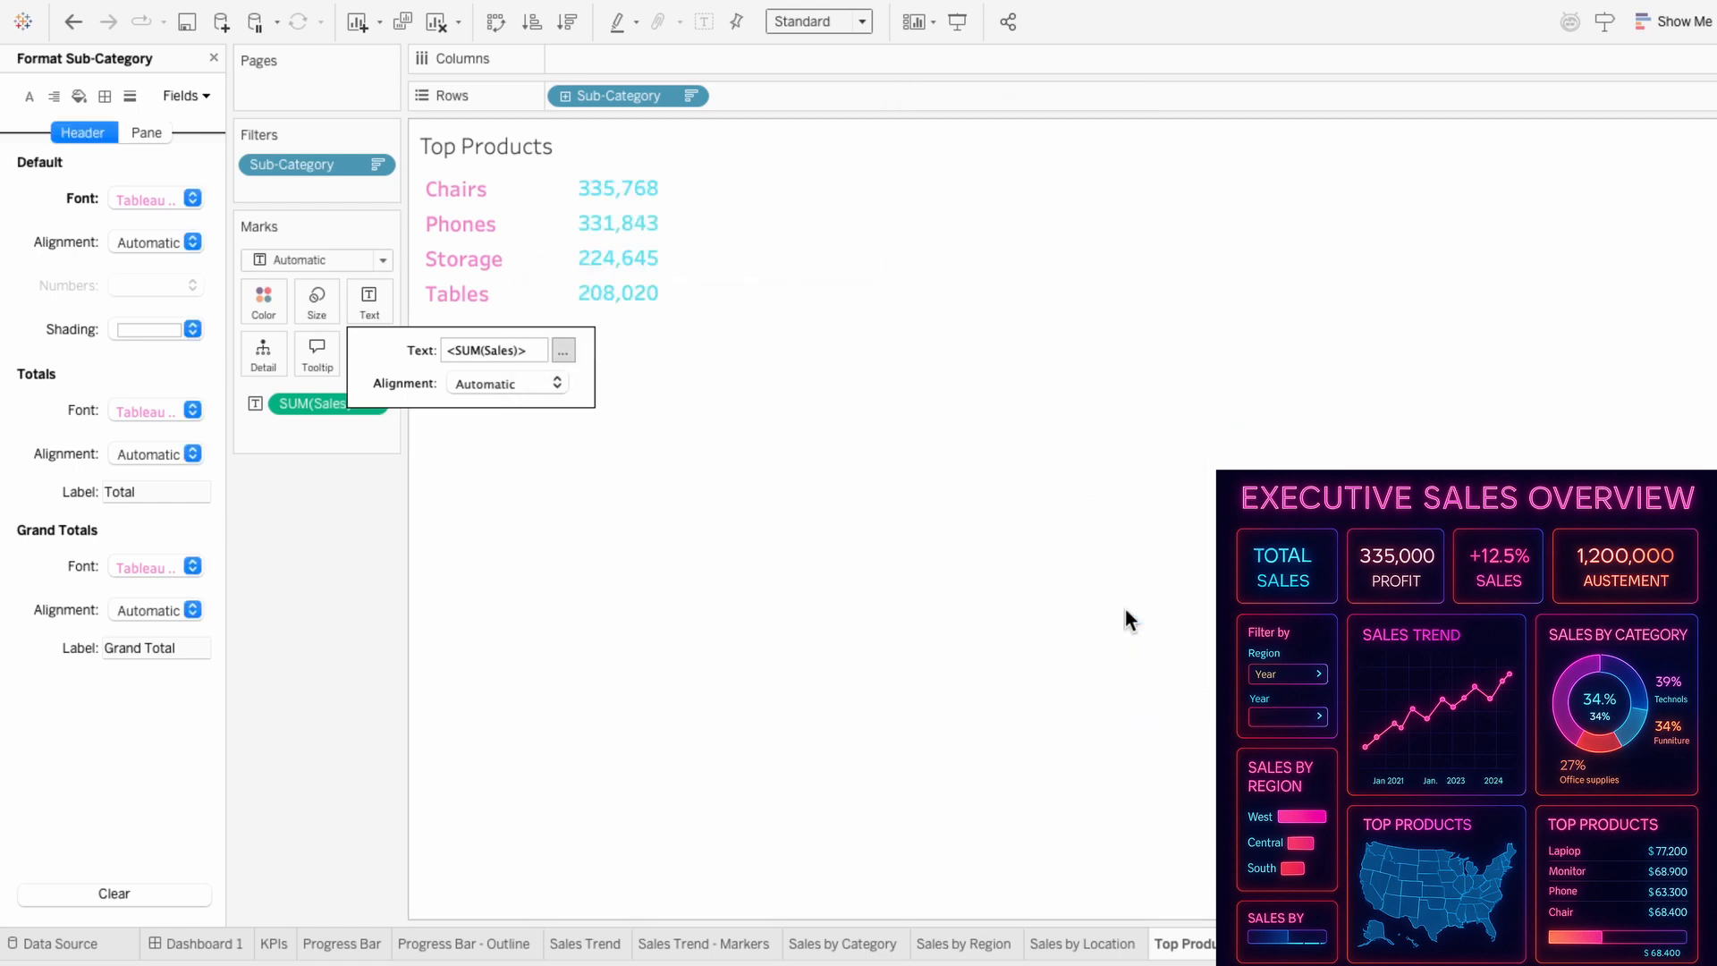
# Format SUM(Sales) as currency and return to Dashboard 1.
pyautogui.rightClick(318, 403)
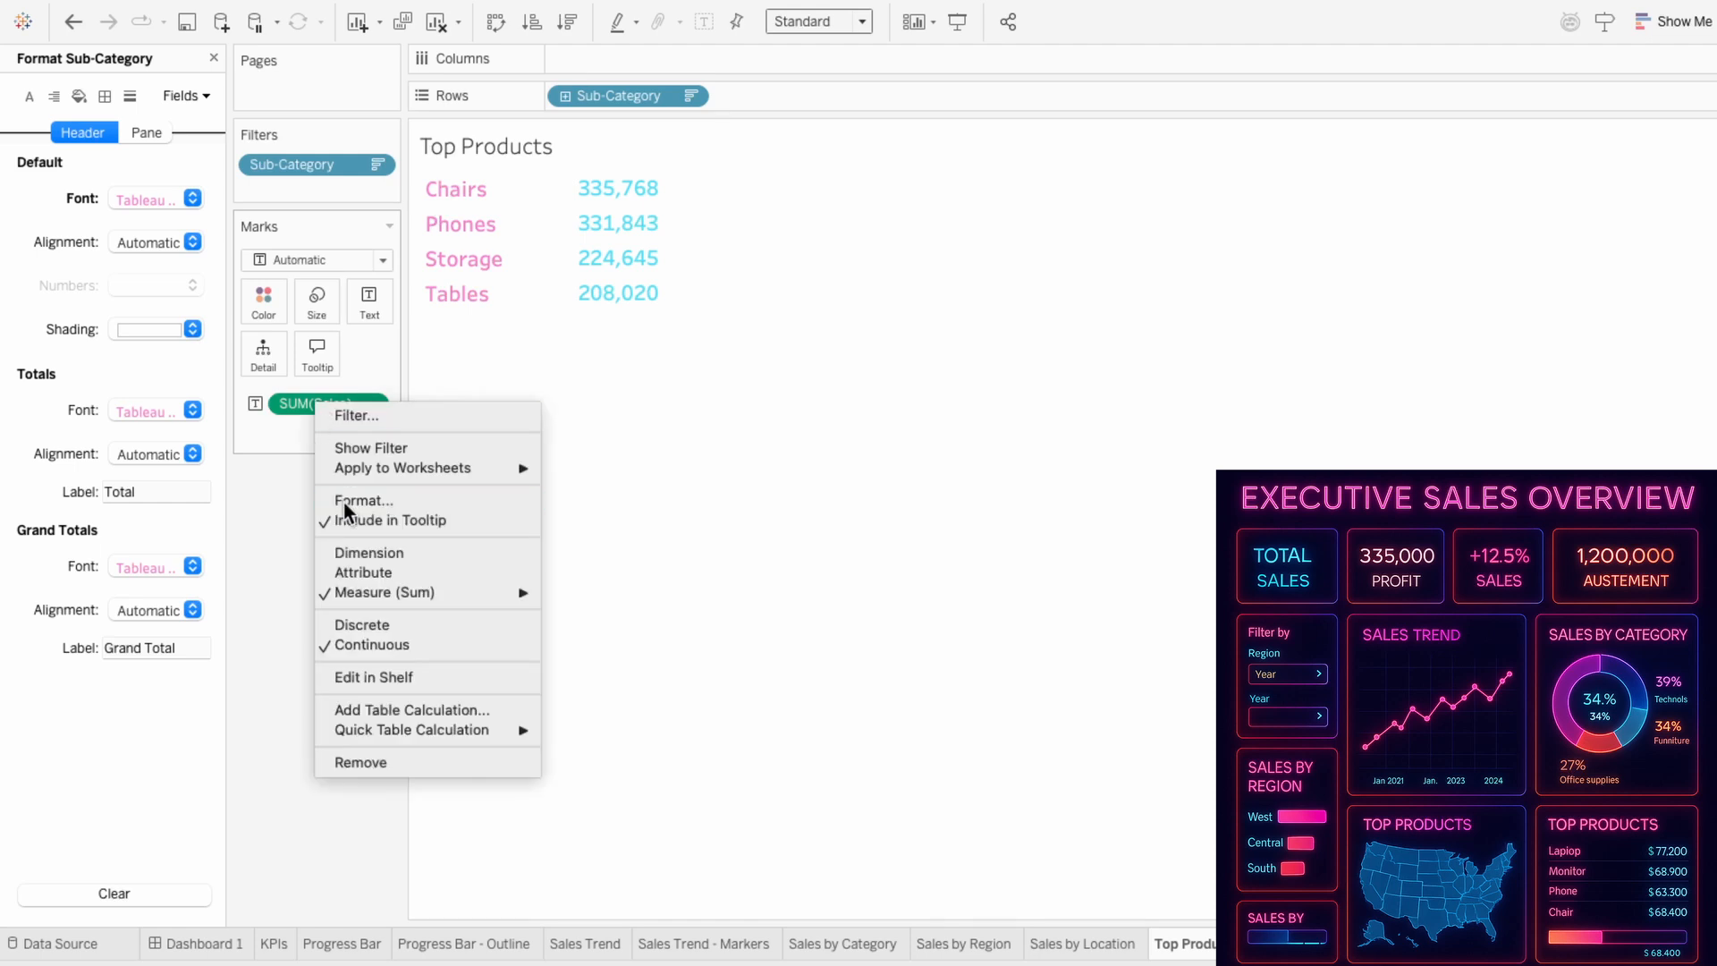
pyautogui.click(364, 501)
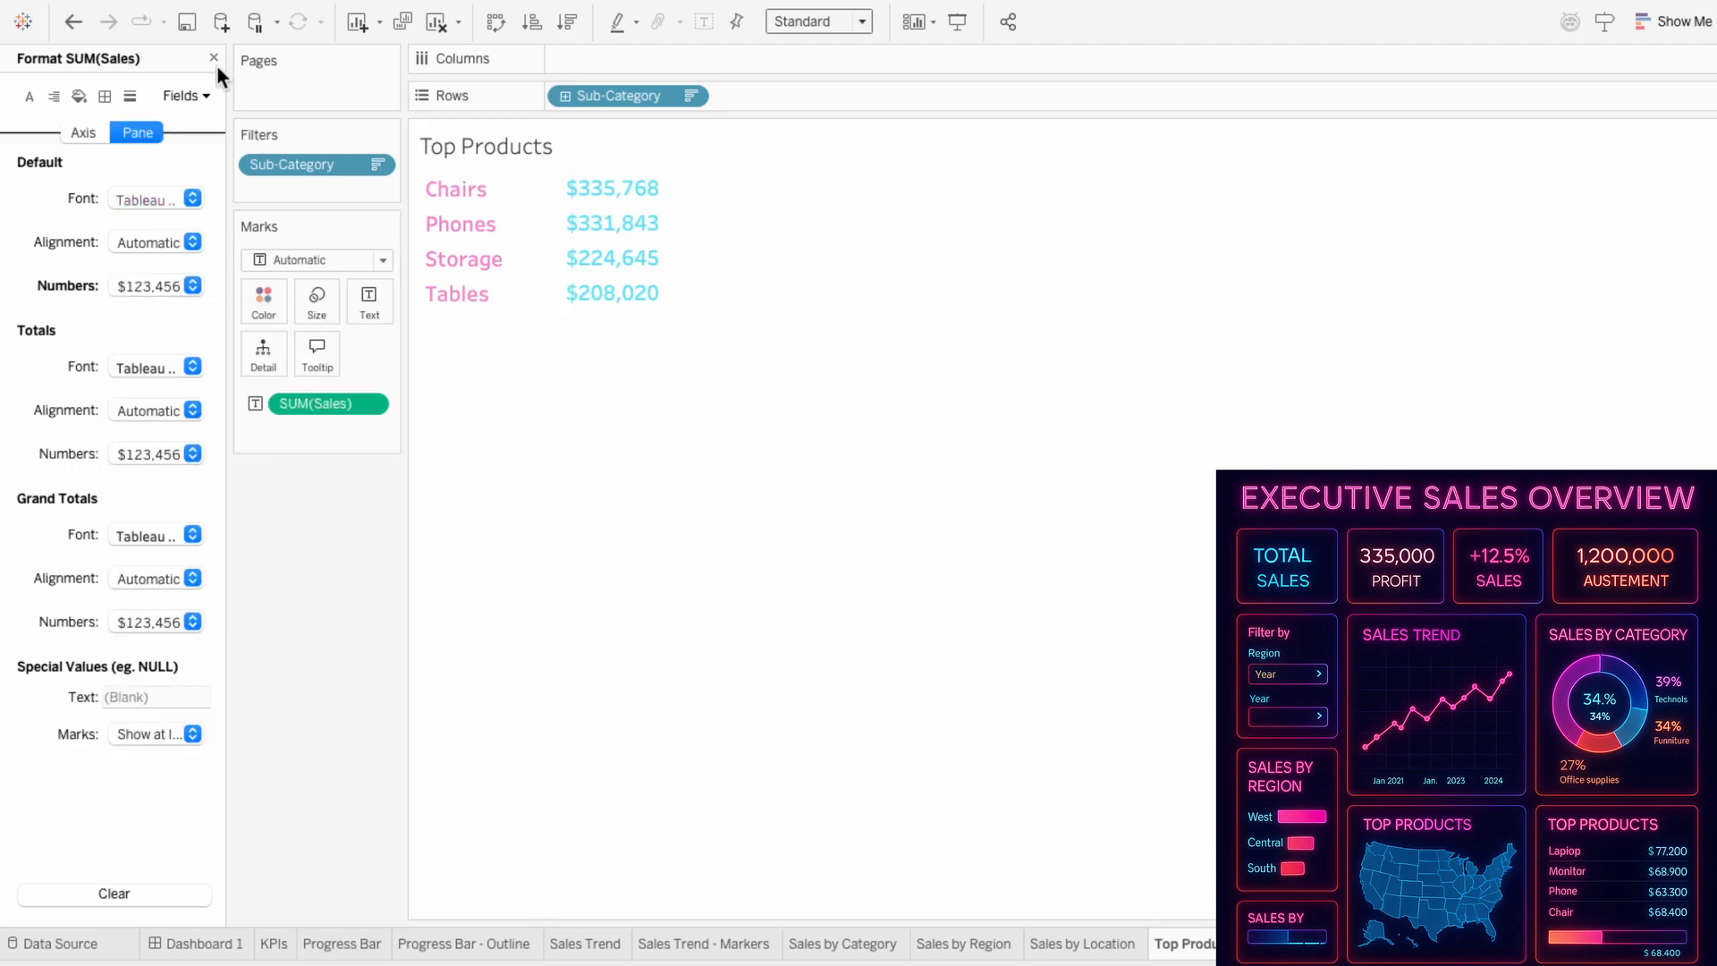
pyautogui.click(204, 942)
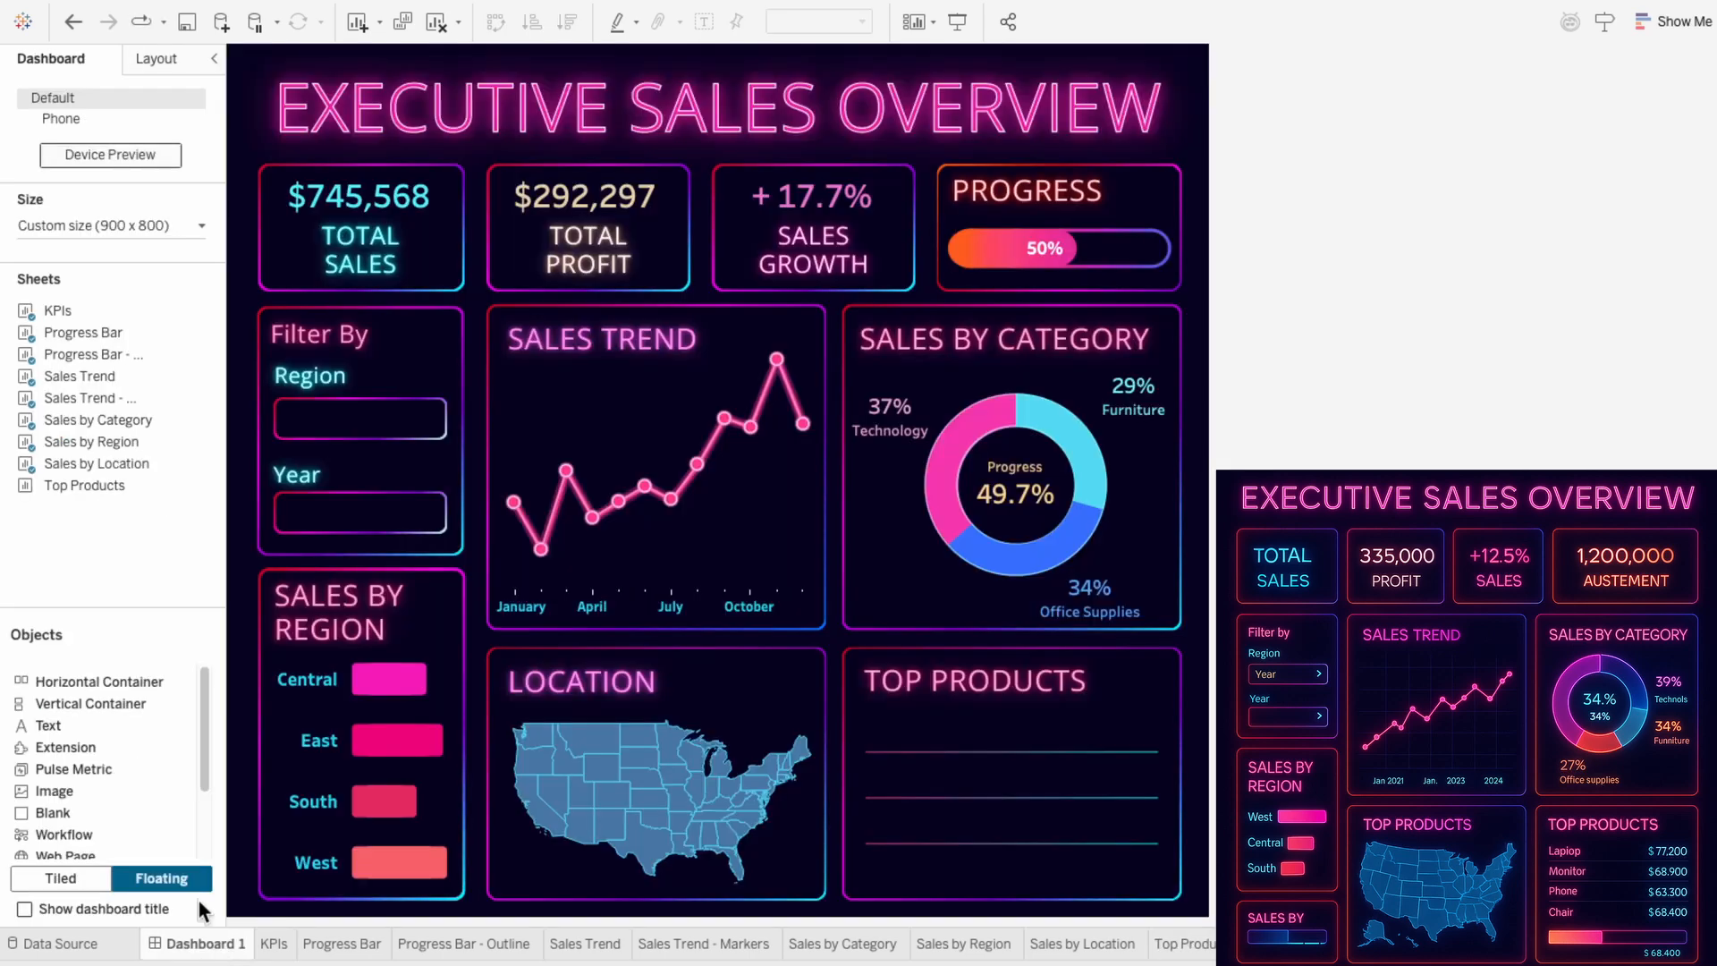
# Switch to the Sales Trend worksheet after placing Top Products on the dashboard.
pyautogui.click(84, 484)
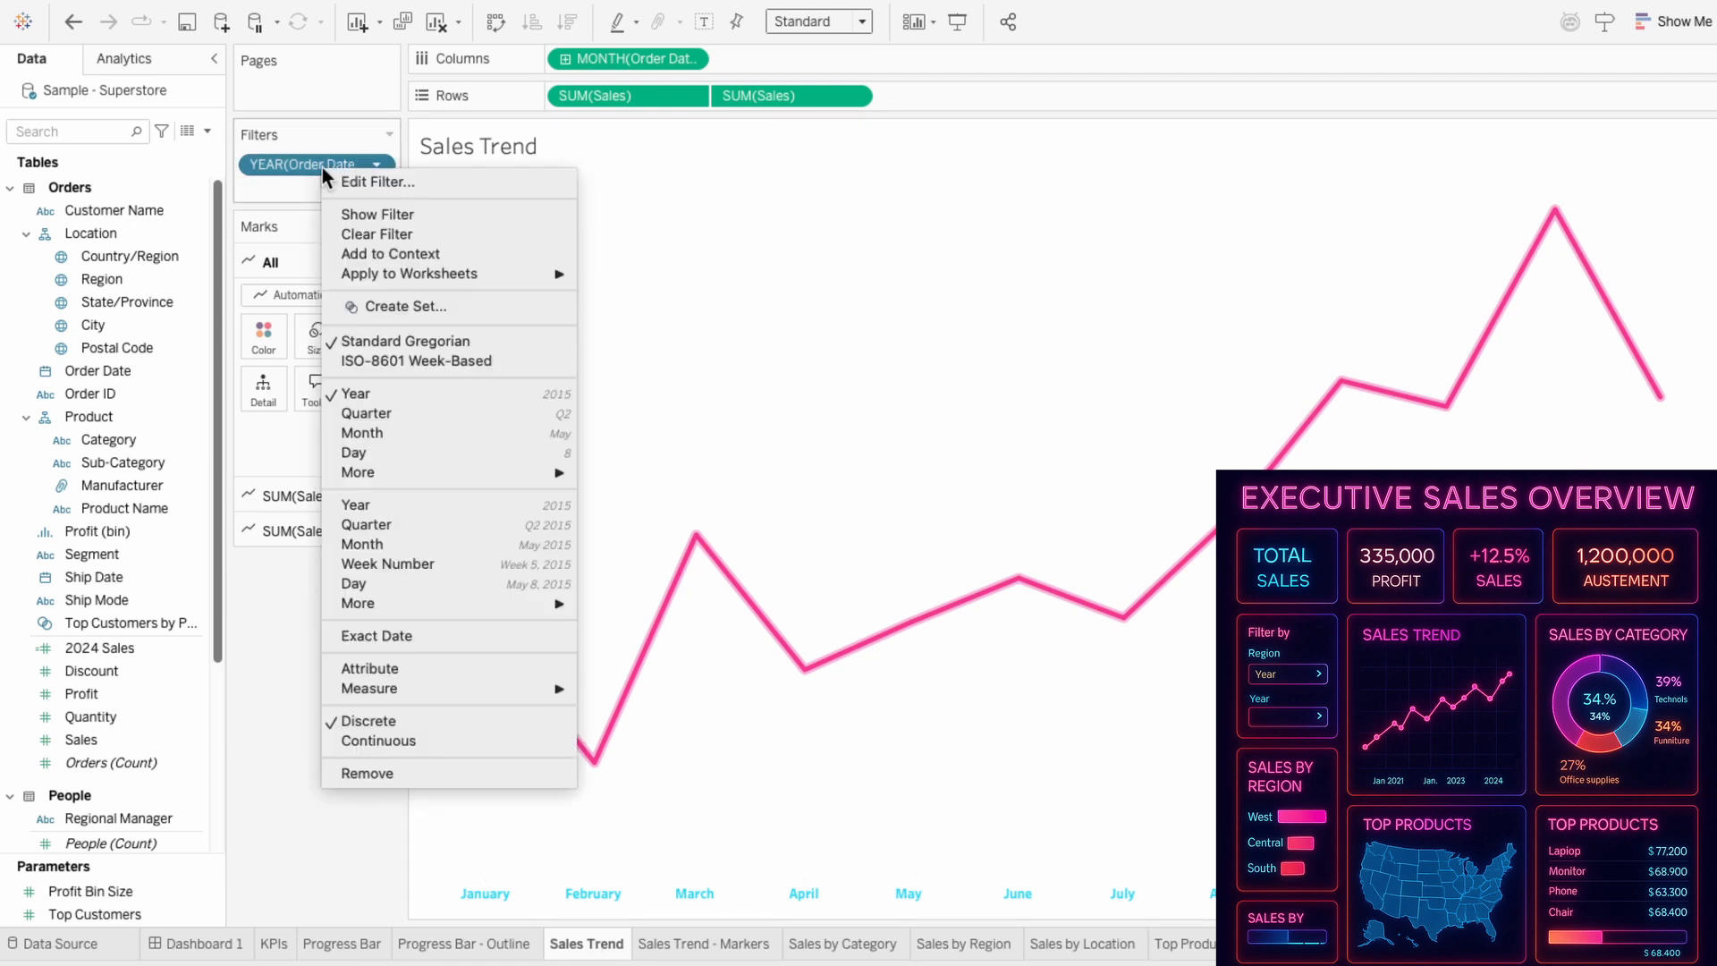
# Share the year filter and an all-regions Region filter with selected worksheets, then return to Dashboard 1.
pyautogui.click(408, 274)
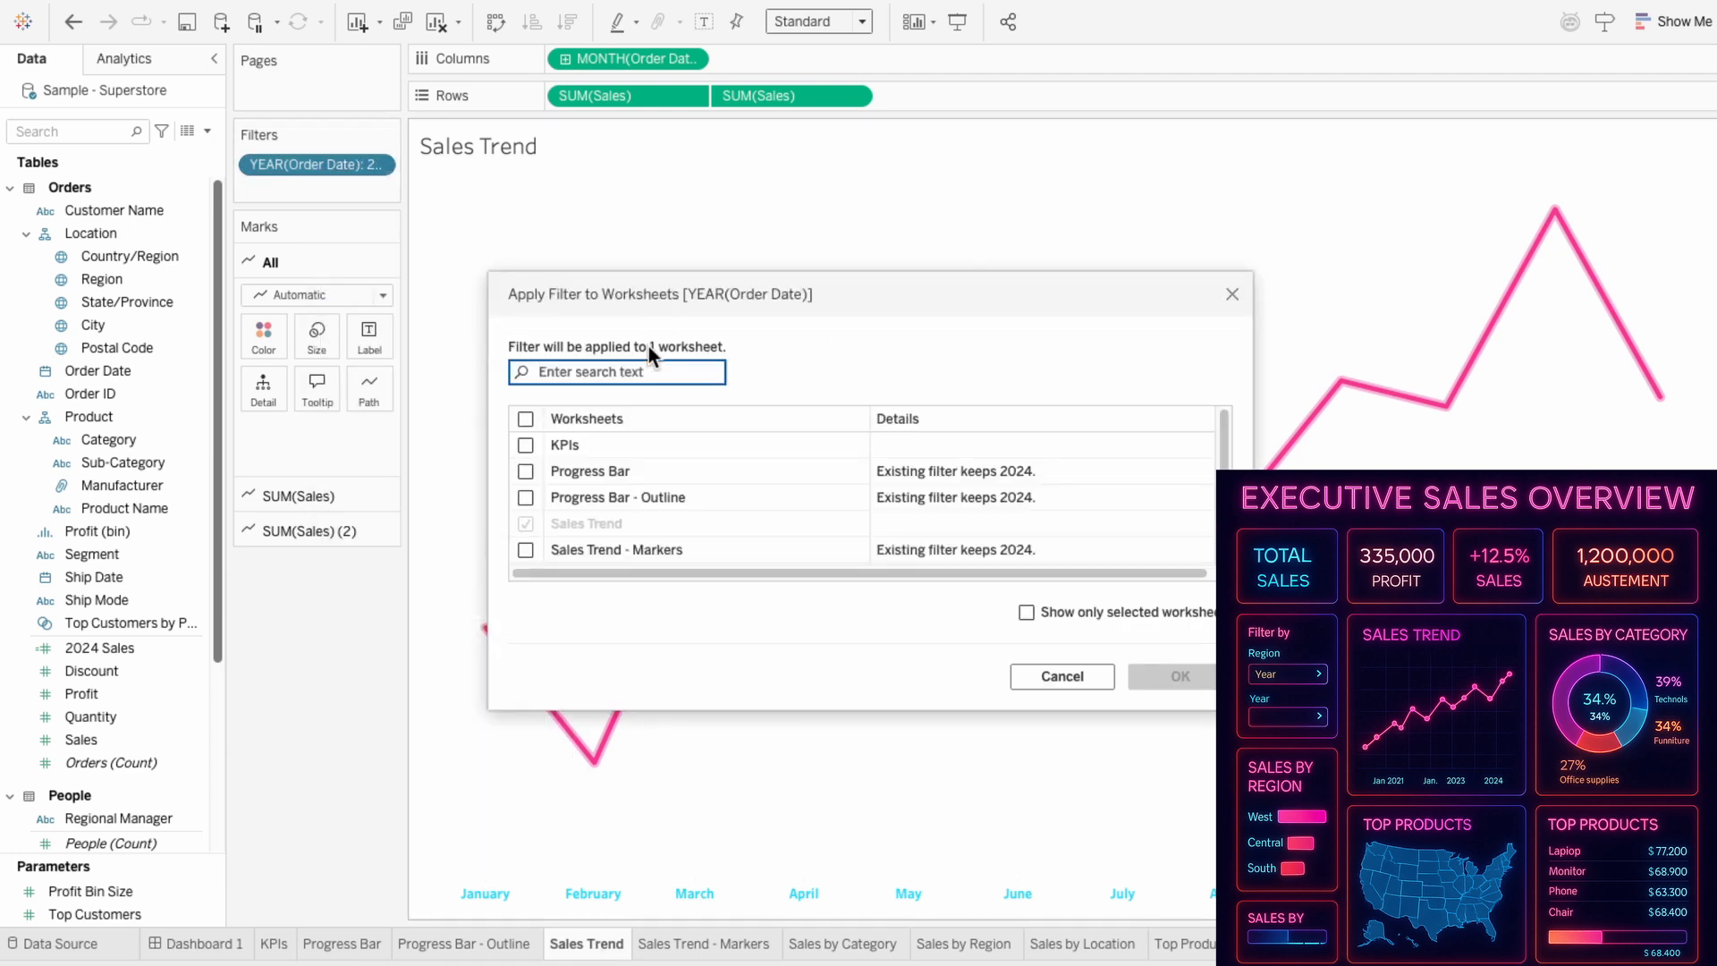
pyautogui.click(1171, 676)
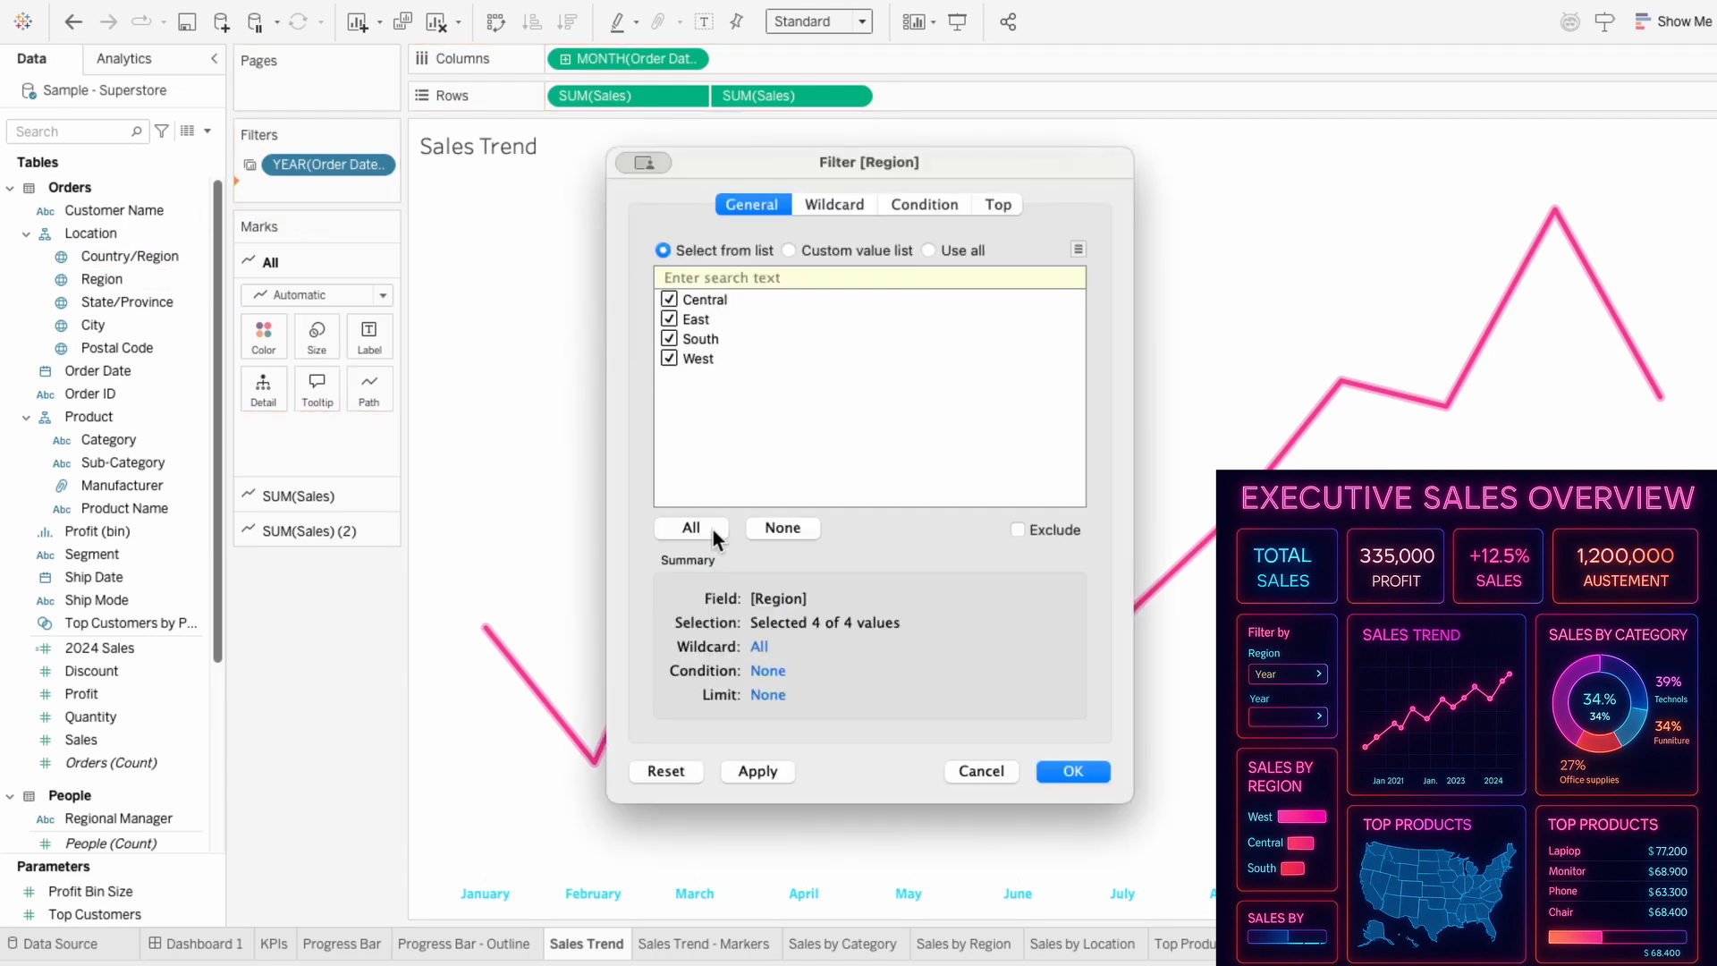
pyautogui.click(1073, 771)
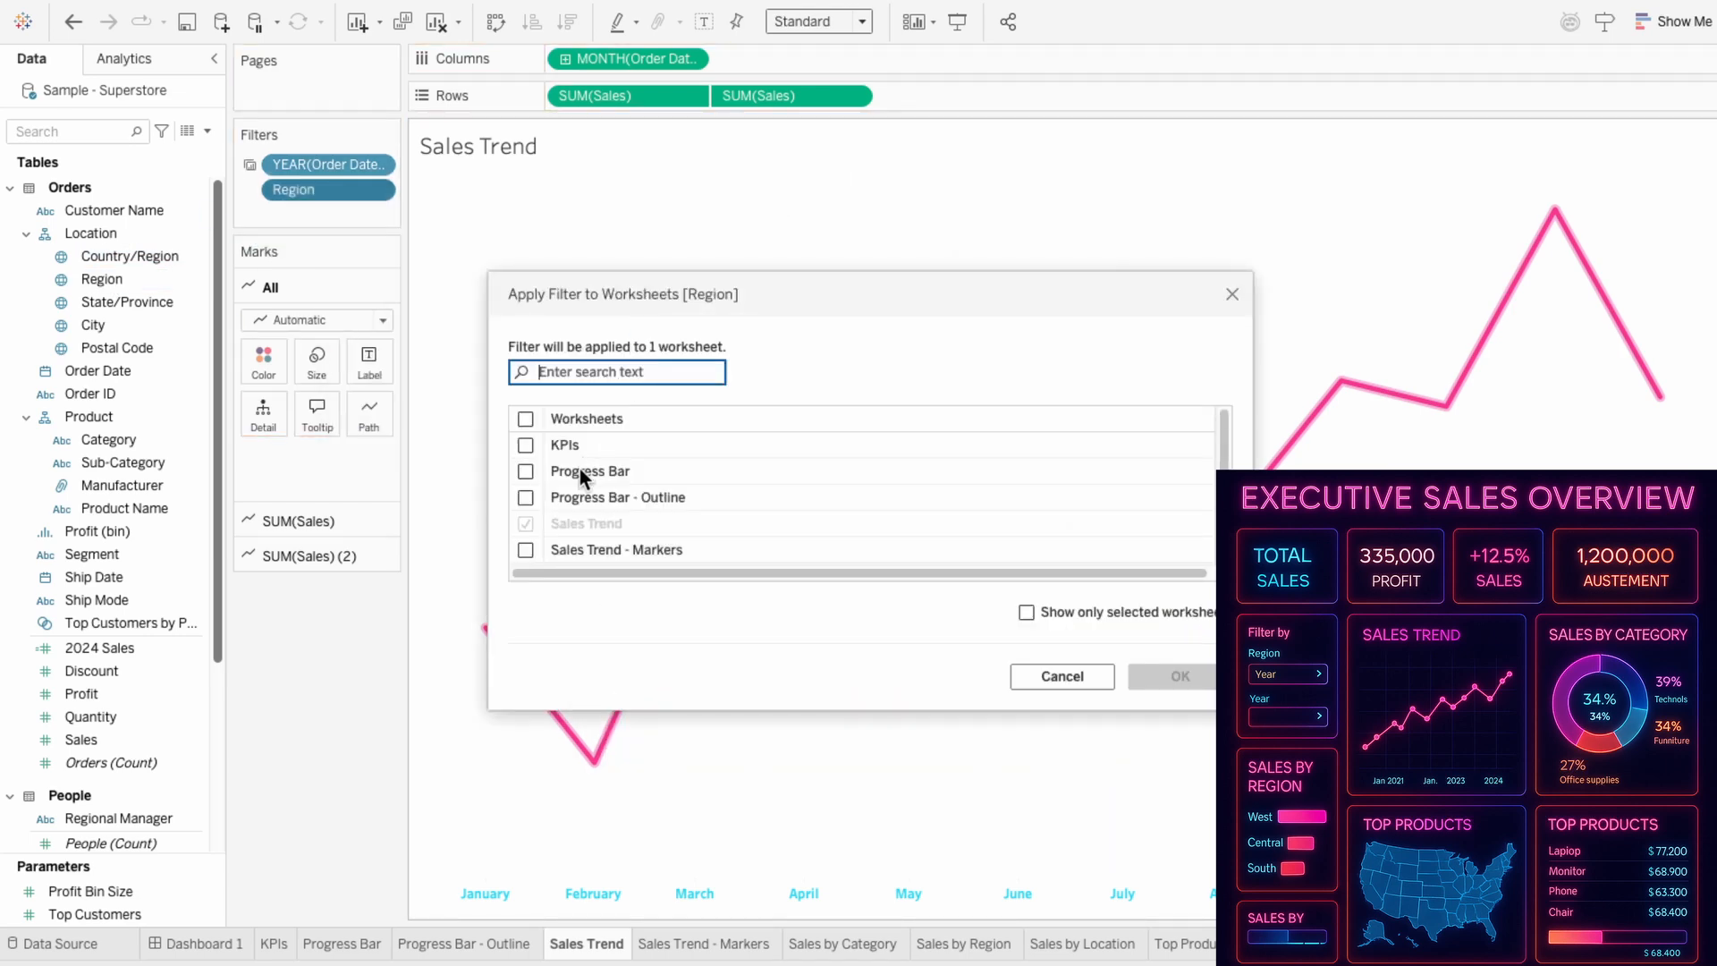
pyautogui.click(204, 942)
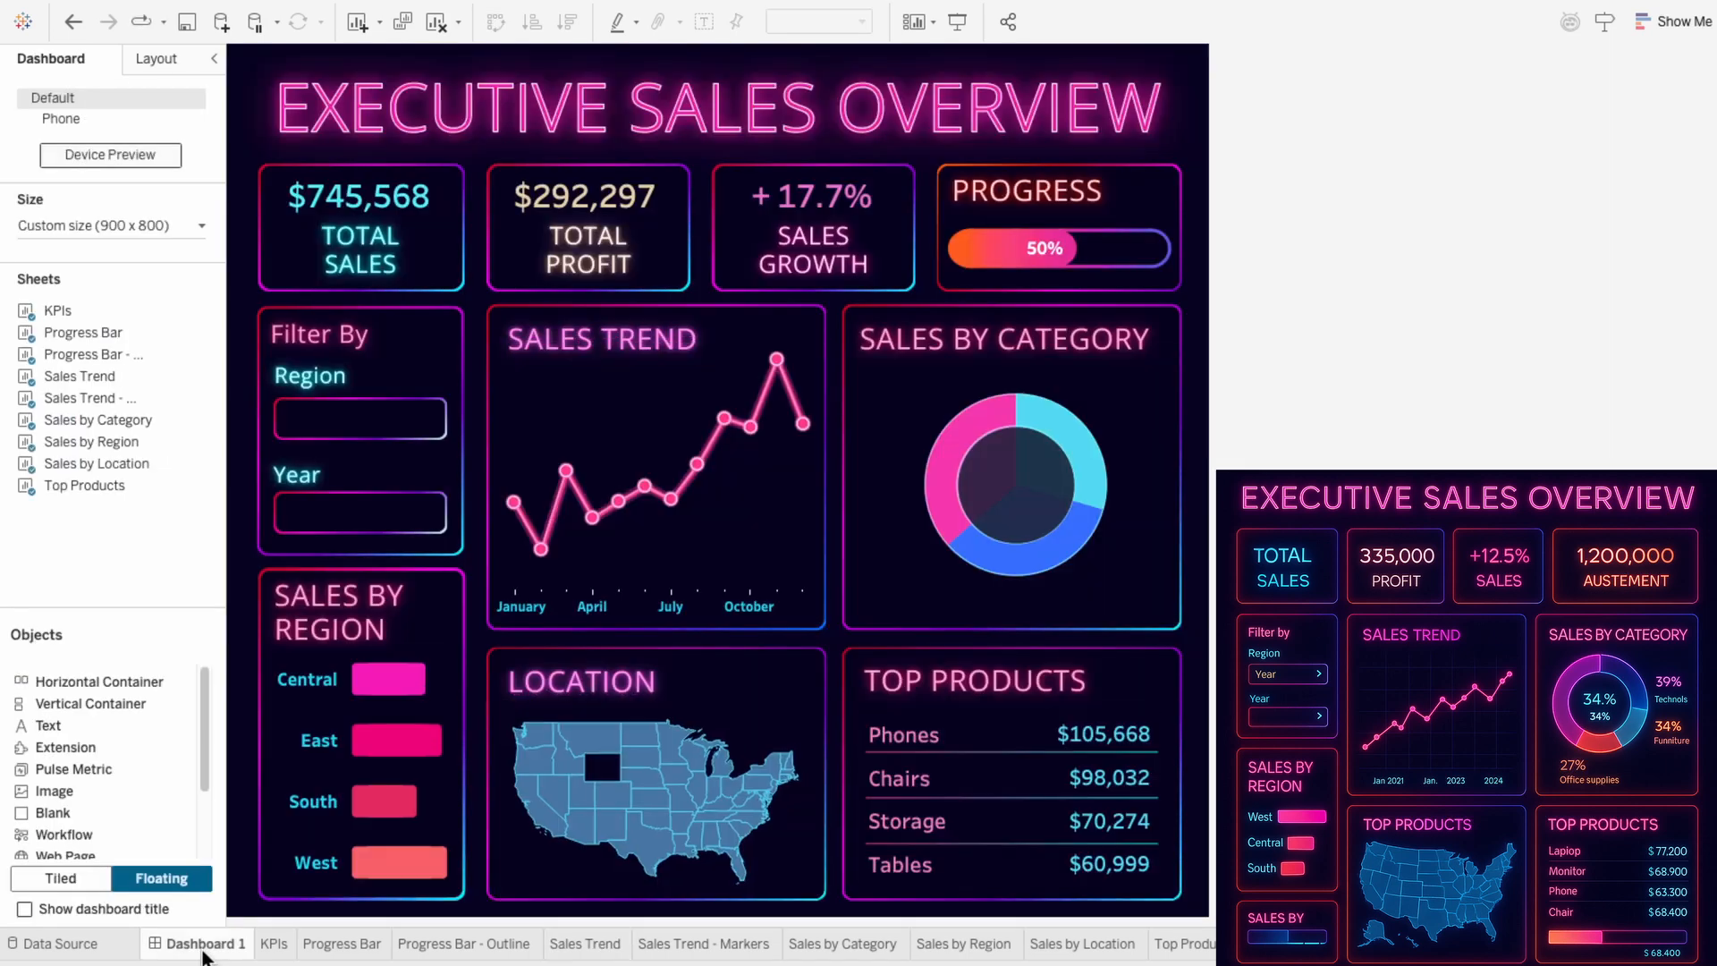
# Show Region and Year filter controls from Sales Trend and give them dark styling.
pyautogui.click(839, 425)
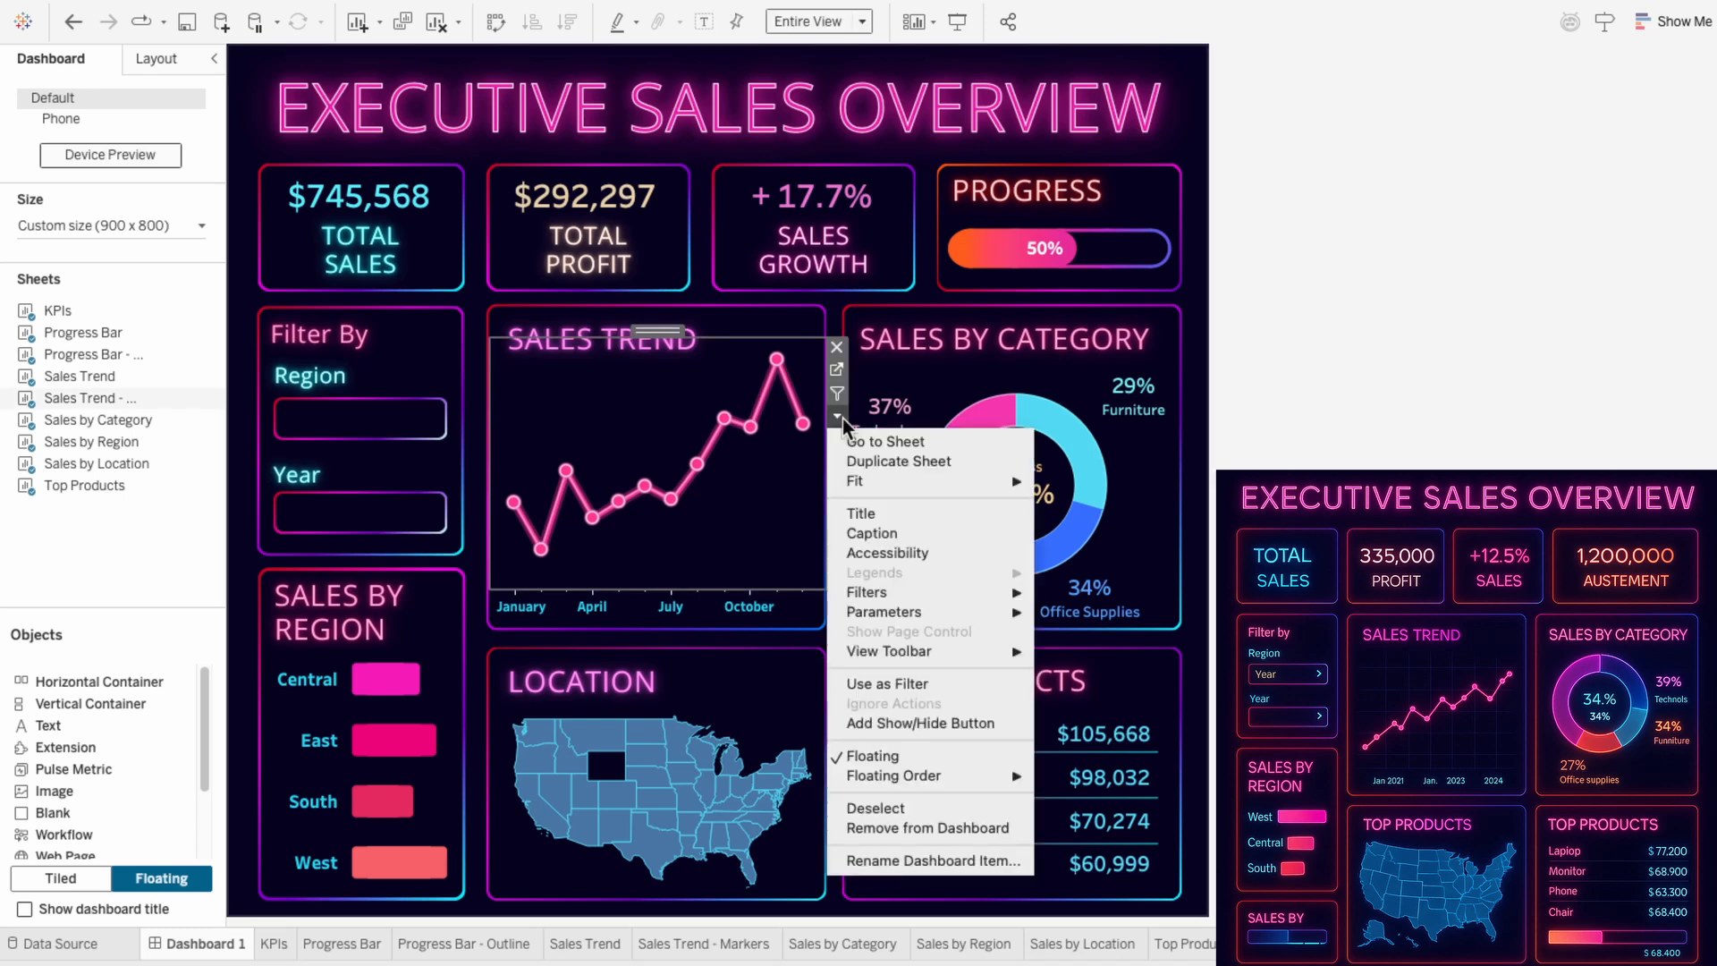
pyautogui.moveTo(862, 515)
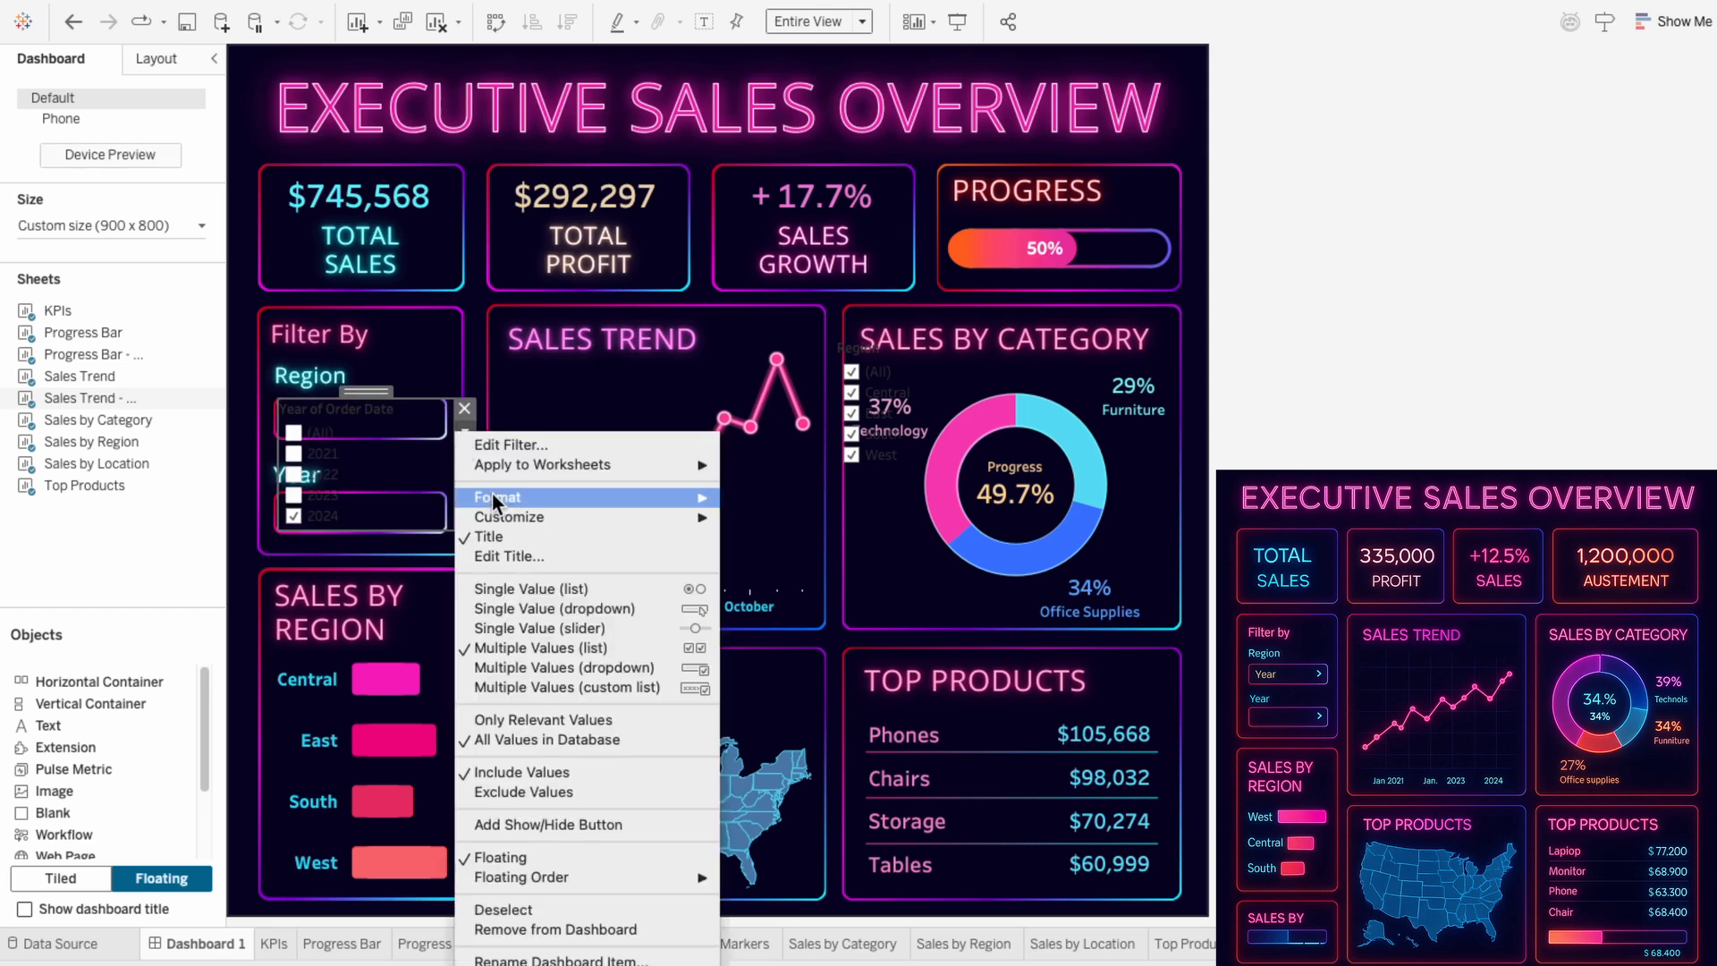
pyautogui.click(499, 497)
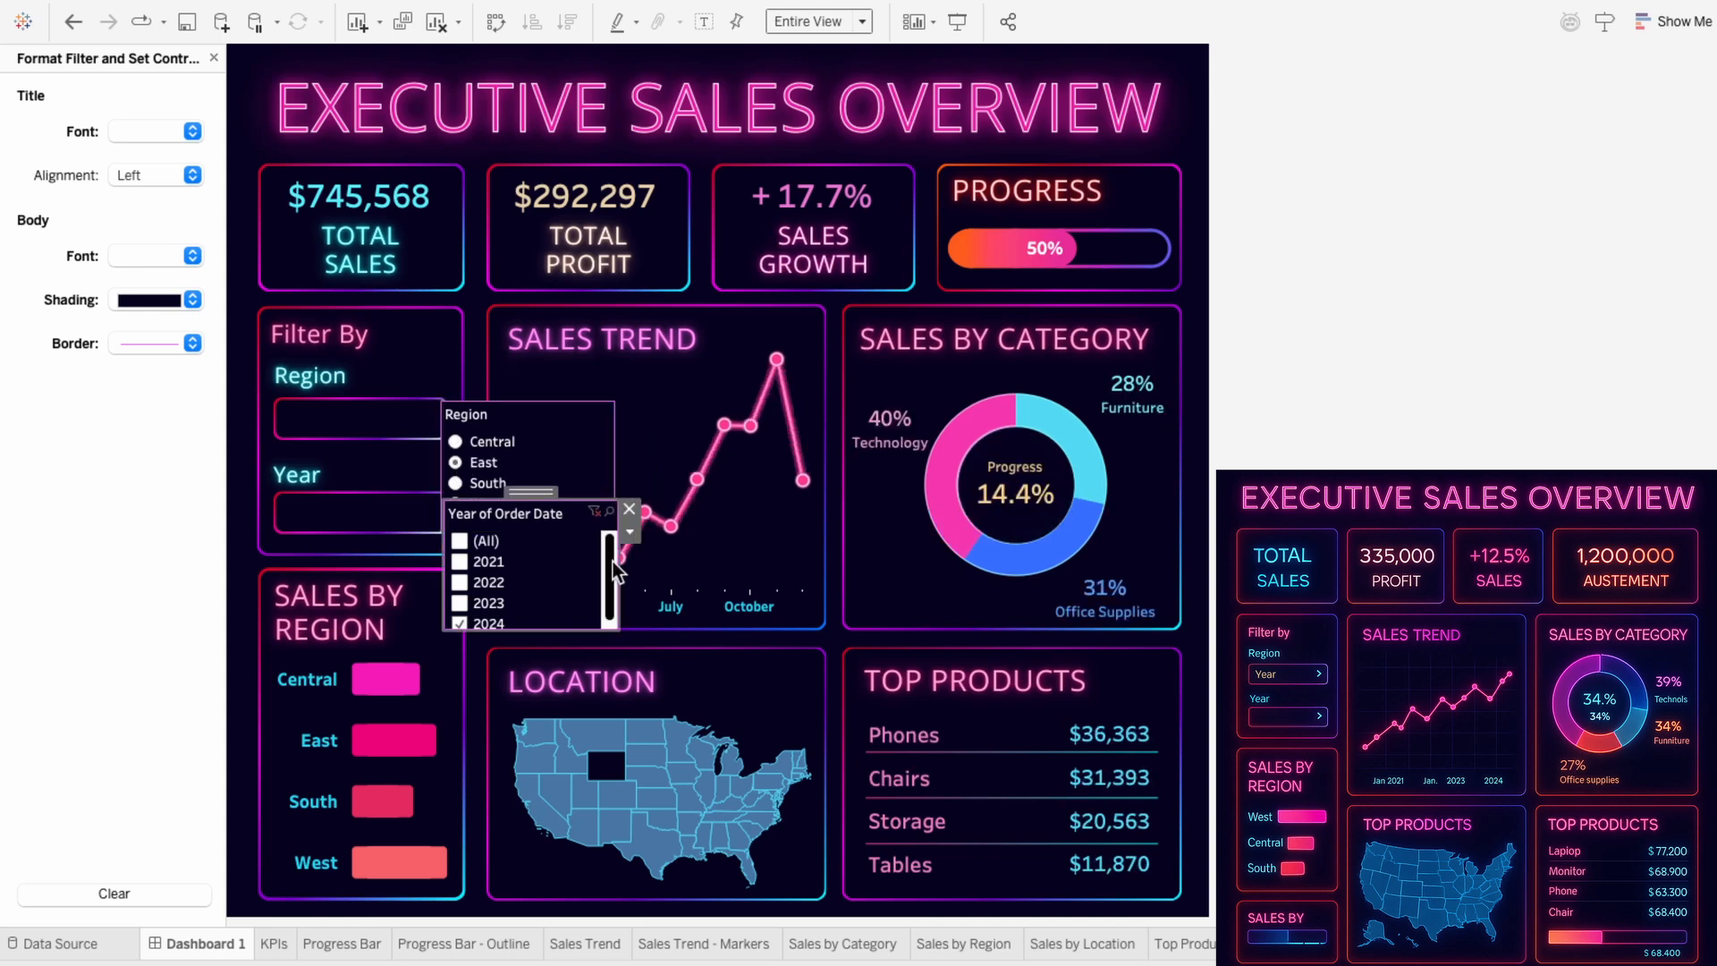
pyautogui.rightClick(630, 528)
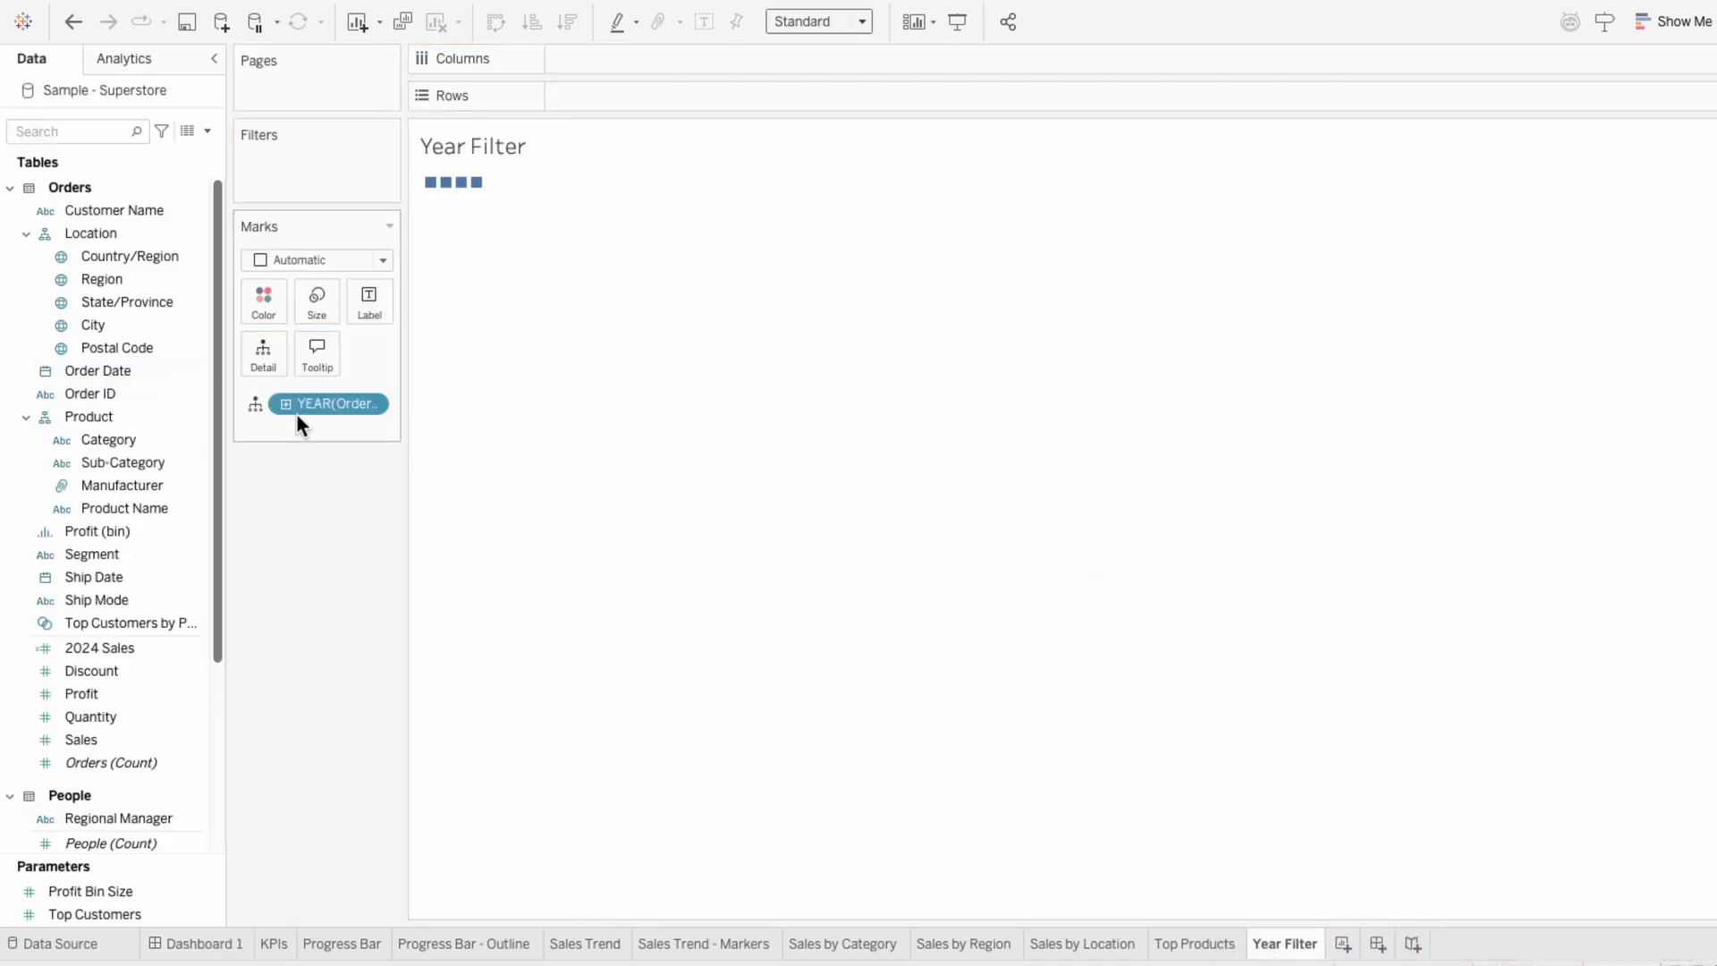
# Apply the year filter to selected worksheets and title the Year Filter sheet with YEAR(Order Date) in cyan.
pyautogui.click(1194, 943)
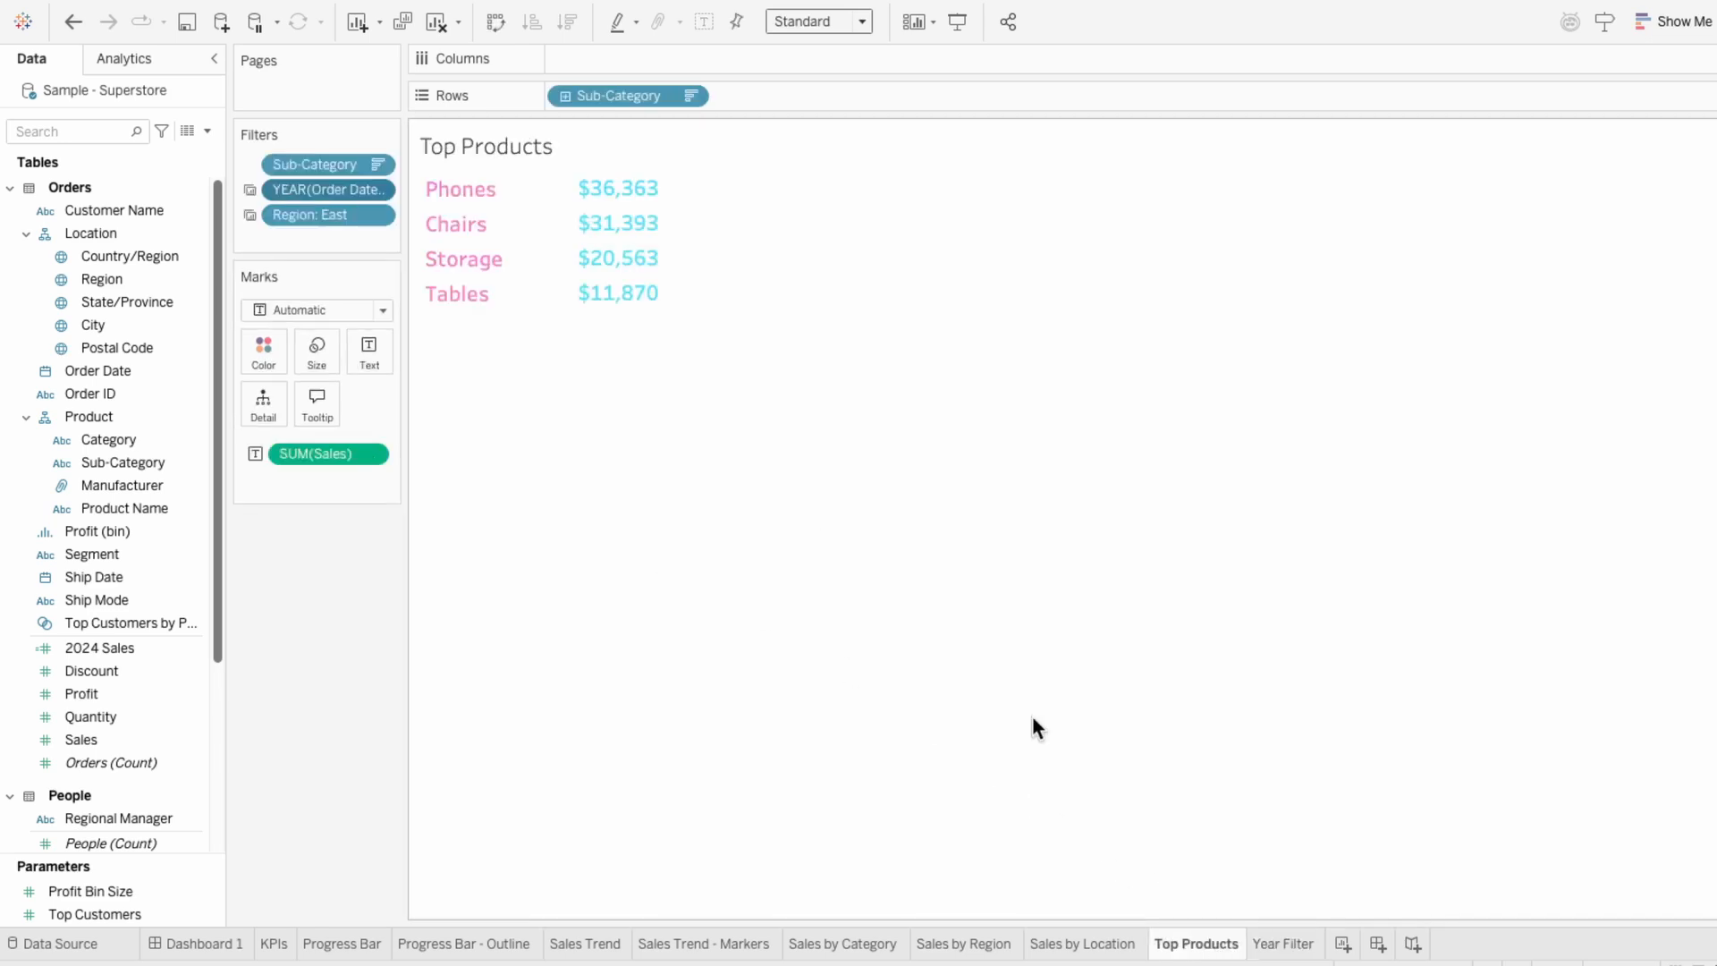
pyautogui.rightClick(329, 189)
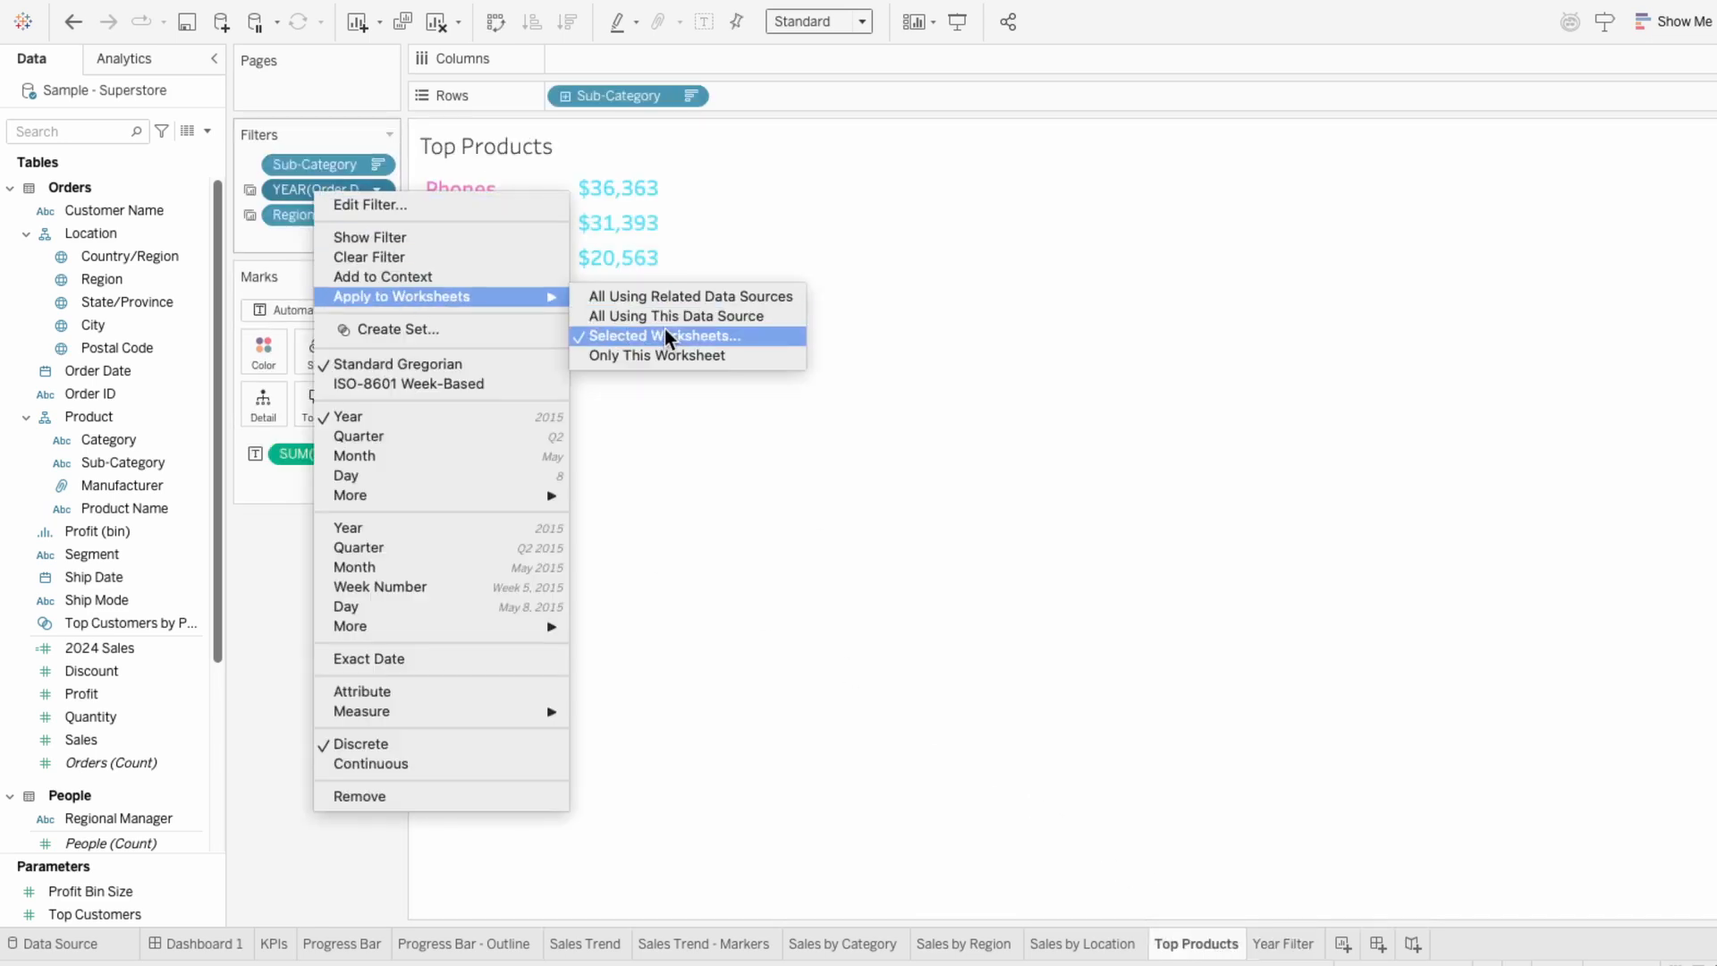
pyautogui.click(652, 335)
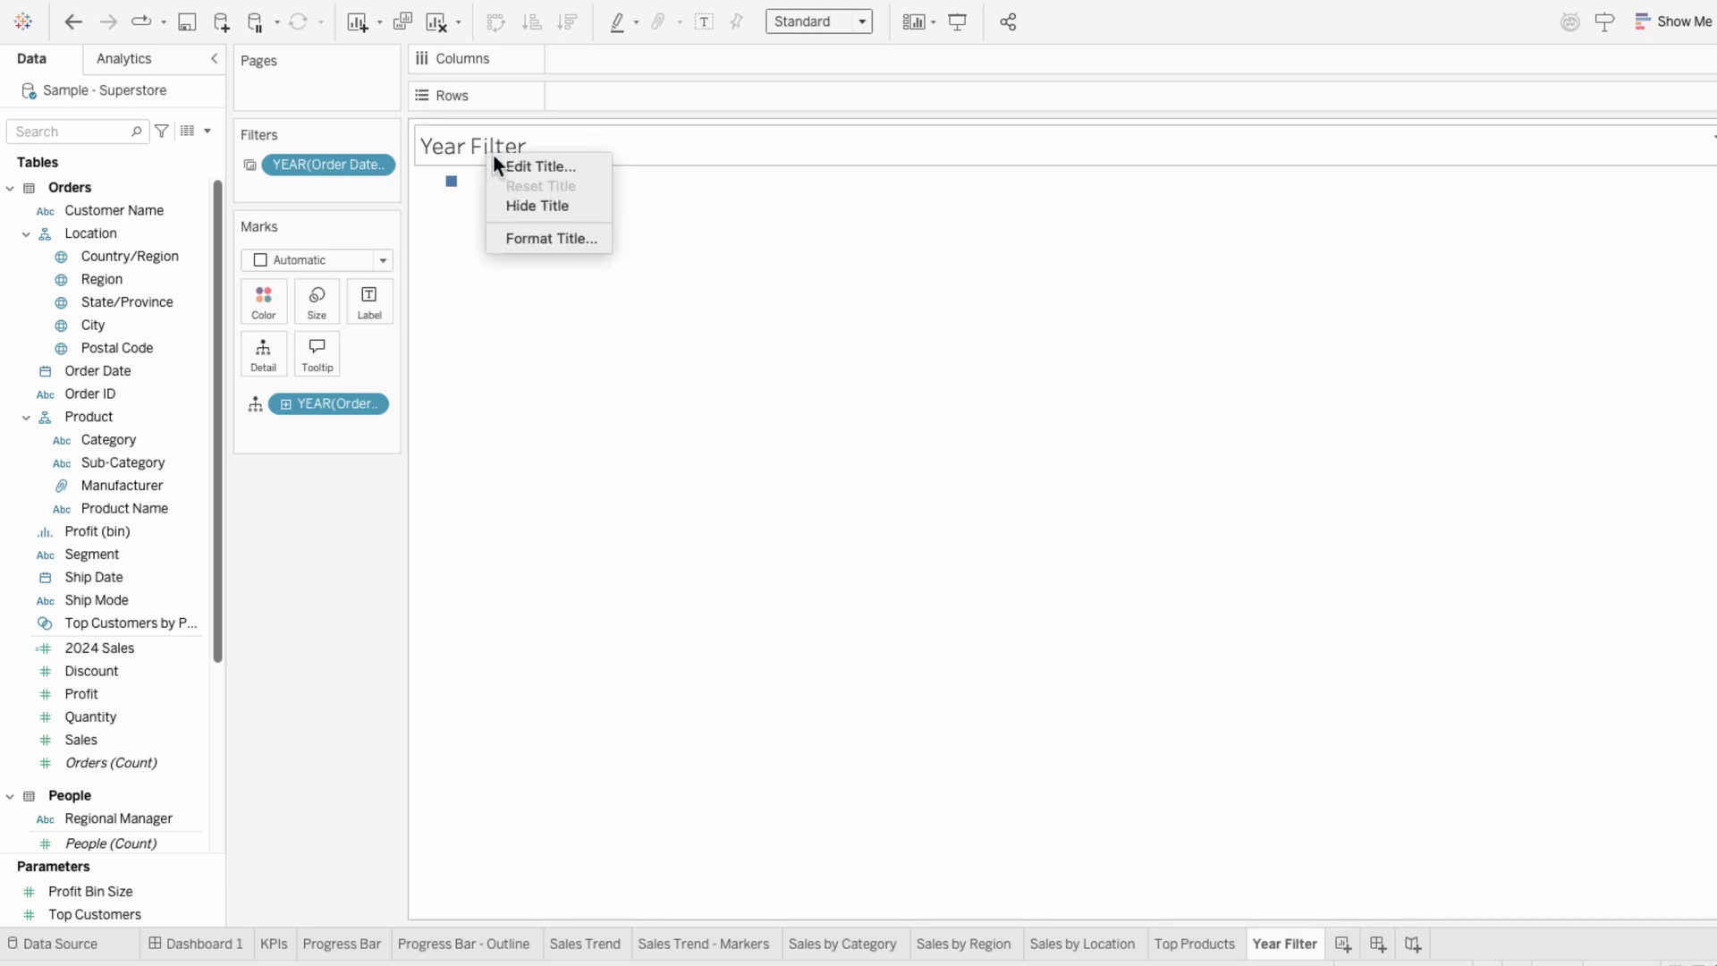
pyautogui.click(538, 166)
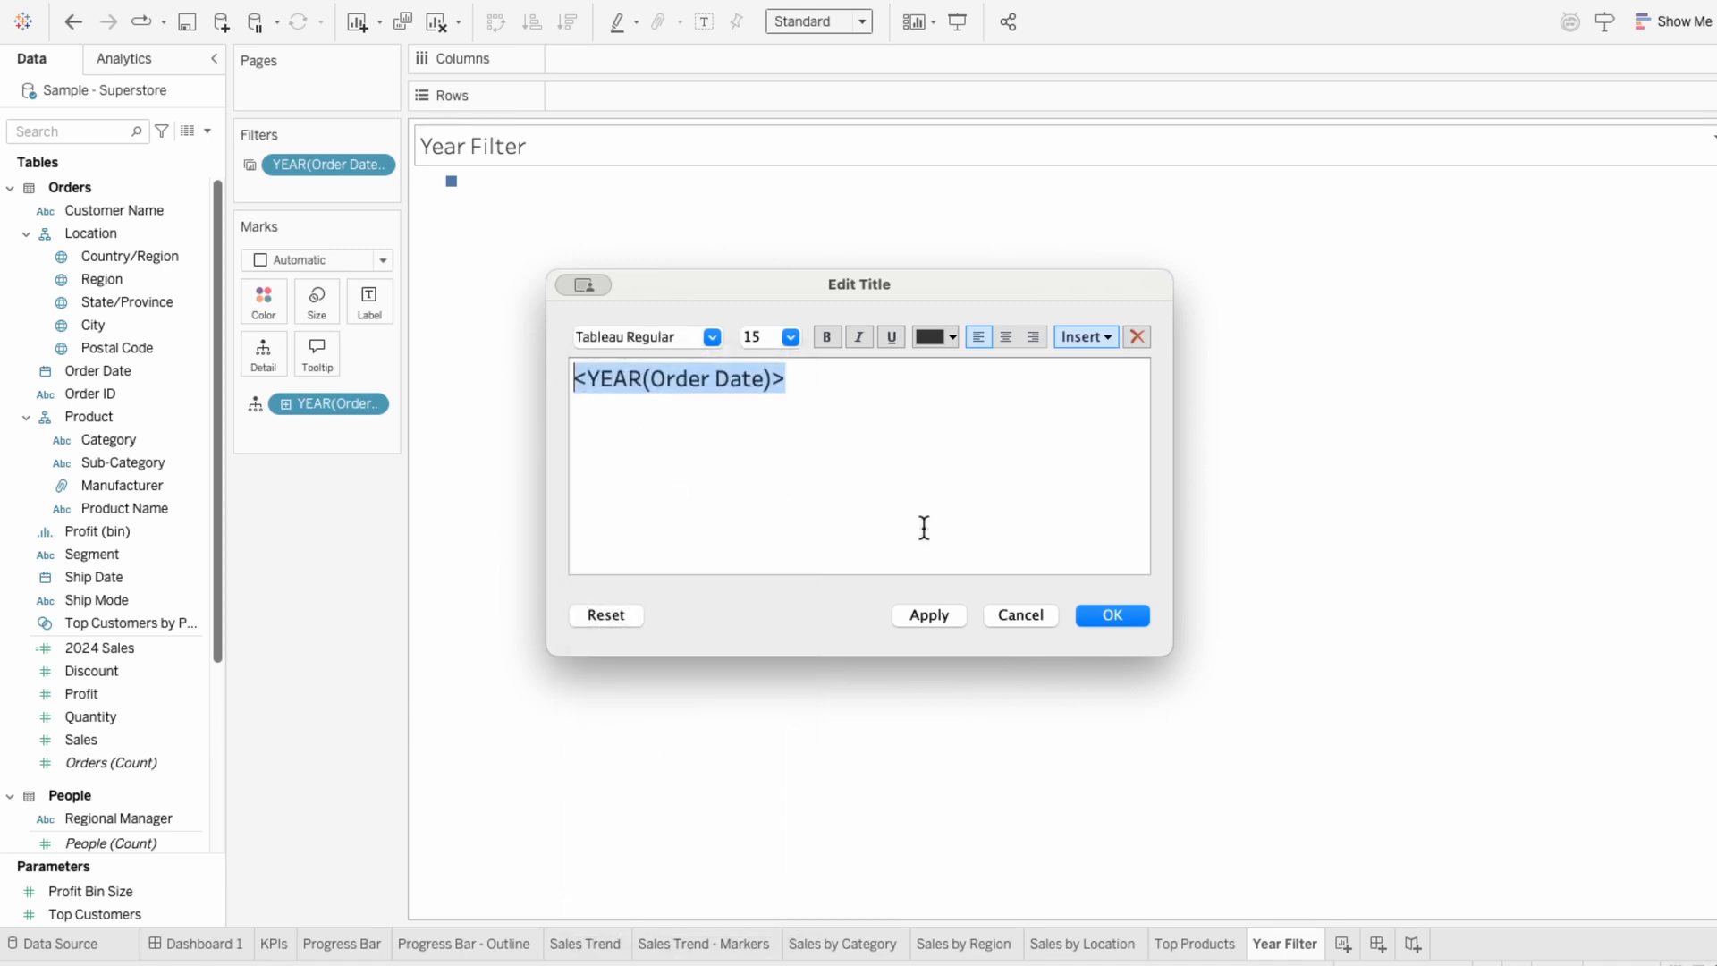
pyautogui.click(1111, 615)
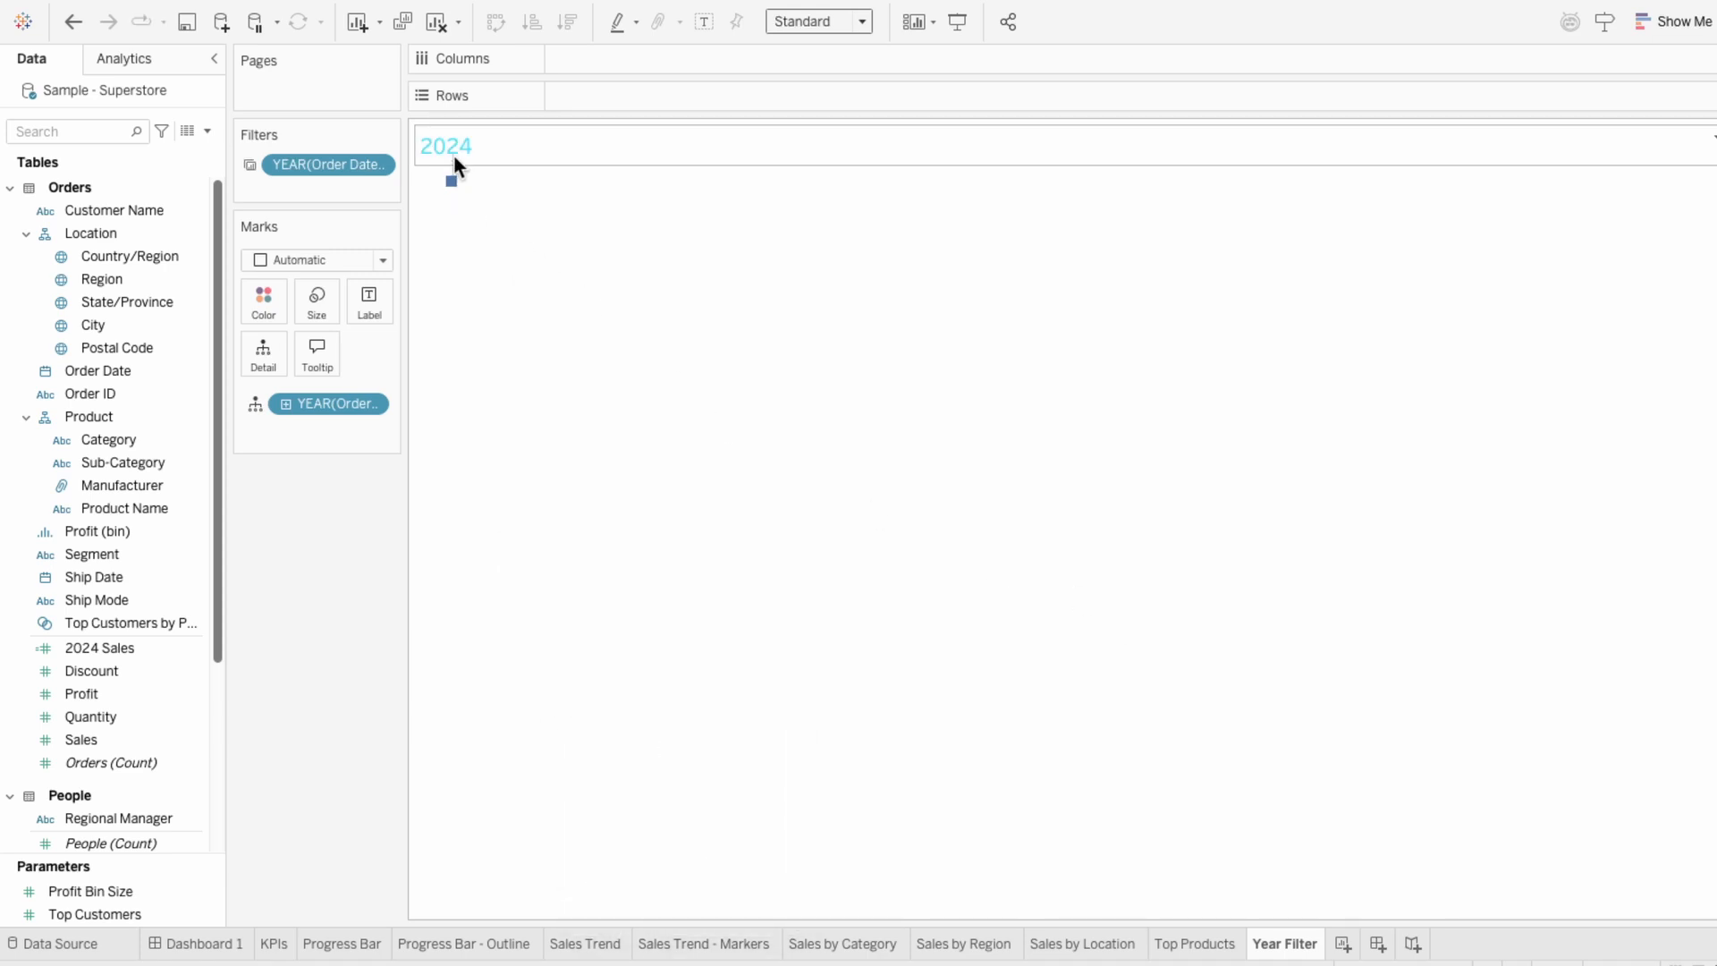
pyautogui.click(205, 942)
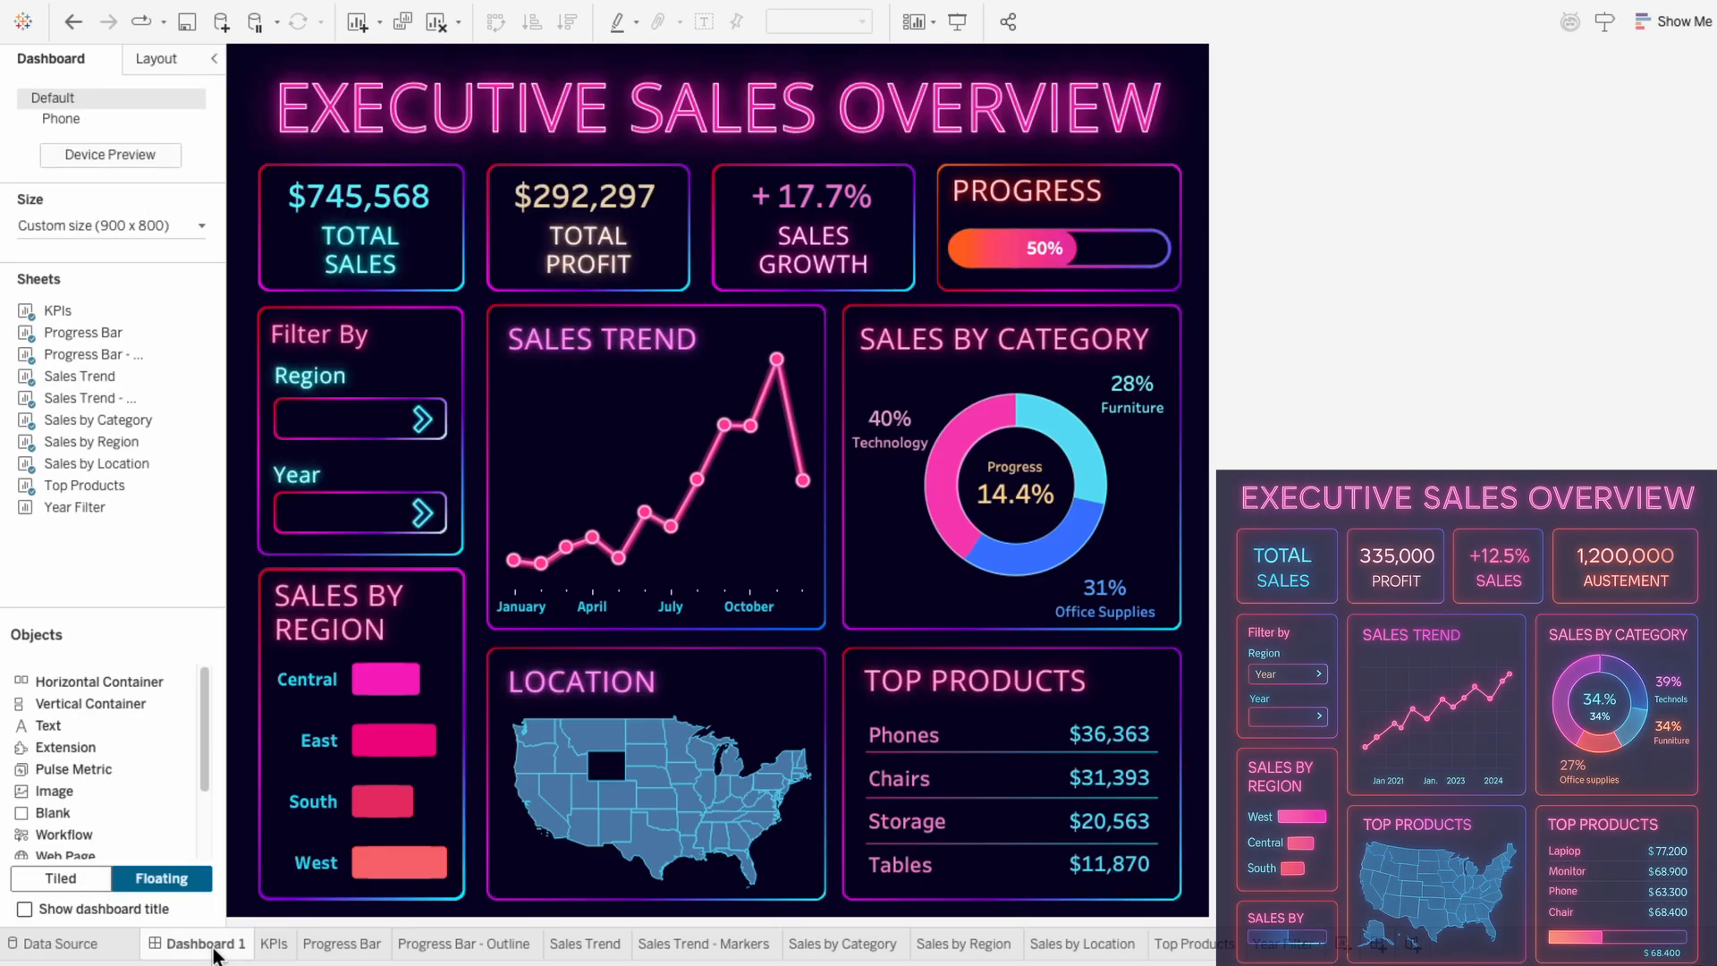